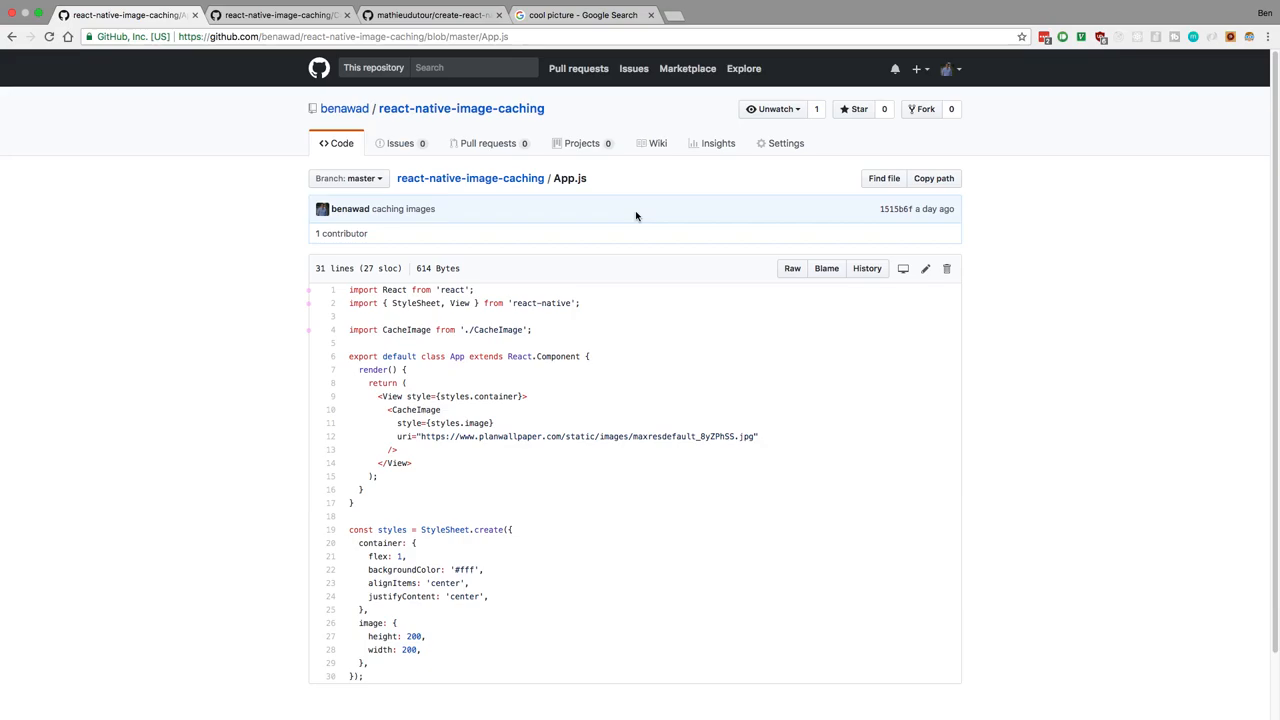
mouse_move(563, 387)
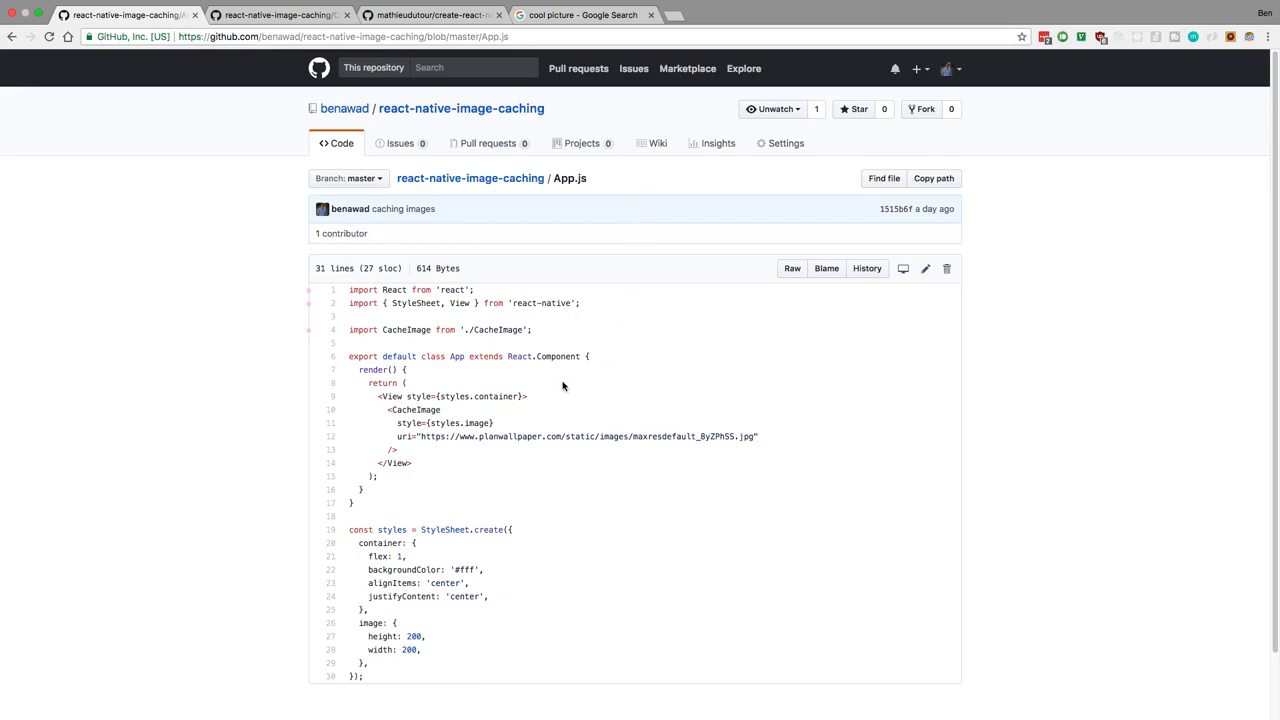
mouse_move(620, 436)
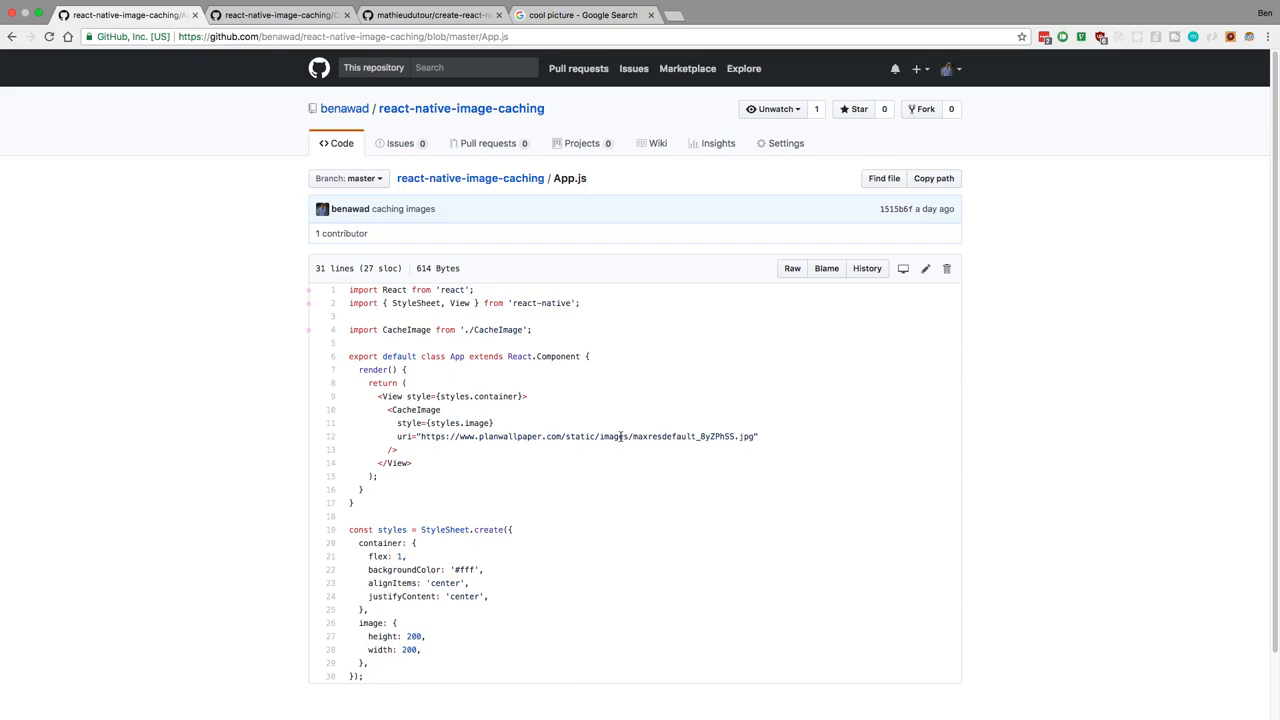
mouse_move(575, 383)
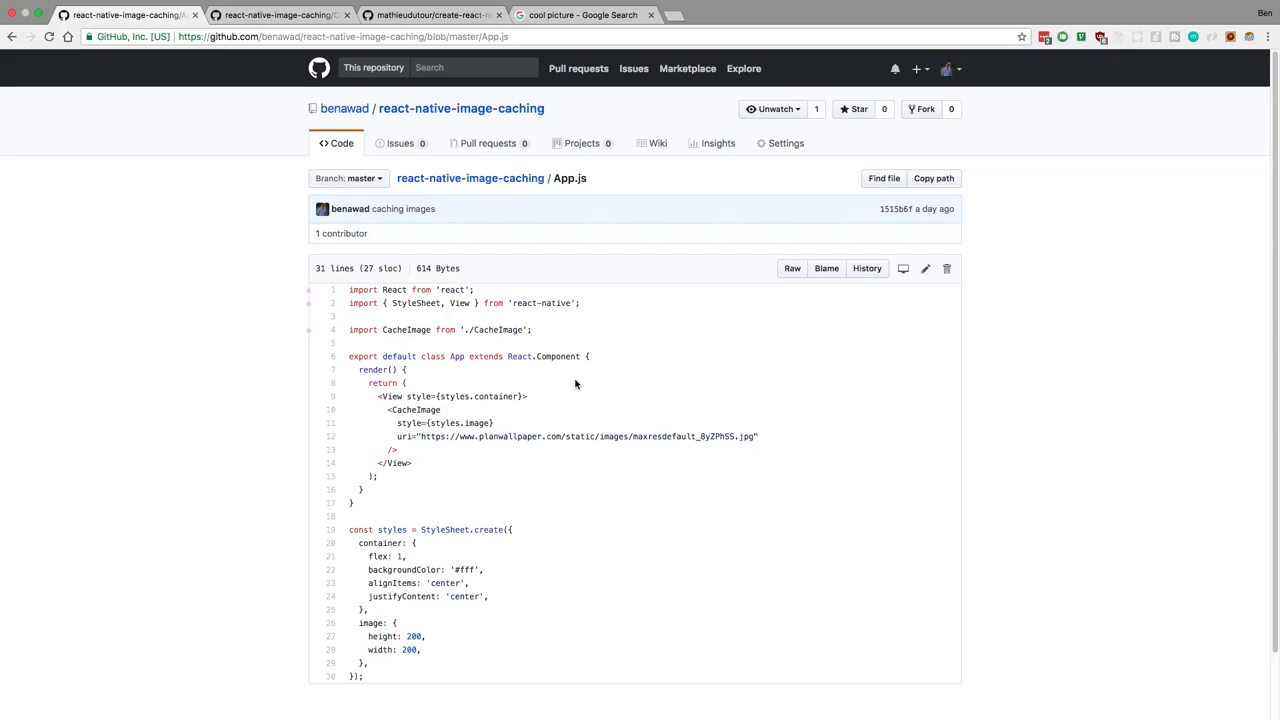
mouse_move(559, 405)
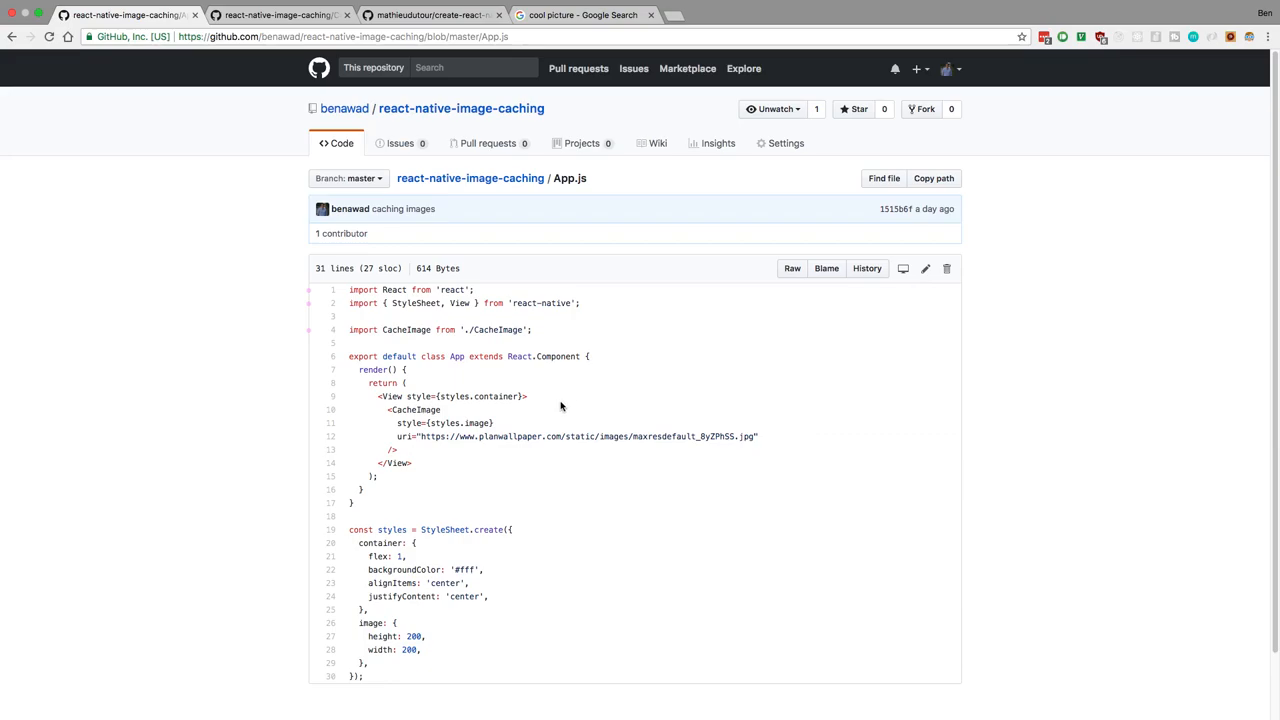
mouse_move(575, 401)
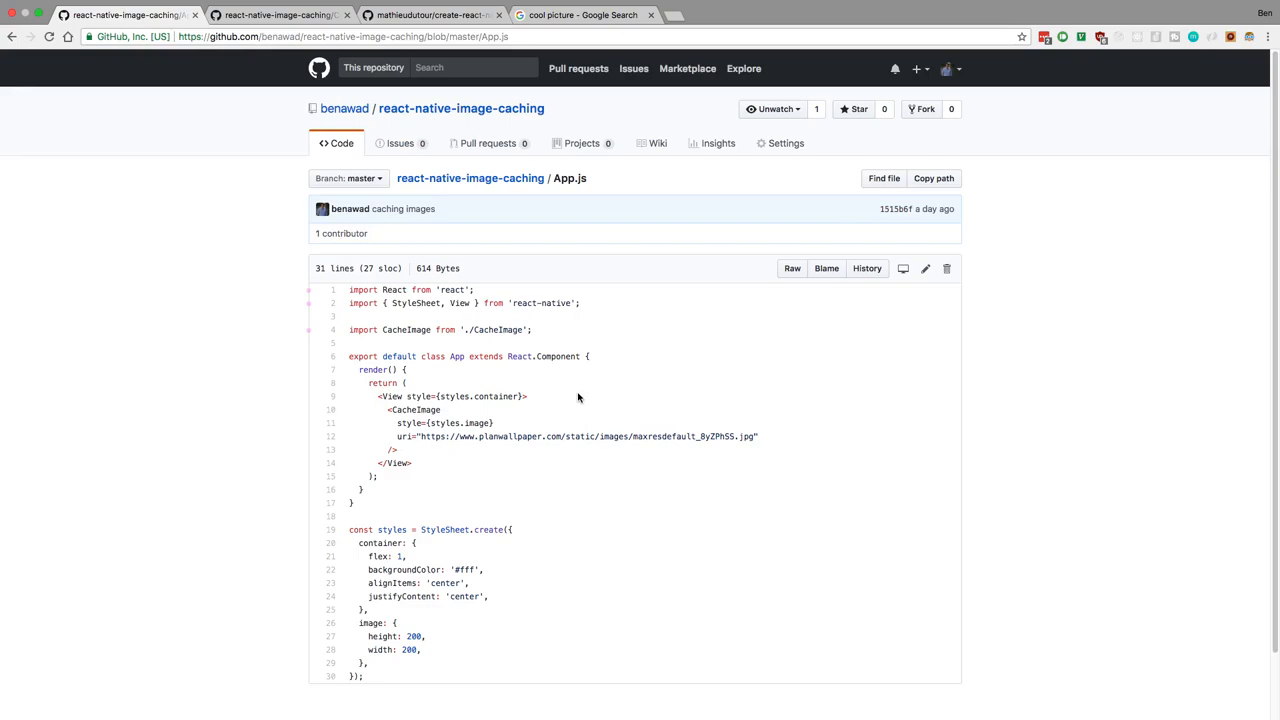
Switch to the create-react-native-app-typescript README showing its react-native-scripts-ts install commands
left_click(432, 14)
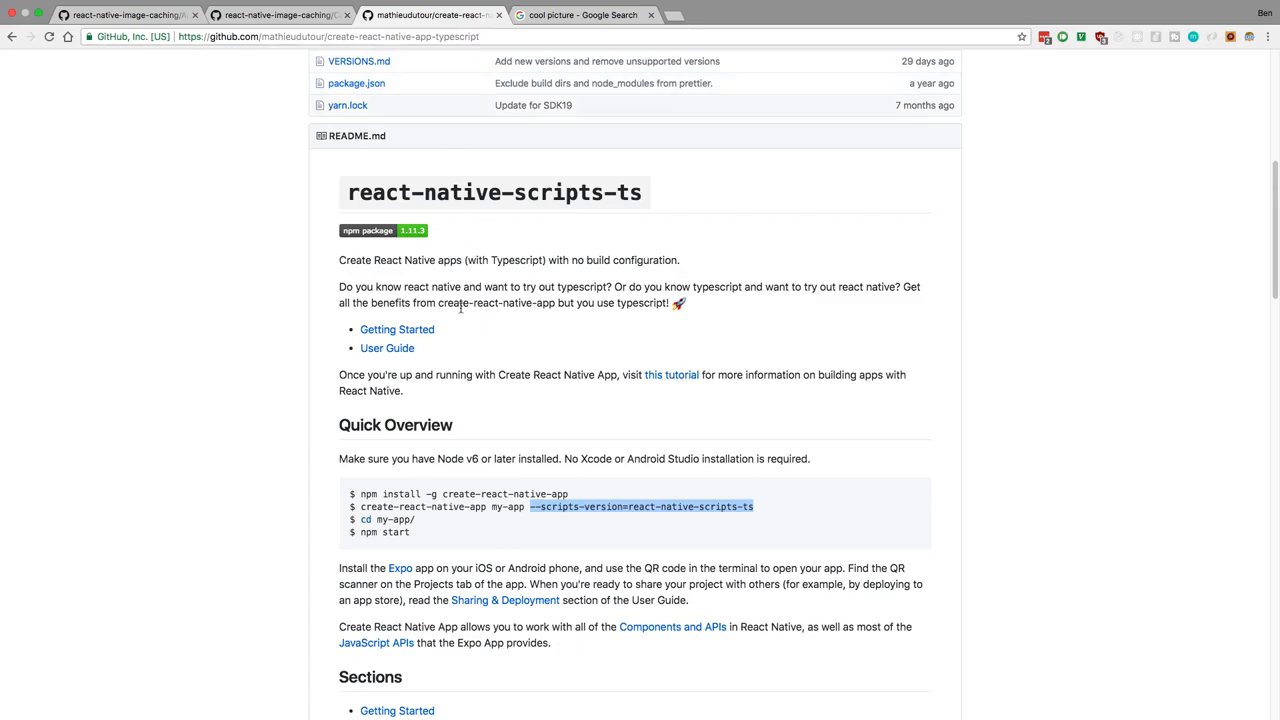
mouse_move(829, 405)
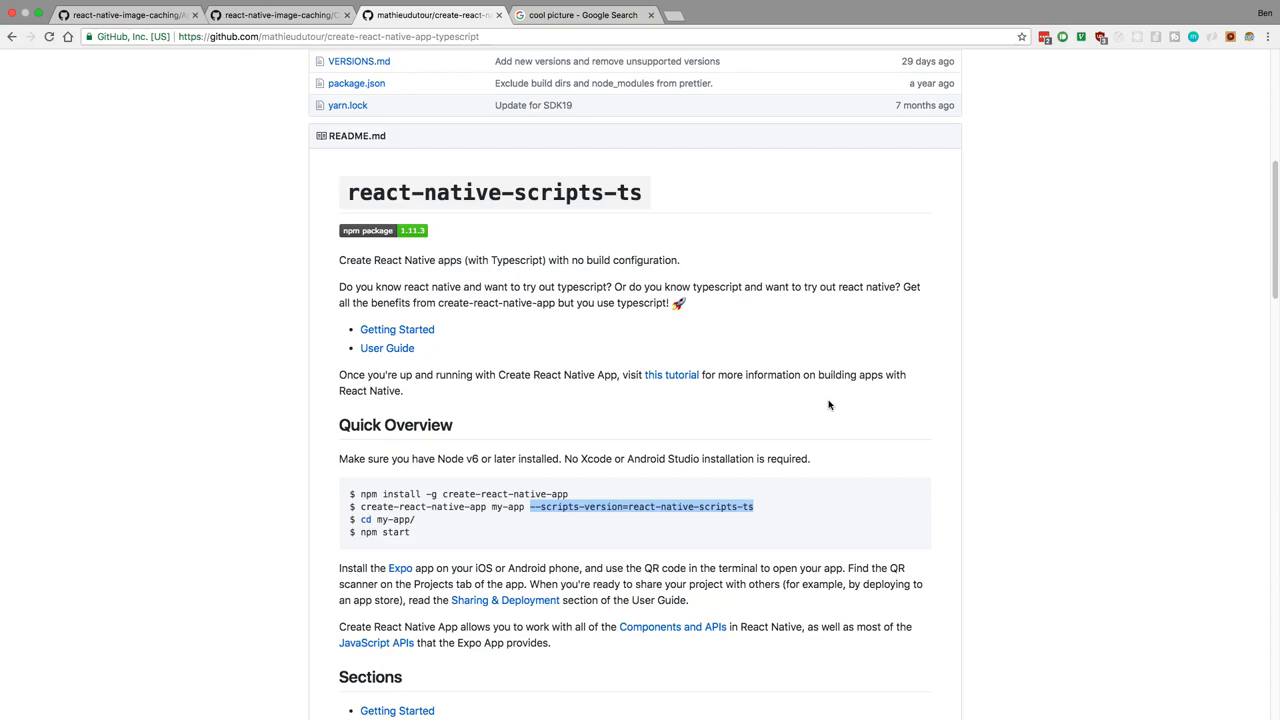
mouse_move(610, 273)
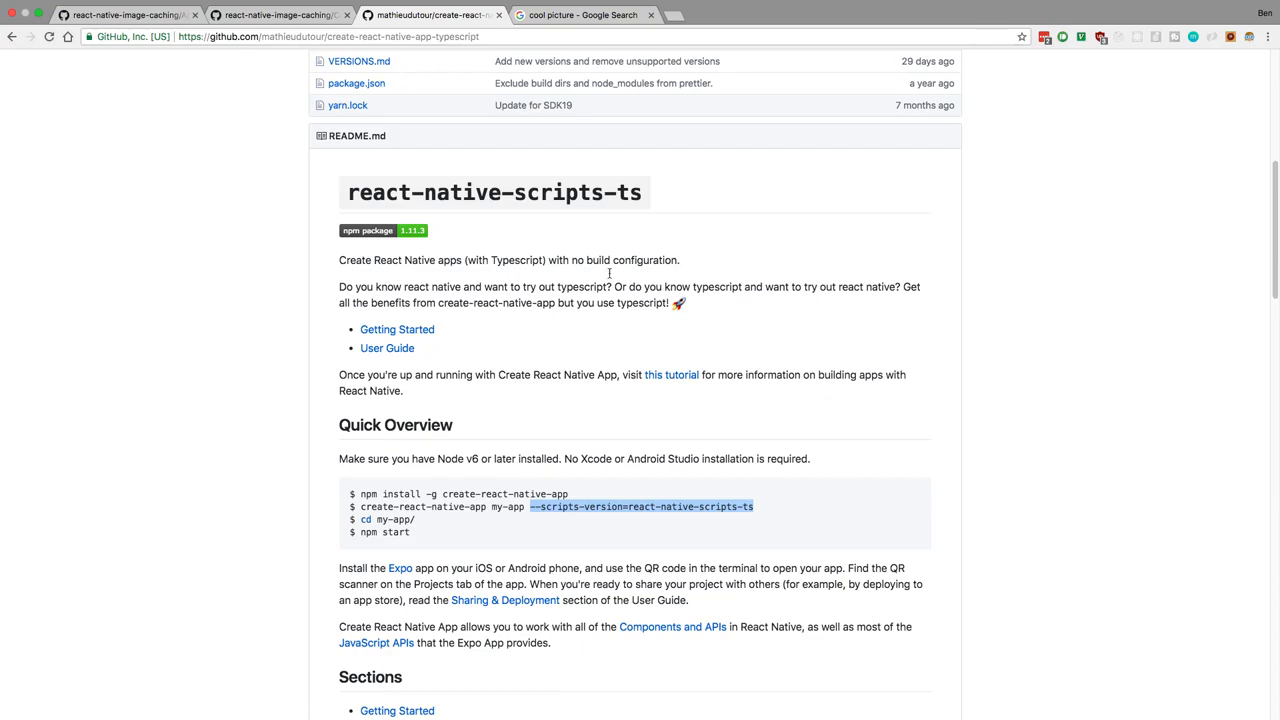
mouse_move(372, 505)
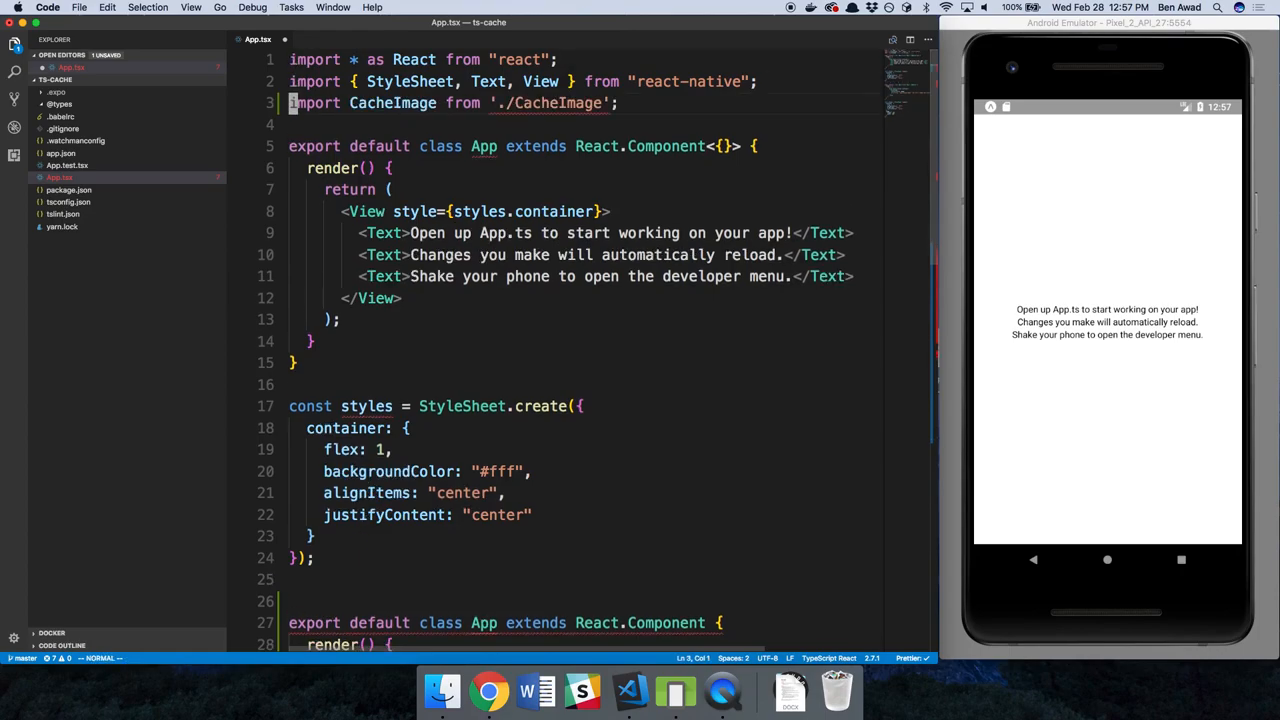
Scroll down App.tsx past the CacheImage import and the wallpaper-uri CacheImage element
scroll("down", 3)
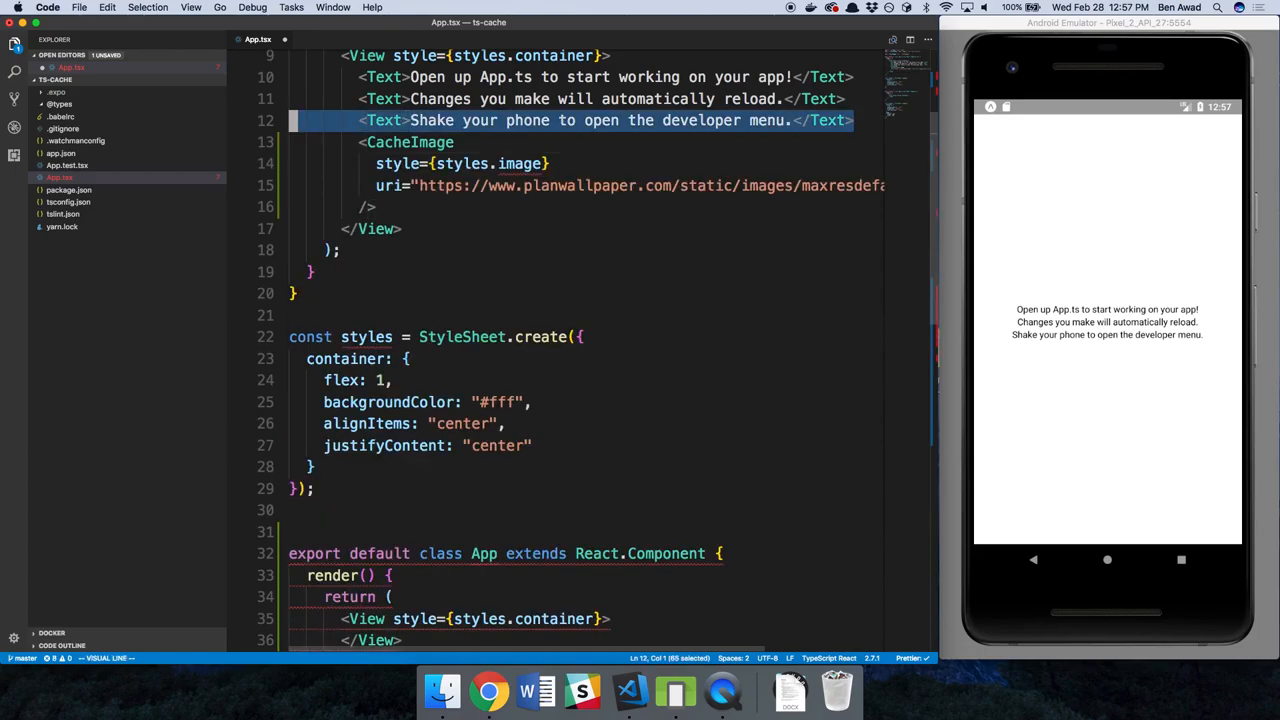
scroll("down", 3)
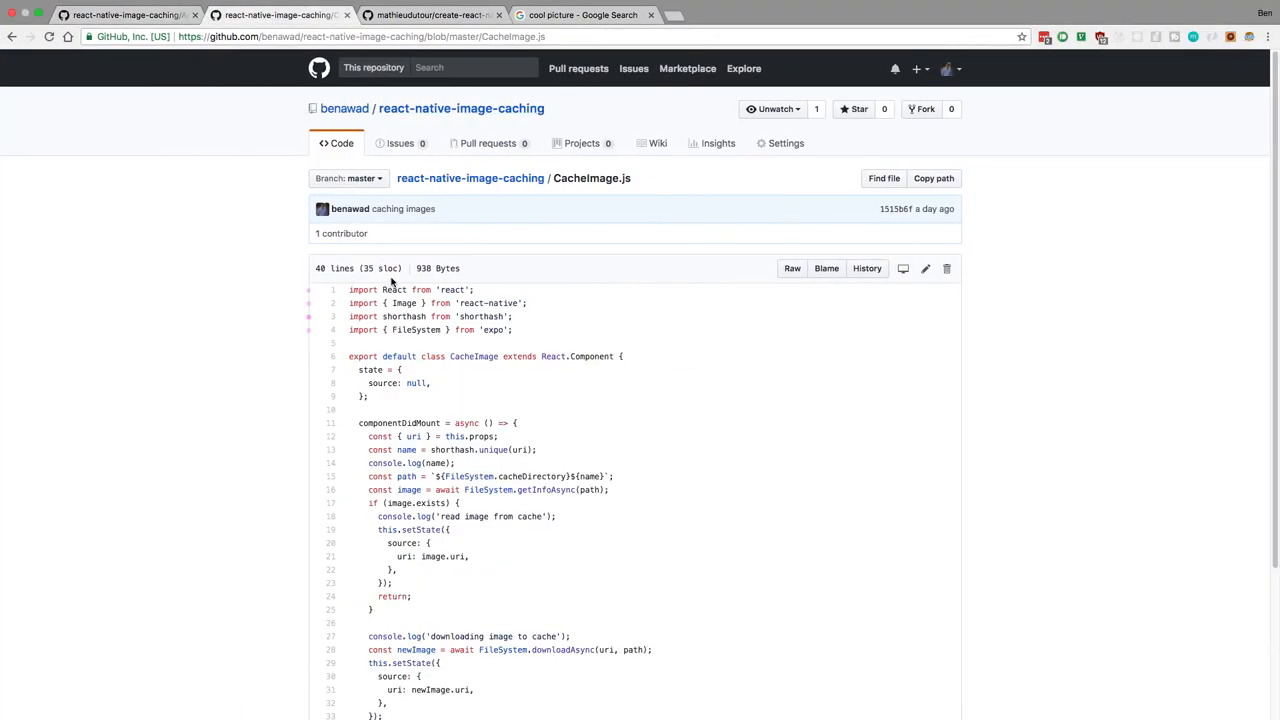
Scroll down through the CacheImage.js source on GitHub
scroll("down", 3)
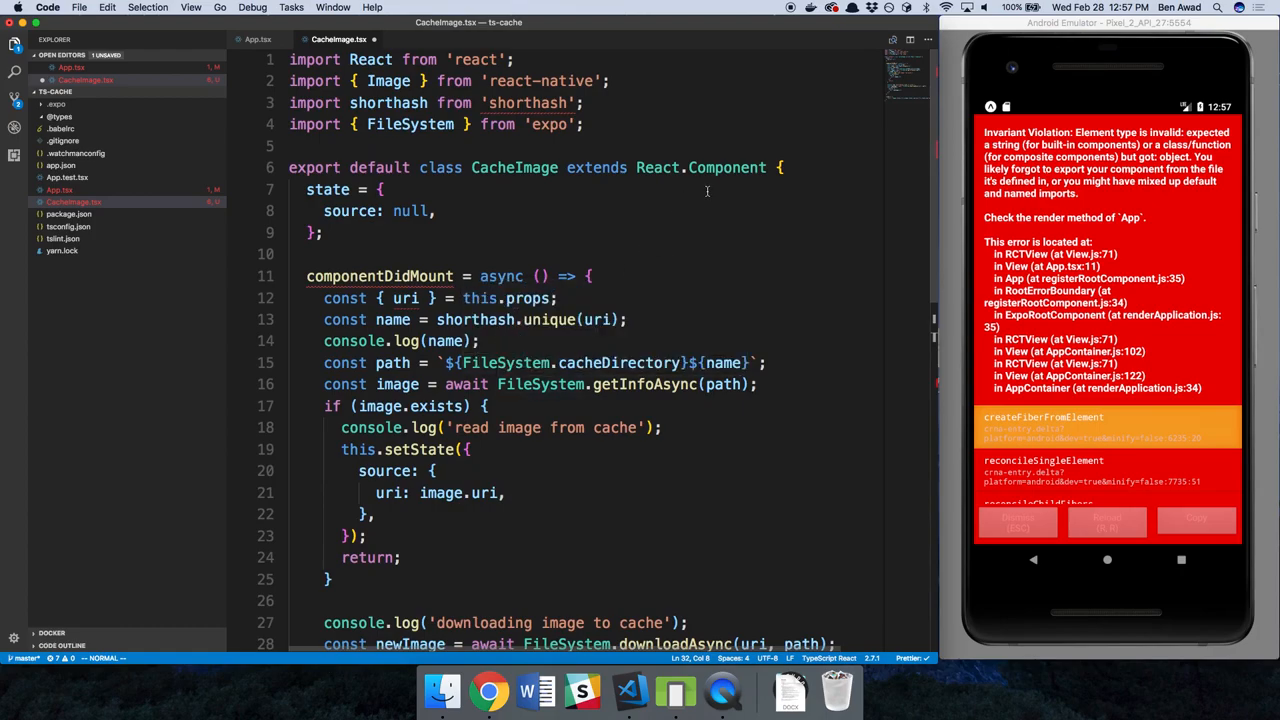
mouse_move(530, 103)
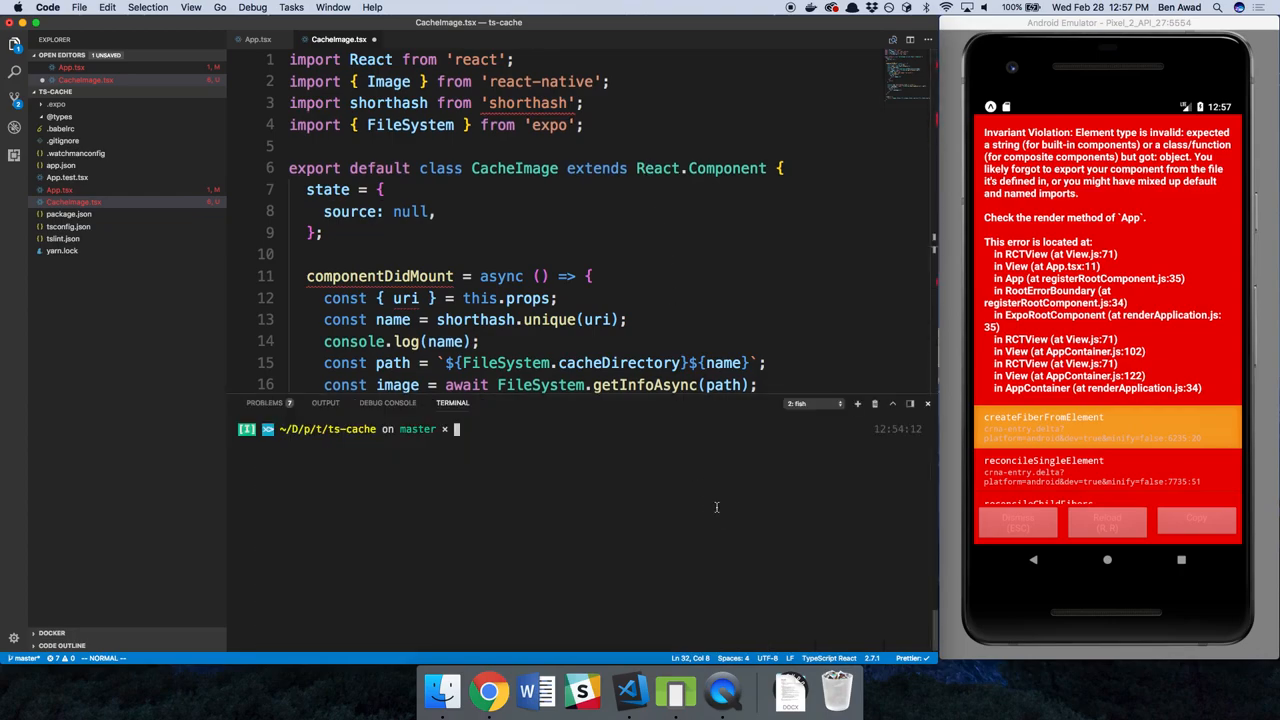
type("yarn add shorthash")
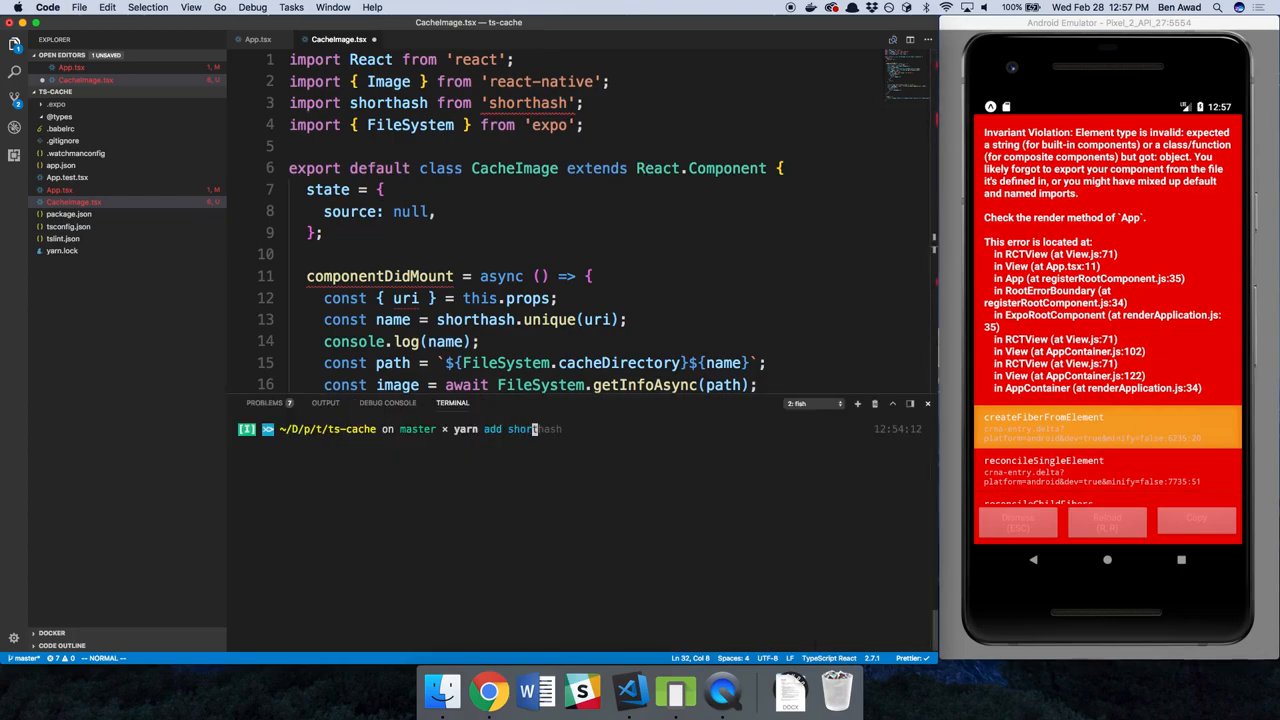
type("hash")
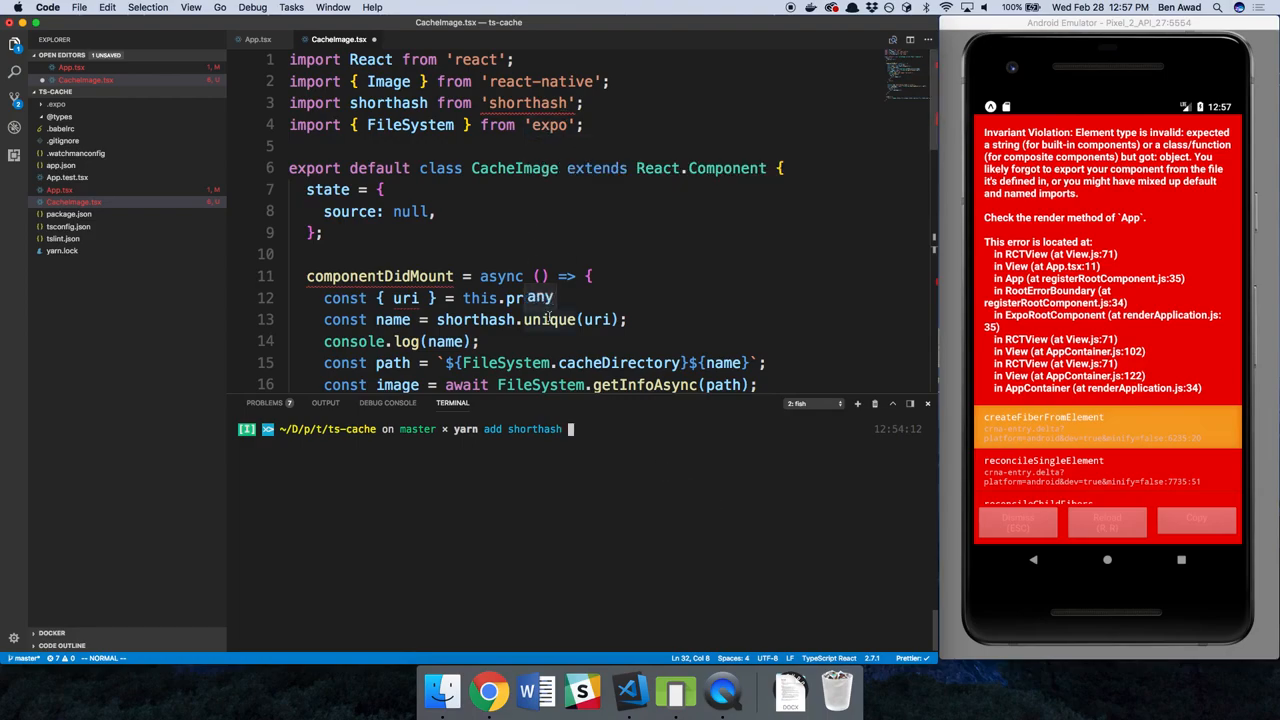
type("@types/")
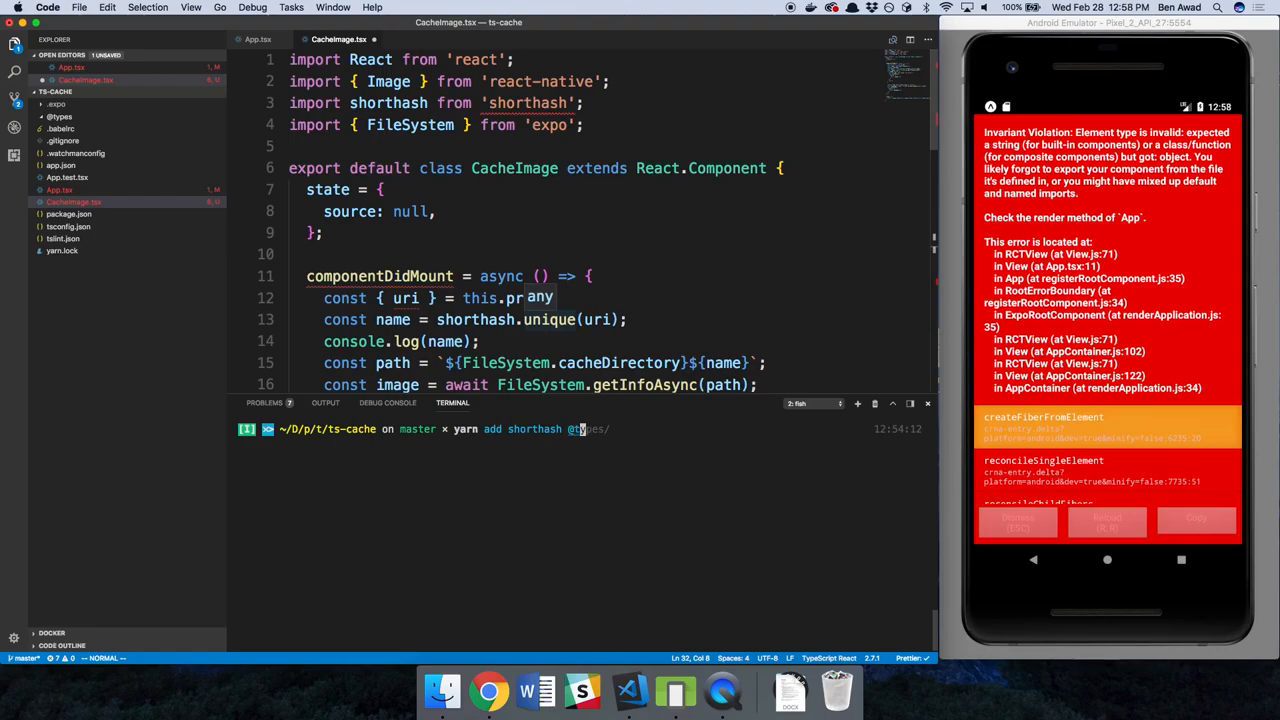
type("expo")
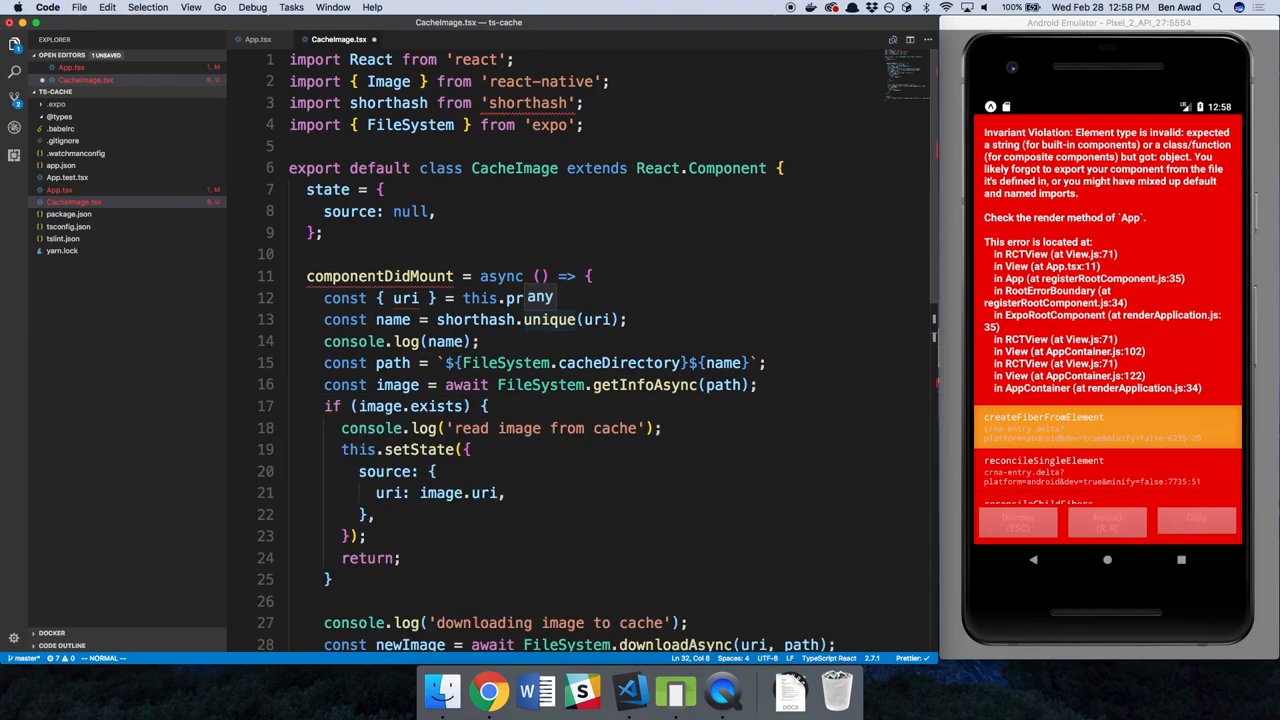
type("props;")
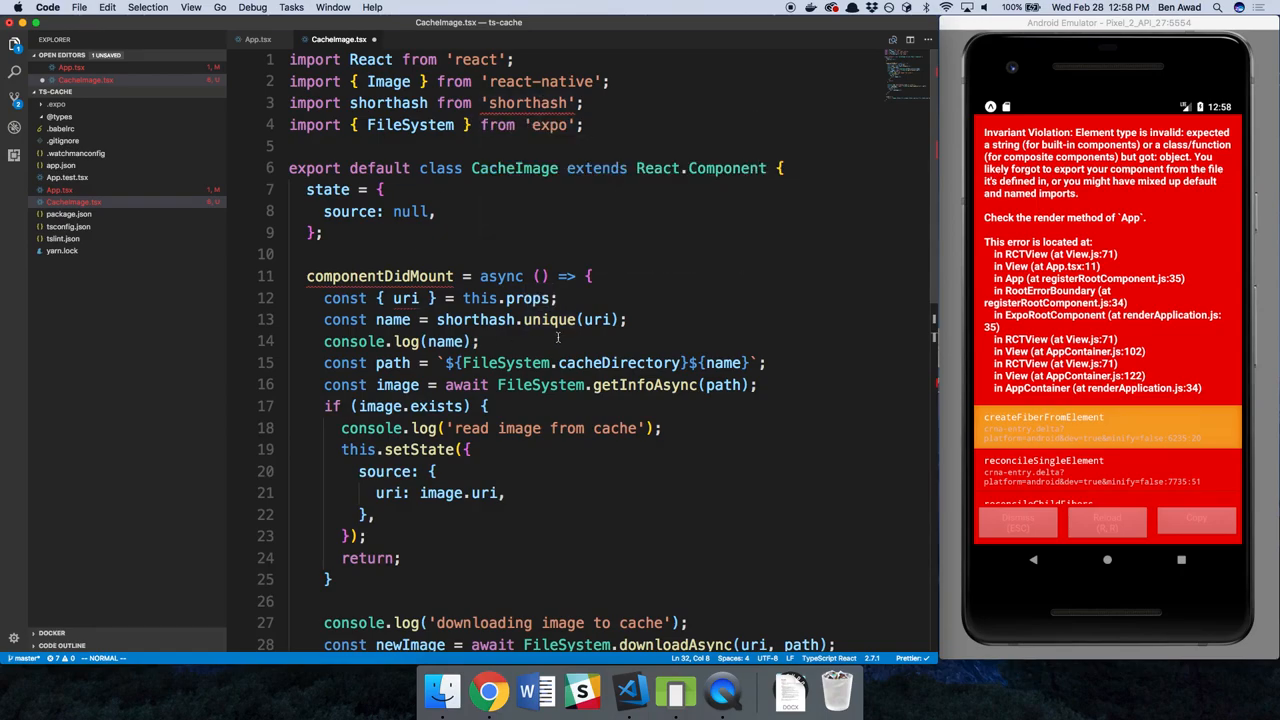
Make CacheImage extend React.Component<any, any> so the emulator shows the cat image
scroll("down", 3)
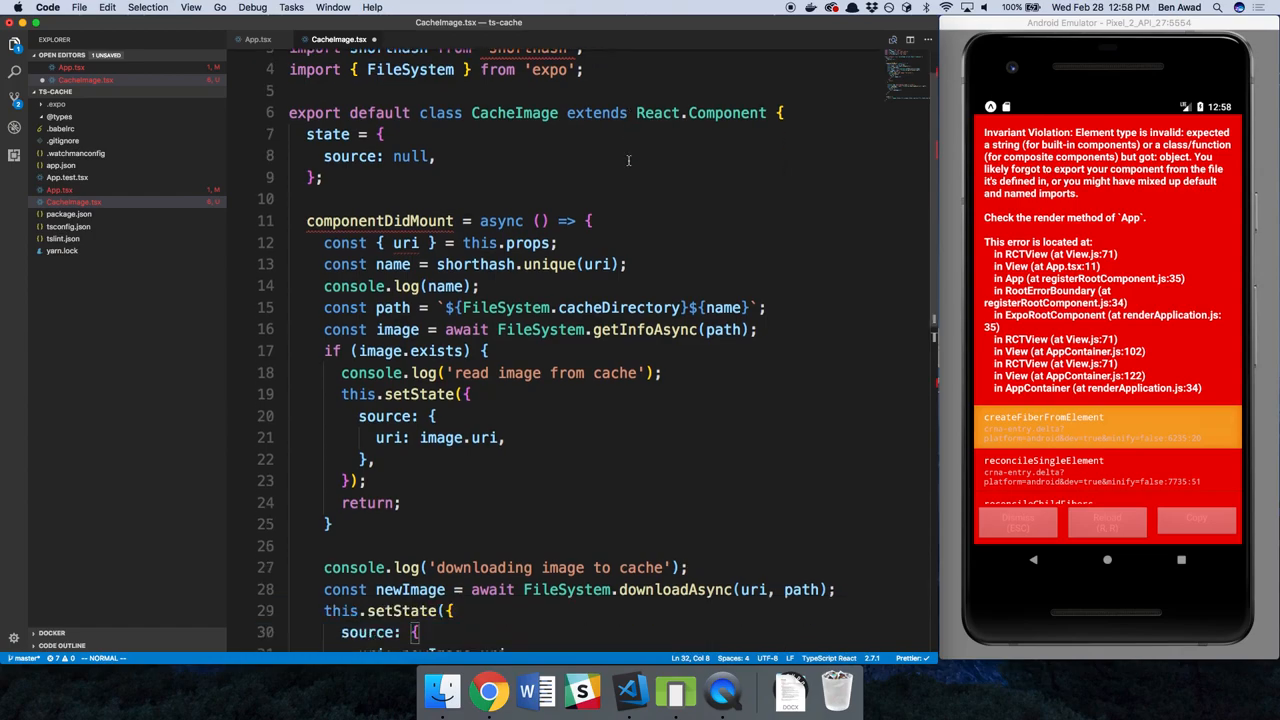
scroll("up", 3)
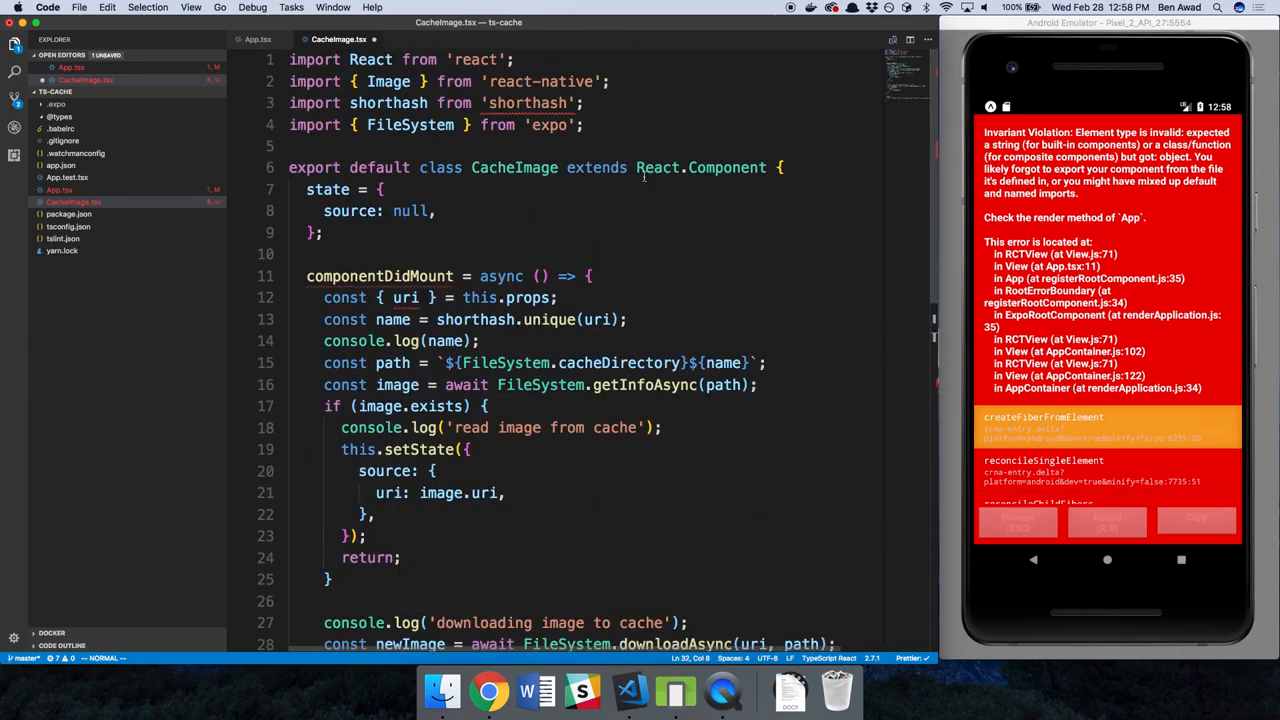
left_click(770, 167)
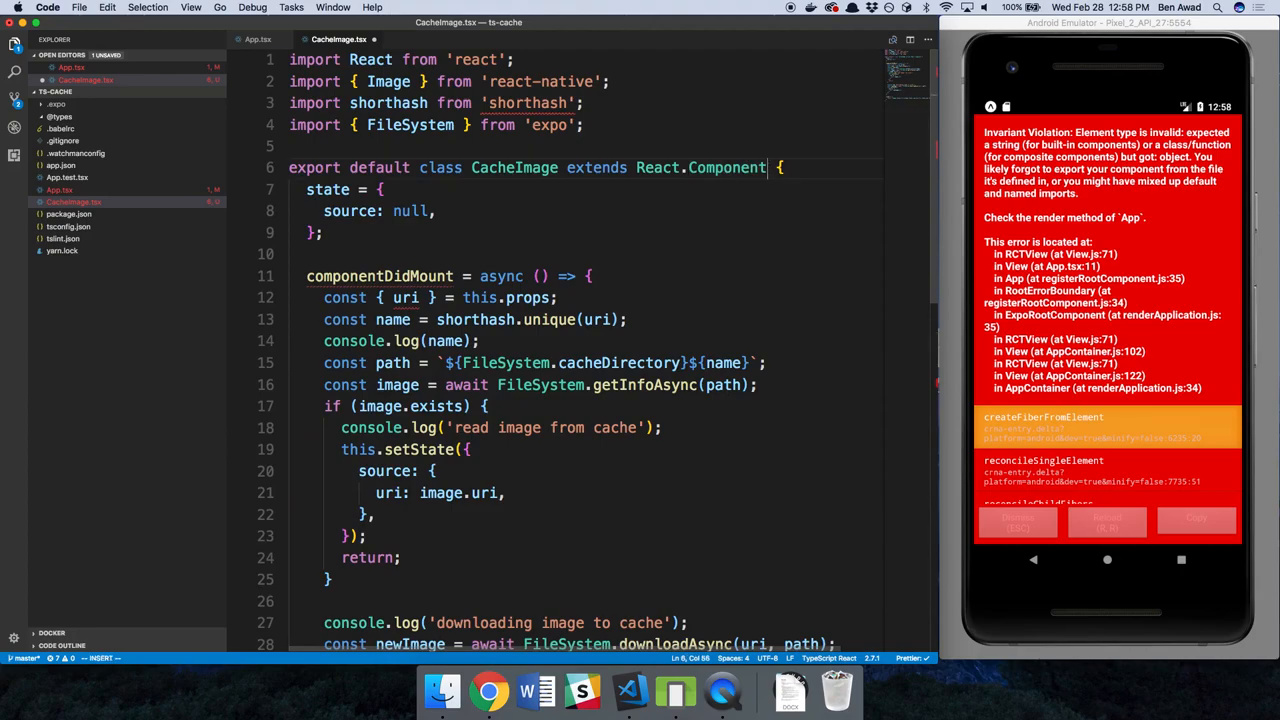
type("<any, an>")
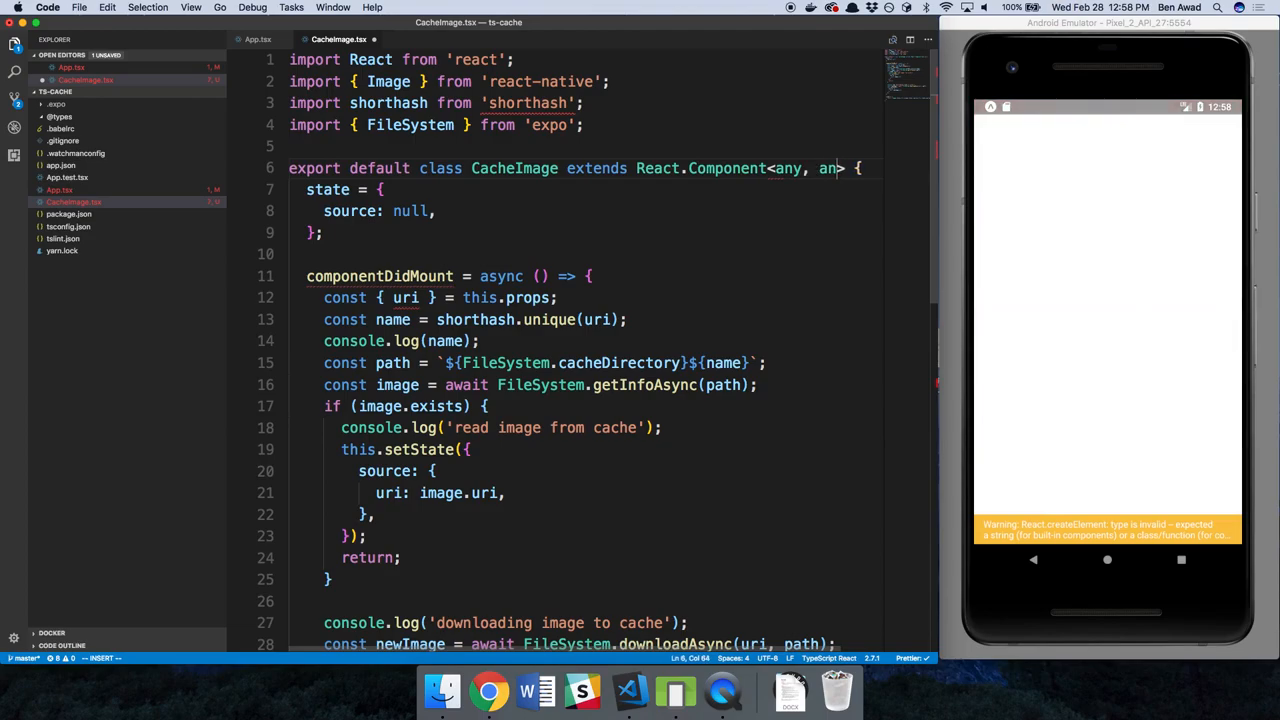
key("Escape")
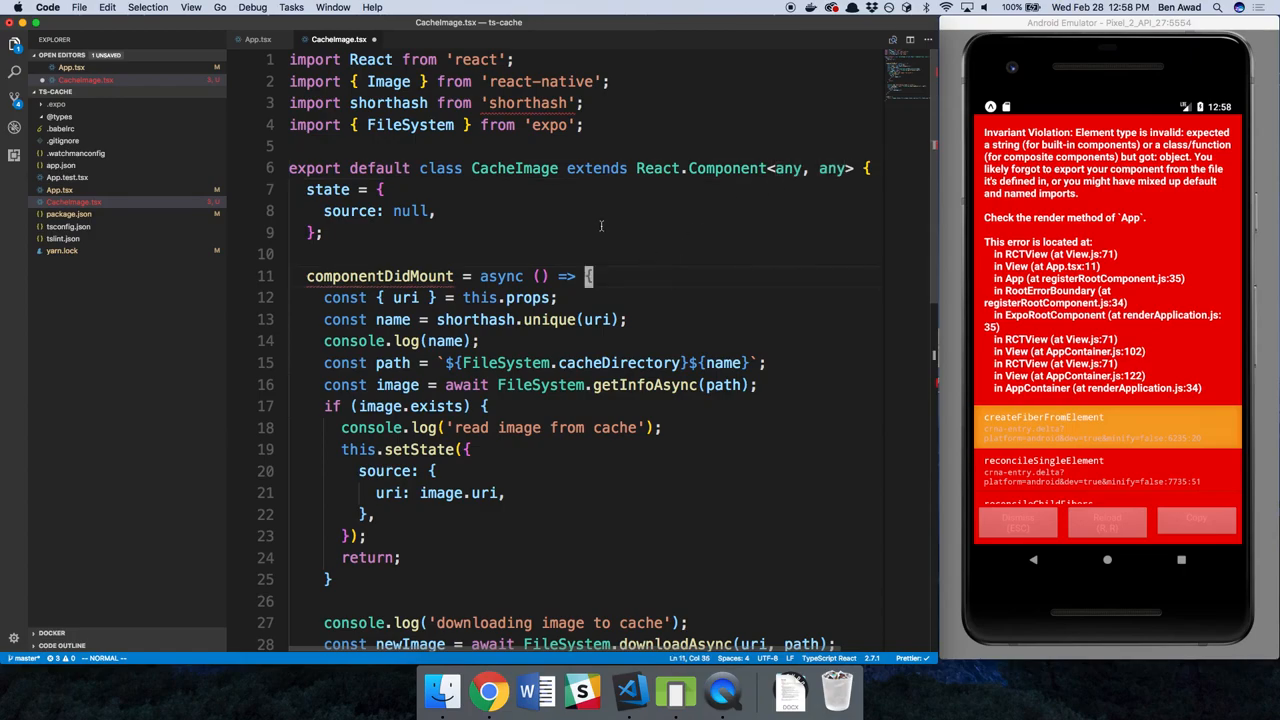
scroll("down", 3)
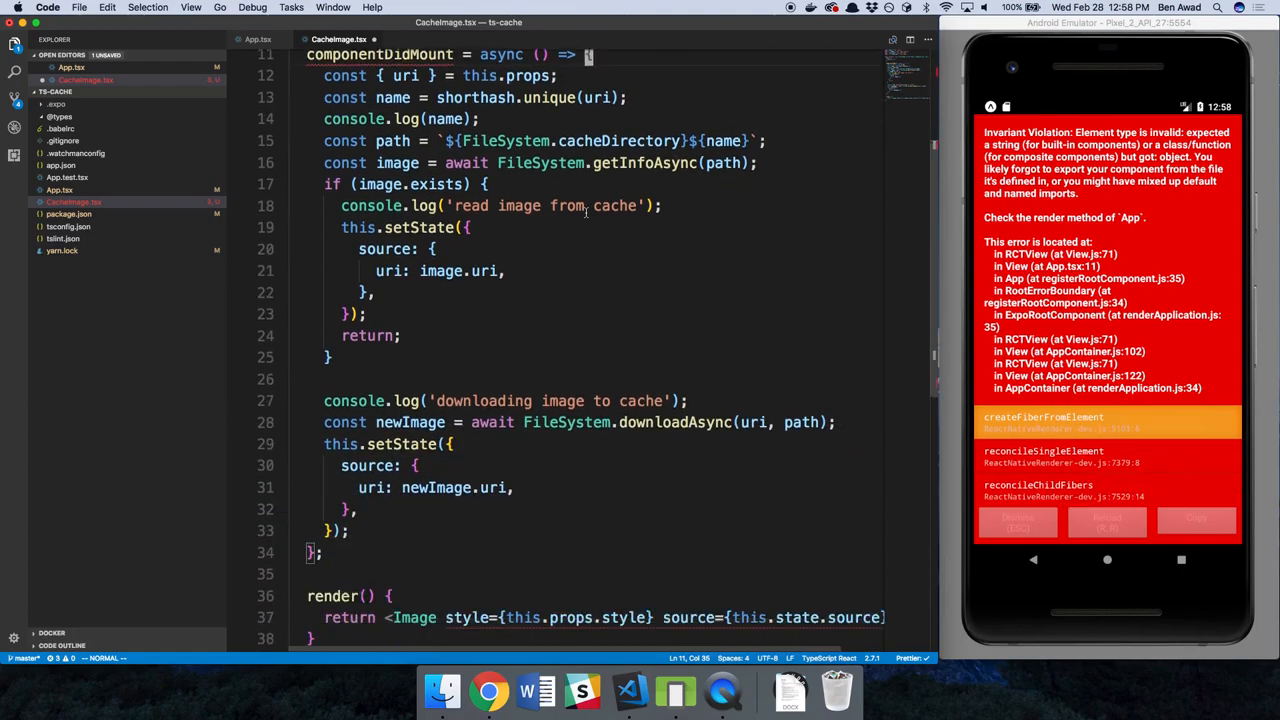
scroll("up", 3)
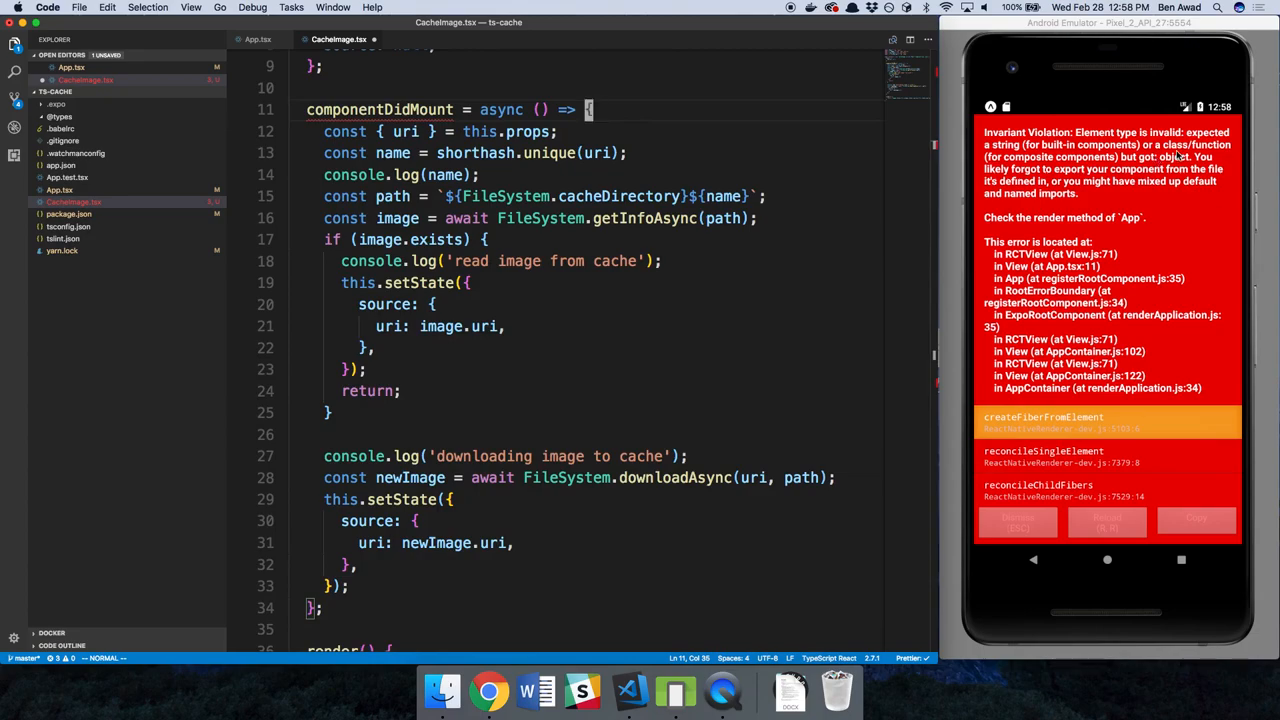
scroll("up", 3)
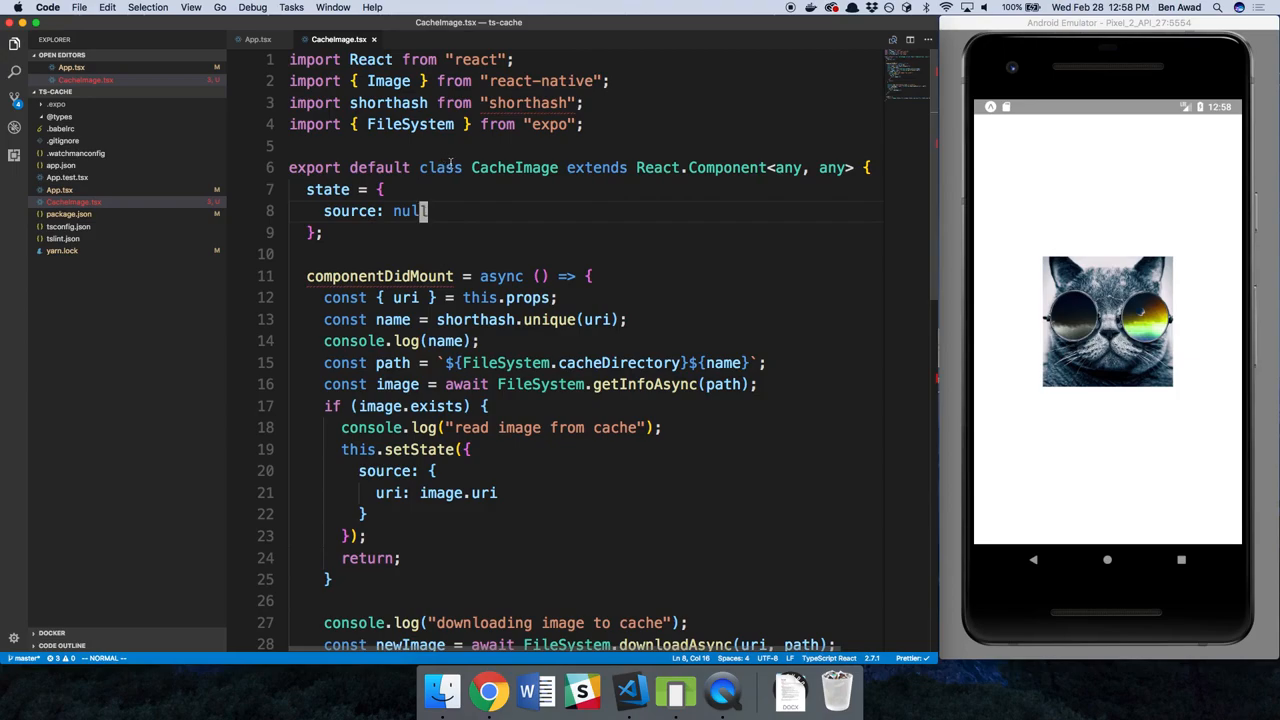
mouse_move(529, 103)
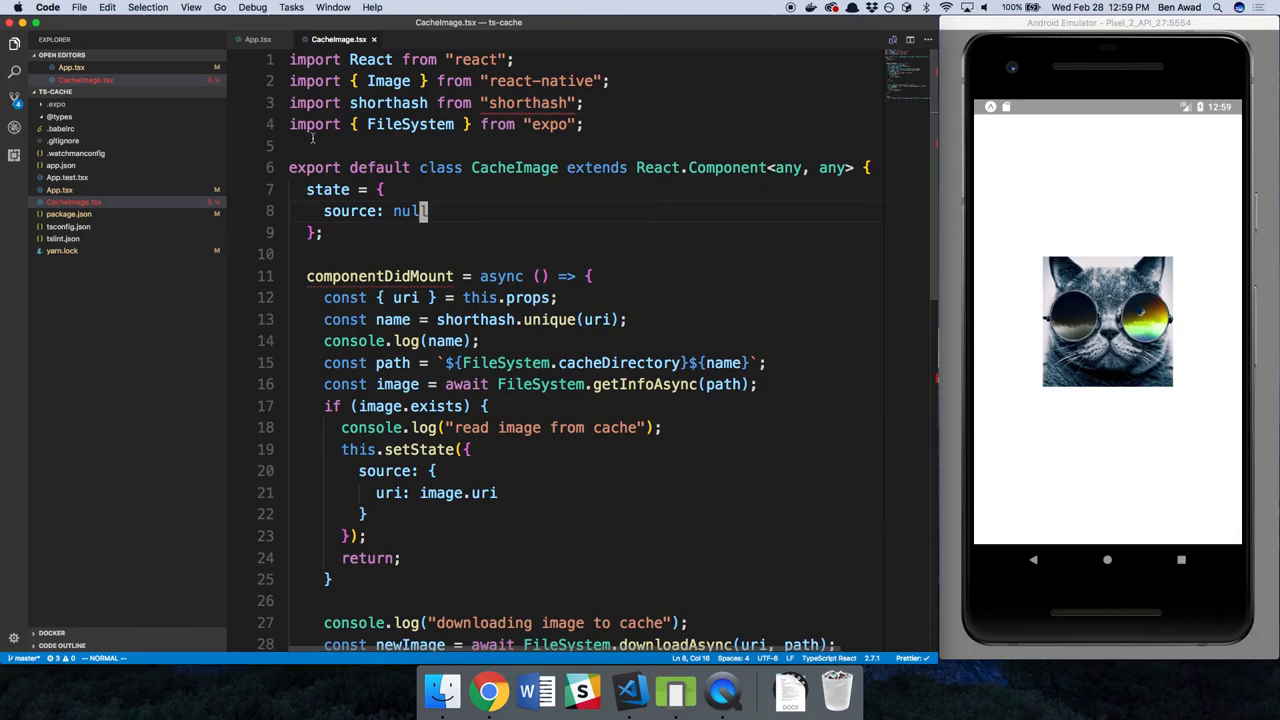
left_click(62, 117)
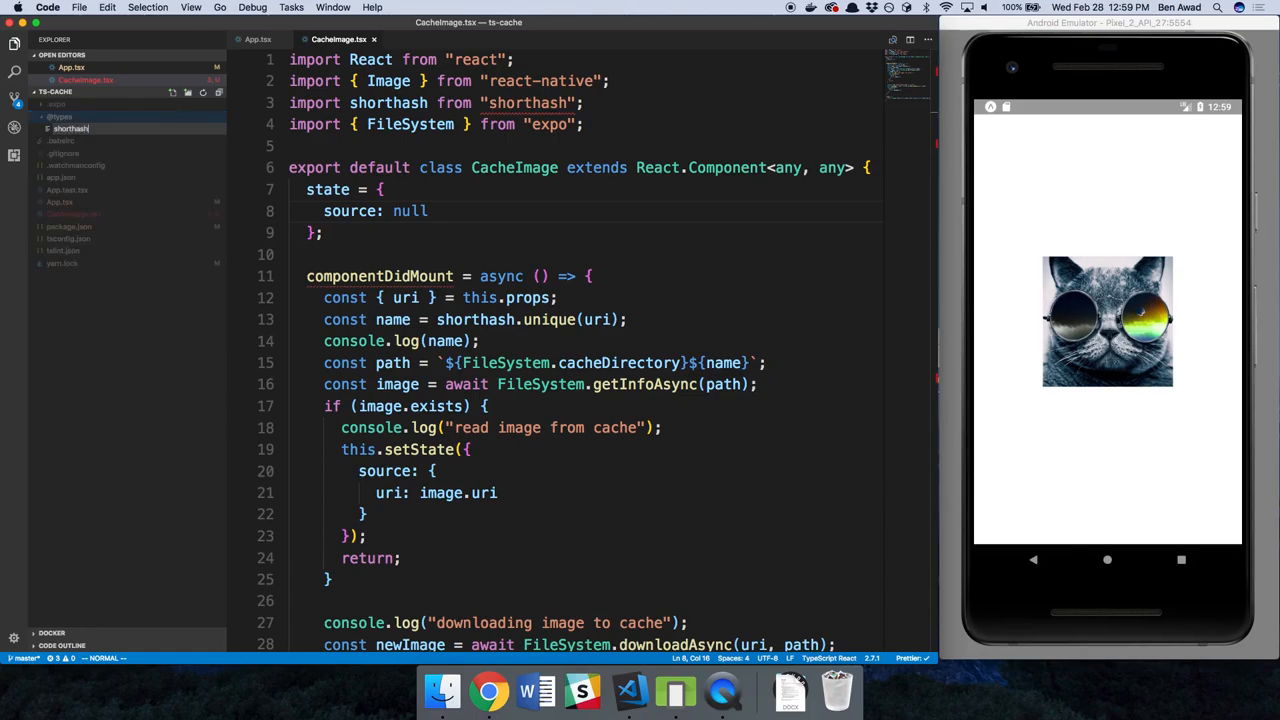
left_click(77, 140)
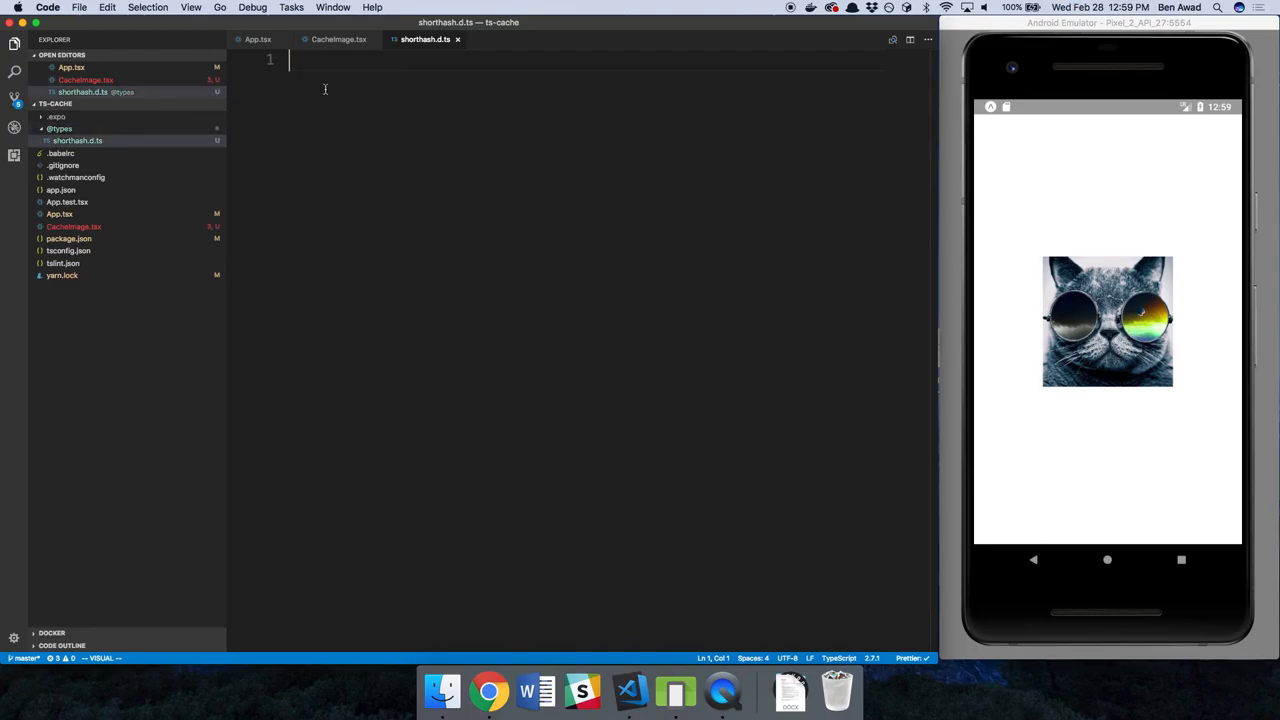
mouse_move(284, 92)
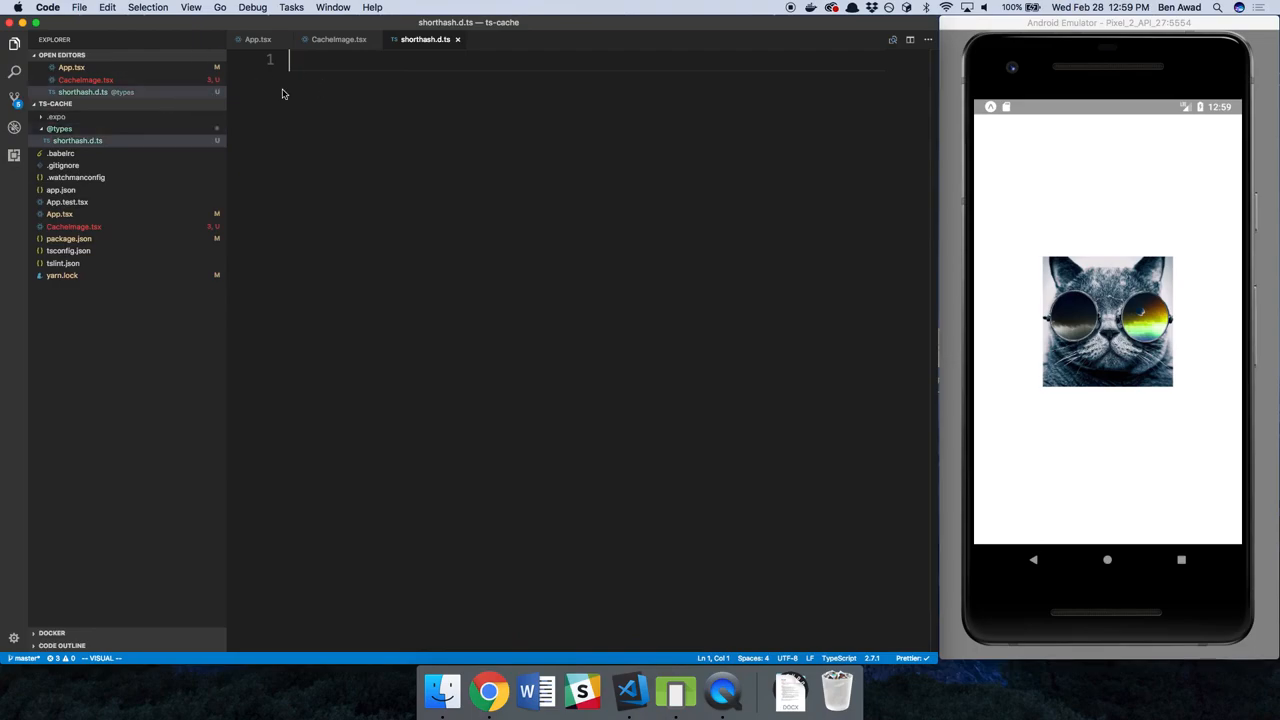
left_click(59, 128)
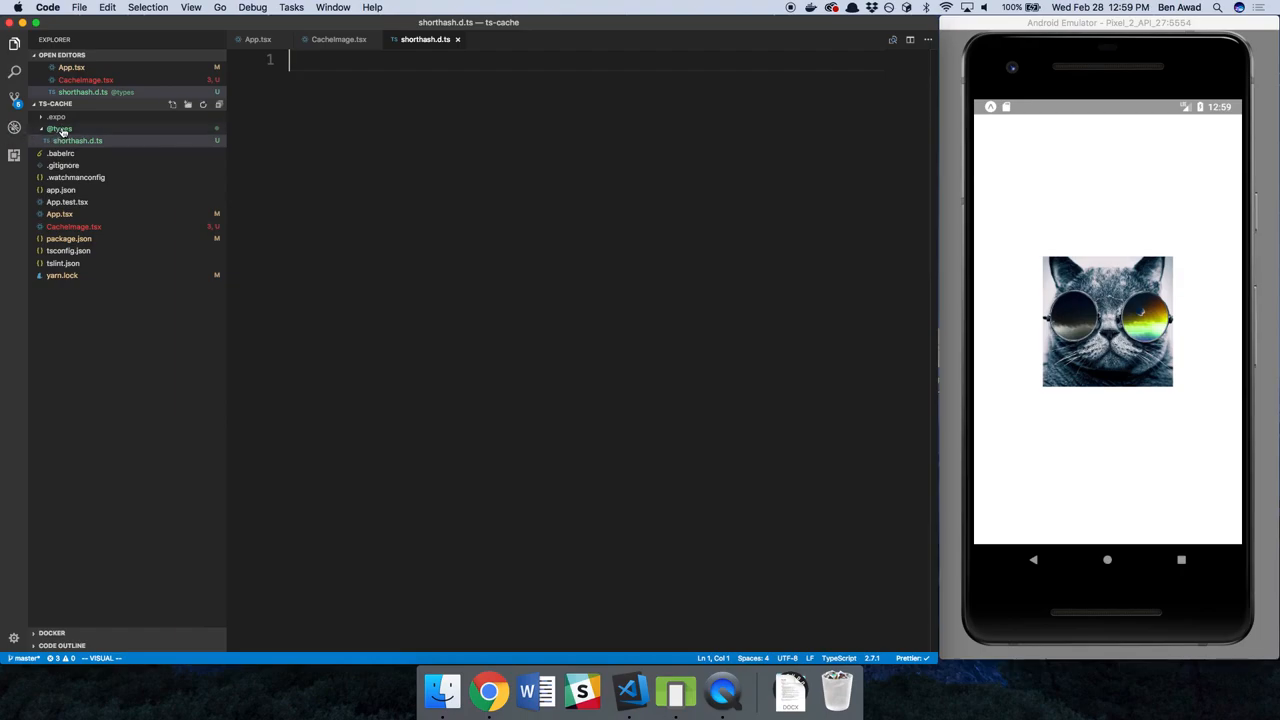
mouse_move(77, 140)
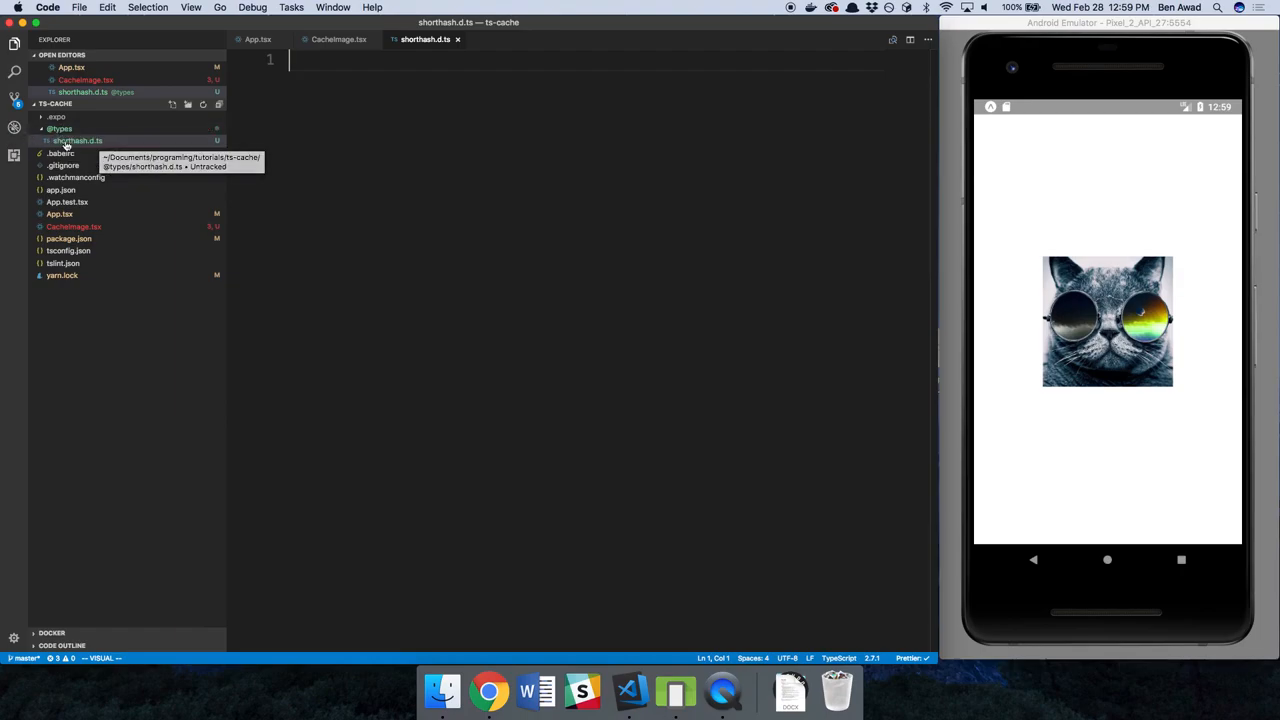
mouse_move(90, 148)
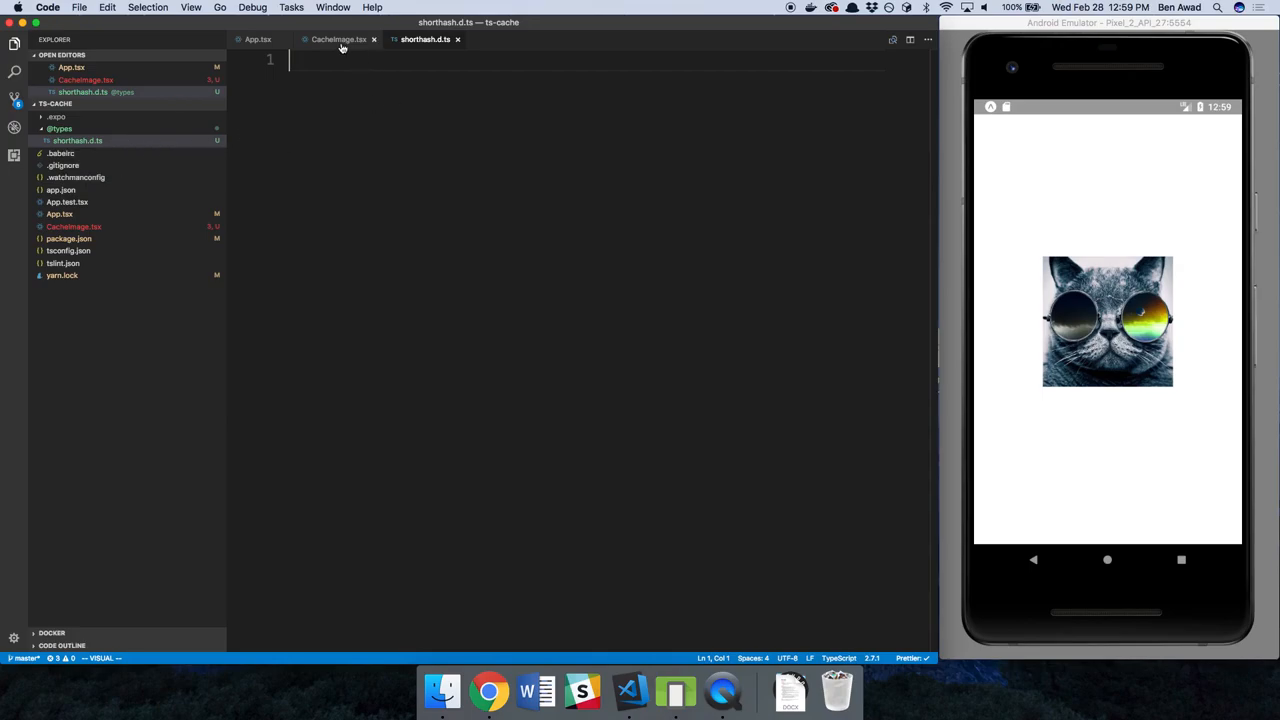
mouse_move(338, 39)
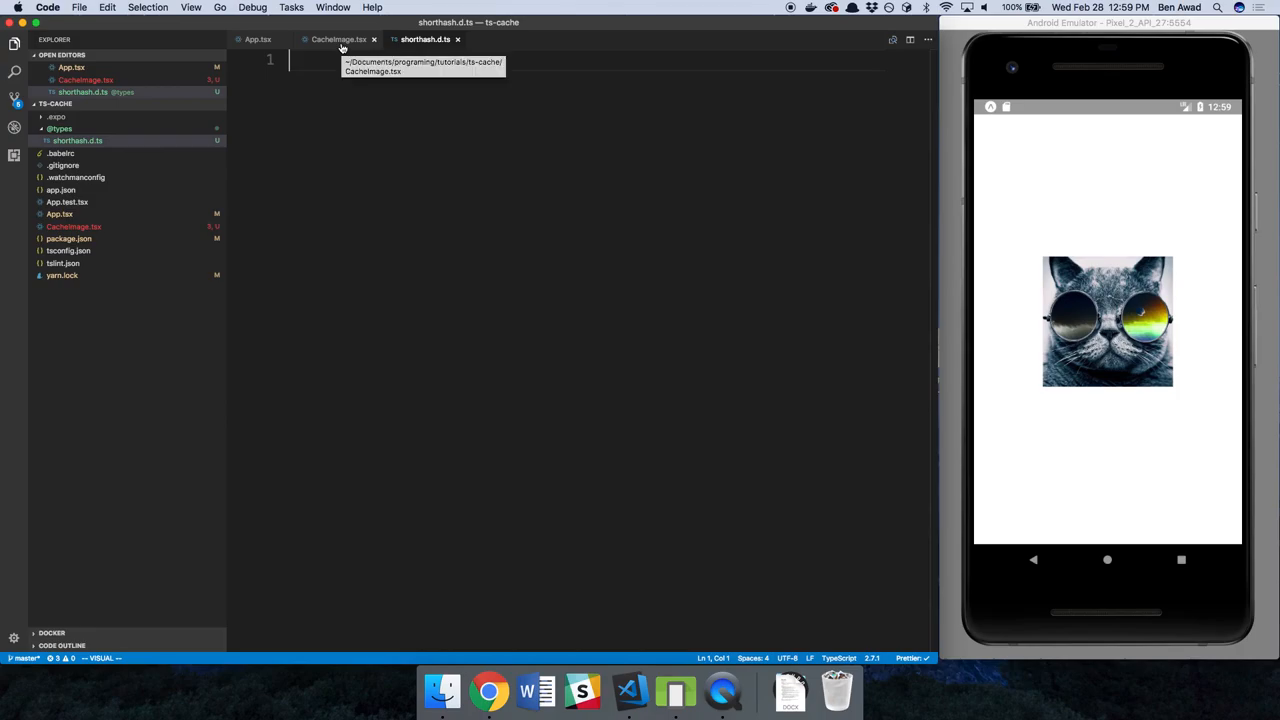
left_click(338, 39)
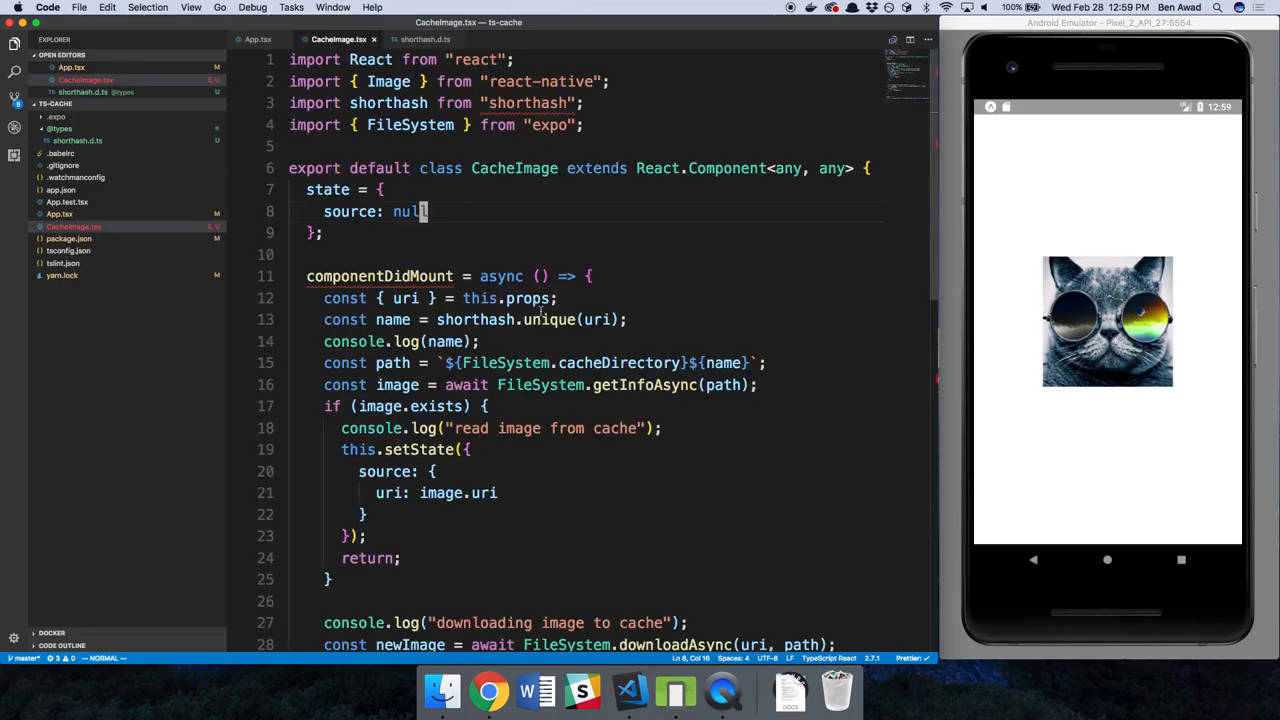
left_click(425, 39)
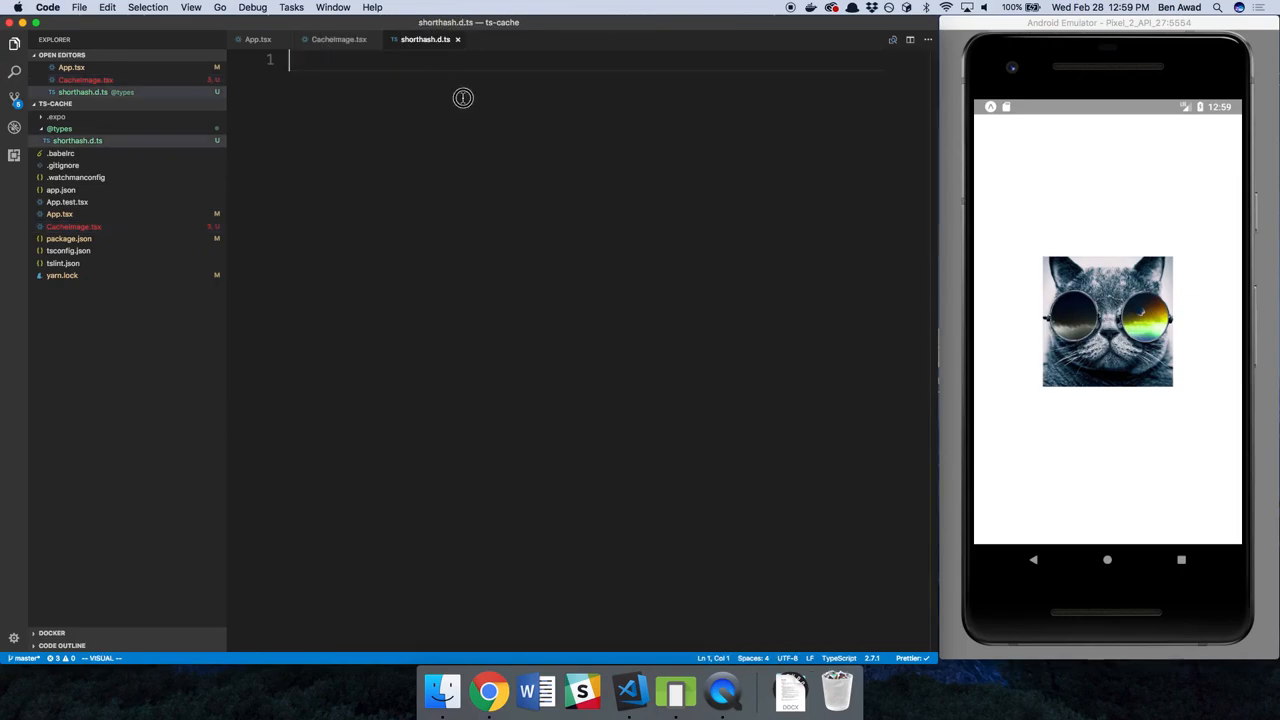
Declare module "shorthash" exporting unique(s: string): string in shorthash.d.ts
type("ar")
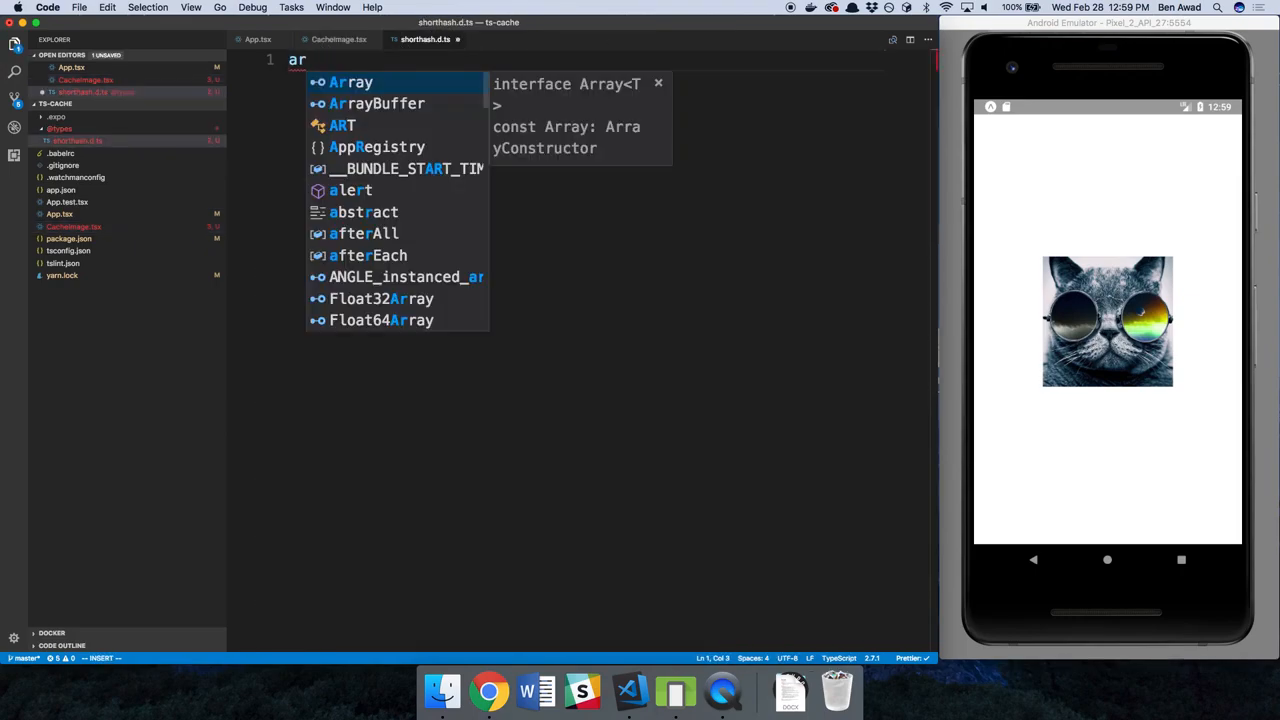
type("eclar mod")
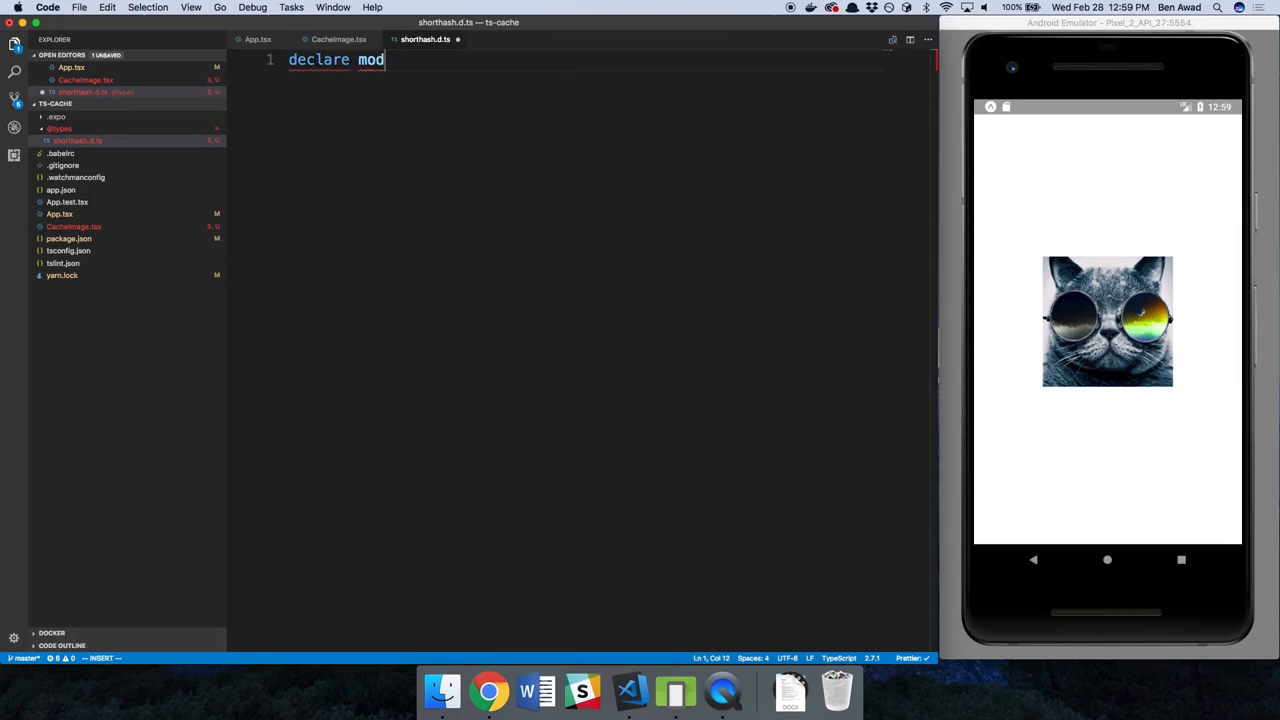
type("ule \"shorthash\" {")
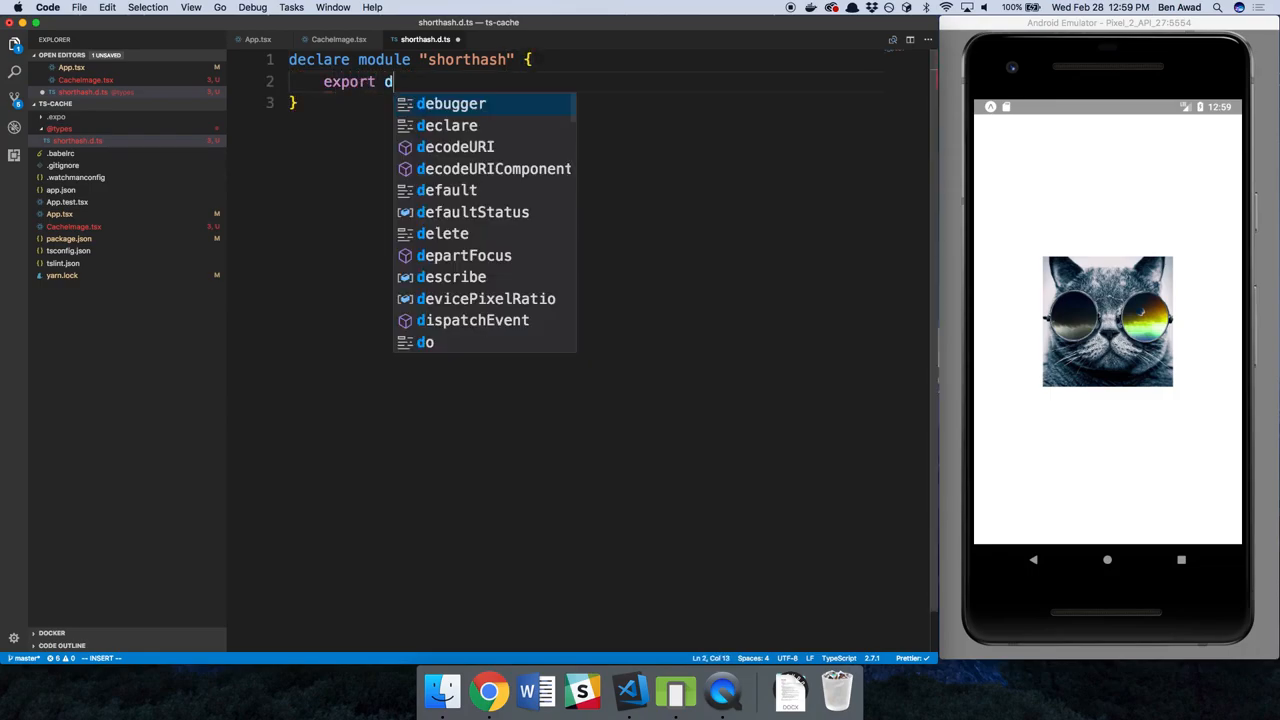
type("unction unique(")
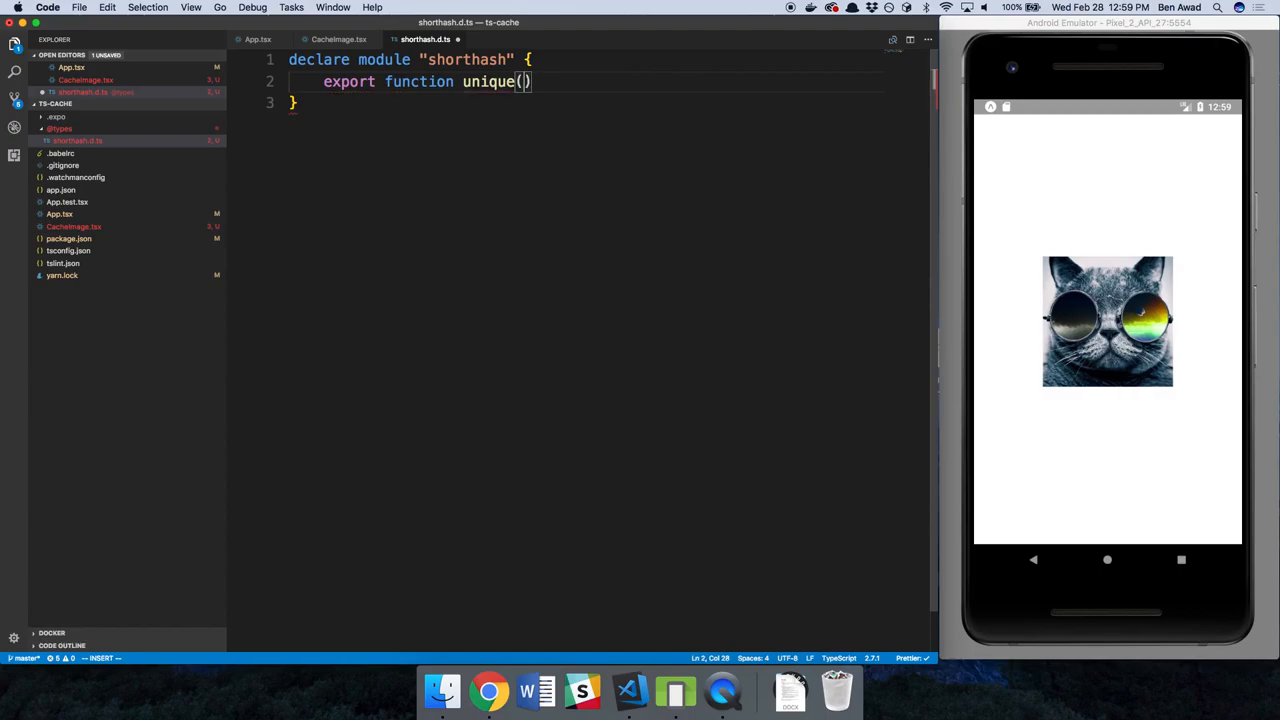
type("s: stgring")
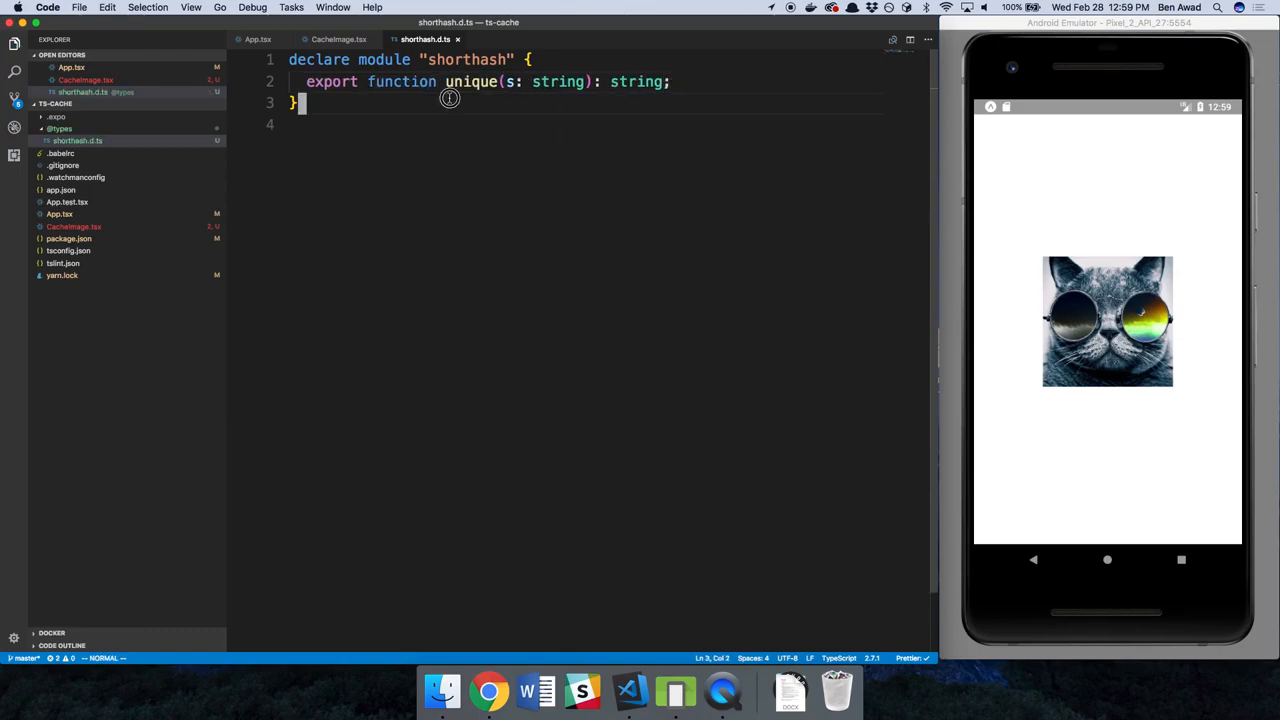
left_click(338, 39)
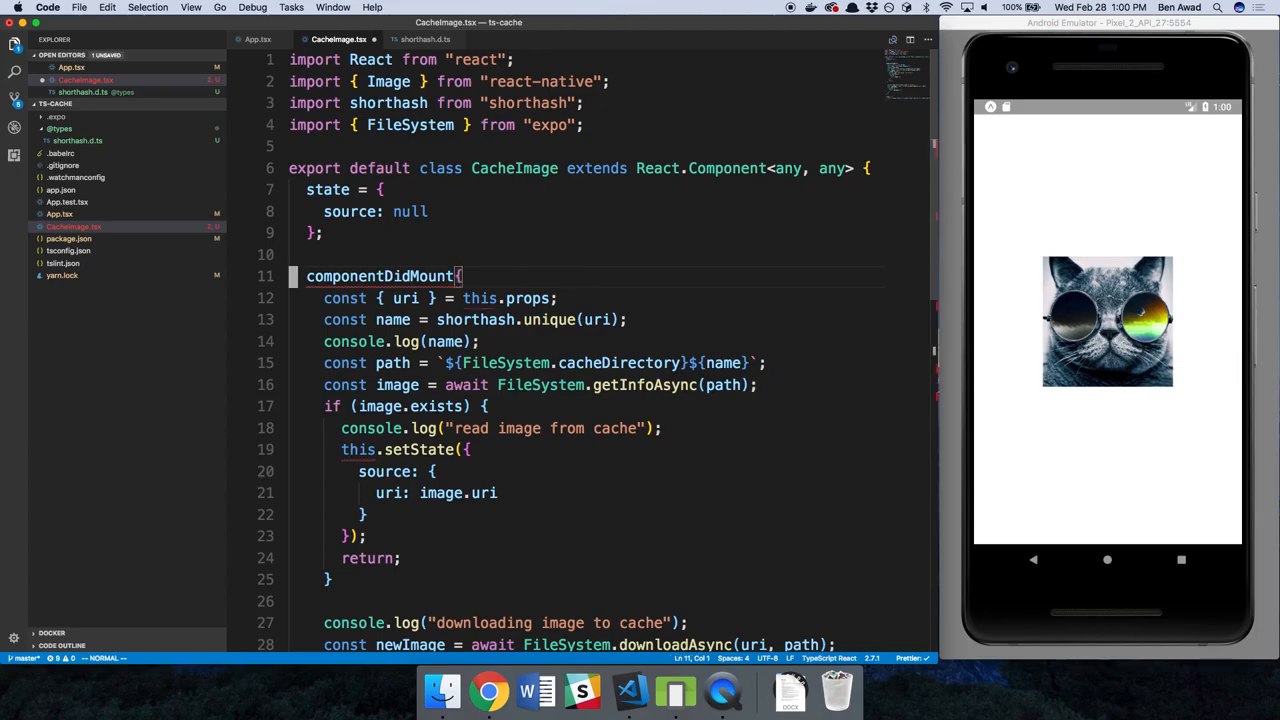
Rewrite CacheImage's componentDidMount arrow property as an async componentDidMount() method
type("async")
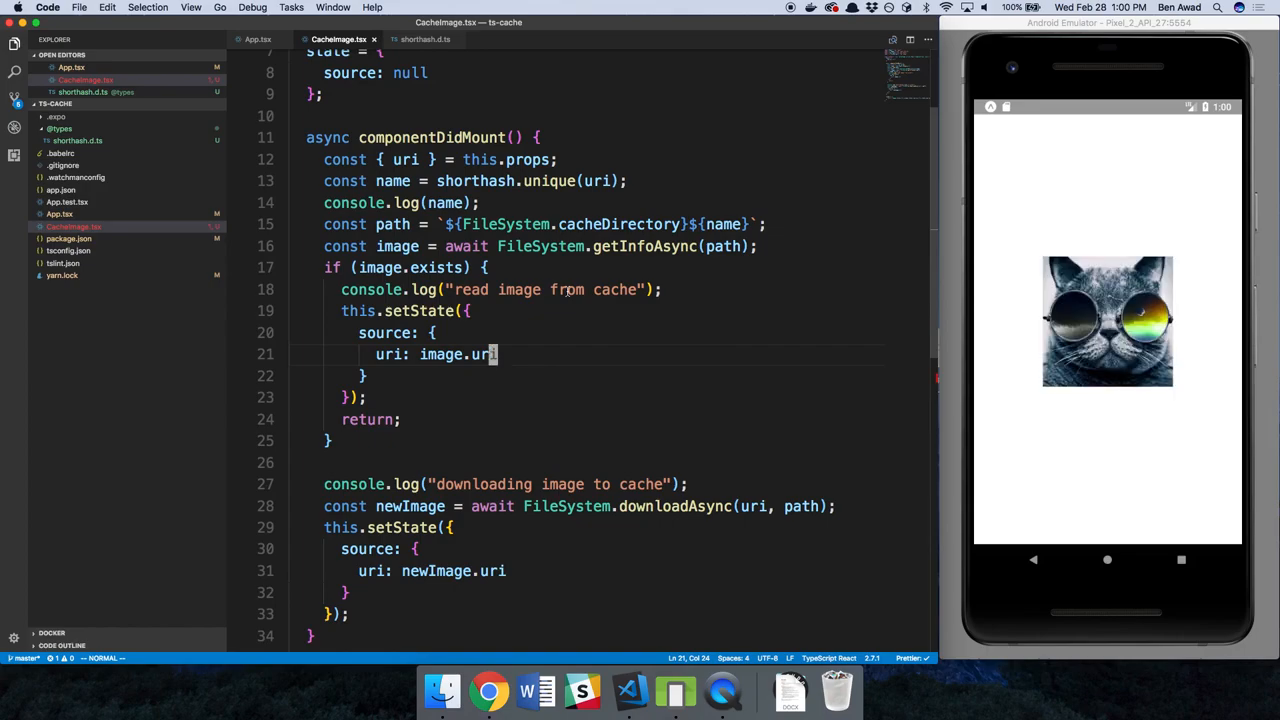
scroll("up", 3)
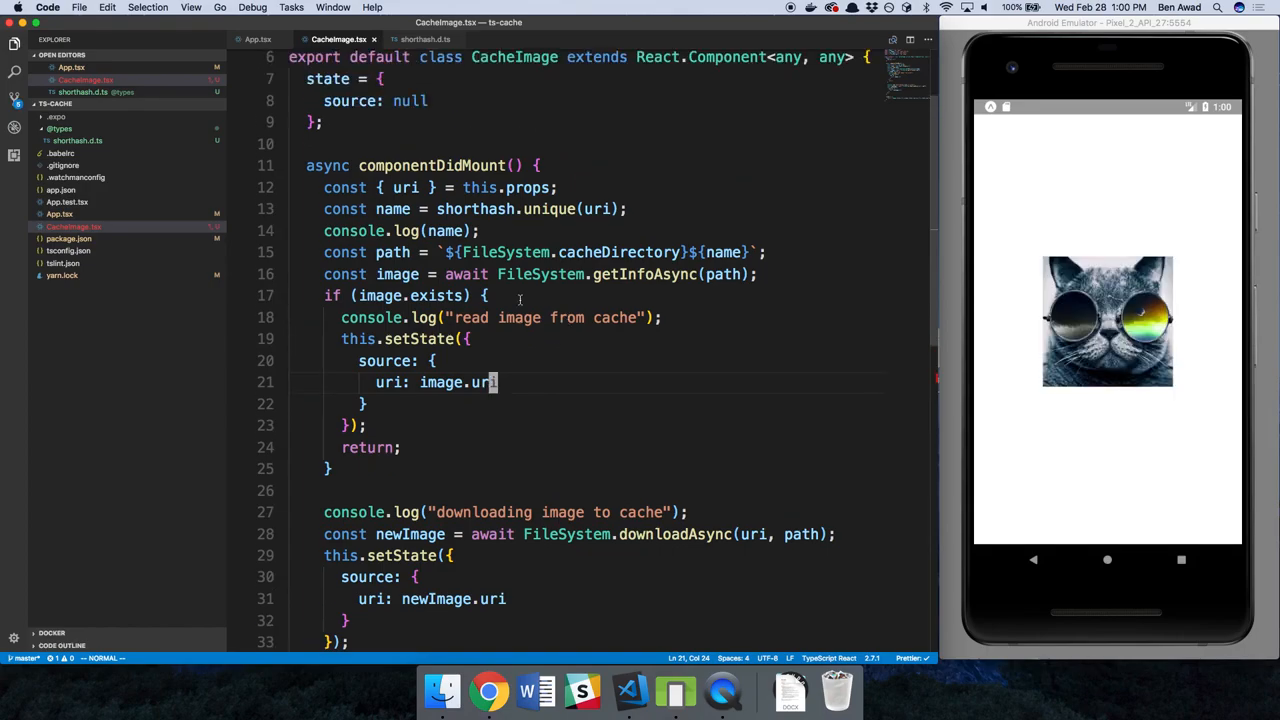
left_click(340, 338)
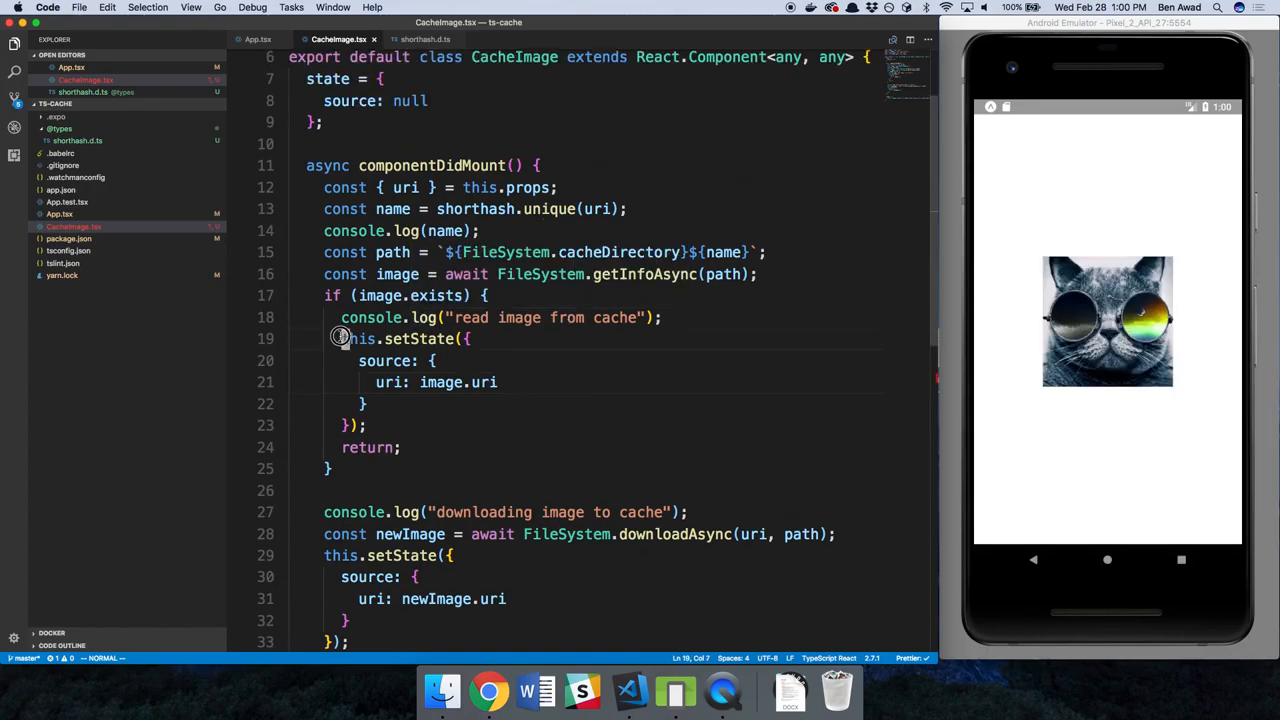
scroll("up", 3)
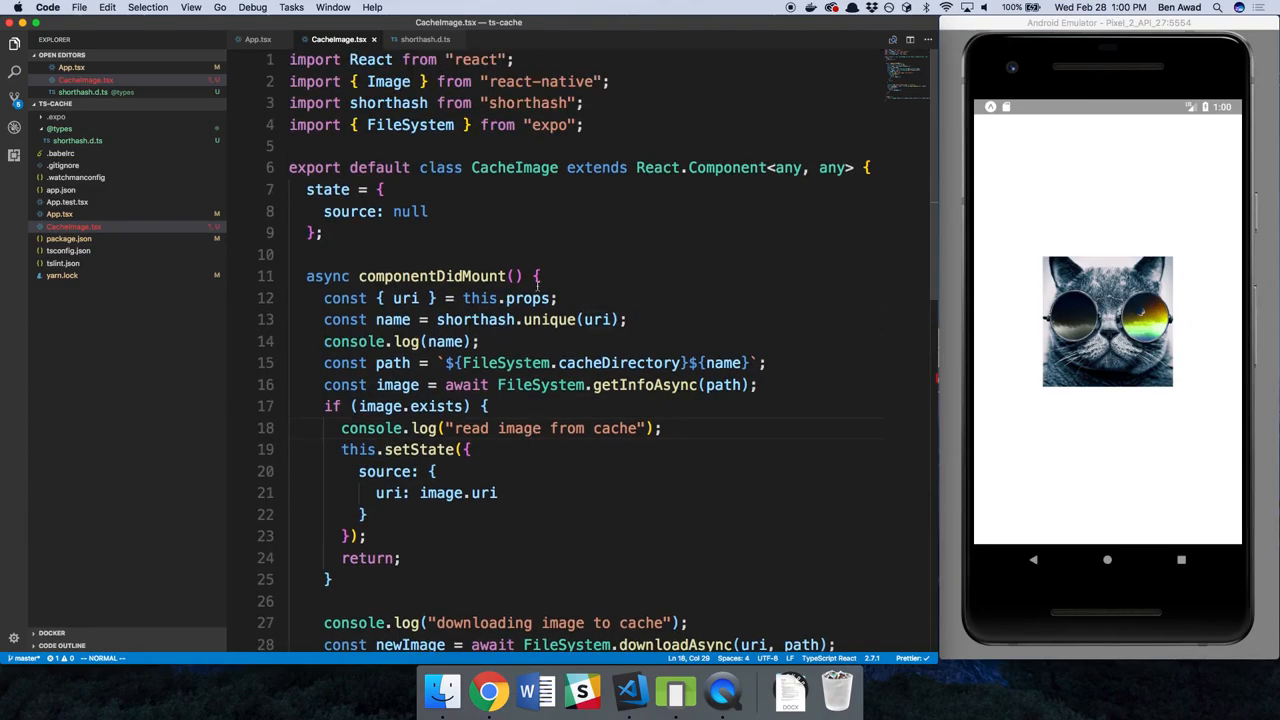
mouse_move(689, 131)
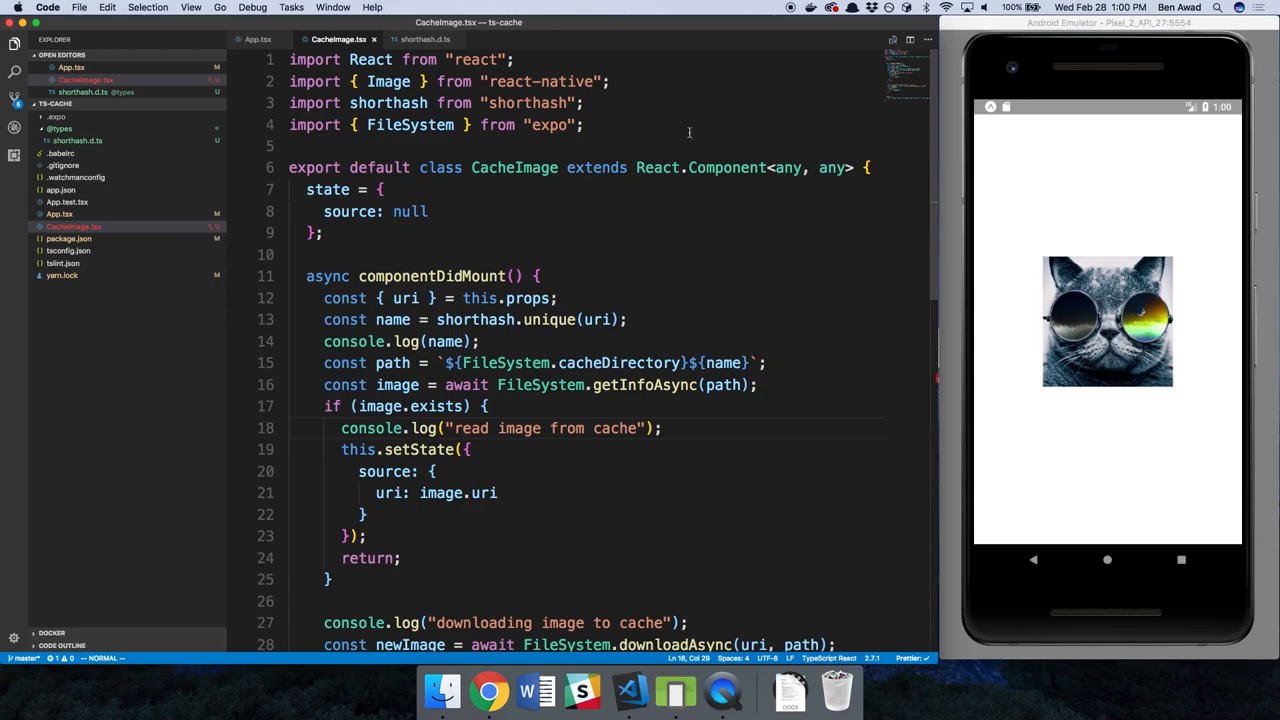
mouse_move(574, 268)
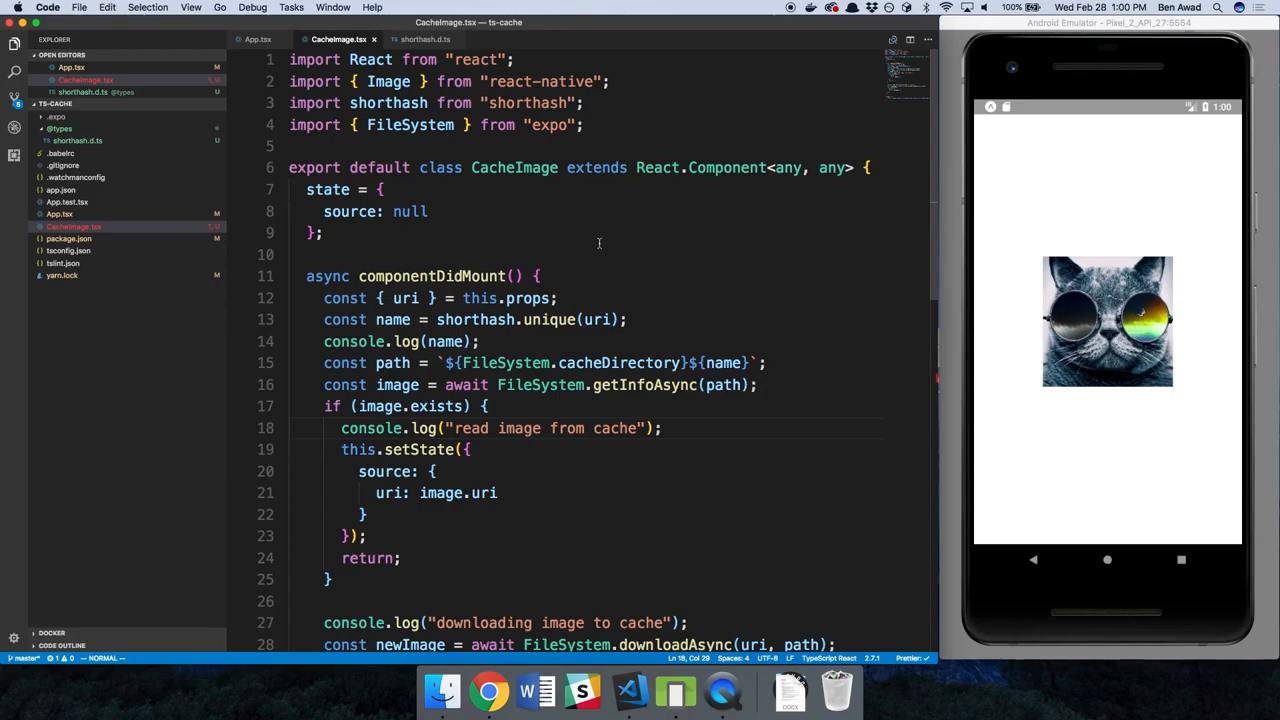
scroll("down", 3)
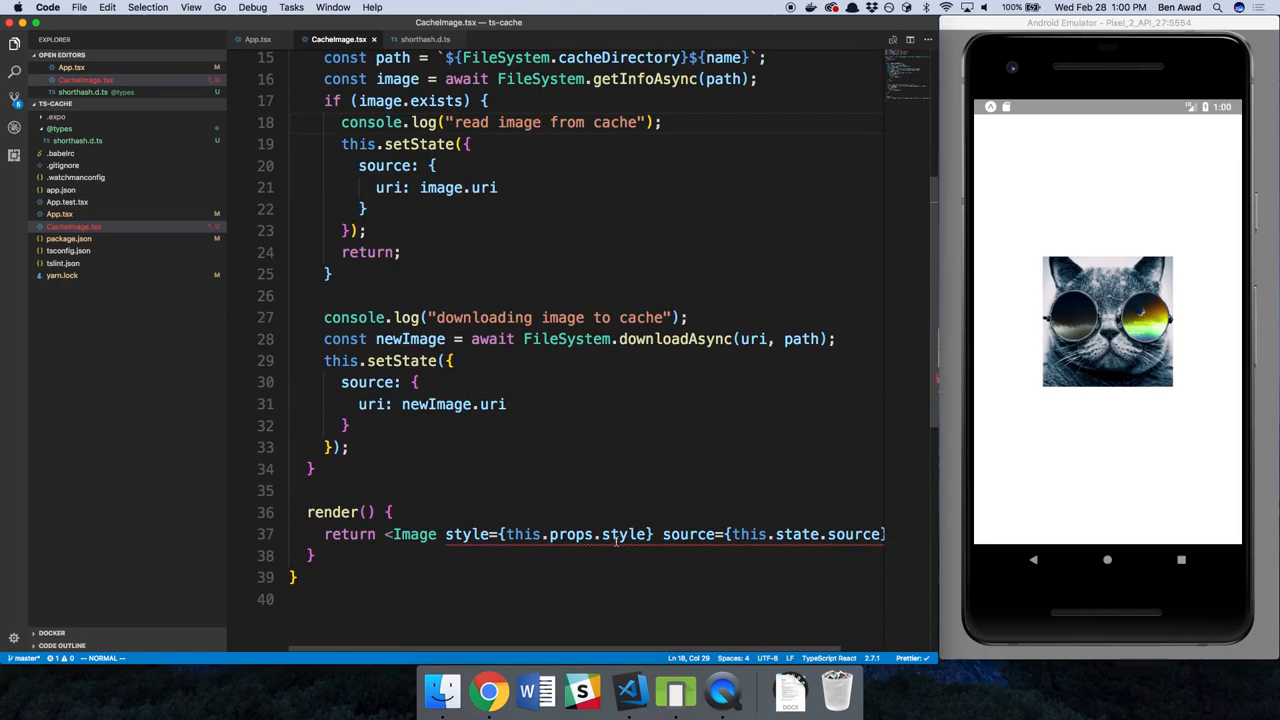
scroll("up", 3)
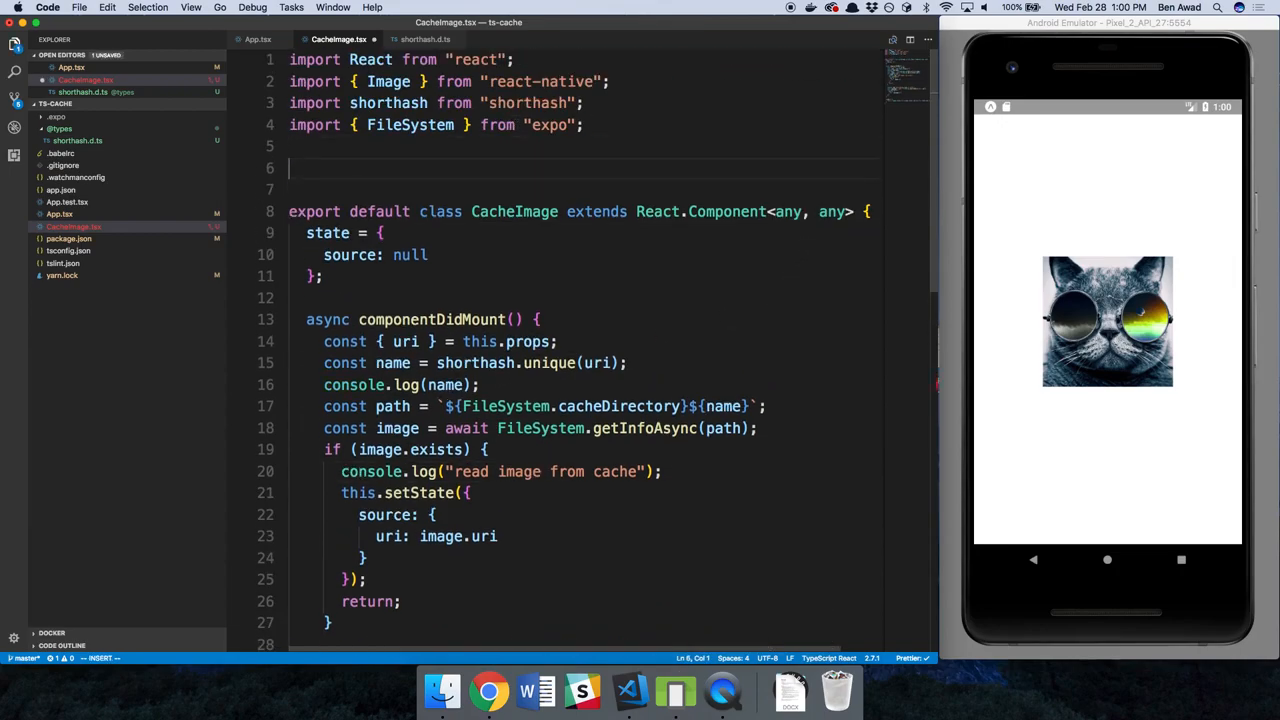
Add interface Props { uri: string } and use Props in React.Component<Props, any>
type("interface")
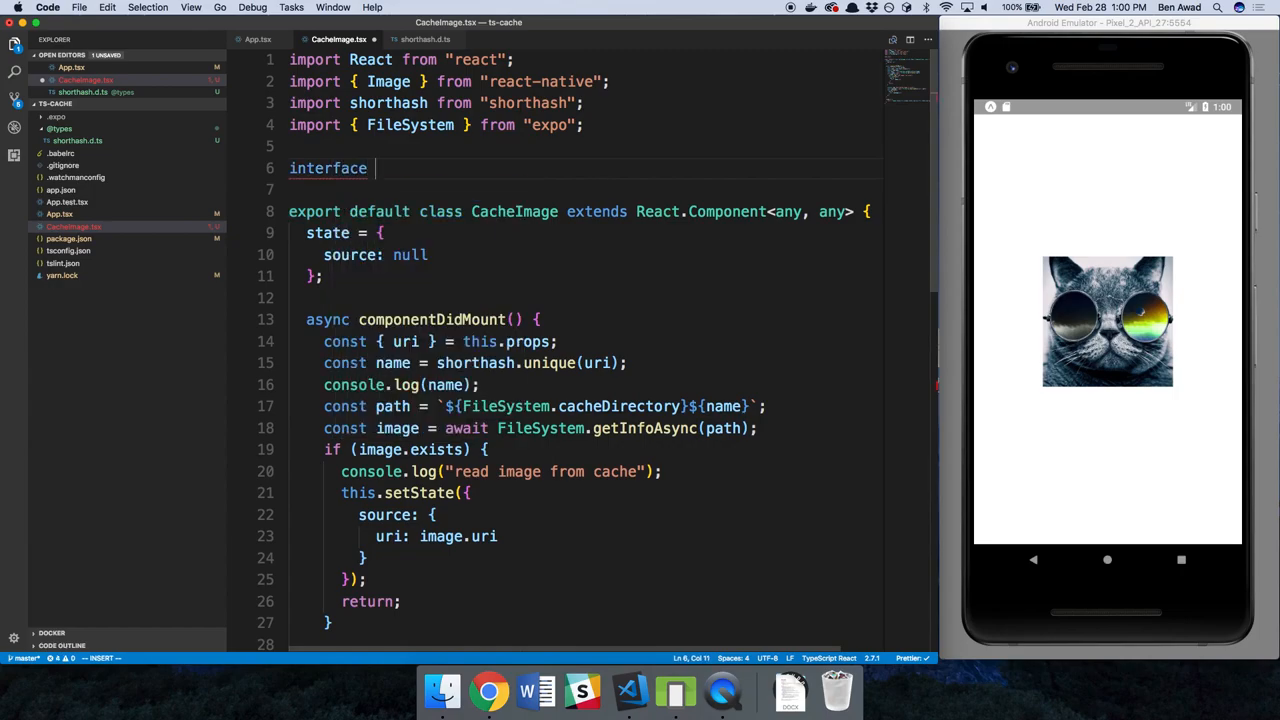
type("Props {")
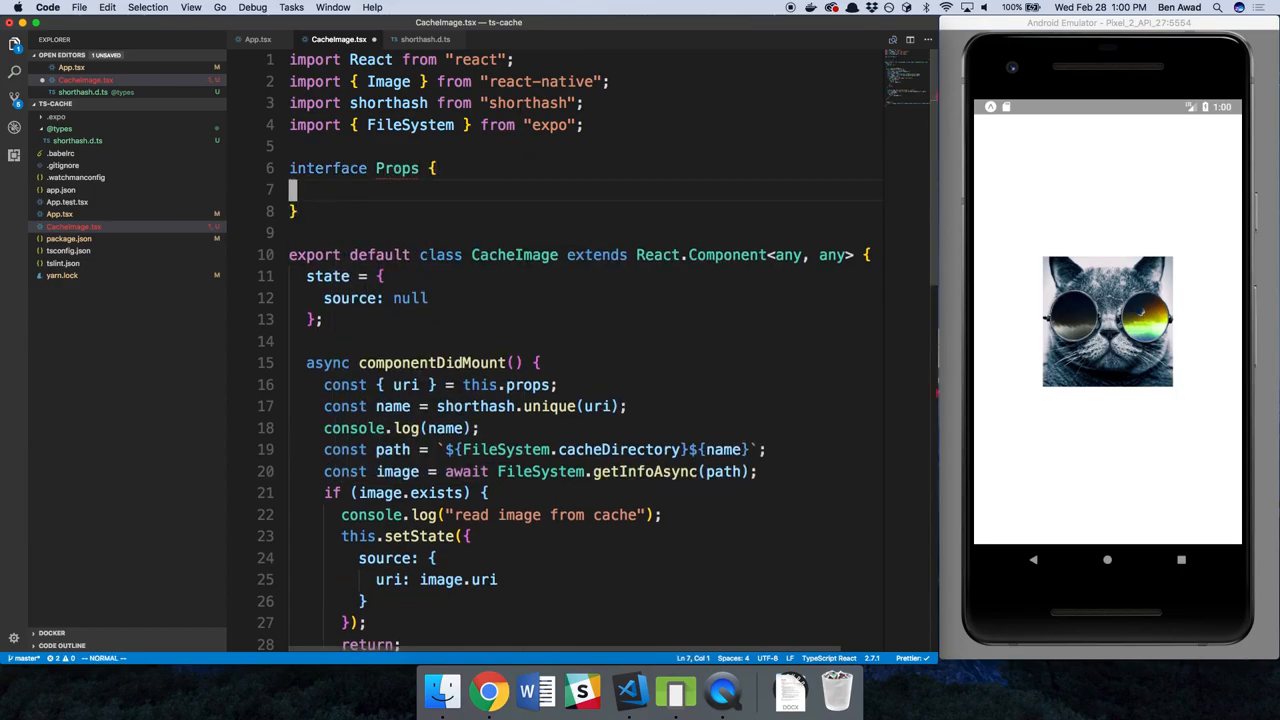
key("i")
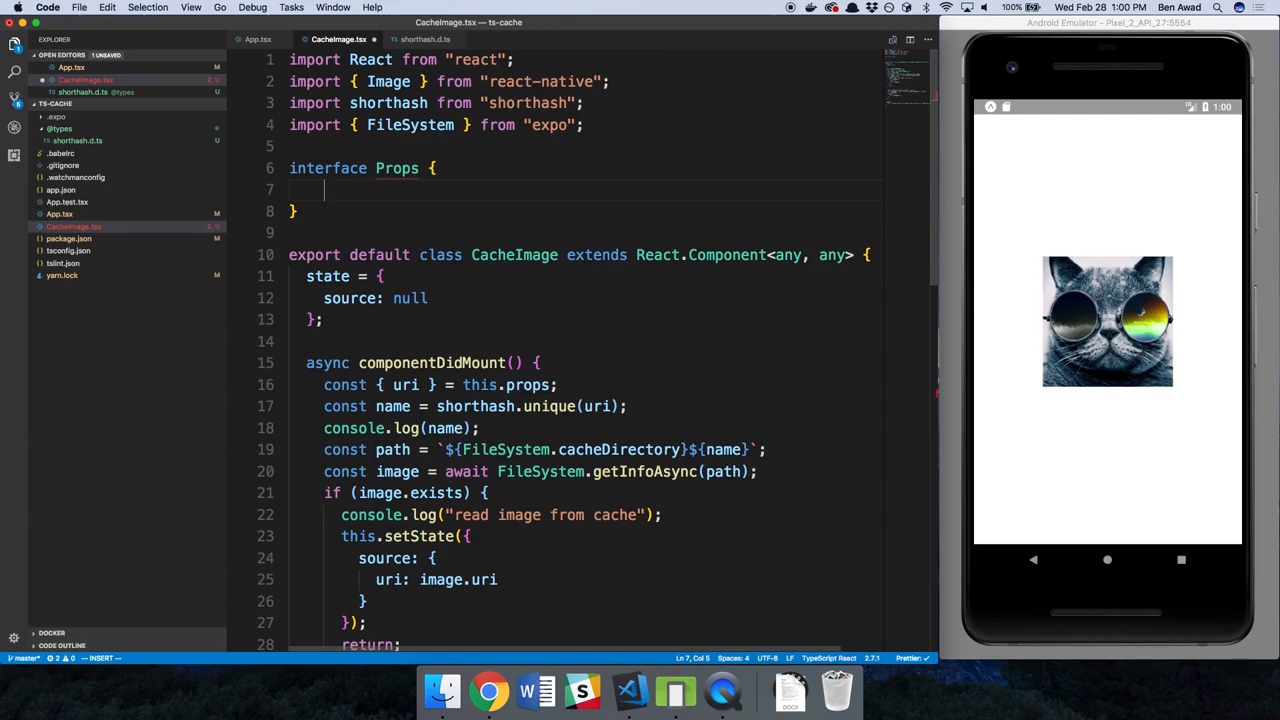
type("uri:")
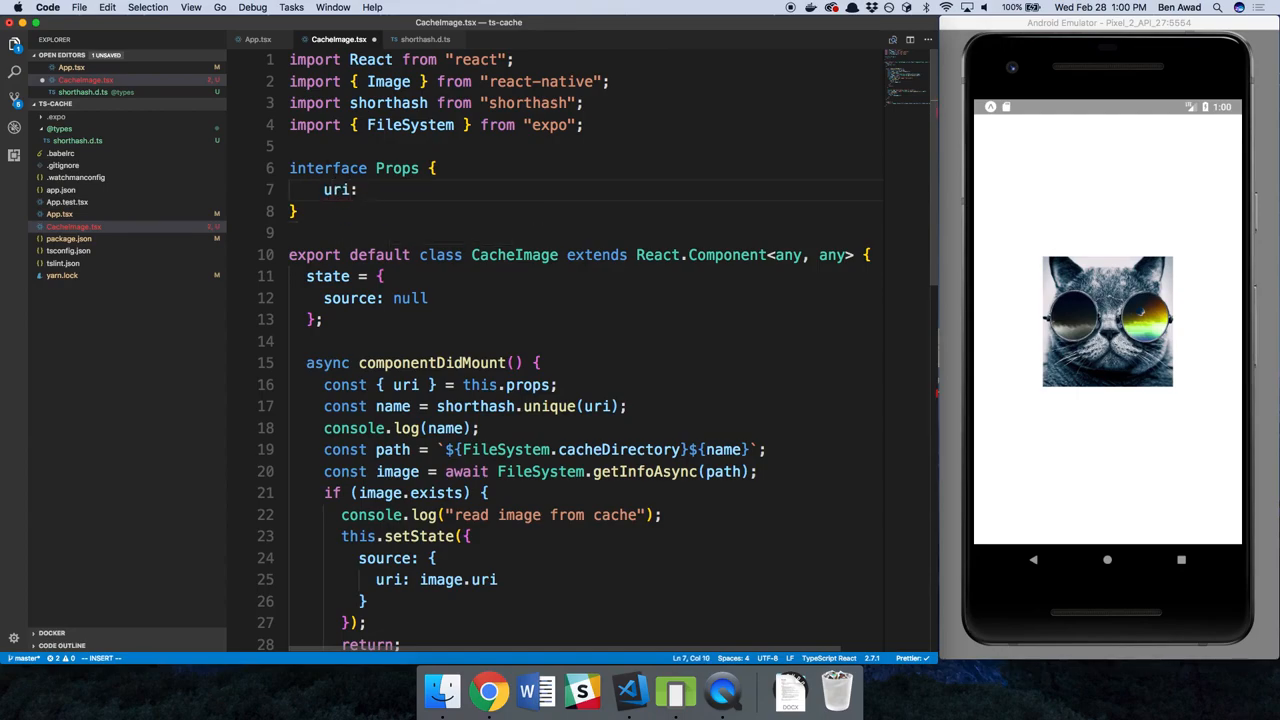
type("string;")
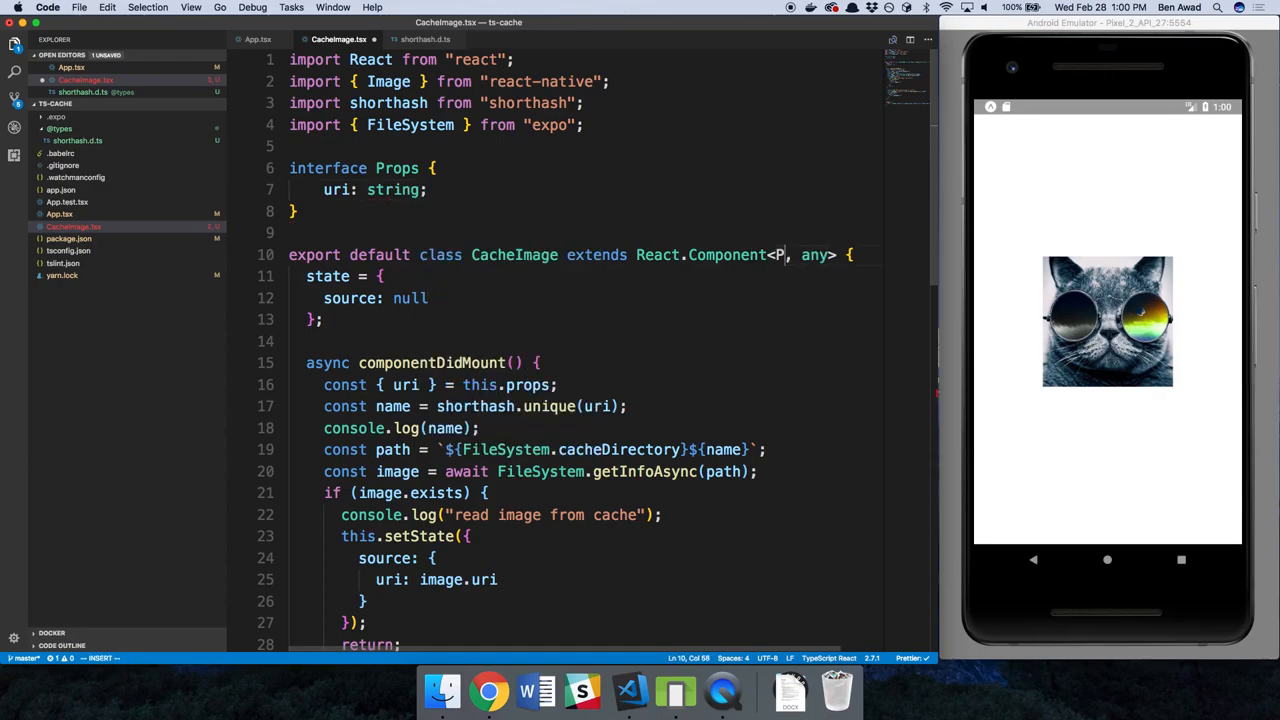
type("rops")
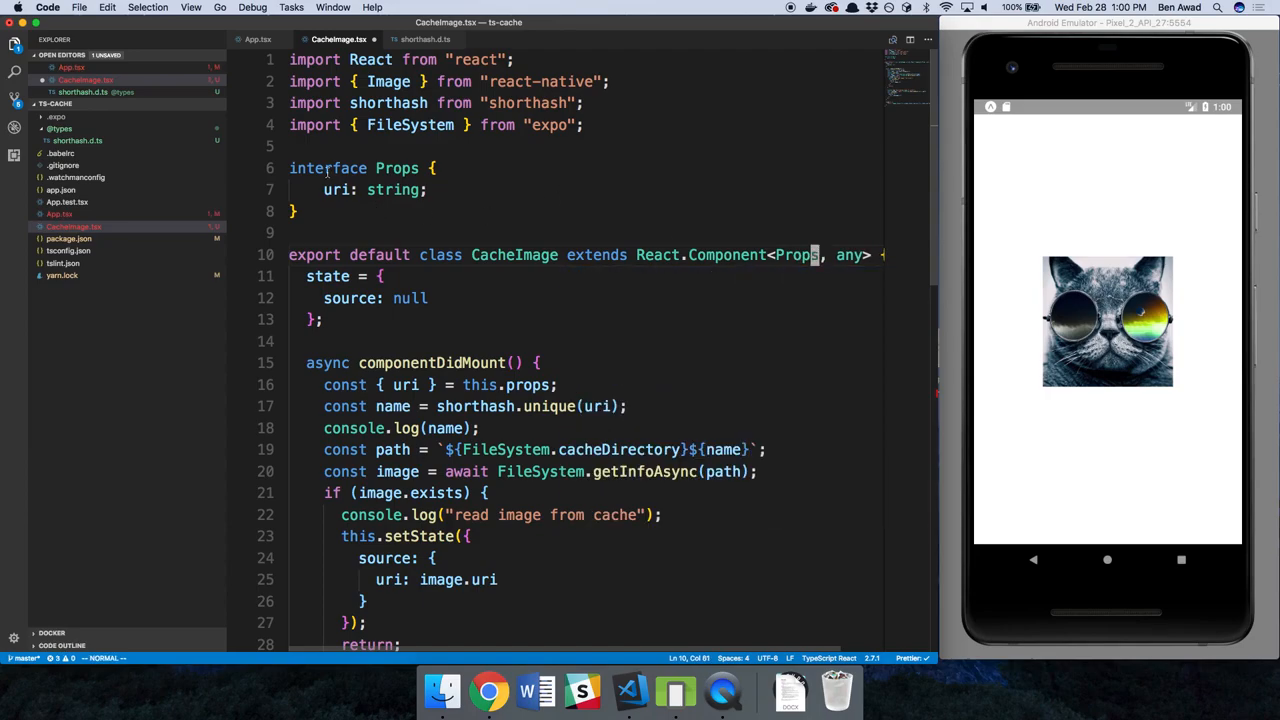
left_click(432, 168)
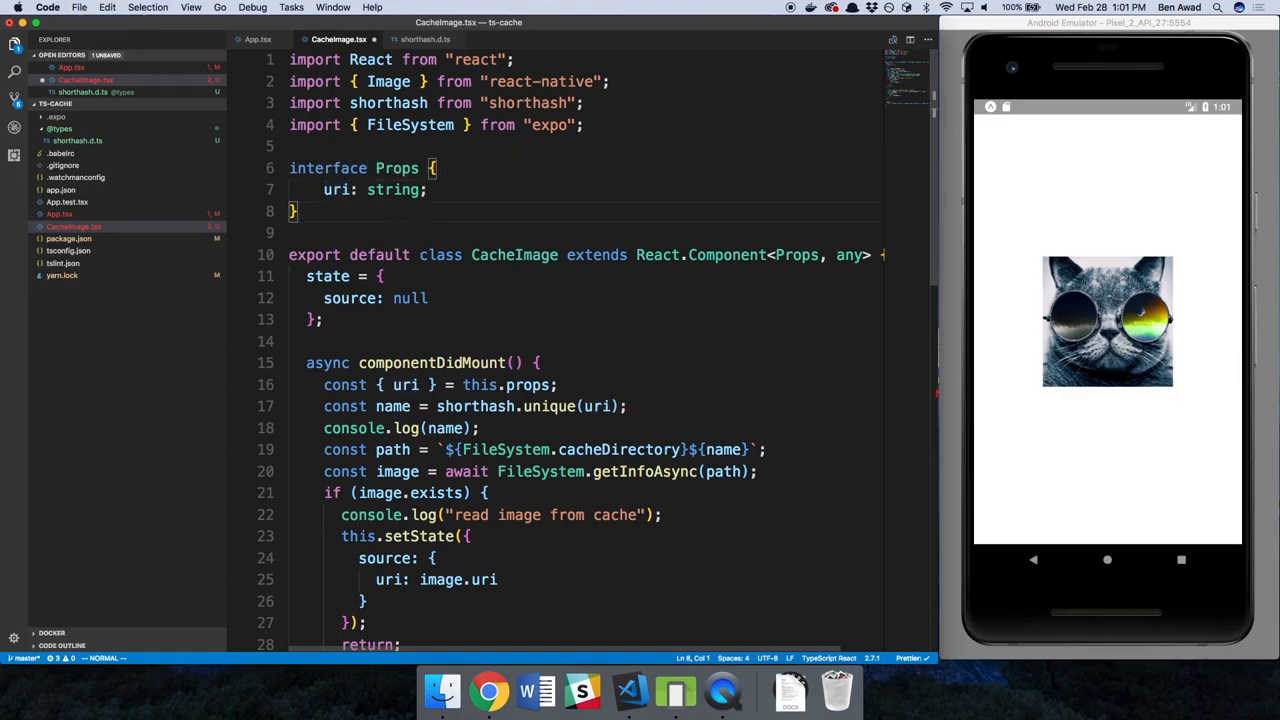
Add a State interface with optional source { uri: string }, use it, and start source undefined
type("interface State {")
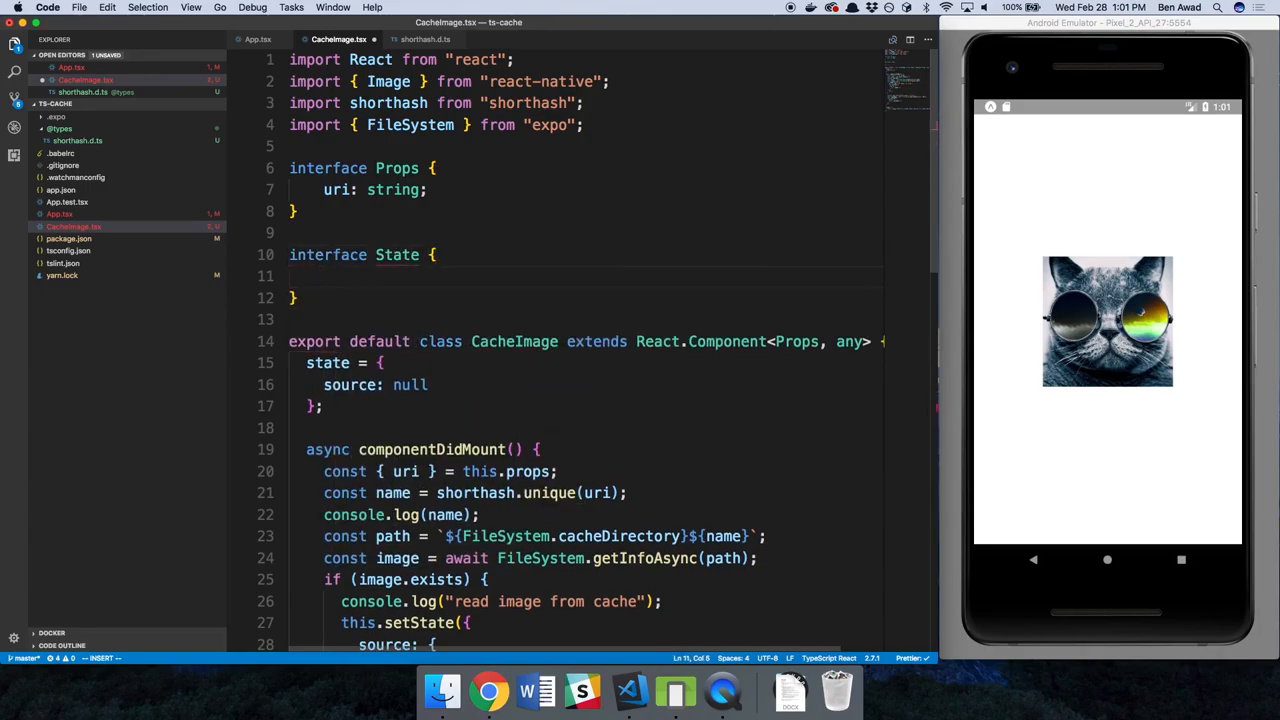
type("source:")
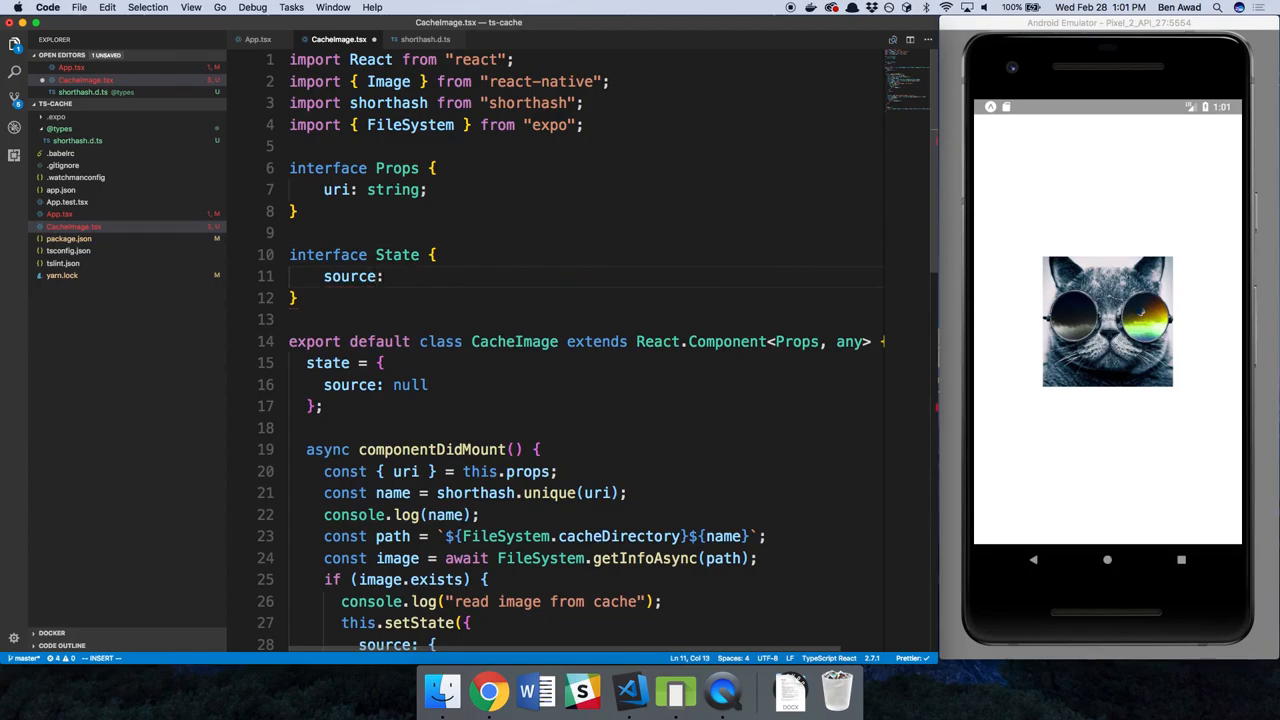
type("?")
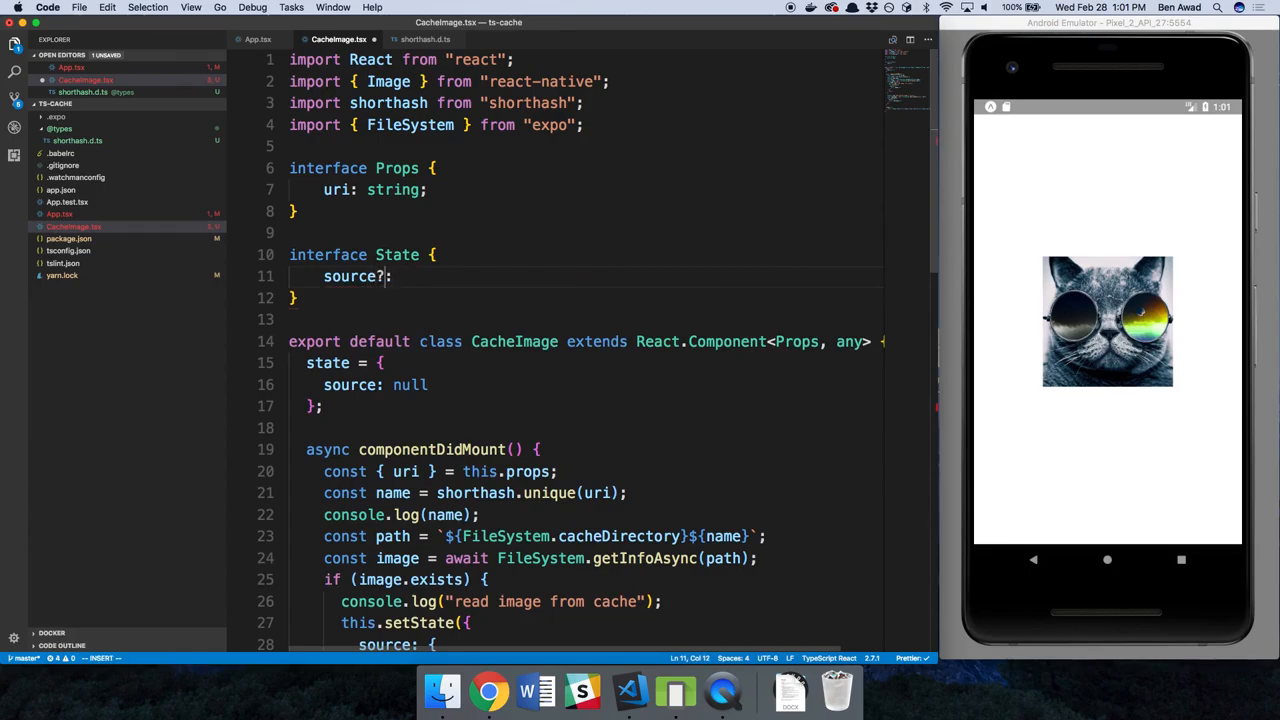
type("{}")
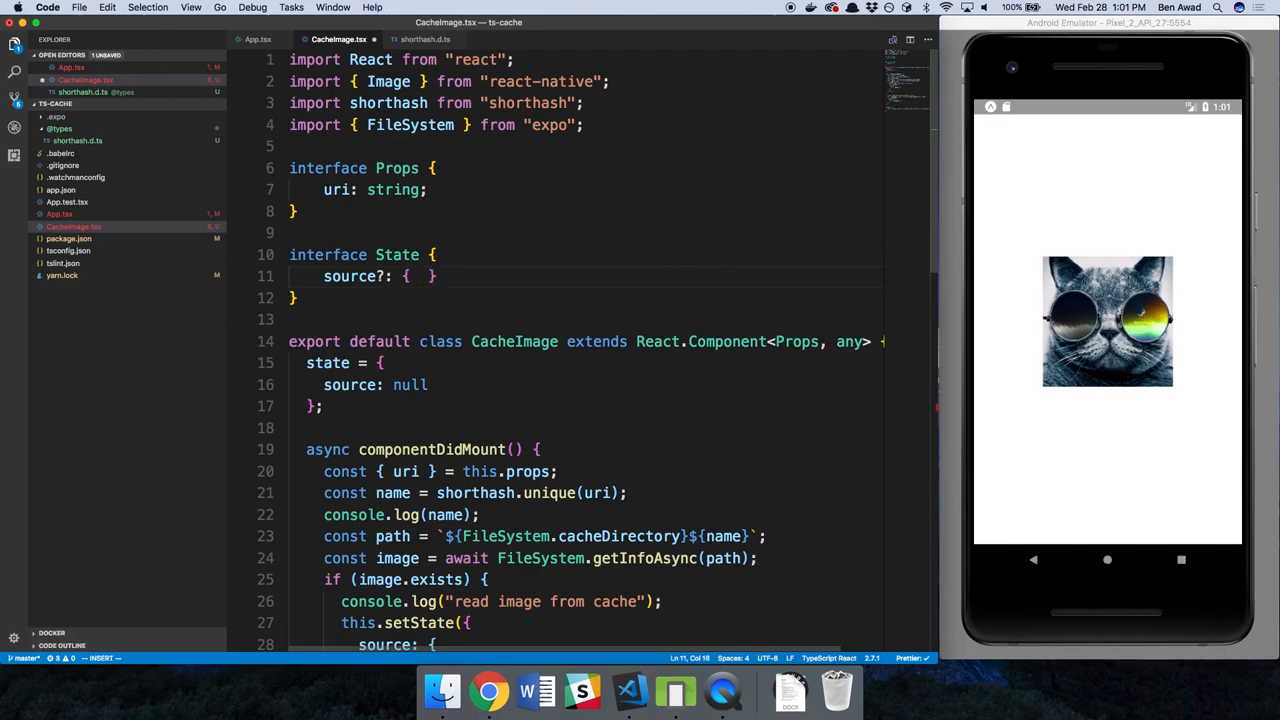
type("uri: string")
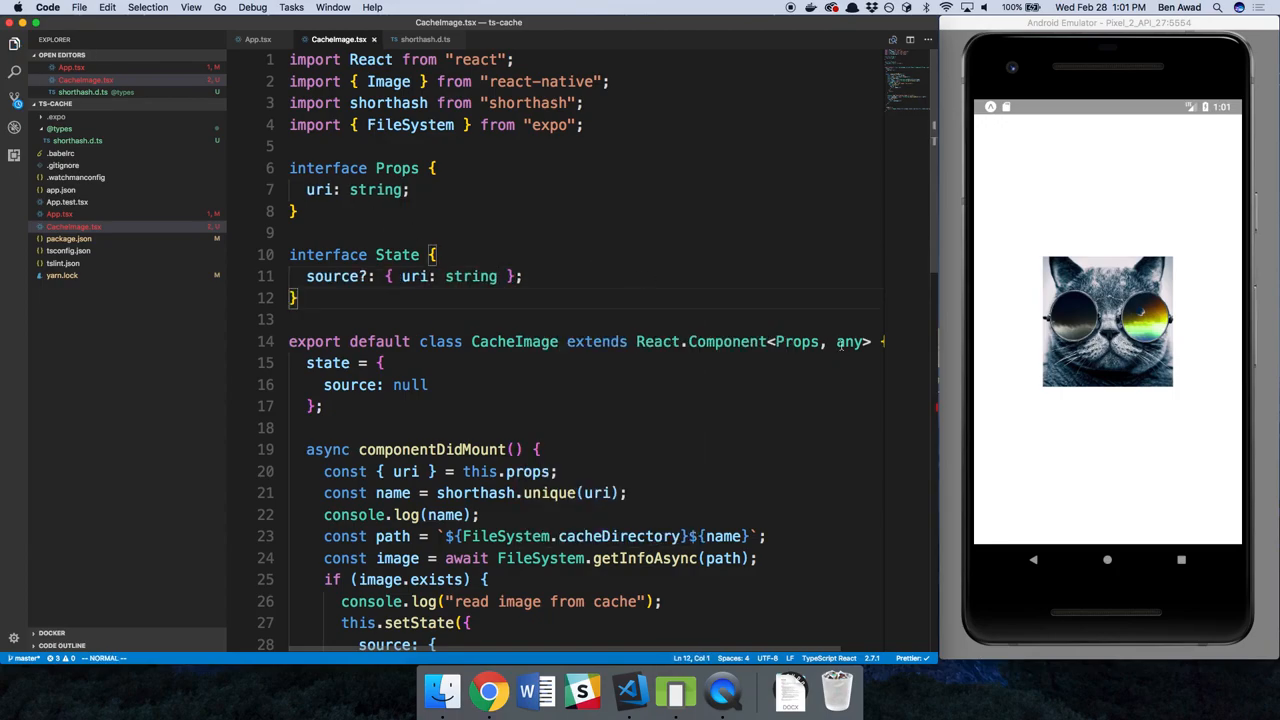
type("State")
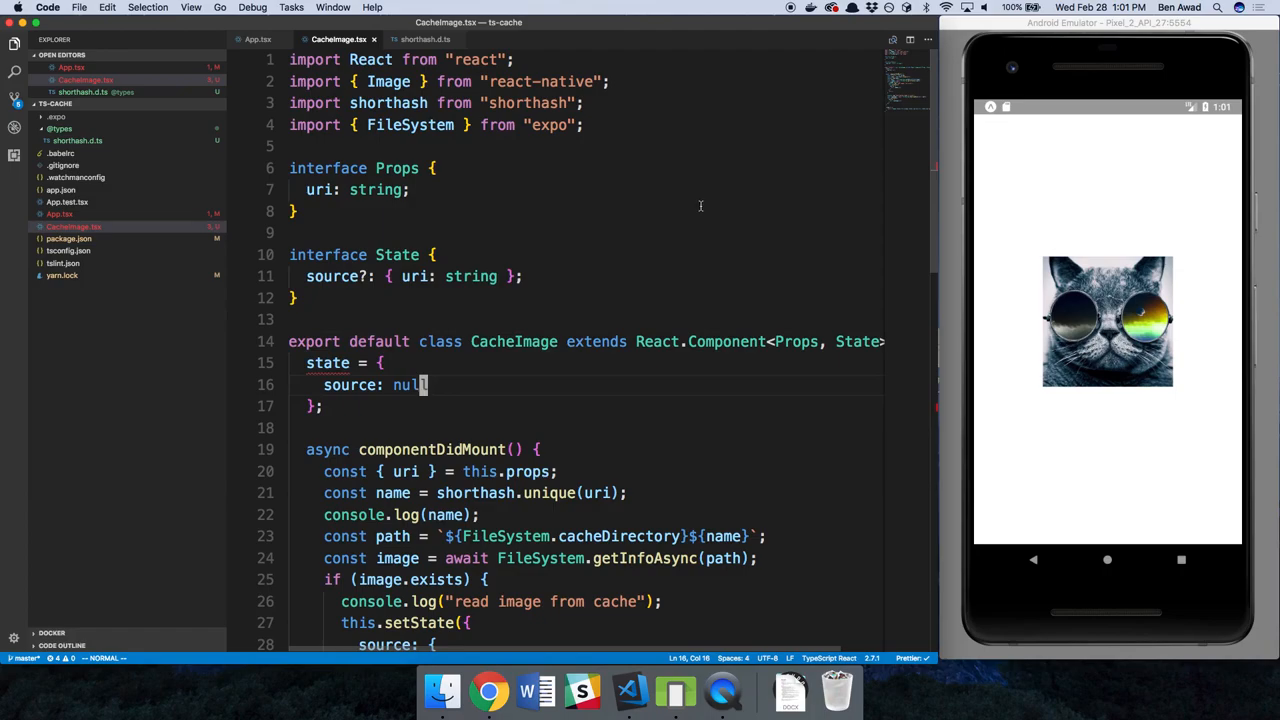
type("undef")
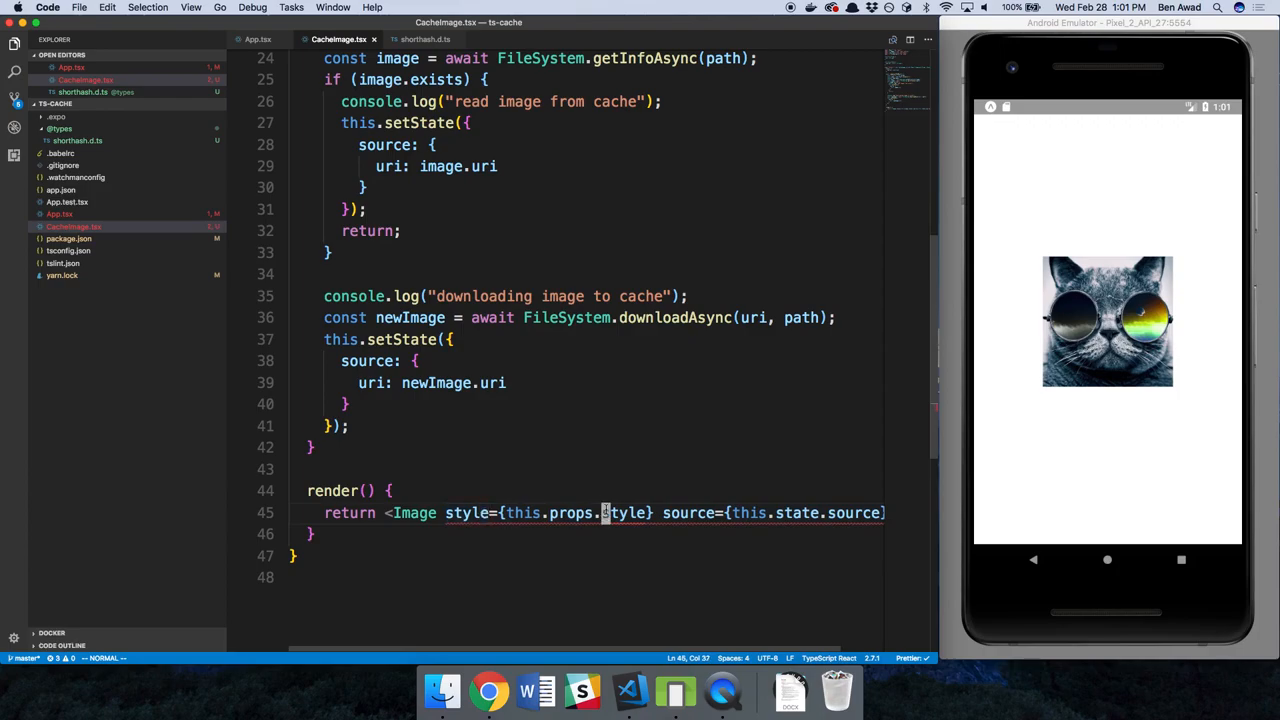
mouse_move(472, 220)
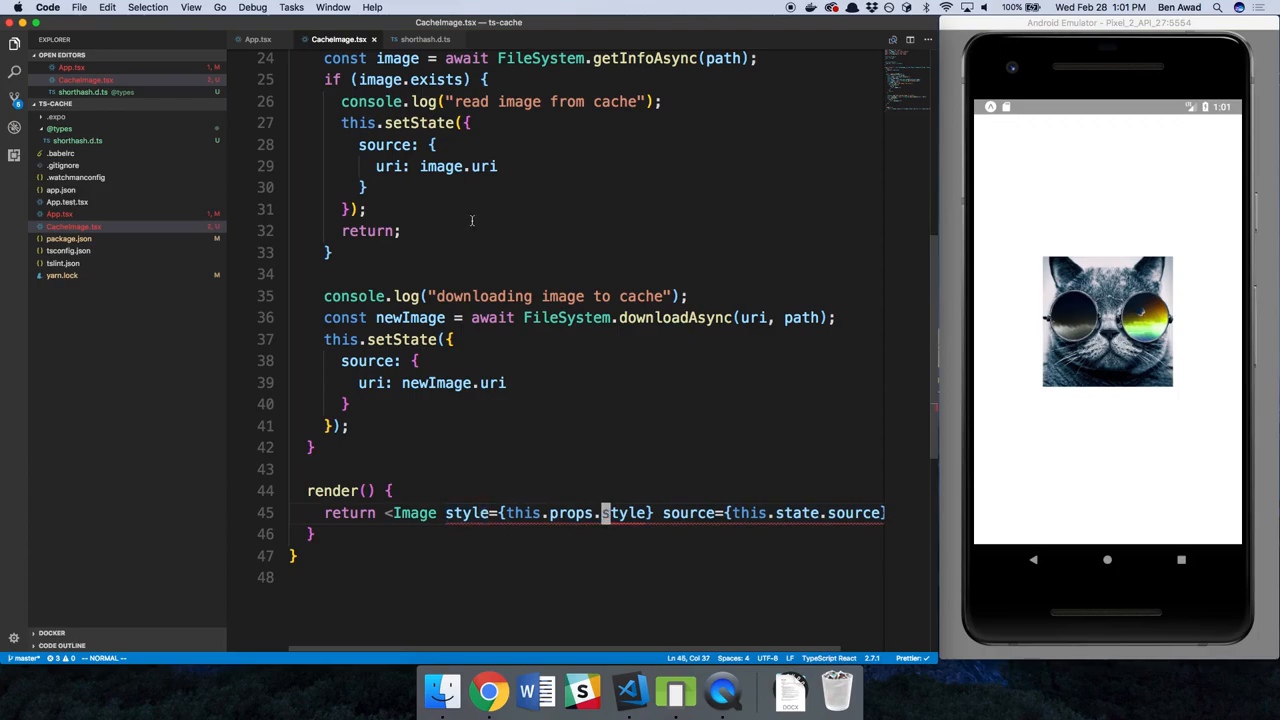
left_click(258, 39)
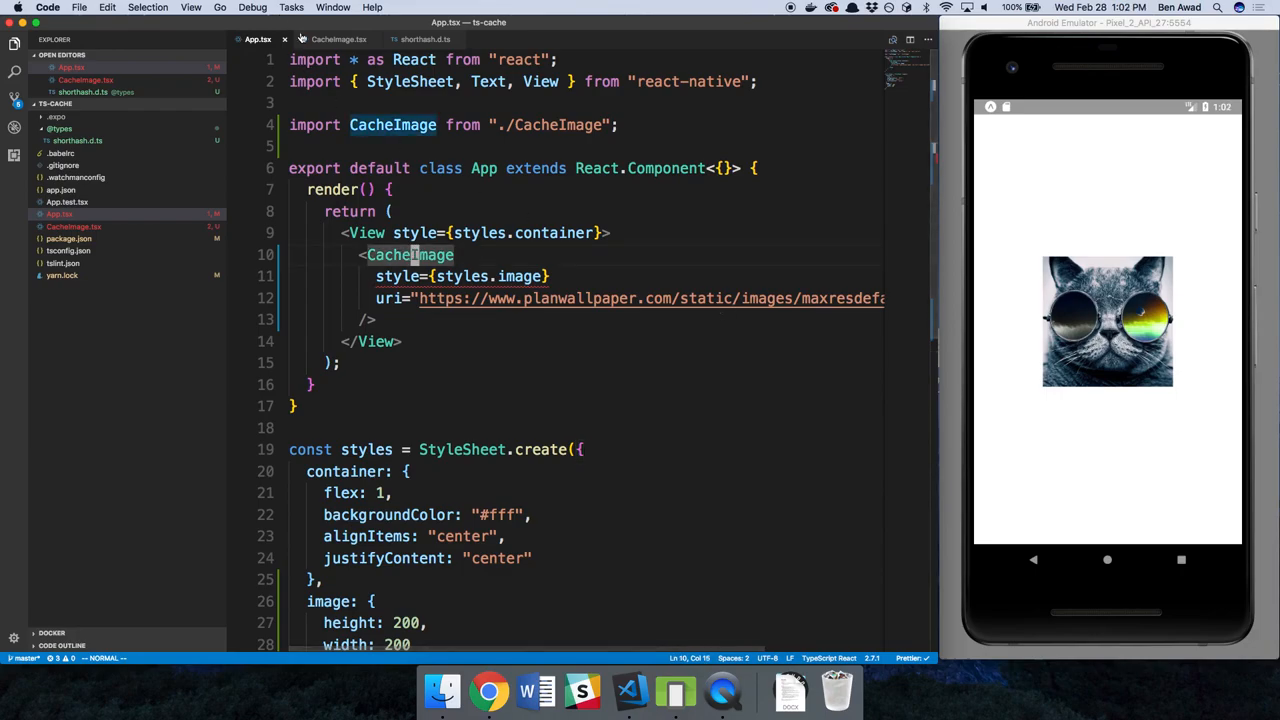
In CacheImage.tsx, import ImageProperties from react-native and make Props extend ImageProperties
left_click(338, 39)
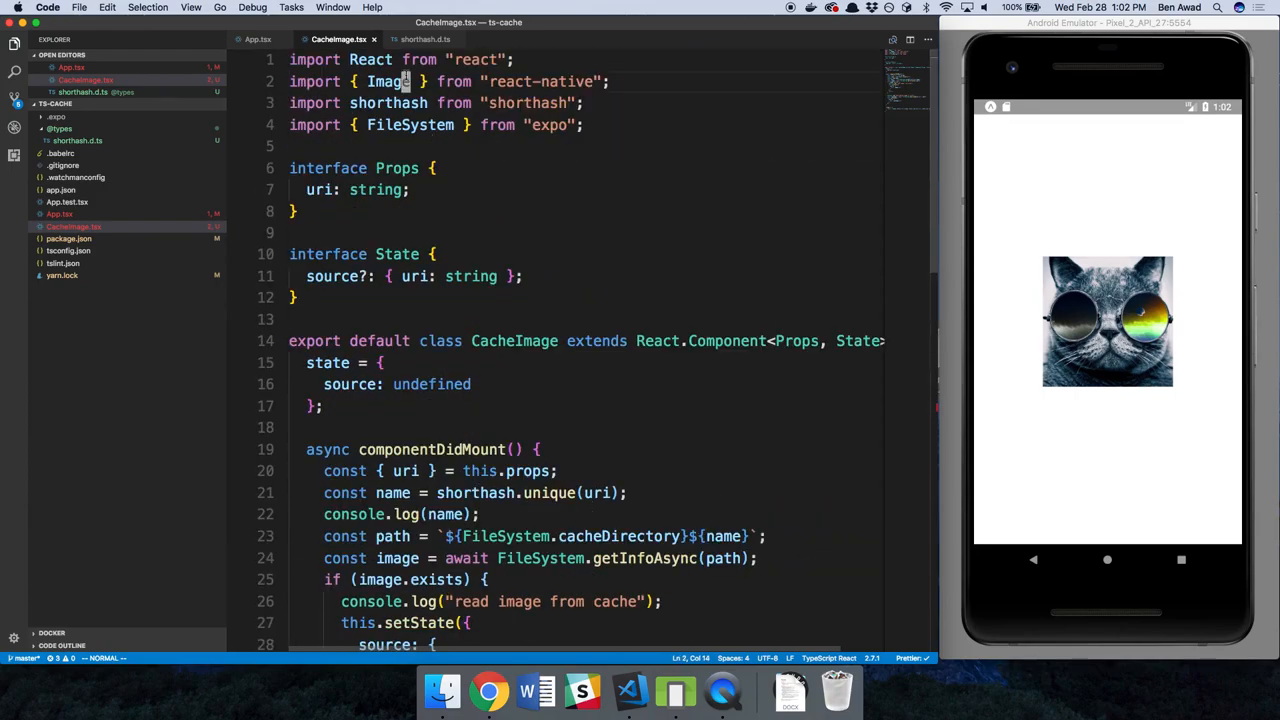
type(",")
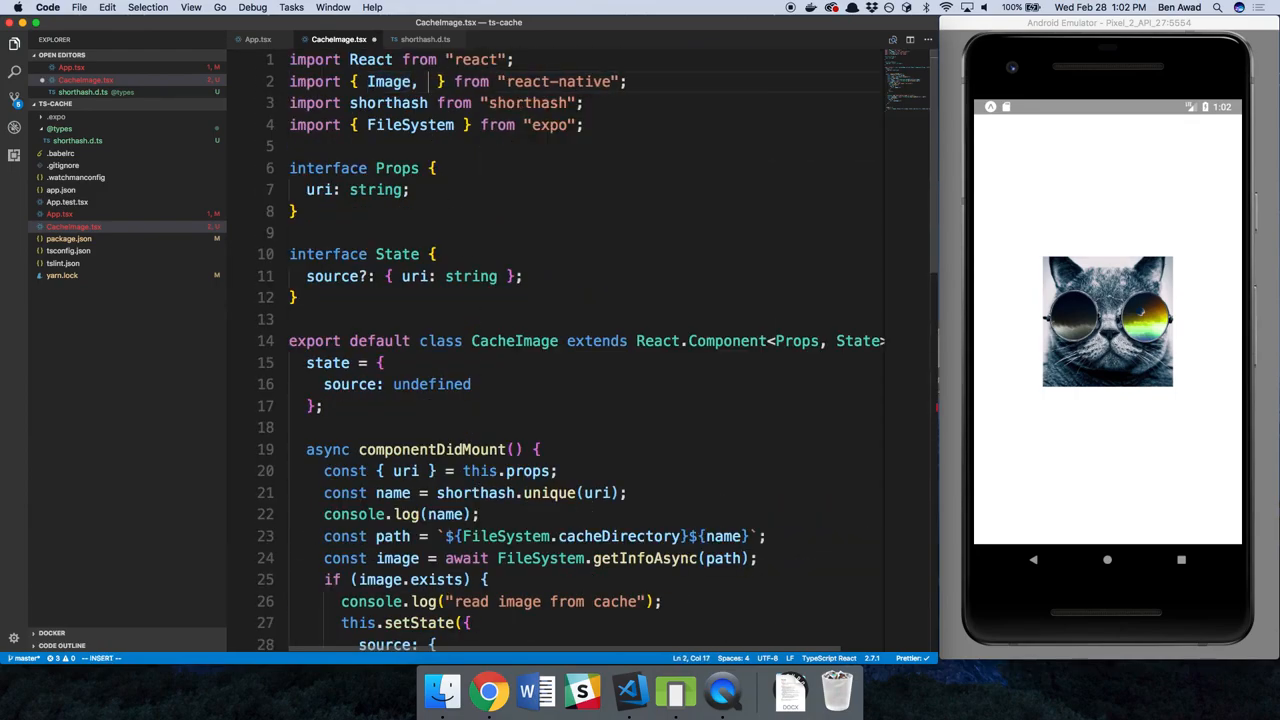
type("ImageProperties")
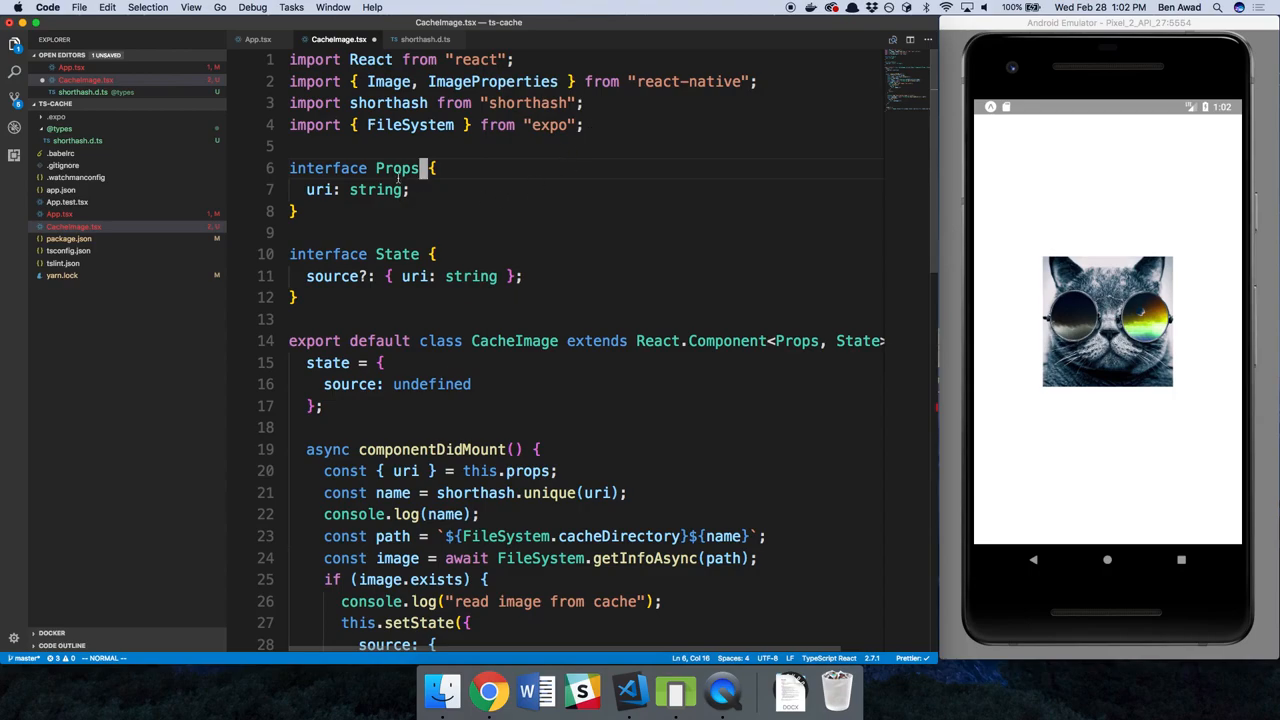
mouse_move(397, 168)
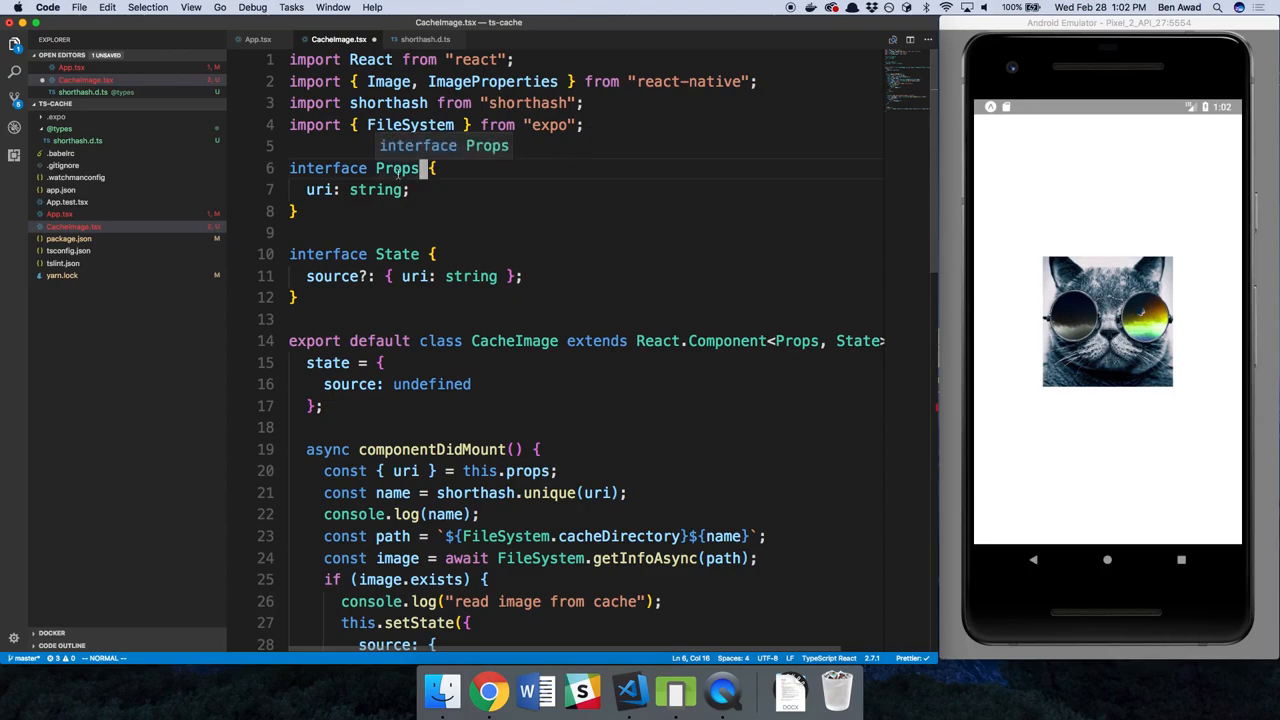
type("extends ImageProperties")
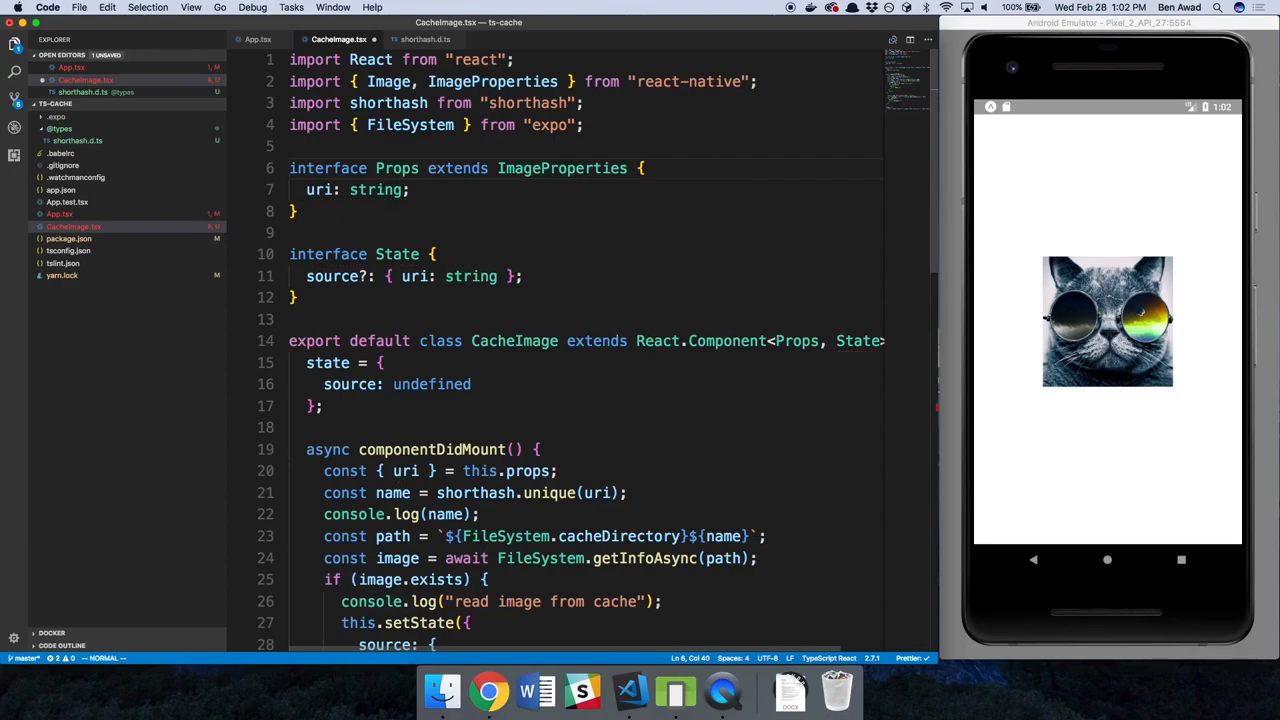
scroll("down", 3)
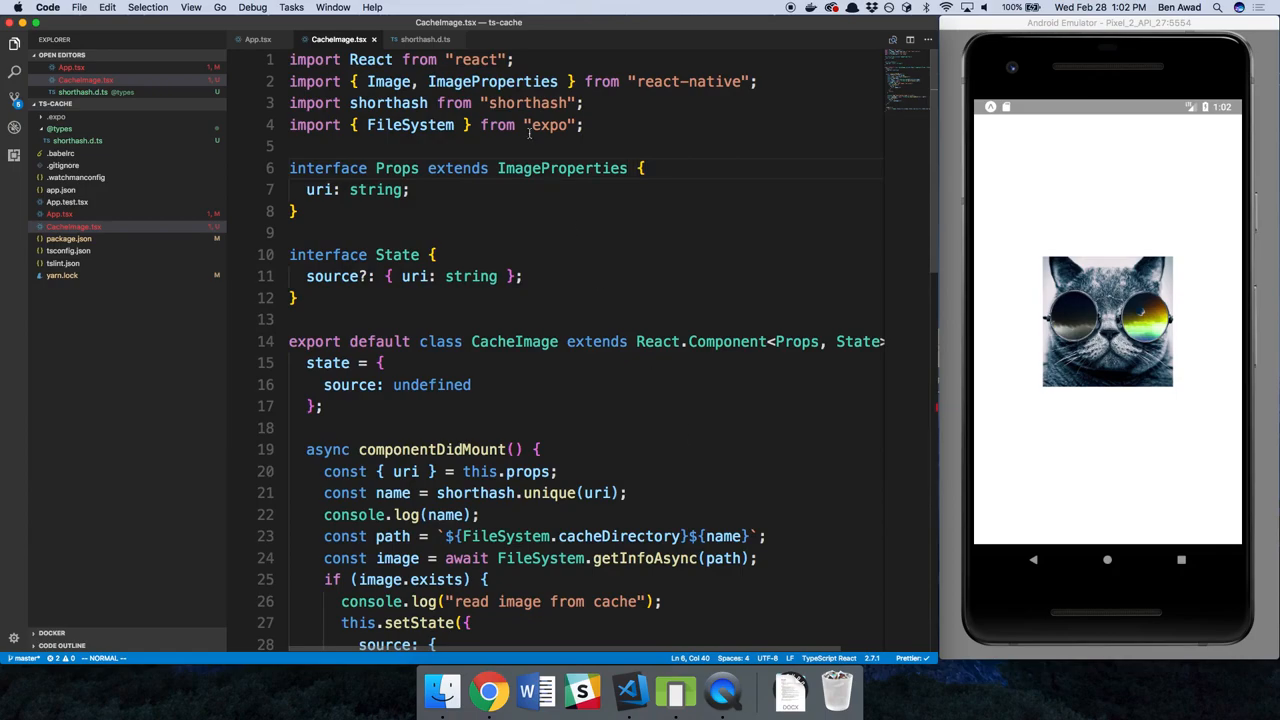
Import ImageURISource, type State's source as ImageURISource, and initialise source to {}
scroll("down", 3)
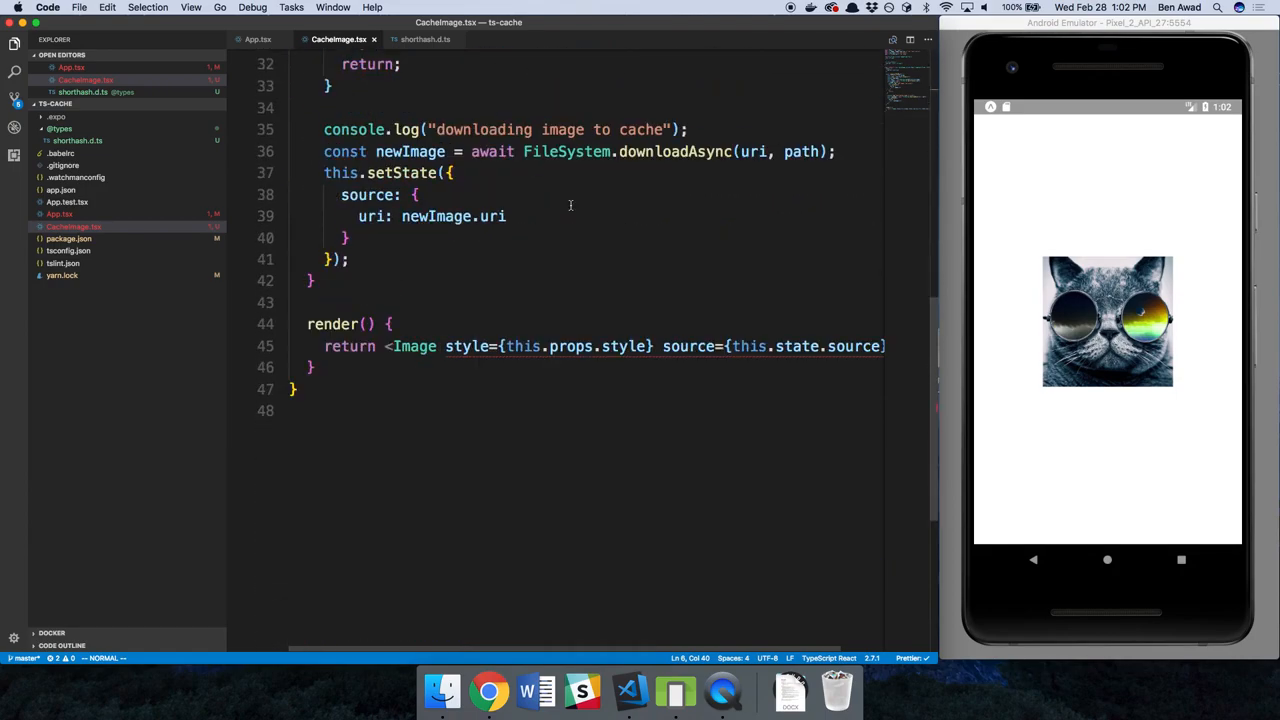
mouse_move(775, 346)
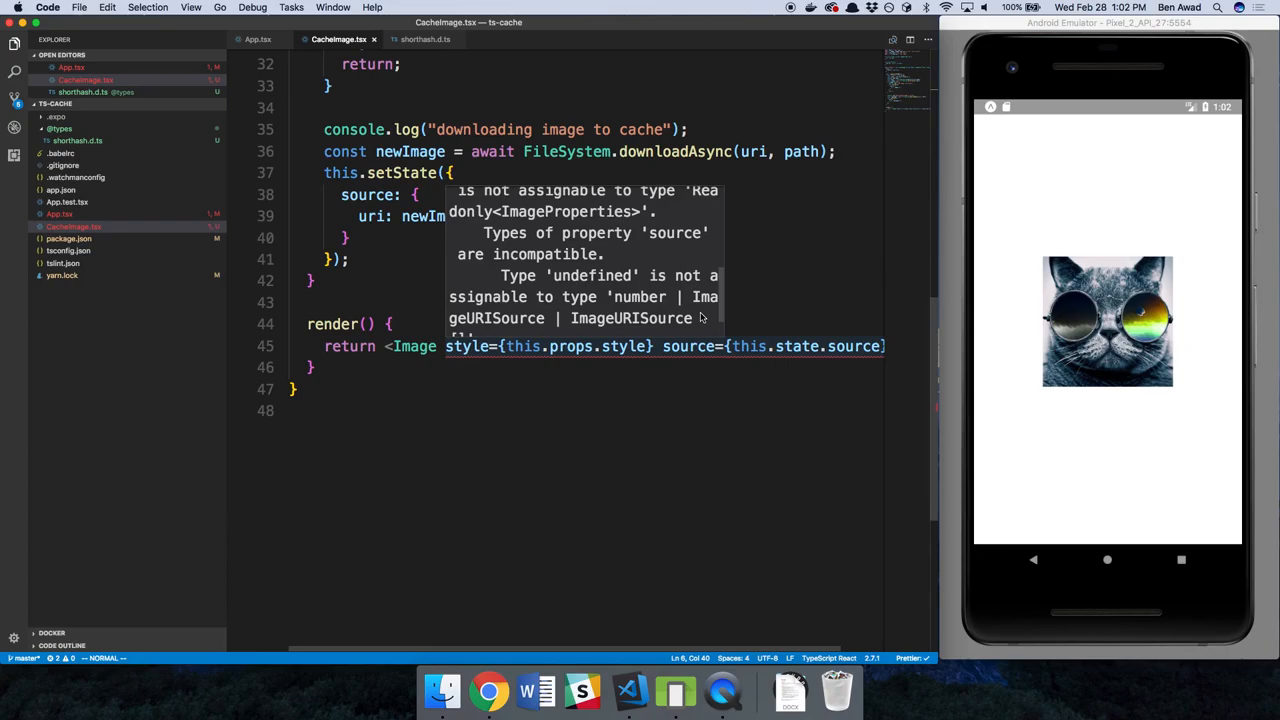
mouse_move(666, 256)
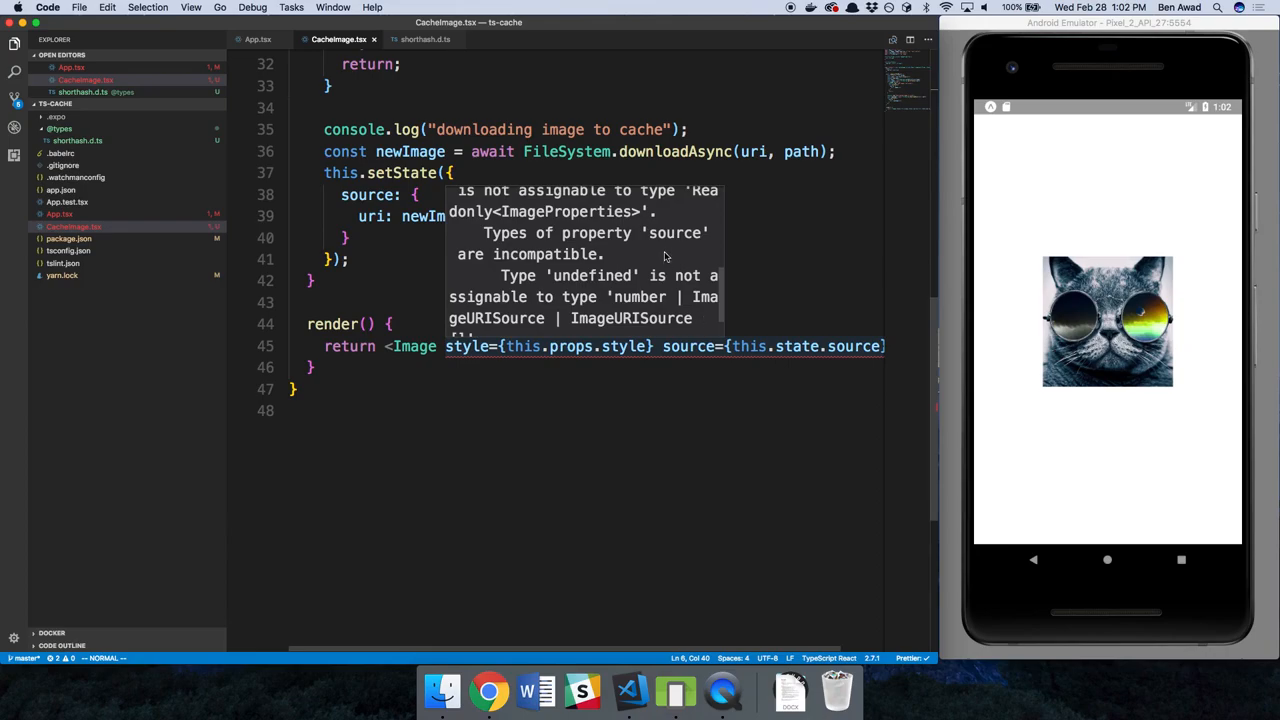
mouse_move(666, 248)
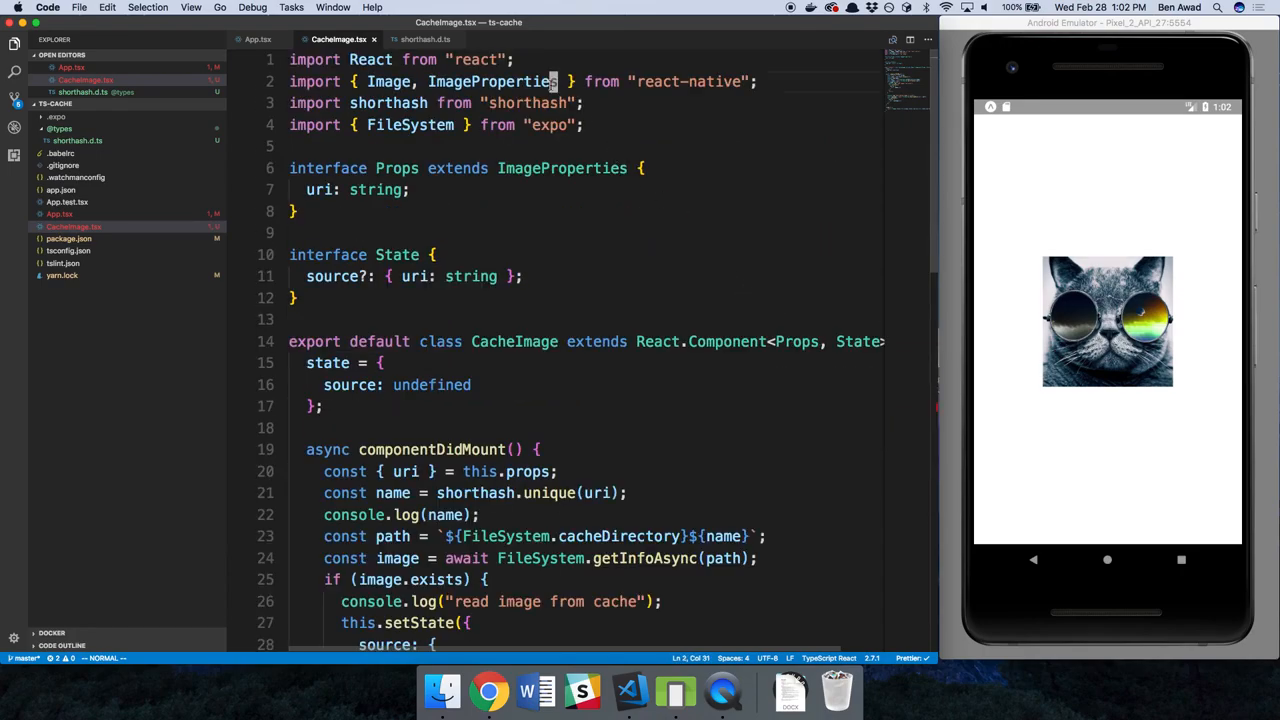
type("ImageUr")
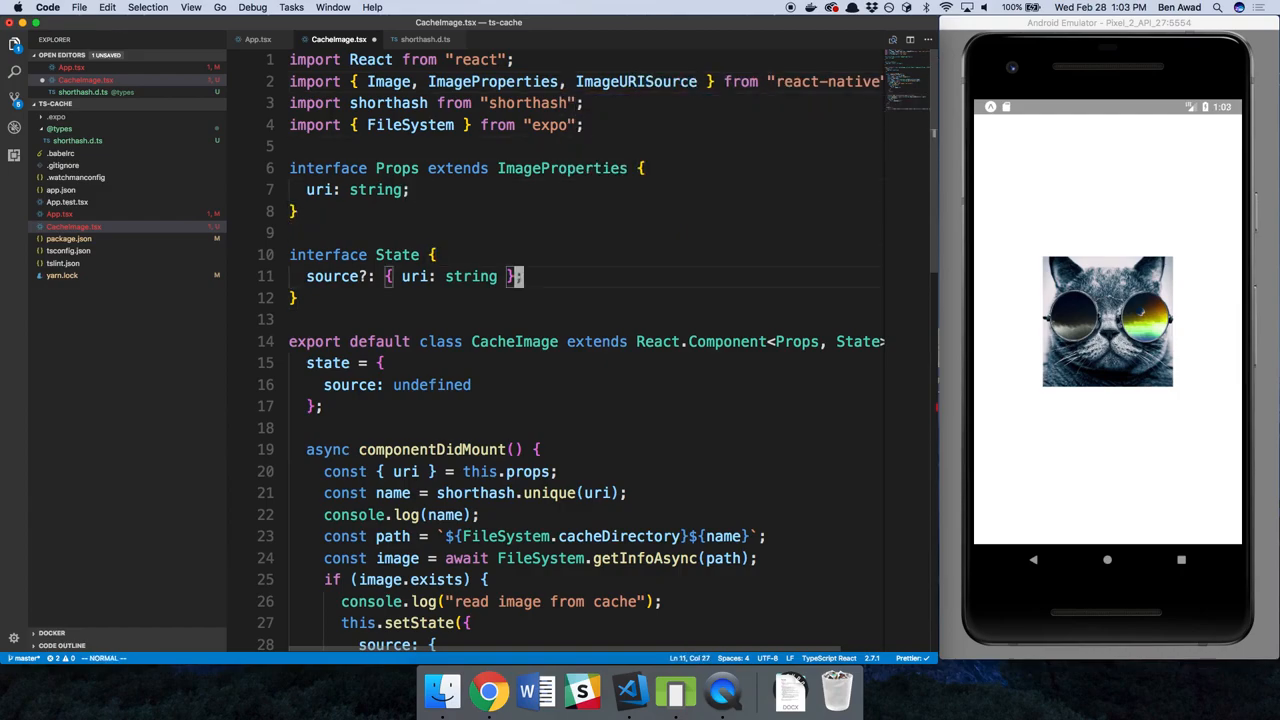
left_click(388, 276)
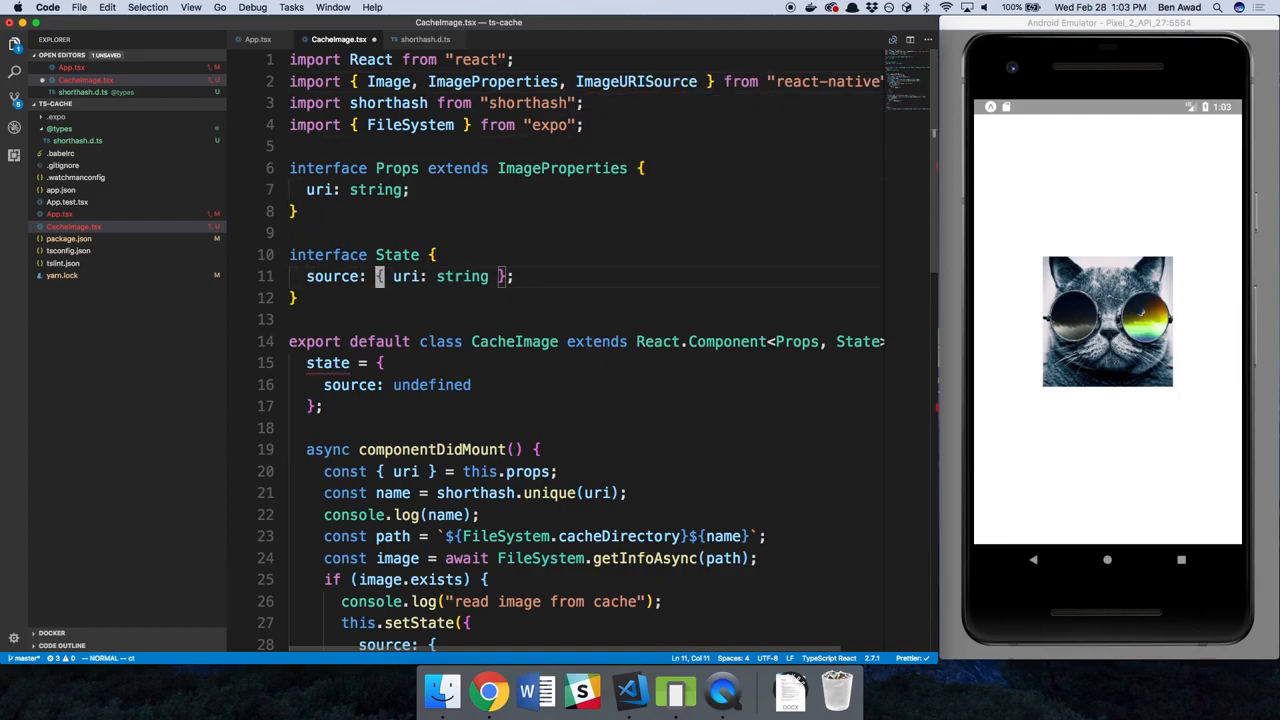
type("ImageUr;")
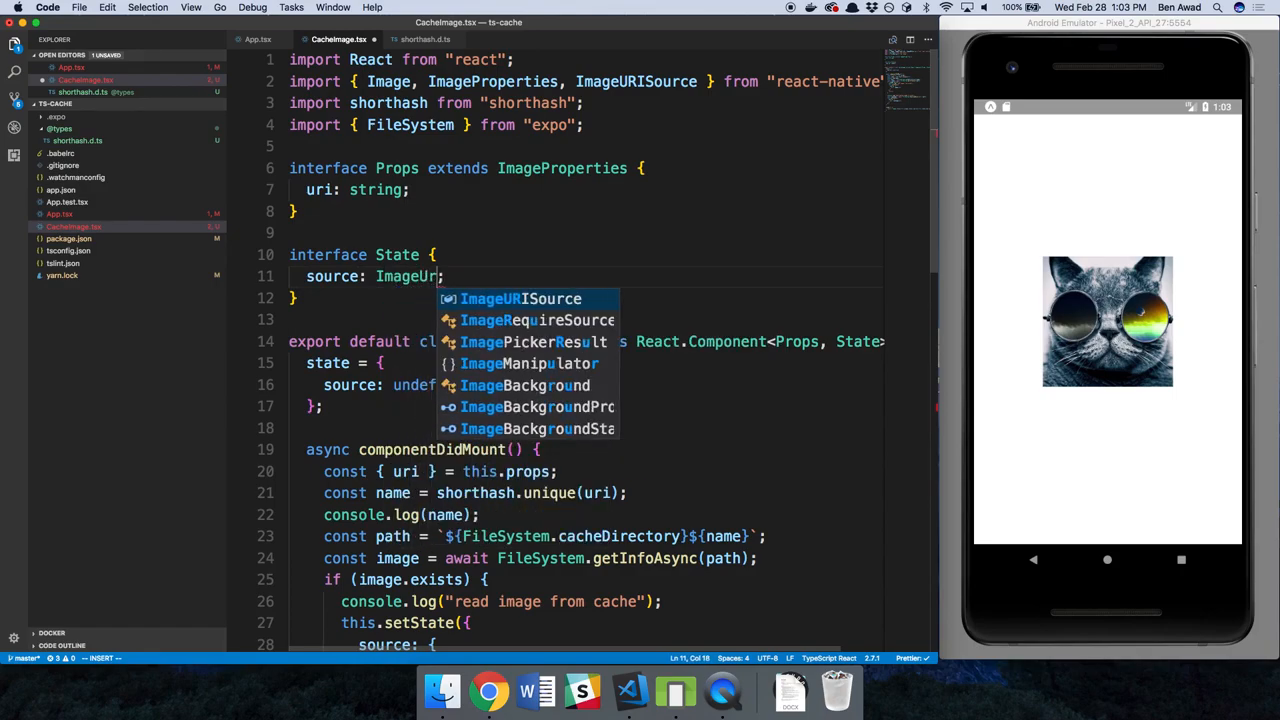
left_click(521, 298)
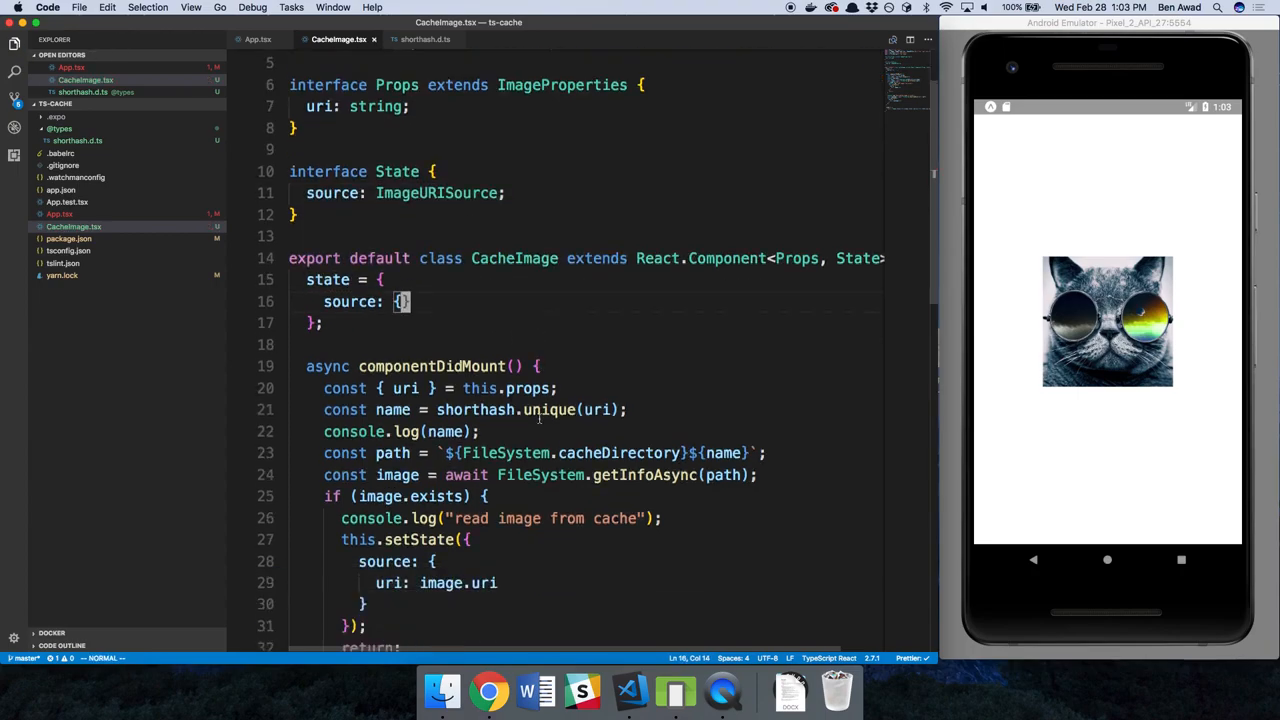
scroll("down", 3)
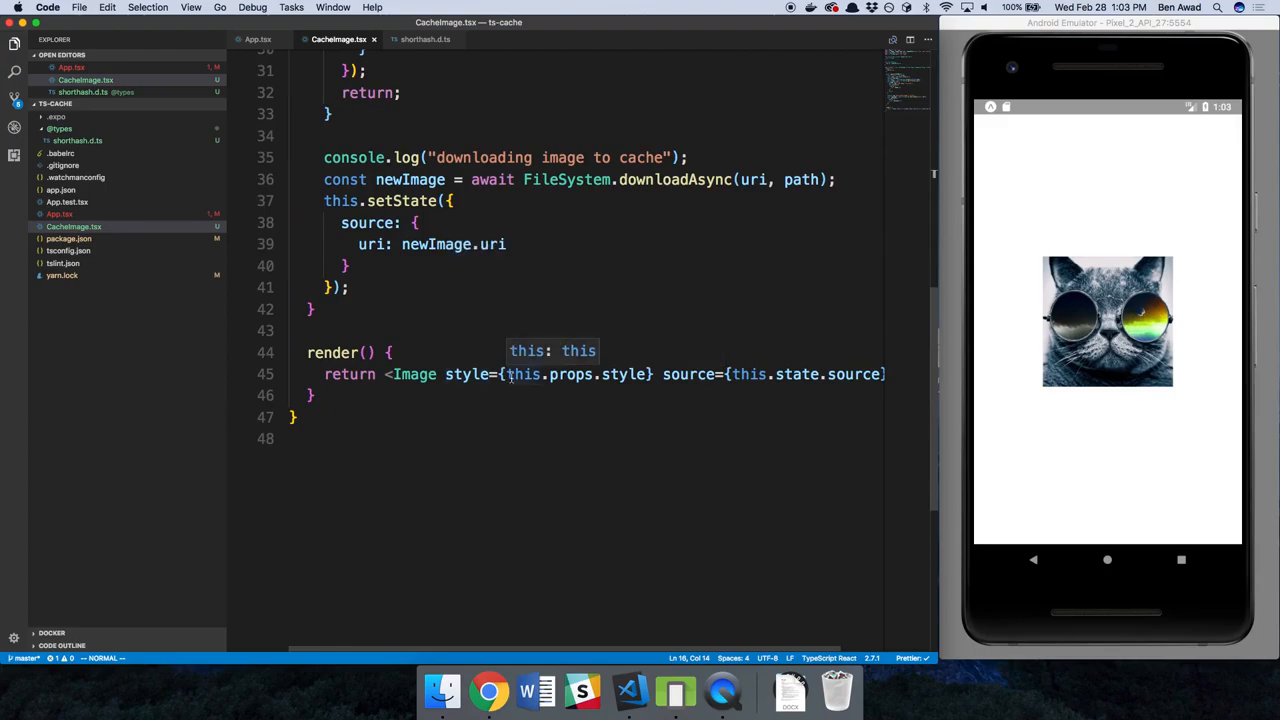
scroll("up", 3)
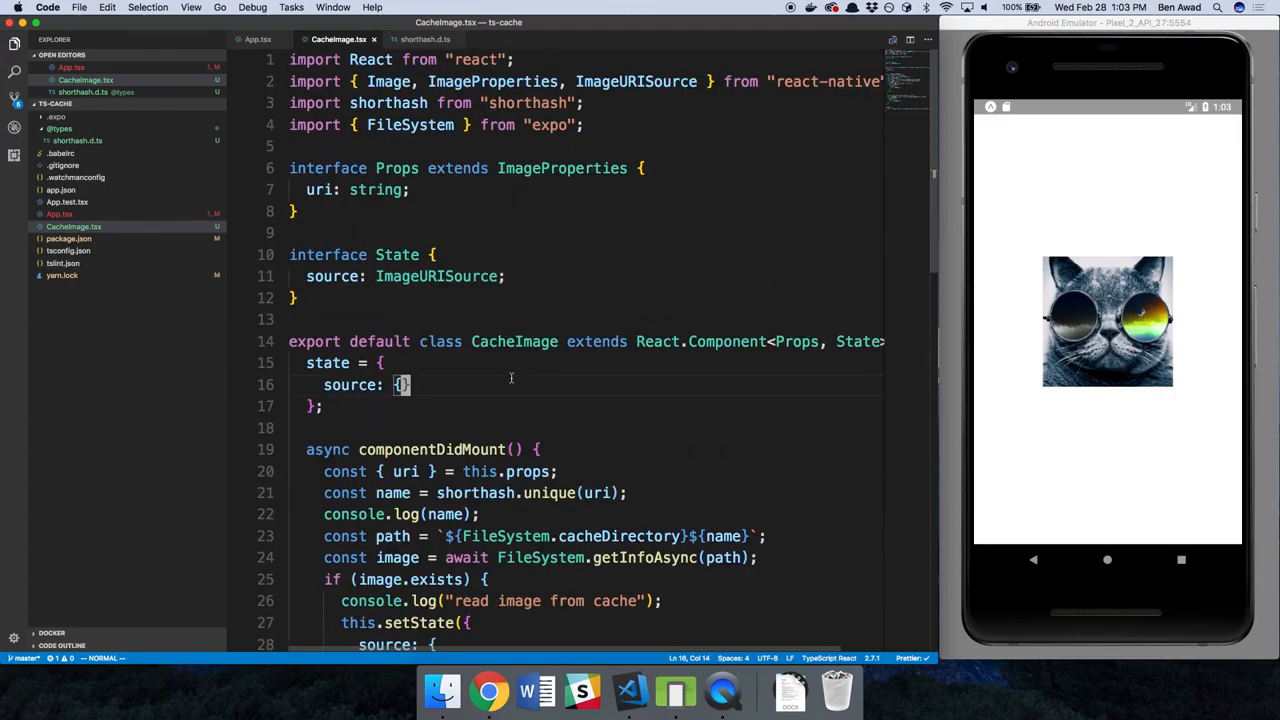
scroll("down", 3)
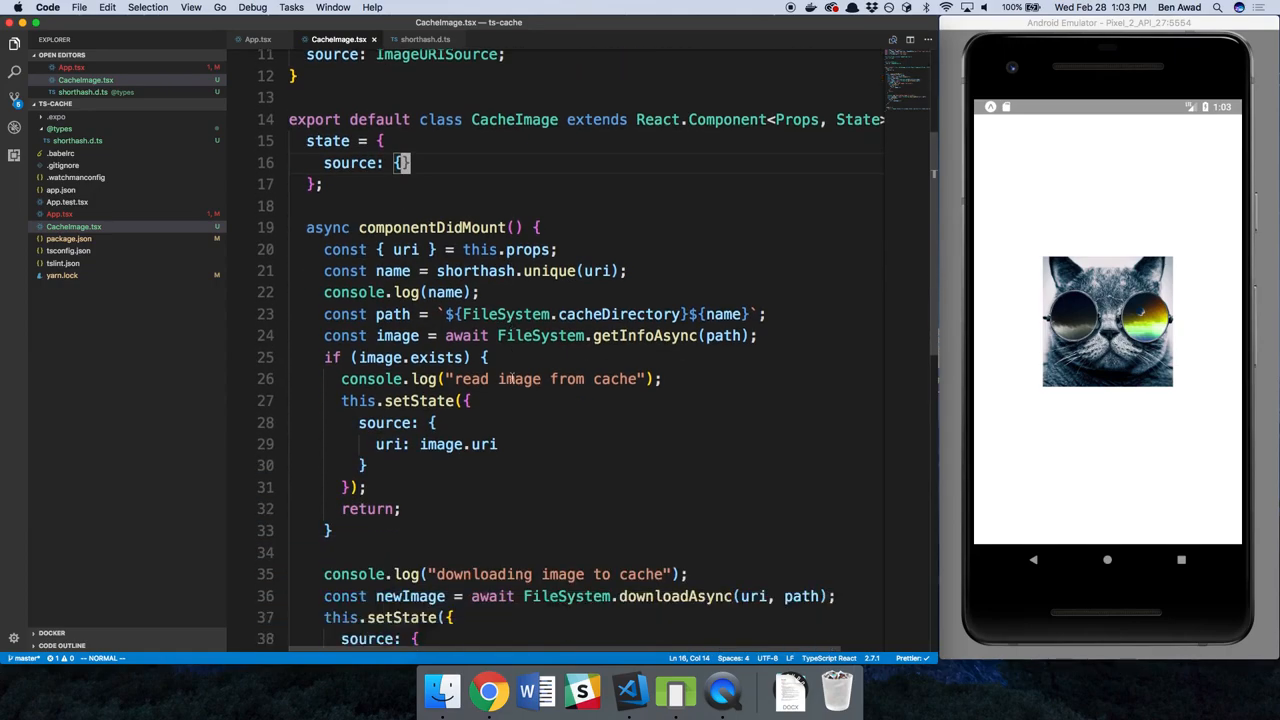
scroll("down", 3)
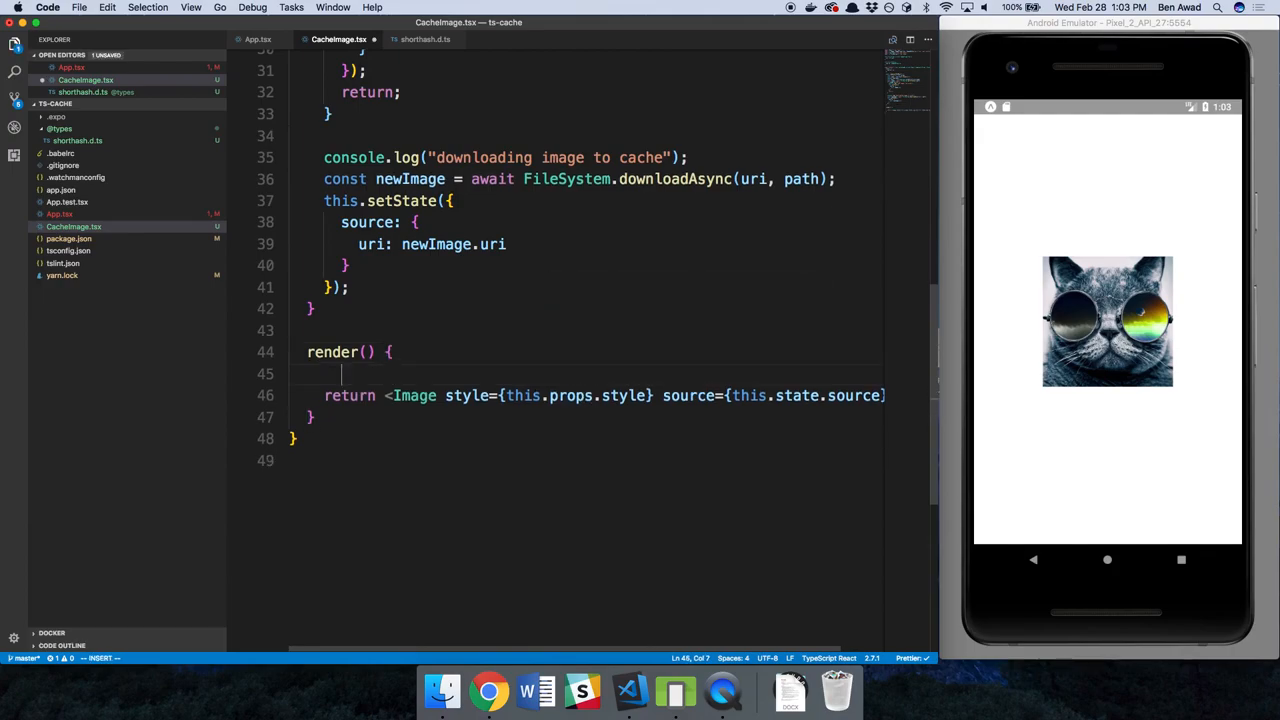
In render, destructure { uri, ...otherProps } from this.props and spread otherProps onto Image
type("const {}")
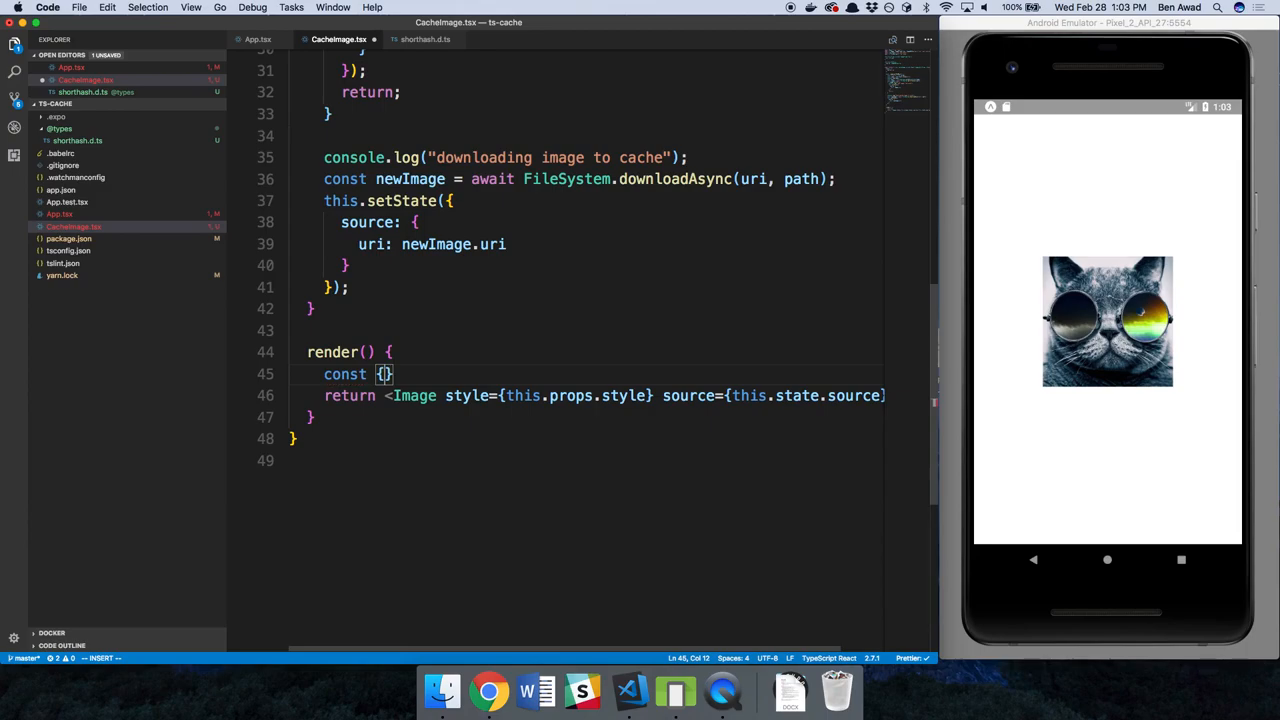
type("uri,")
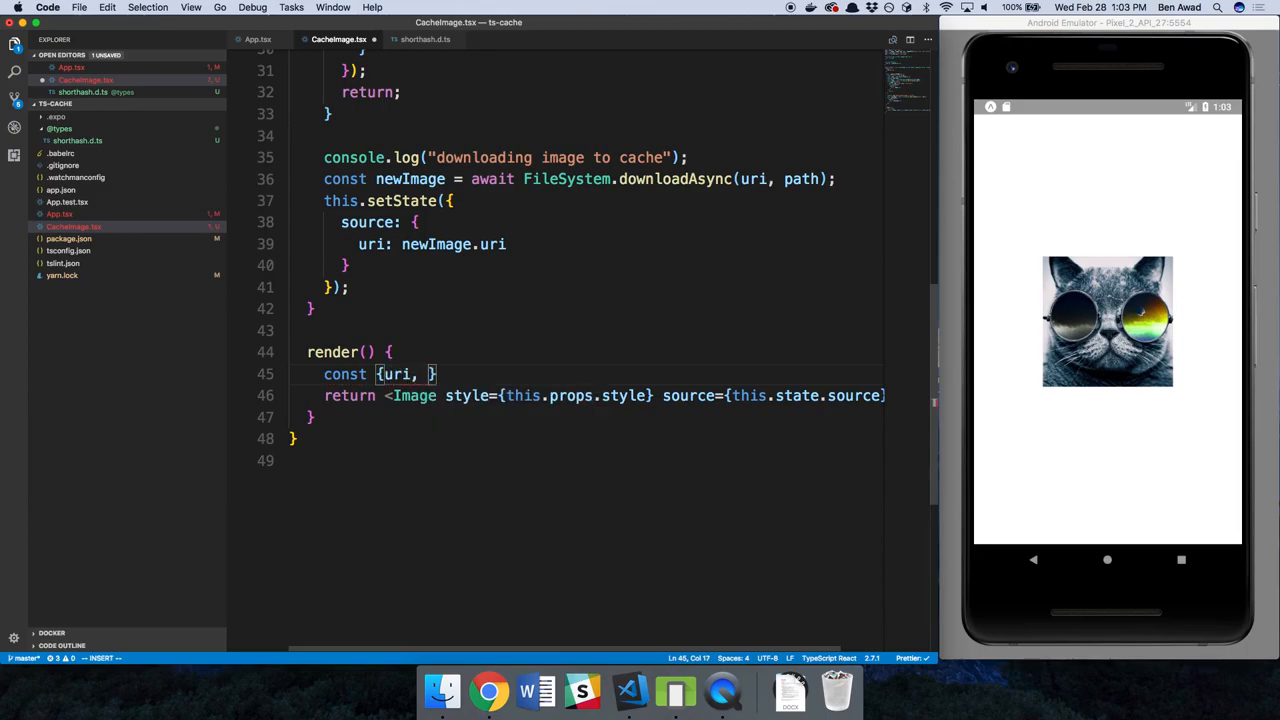
type("otherProps")
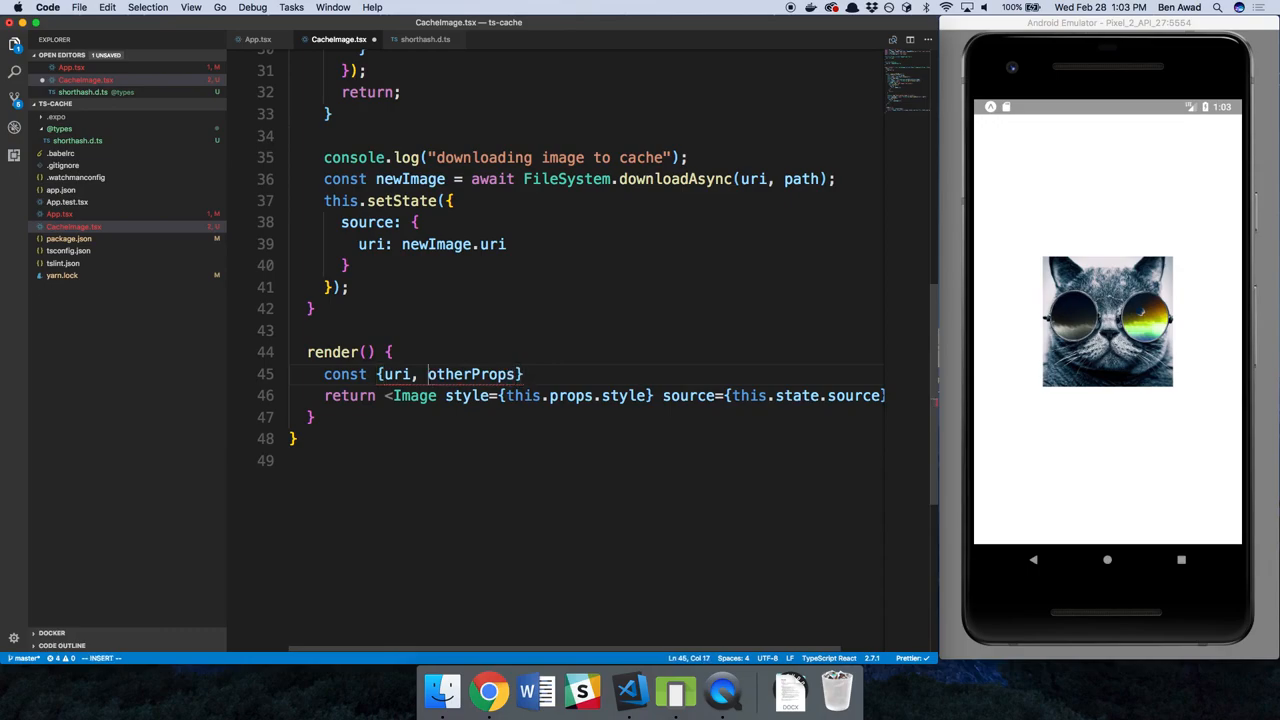
type("...otherProps} = this.props;")
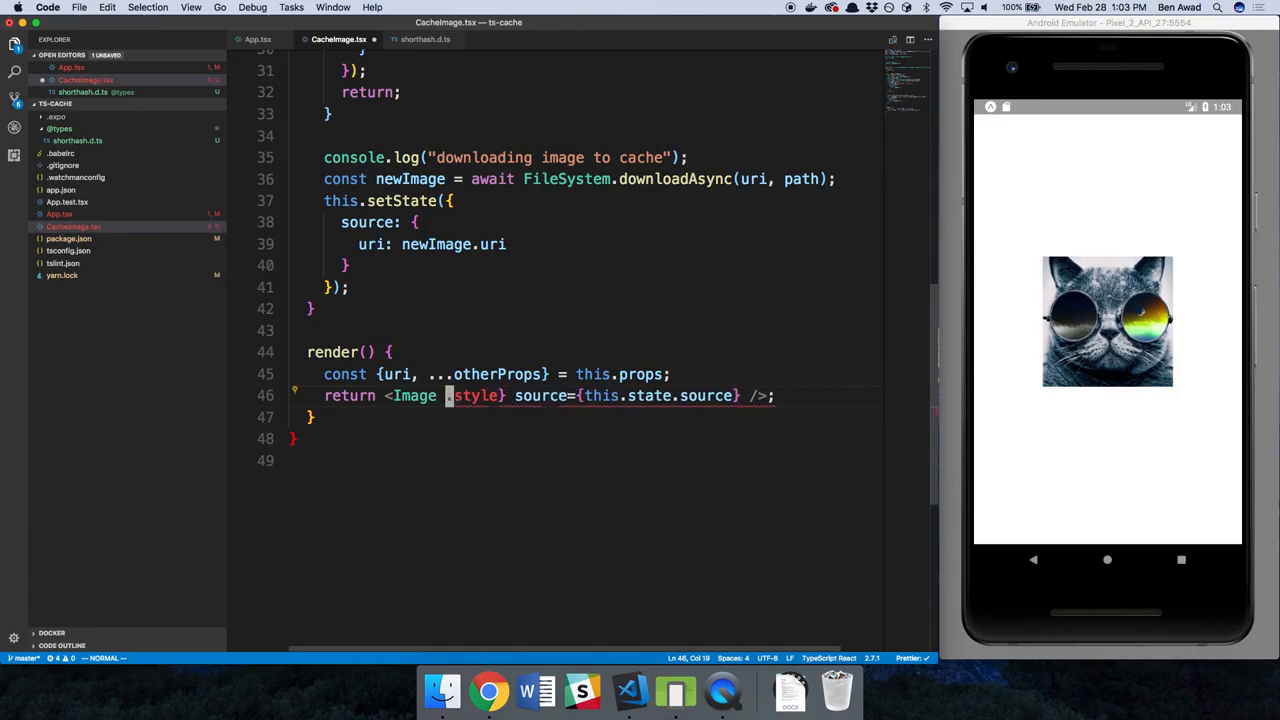
type(".bind.bind.")
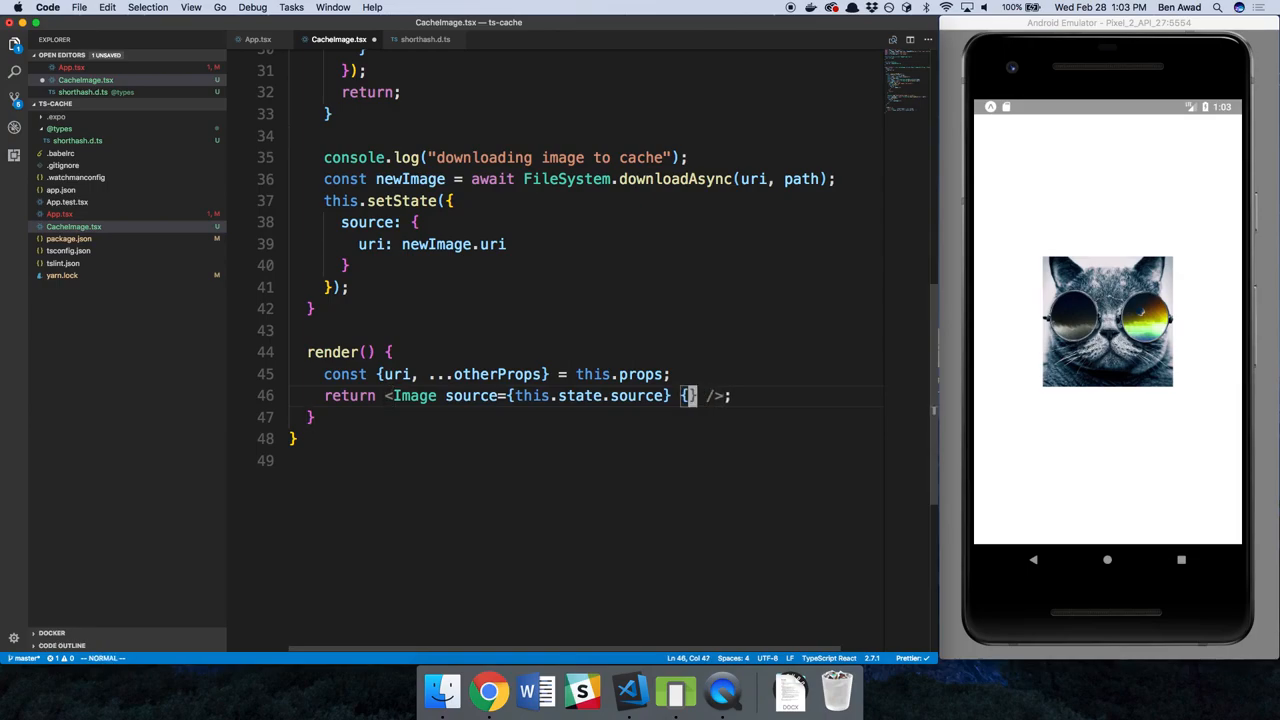
type("...oth")
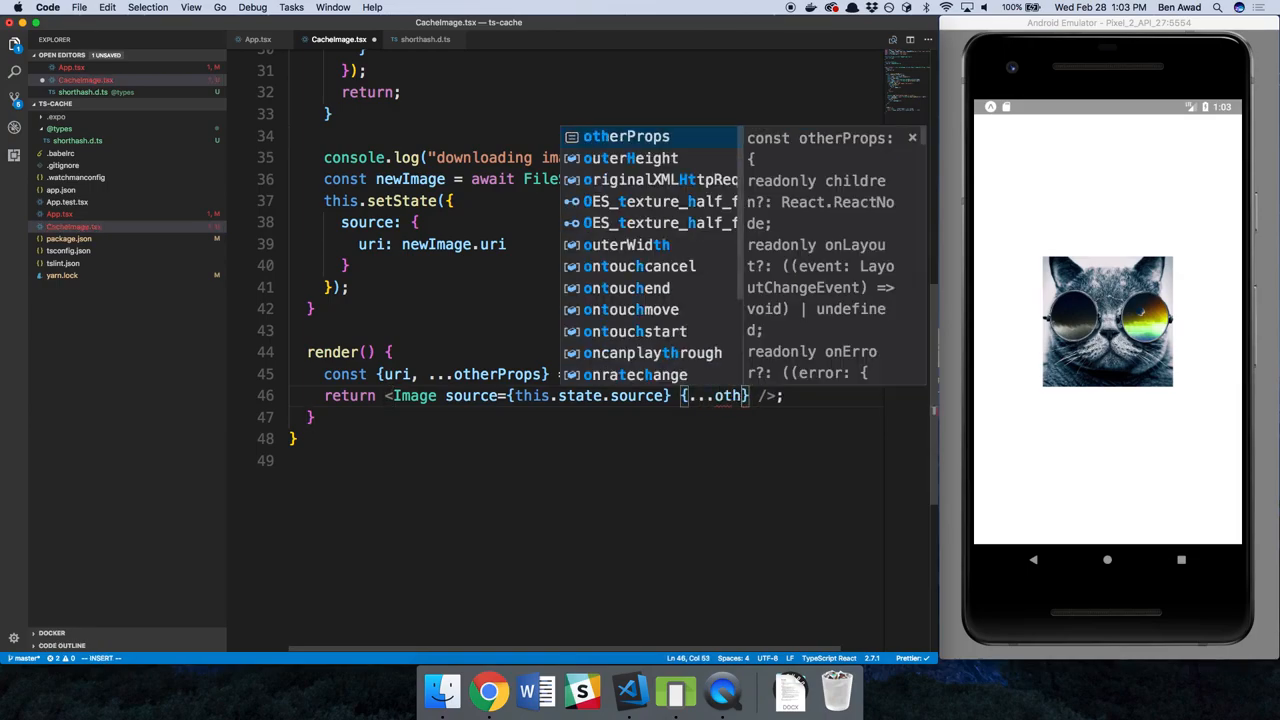
key("Escape")
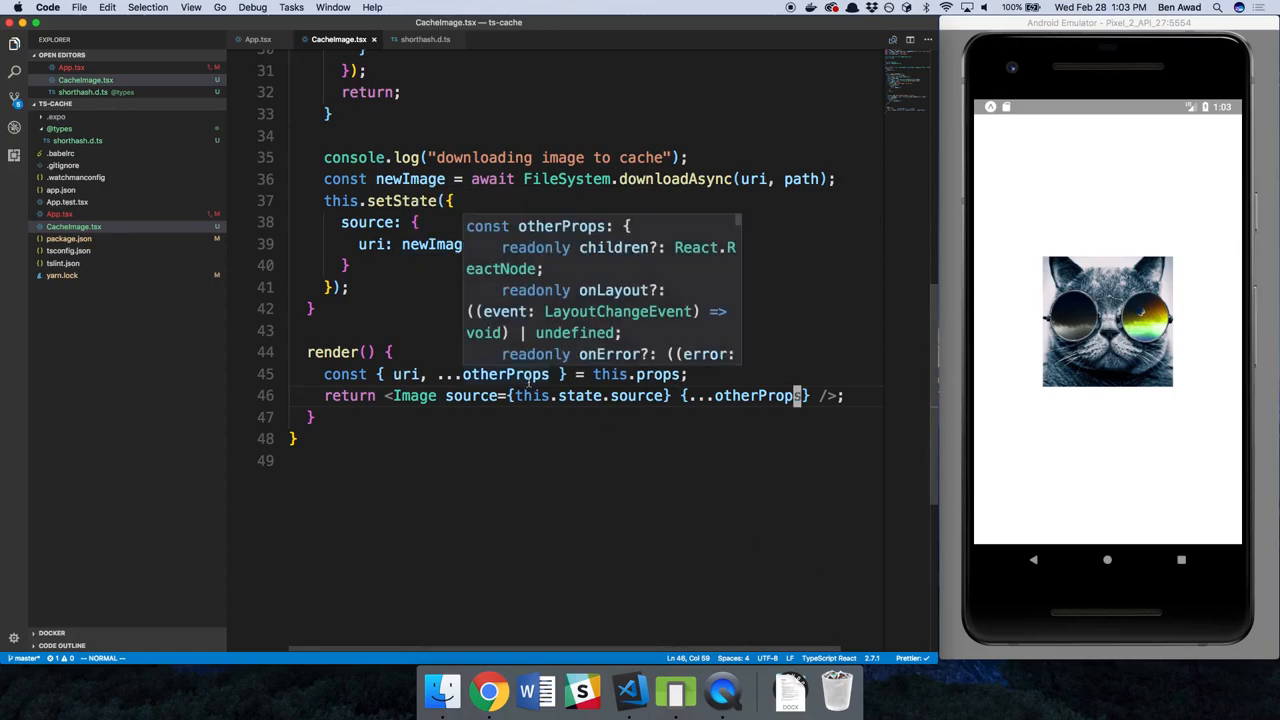
left_click(257, 39)
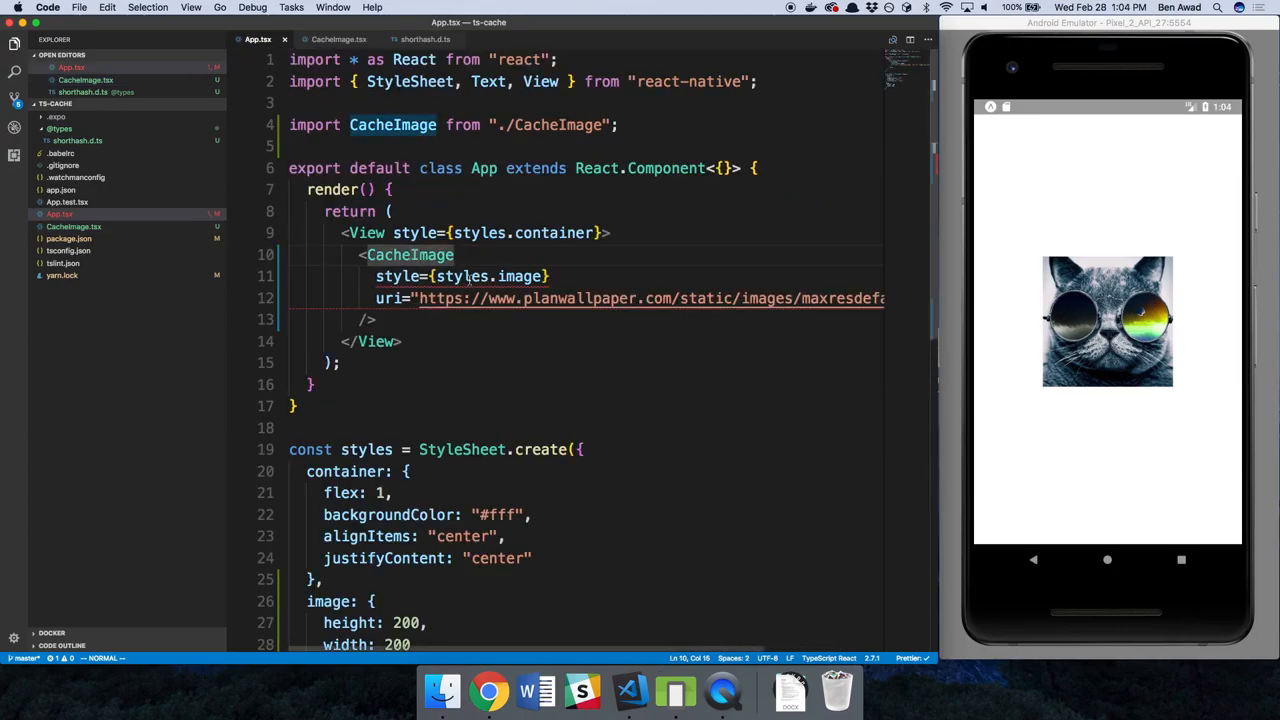
Flip between the CacheImage.tsx and App.tsx tabs, ending in App.tsx
left_click(338, 39)
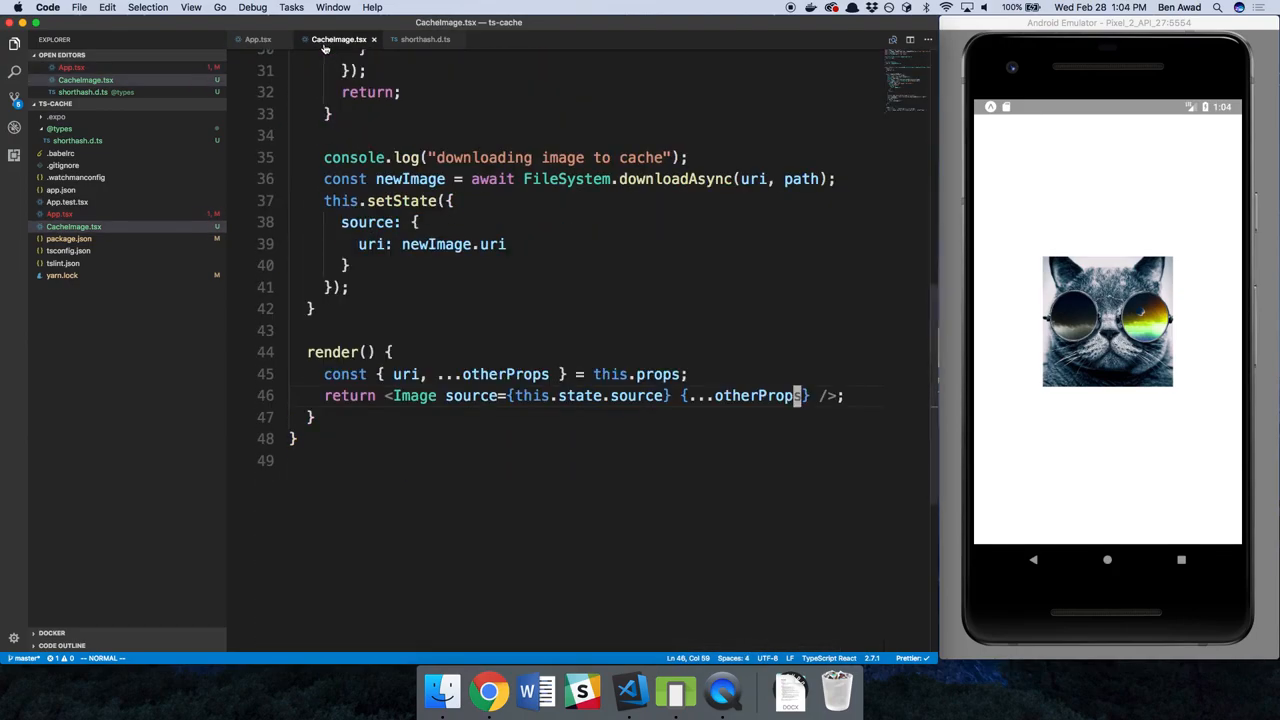
left_click(257, 39)
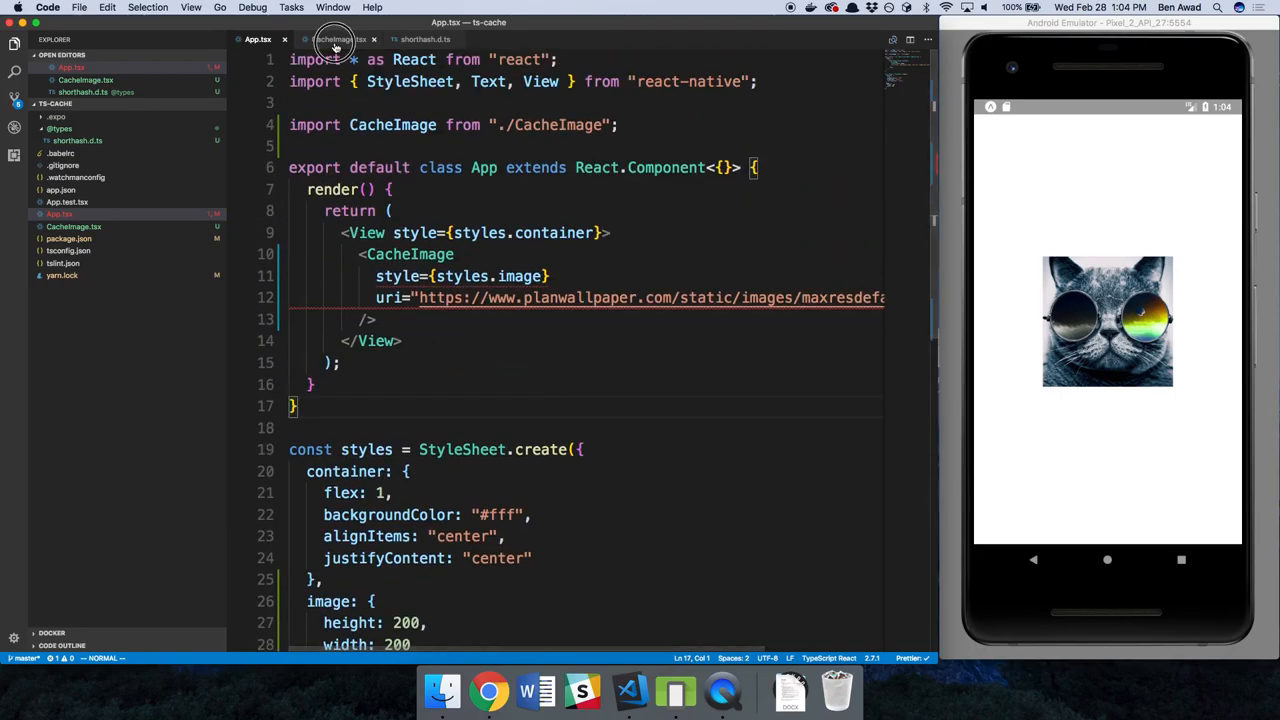
left_click(340, 39)
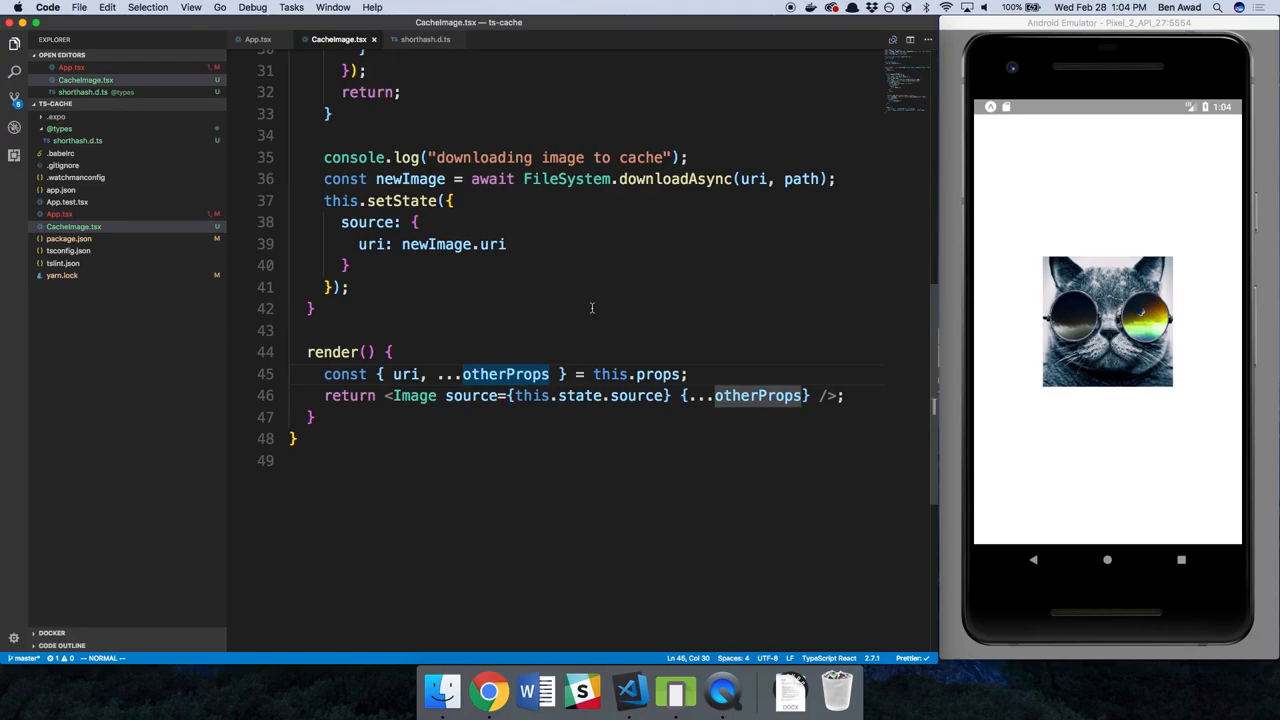
left_click(257, 39)
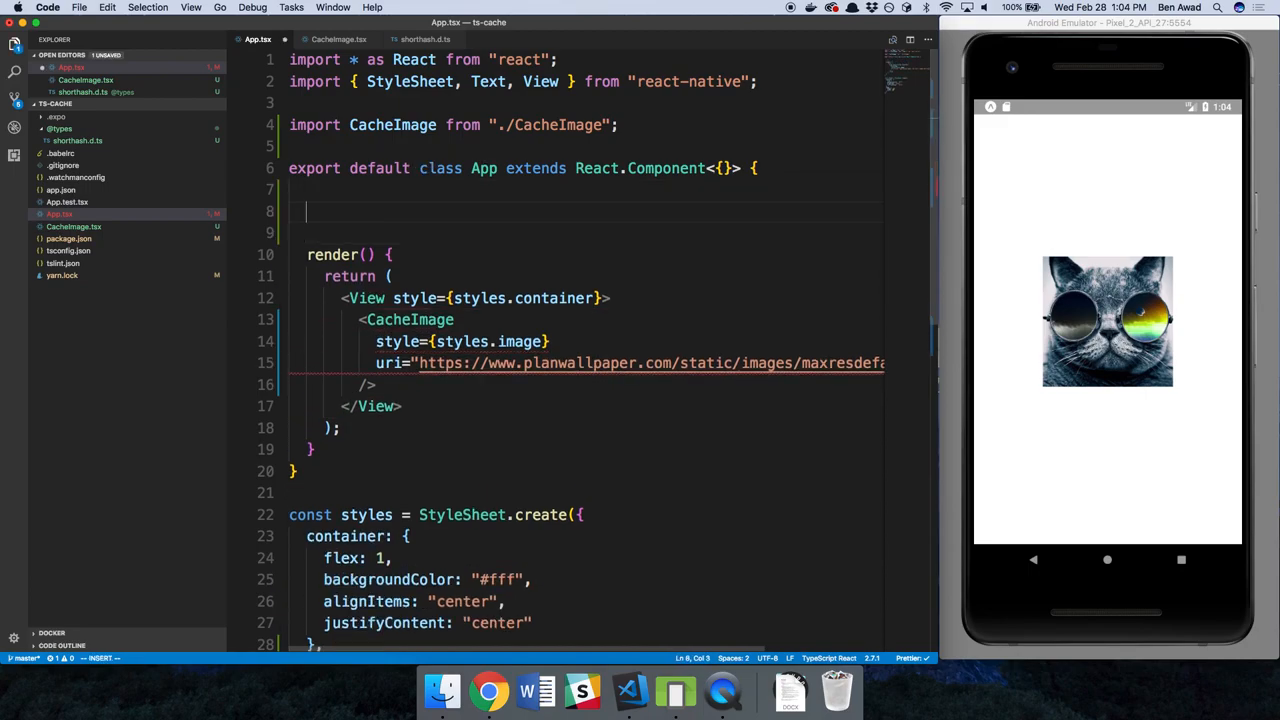
Put the wallpaper URL in App state as uri and pass uri={this.state.uri} to CacheImage
type("state = {")
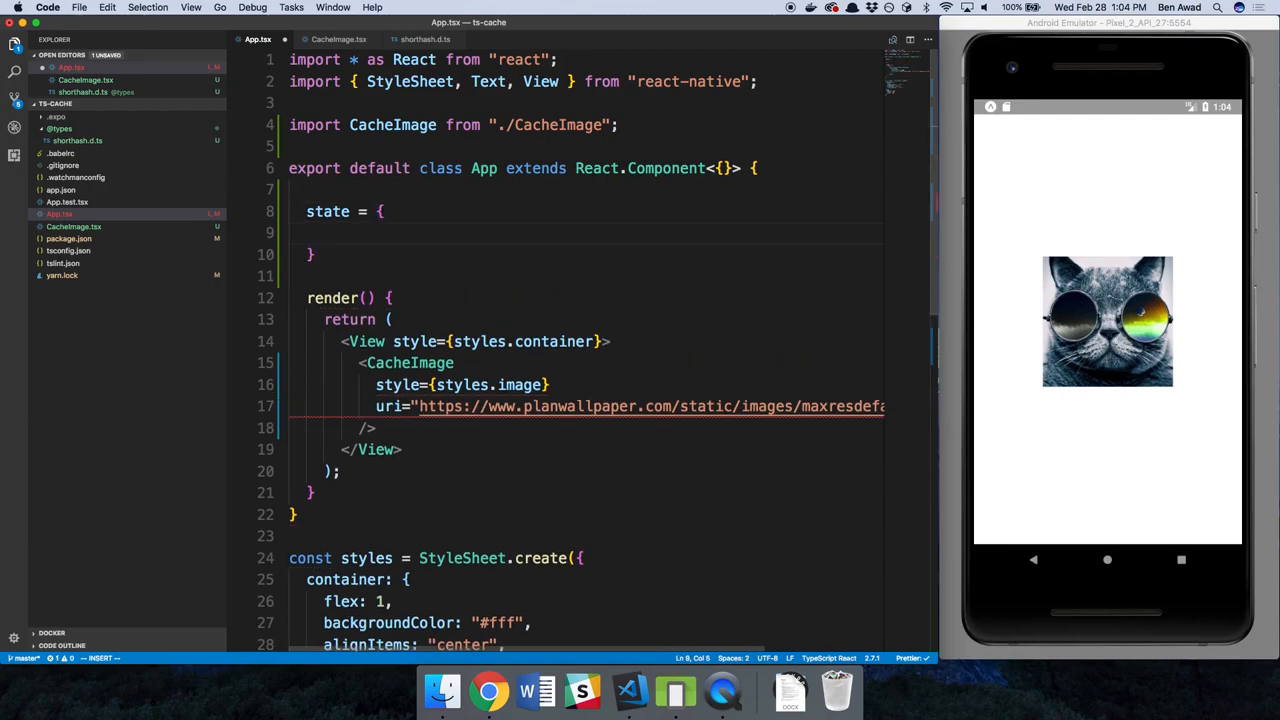
type("uri:")
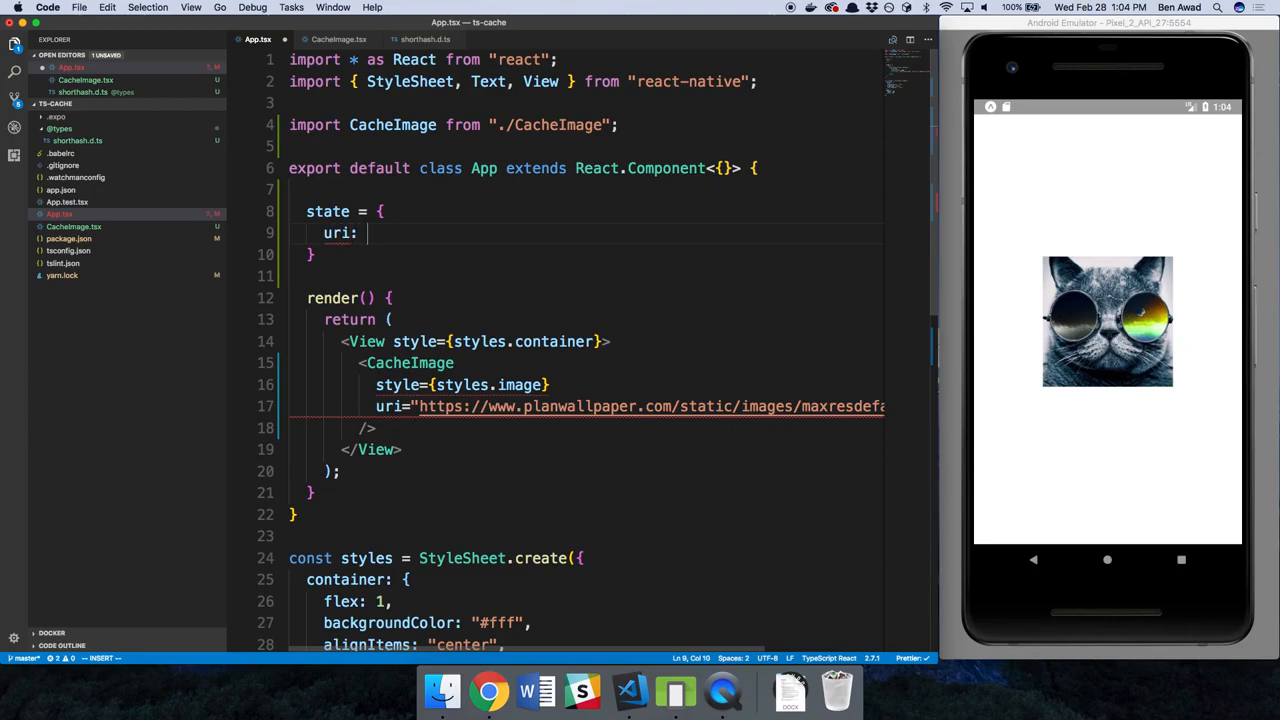
key("Escape")
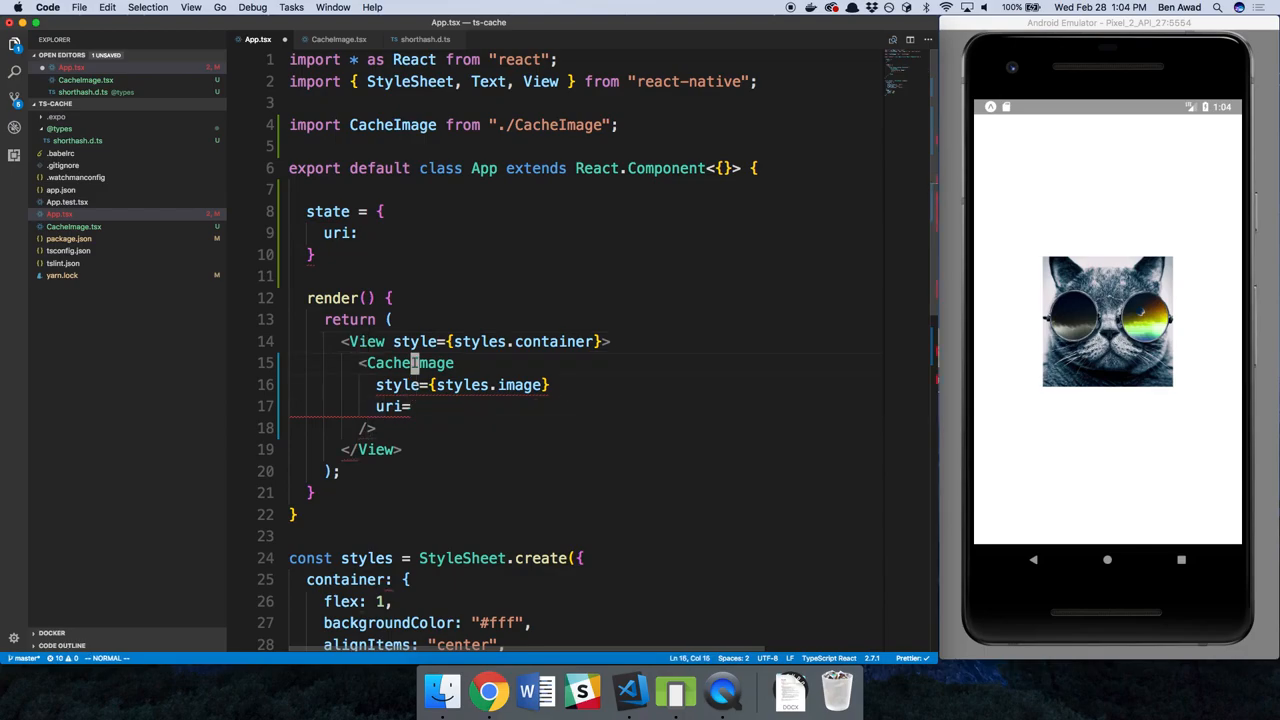
type("\"https://www.planwallpaper.com/static/images/maxresdefault_8\"")
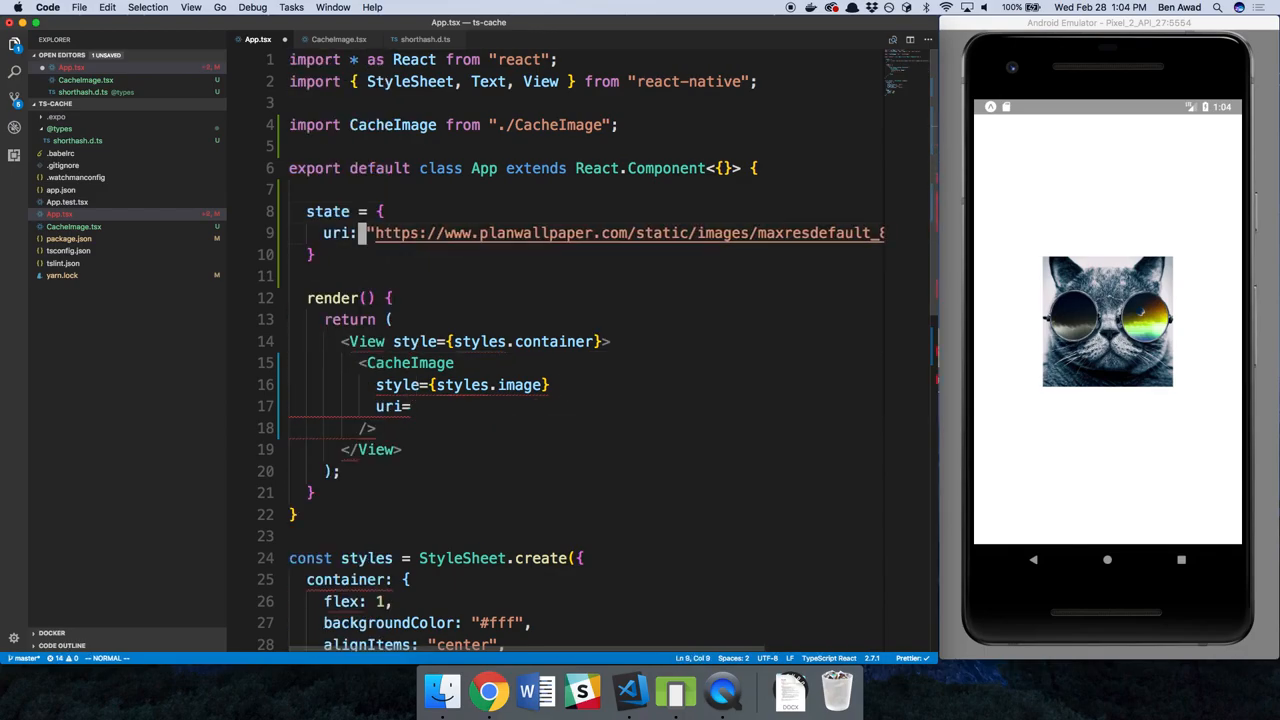
left_click(410, 406)
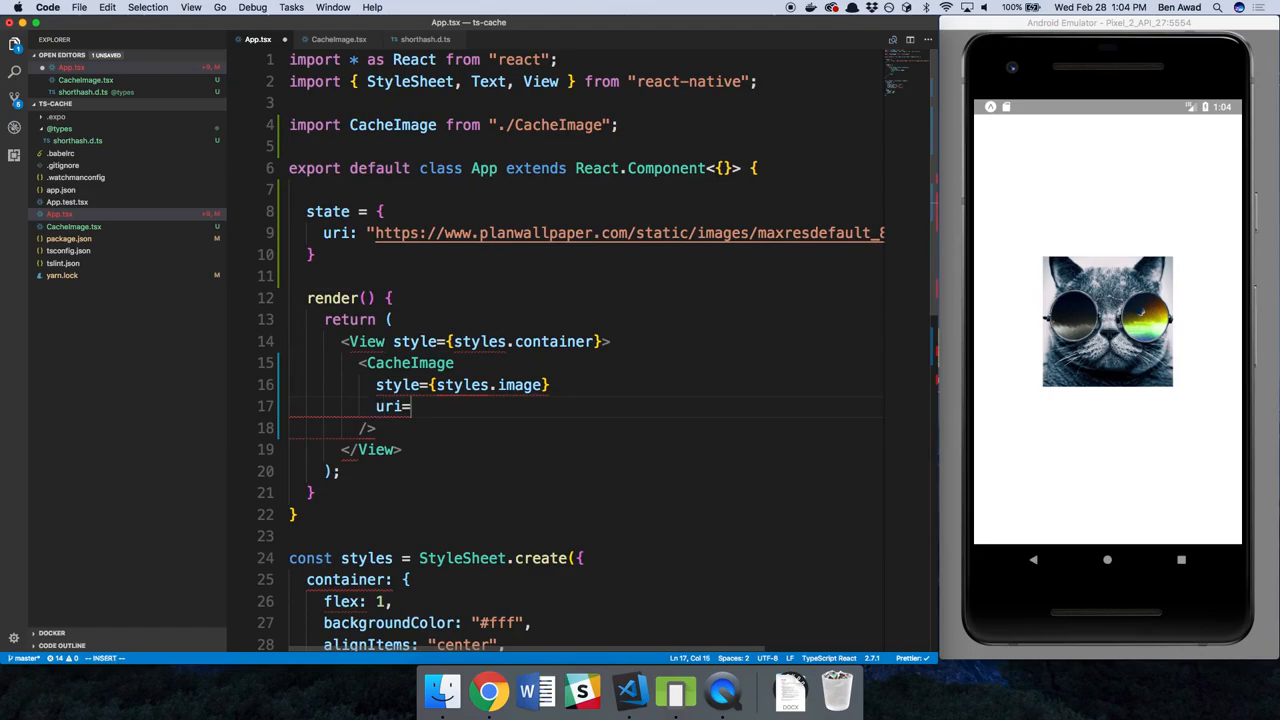
type("{this.state.uri} />")
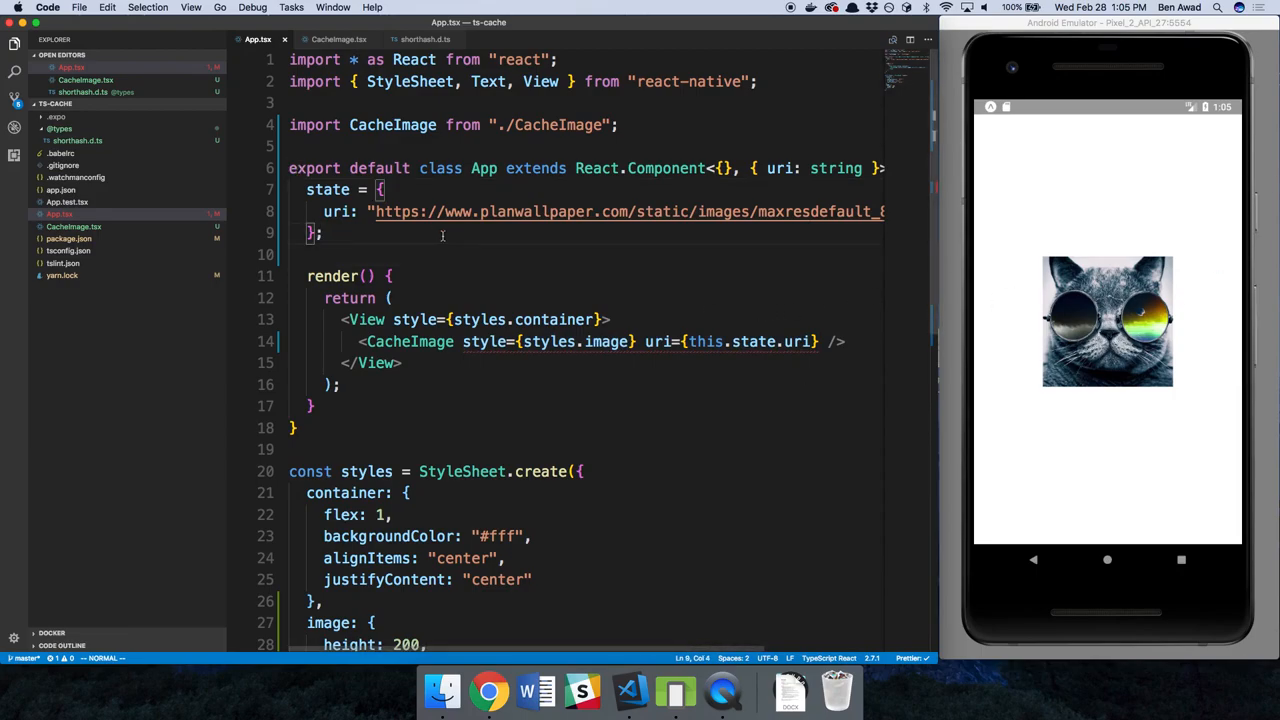
Import Button and render <Button title="change picture" /> below CacheImage
left_click(543, 81)
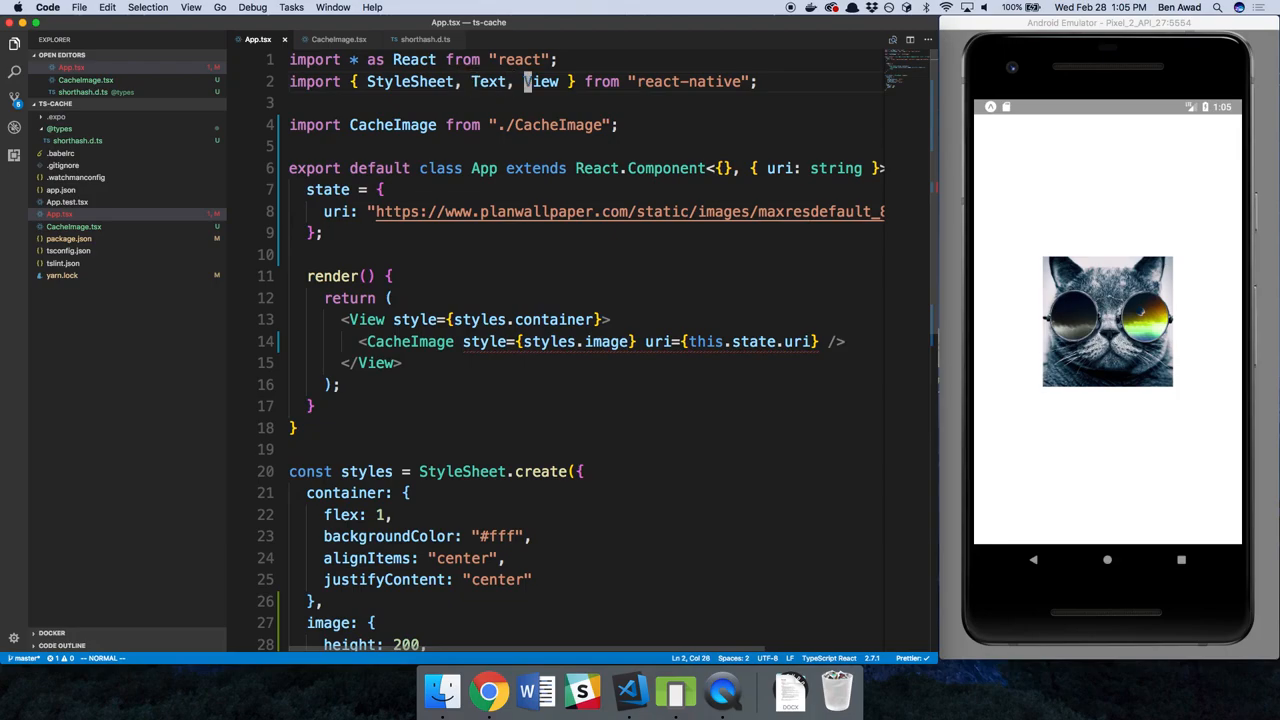
type(", Button")
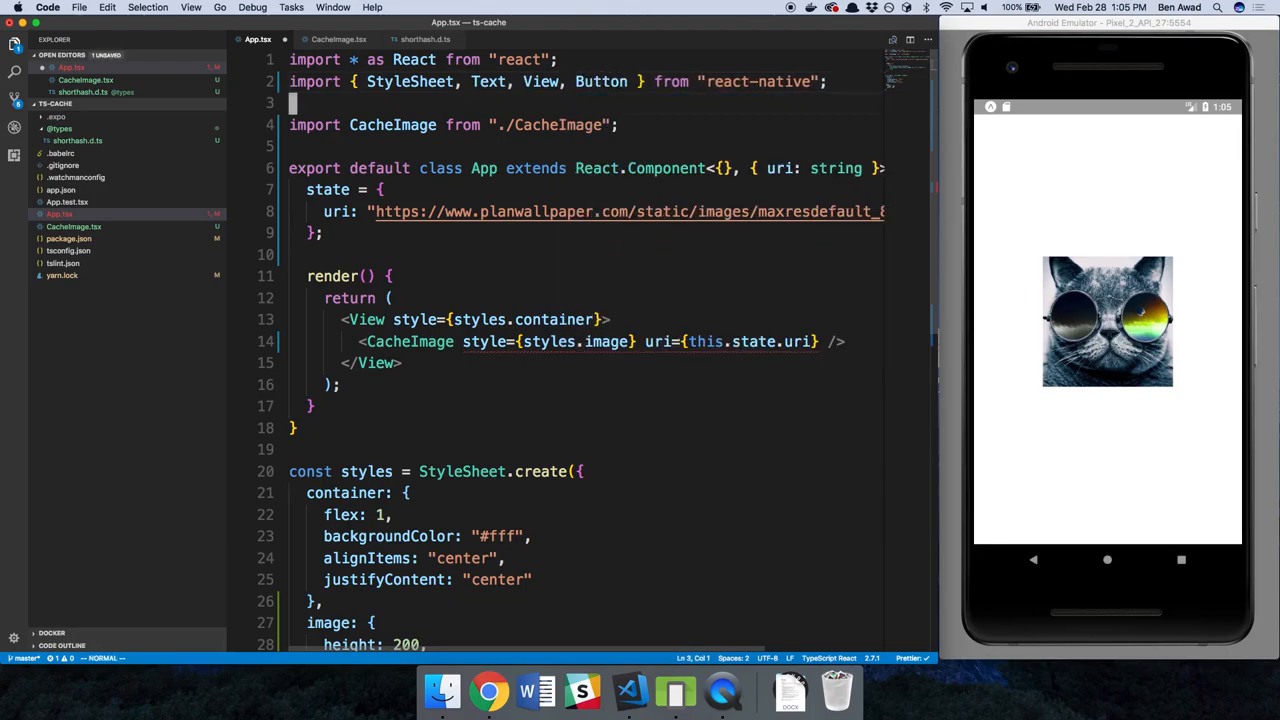
key("Enter")
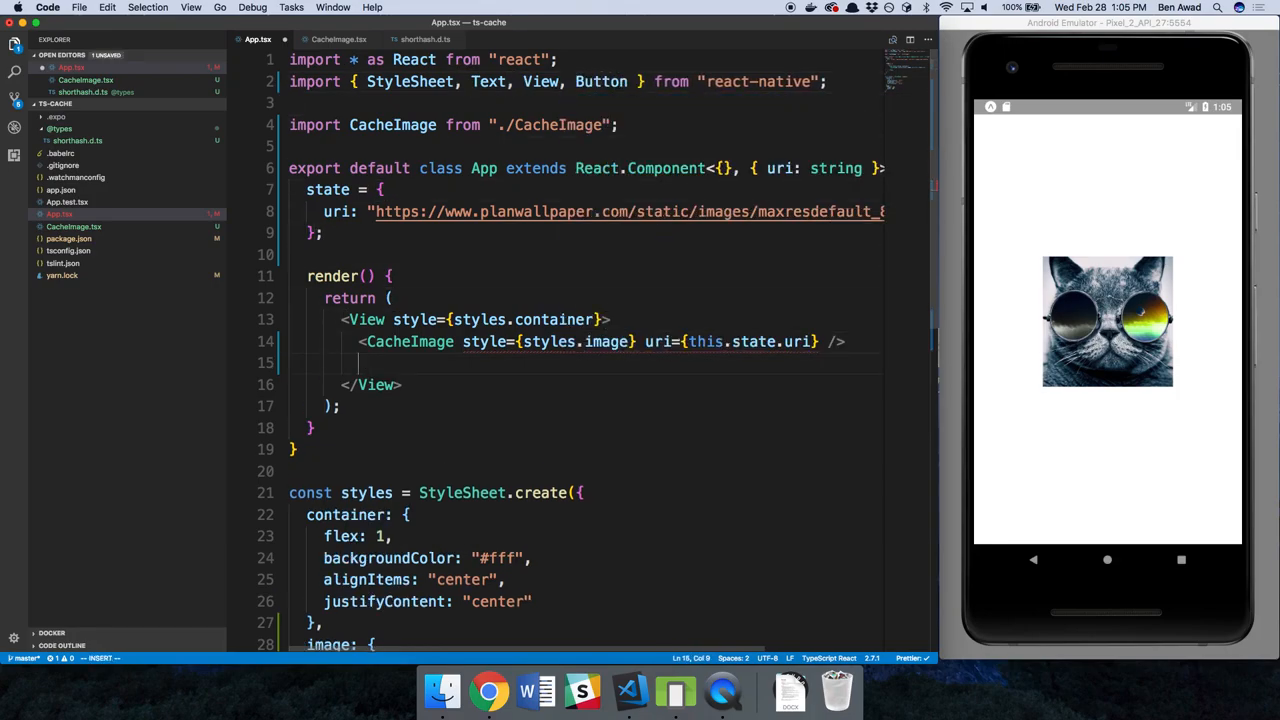
type("<Button />")
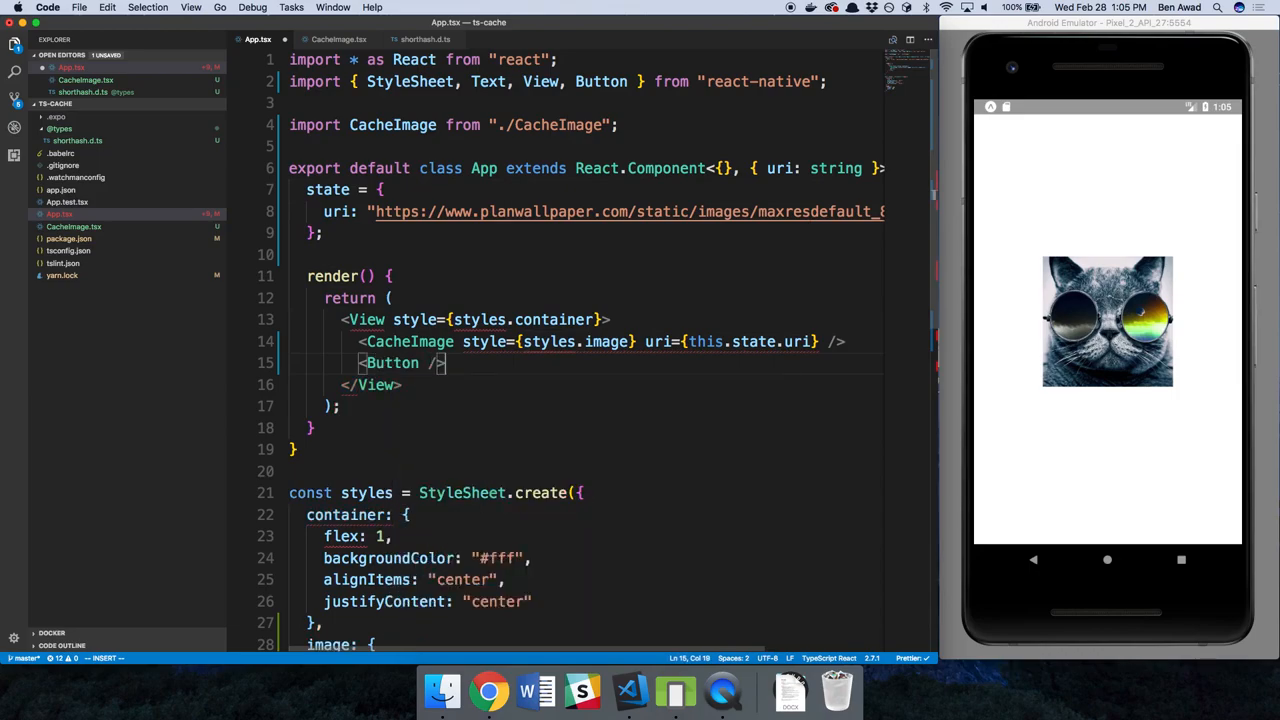
type("title")
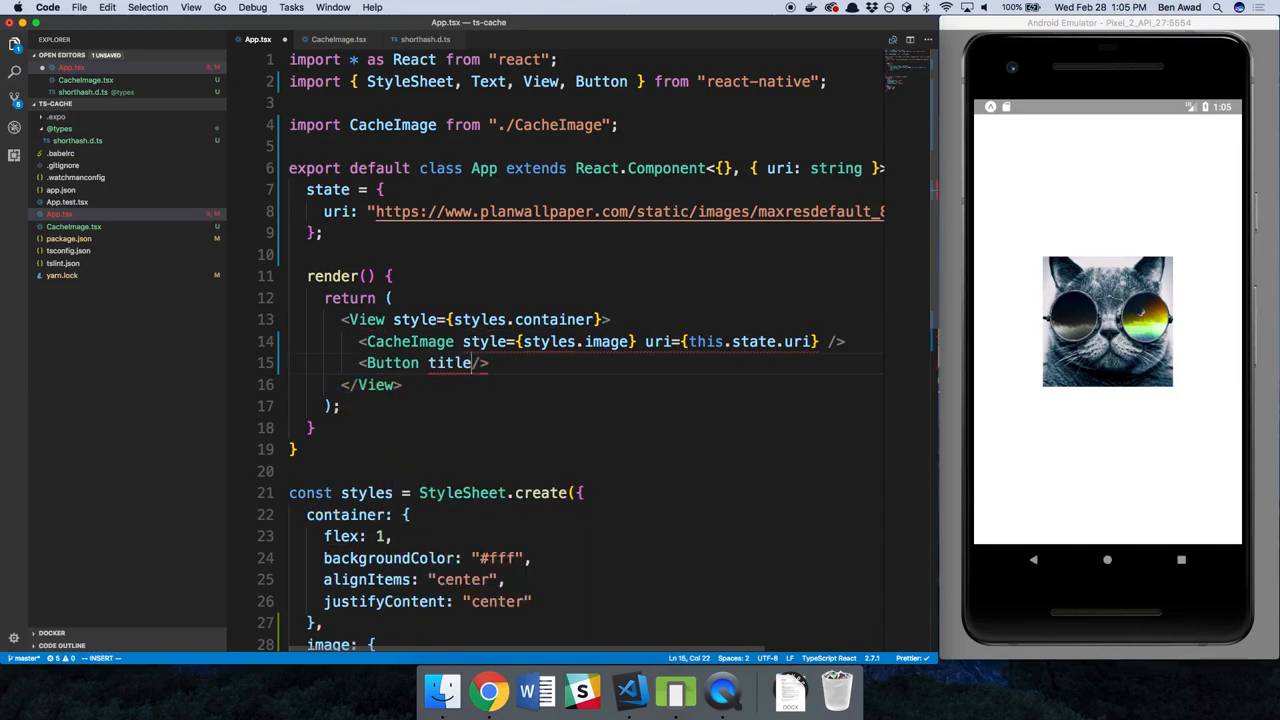
type("=\"change p\"")
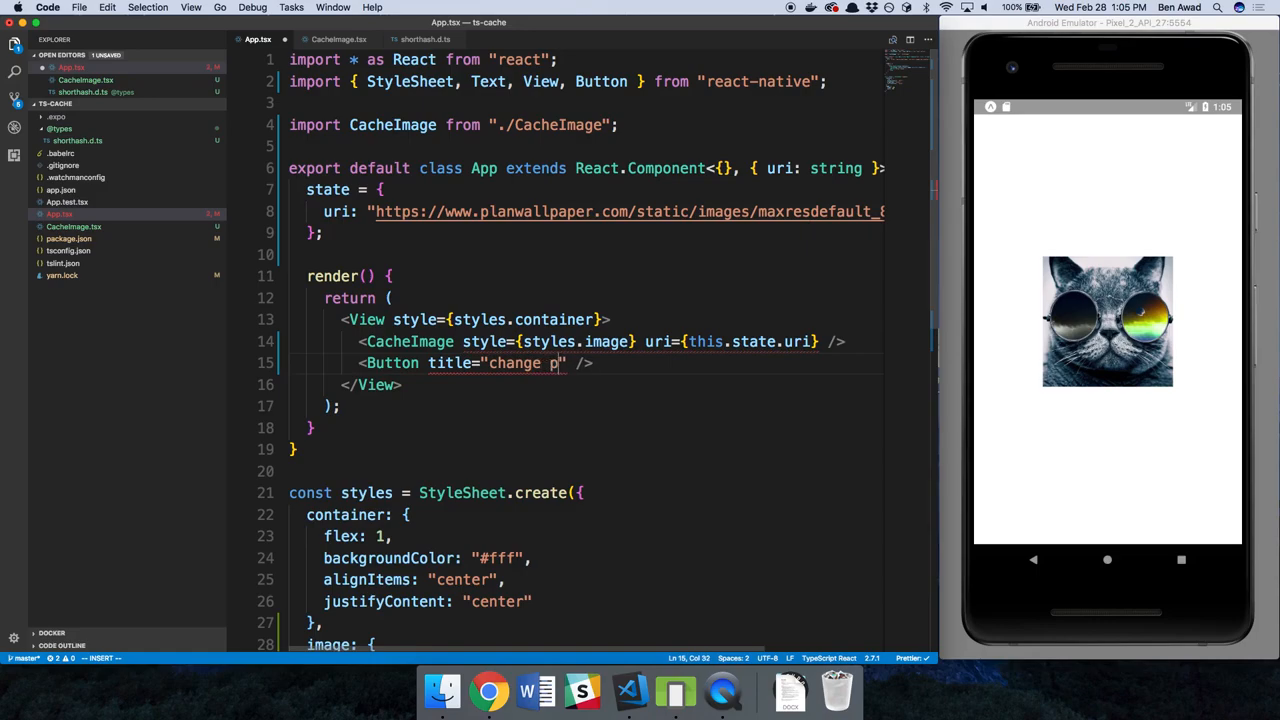
type("icture")
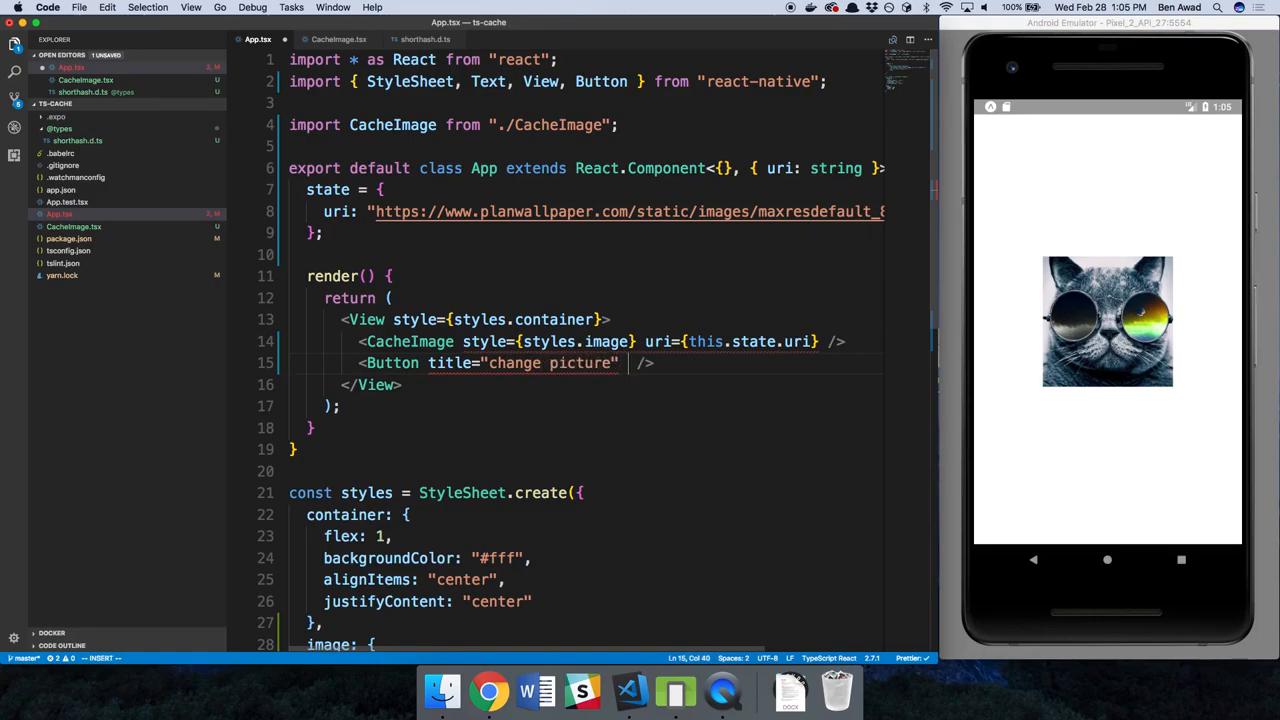
type("on")
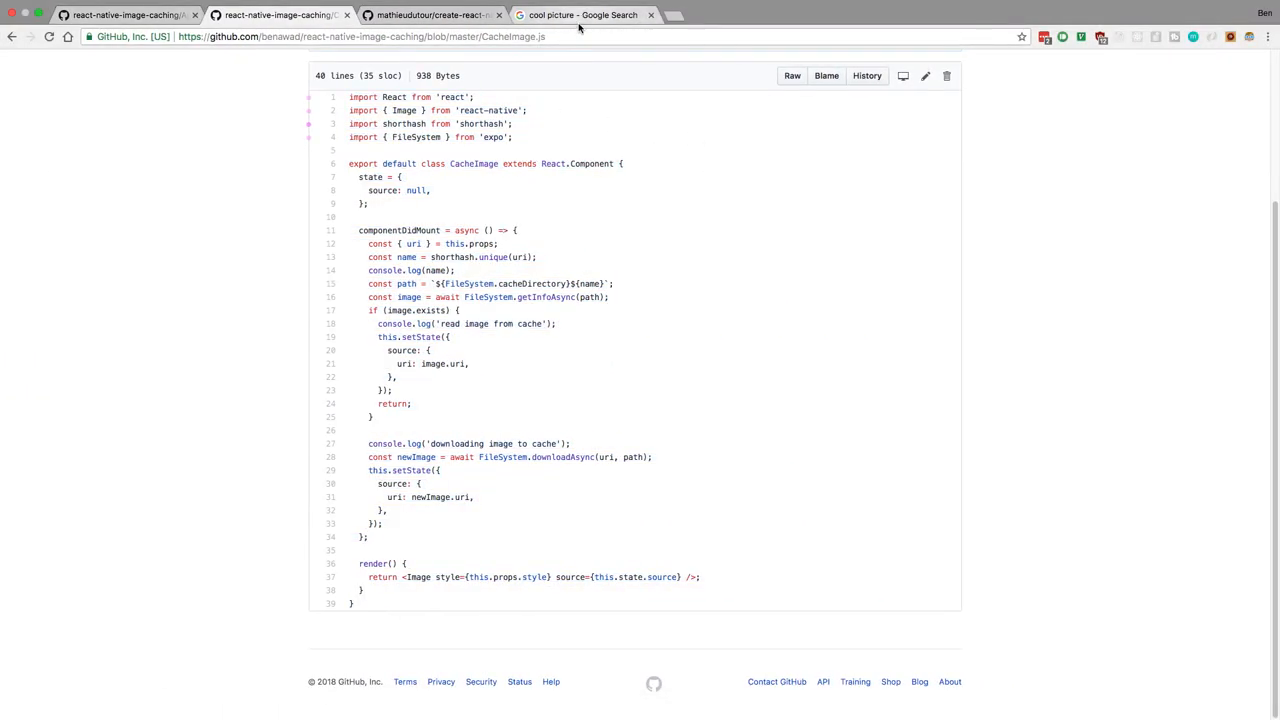
Open the fiery wolf picture in Google Images and copy its image address
left_click(581, 14)
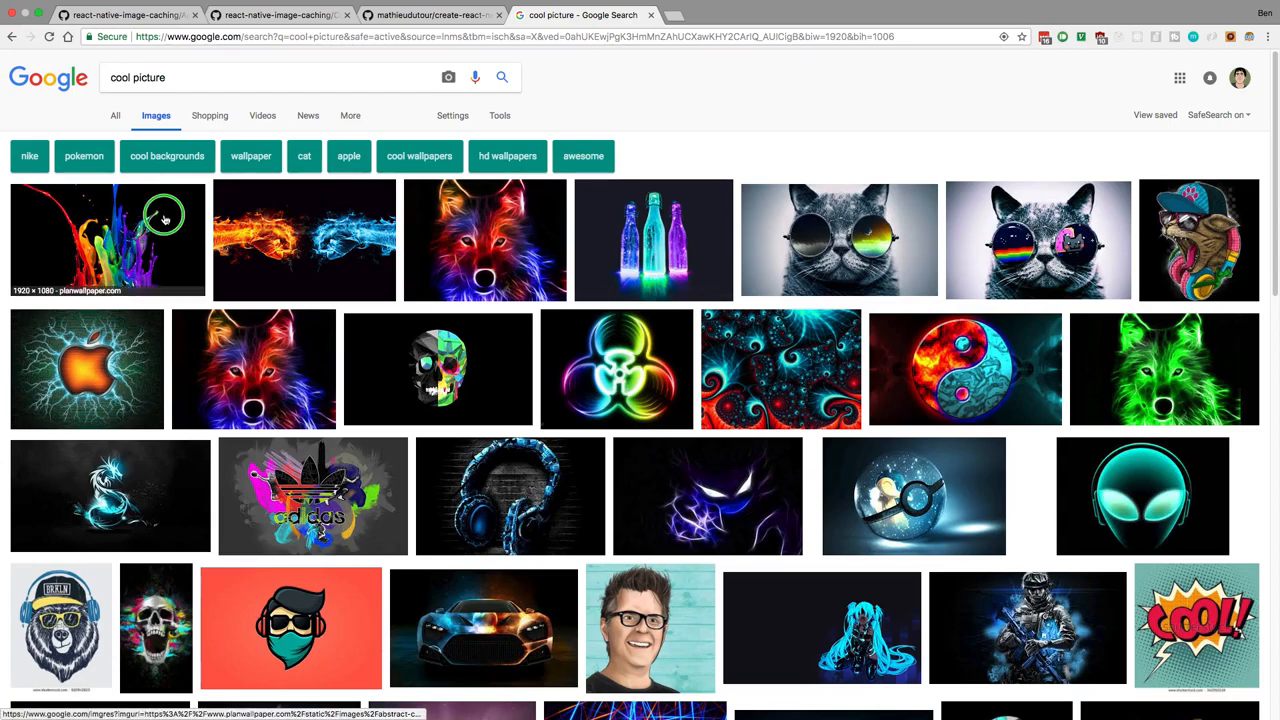
right_click(165, 218)
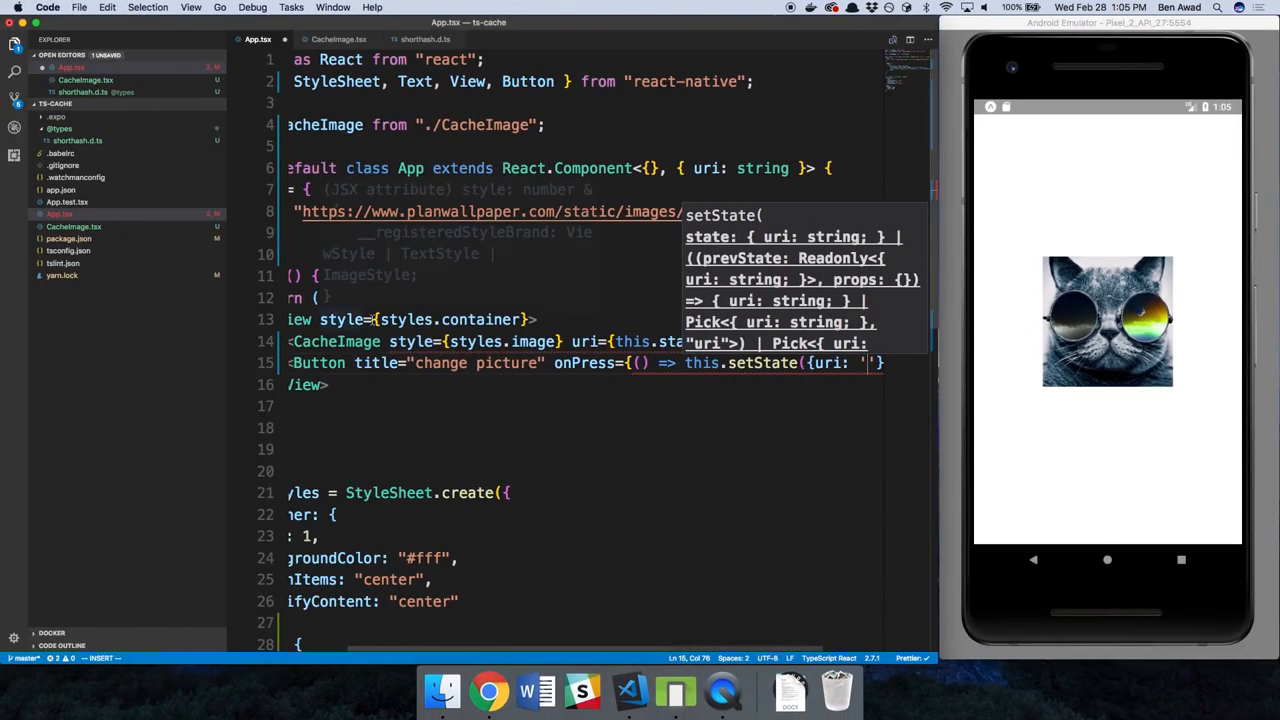
key("Escape")
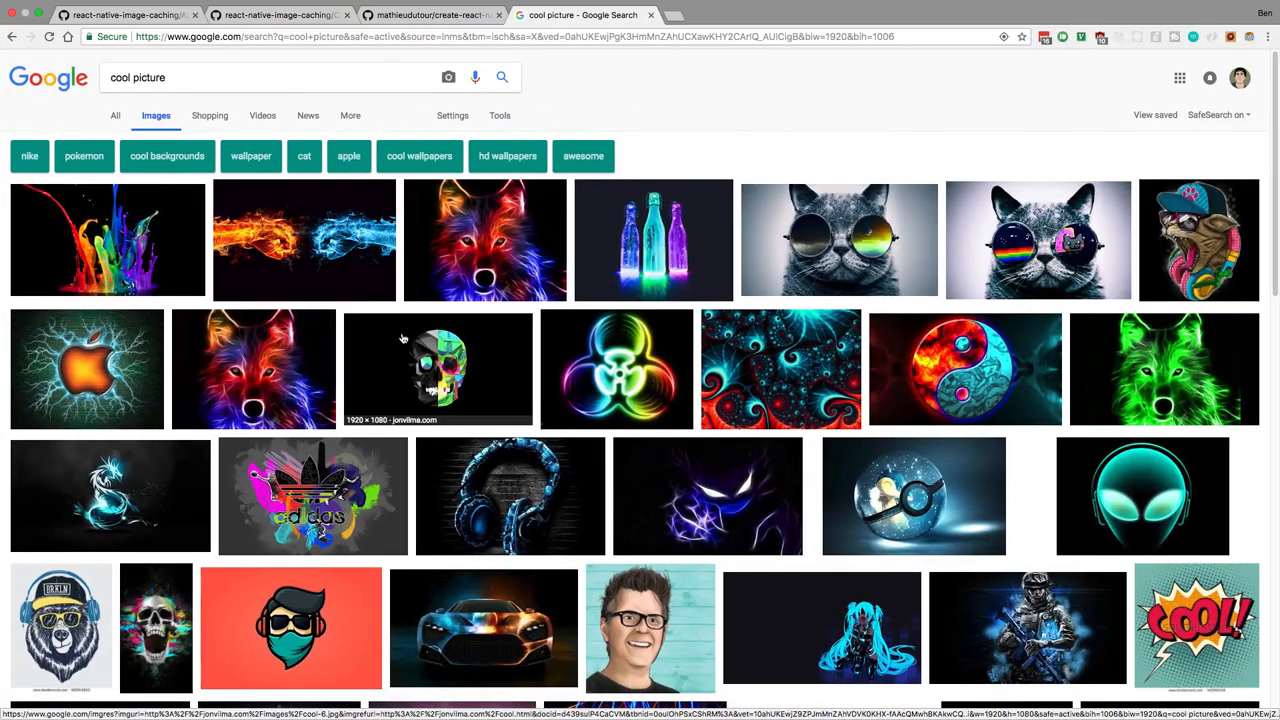
right_click(485, 240)
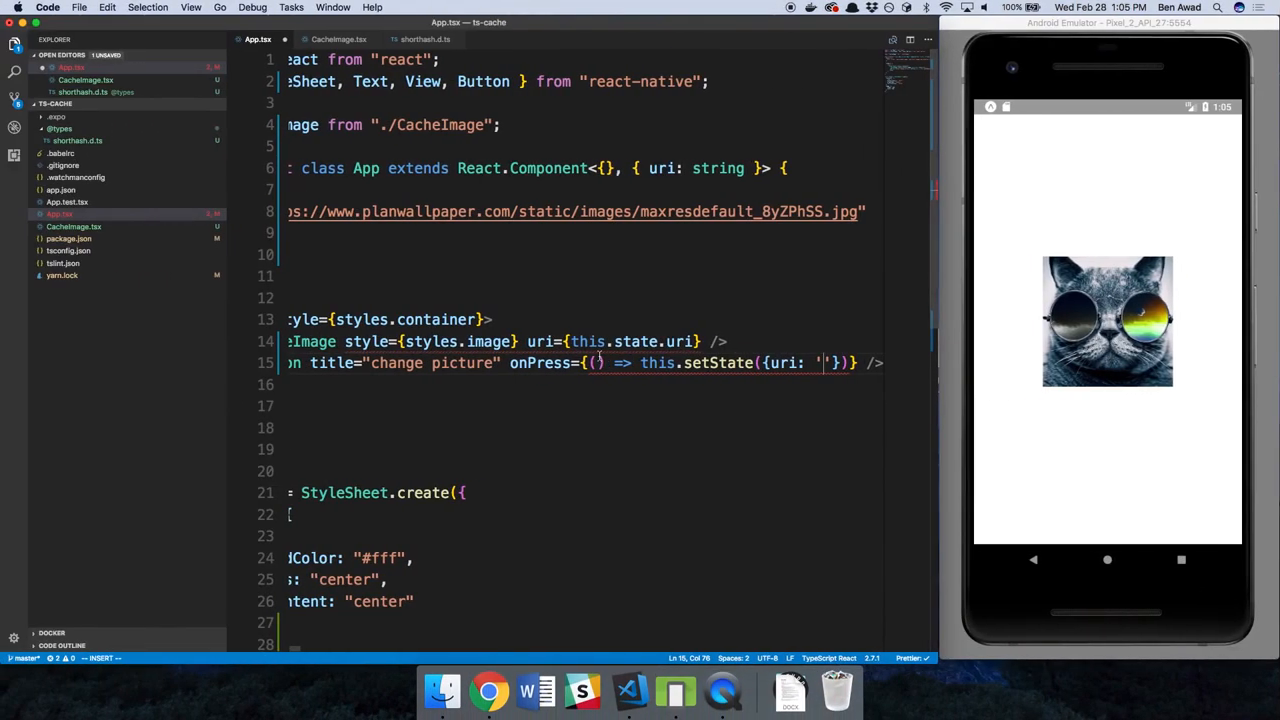
type("data:im")
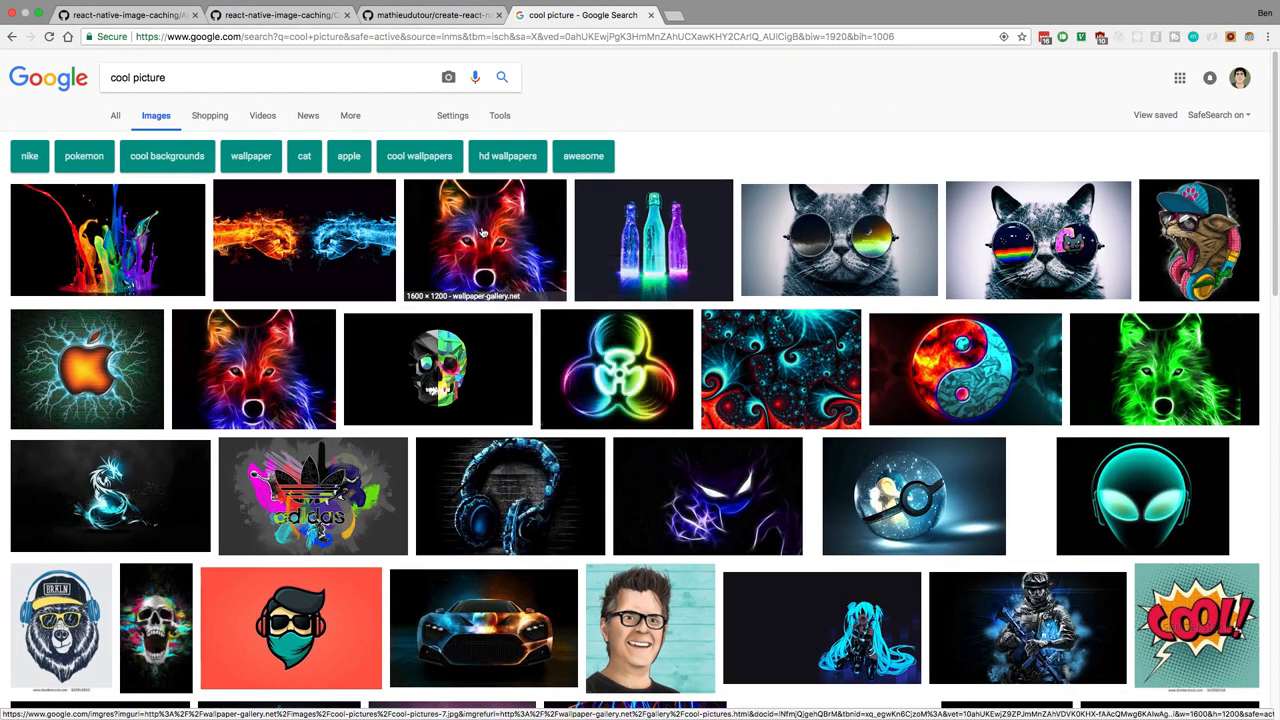
left_click(485, 240)
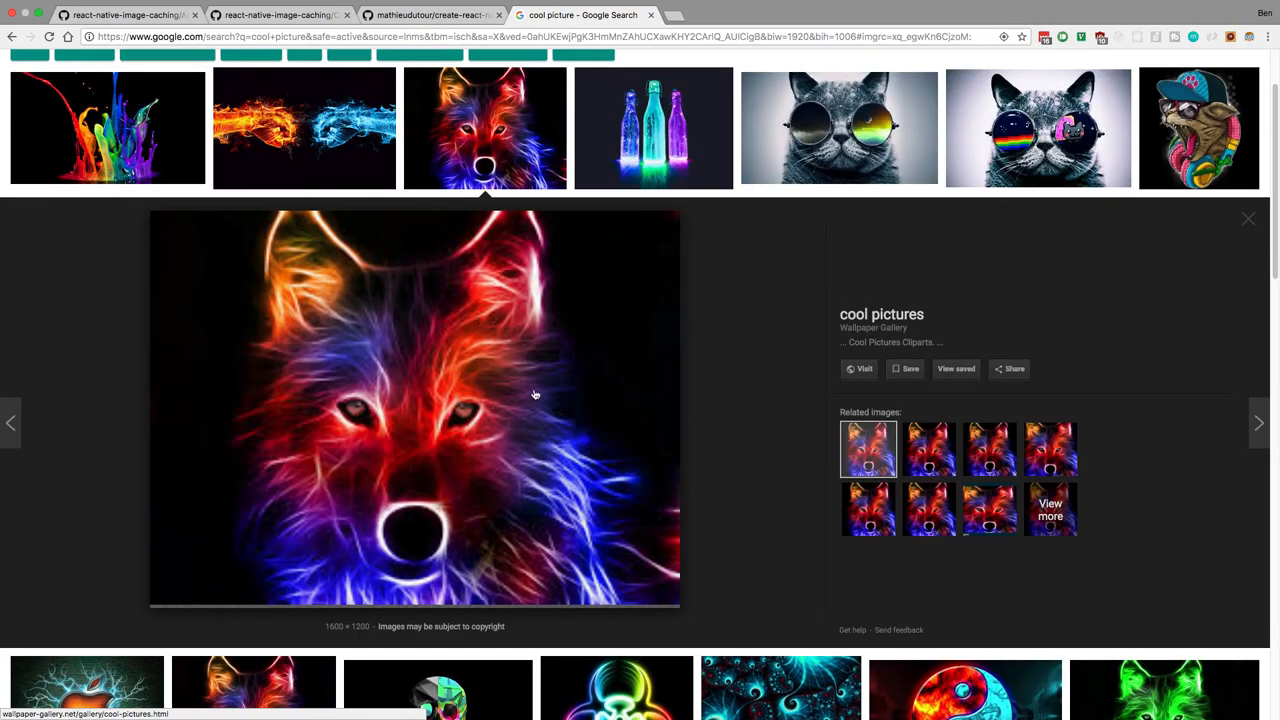
right_click(535, 394)
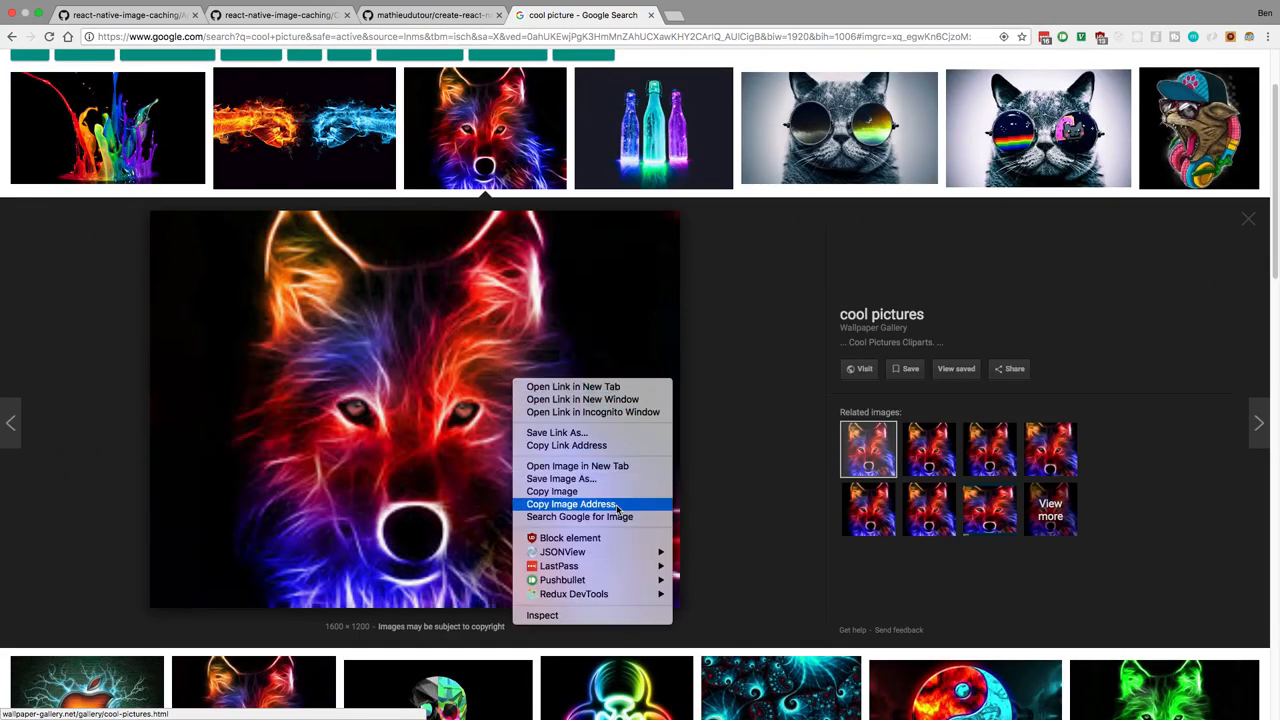
left_click(571, 503)
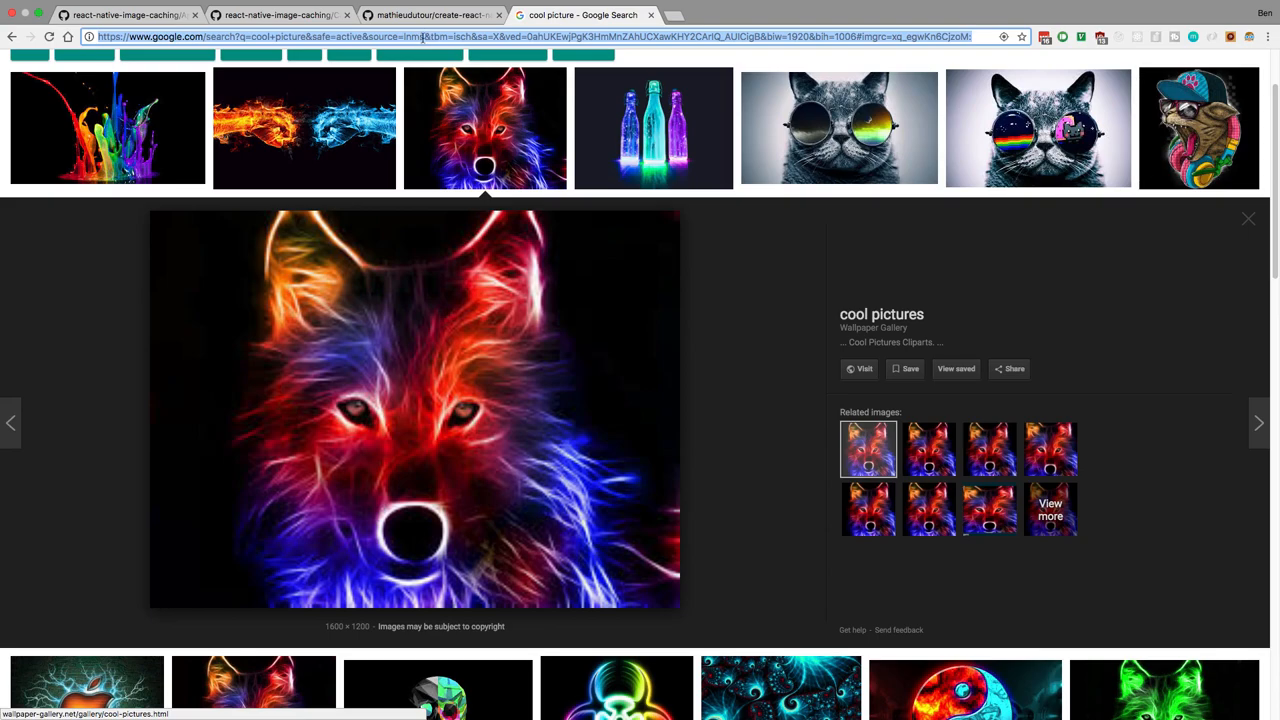
mouse_move(503, 130)
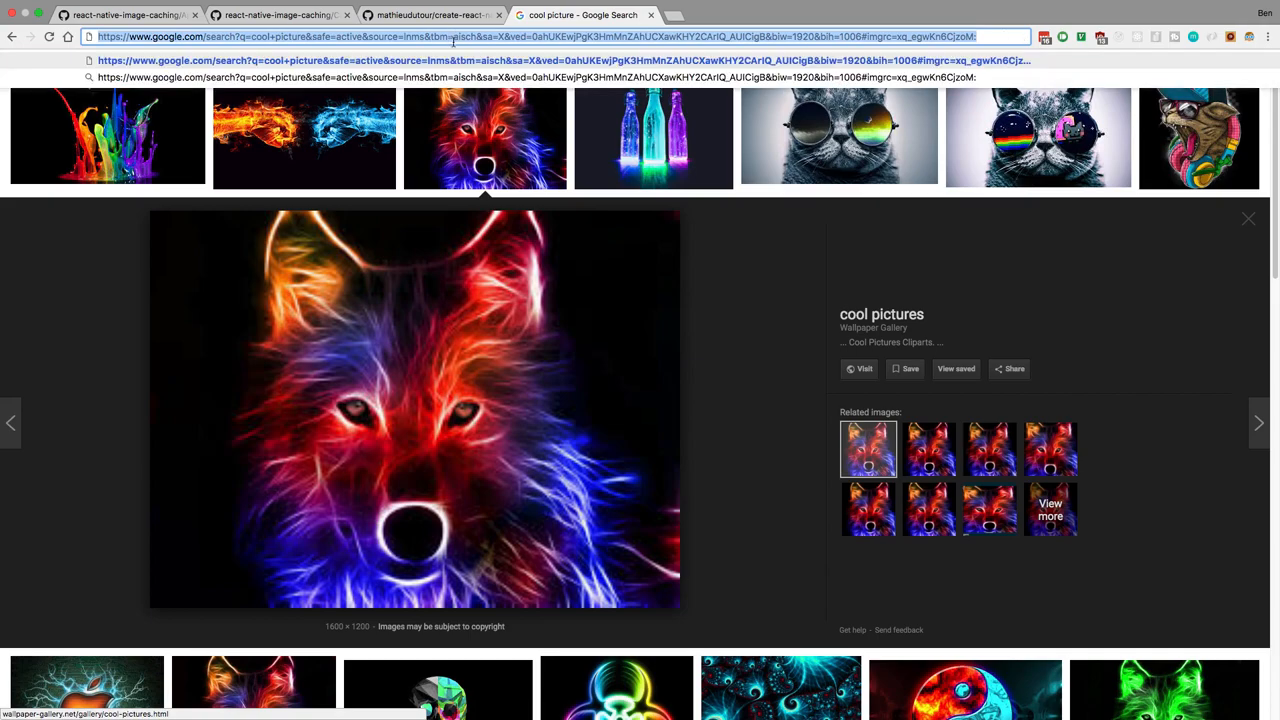
left_click(858, 368)
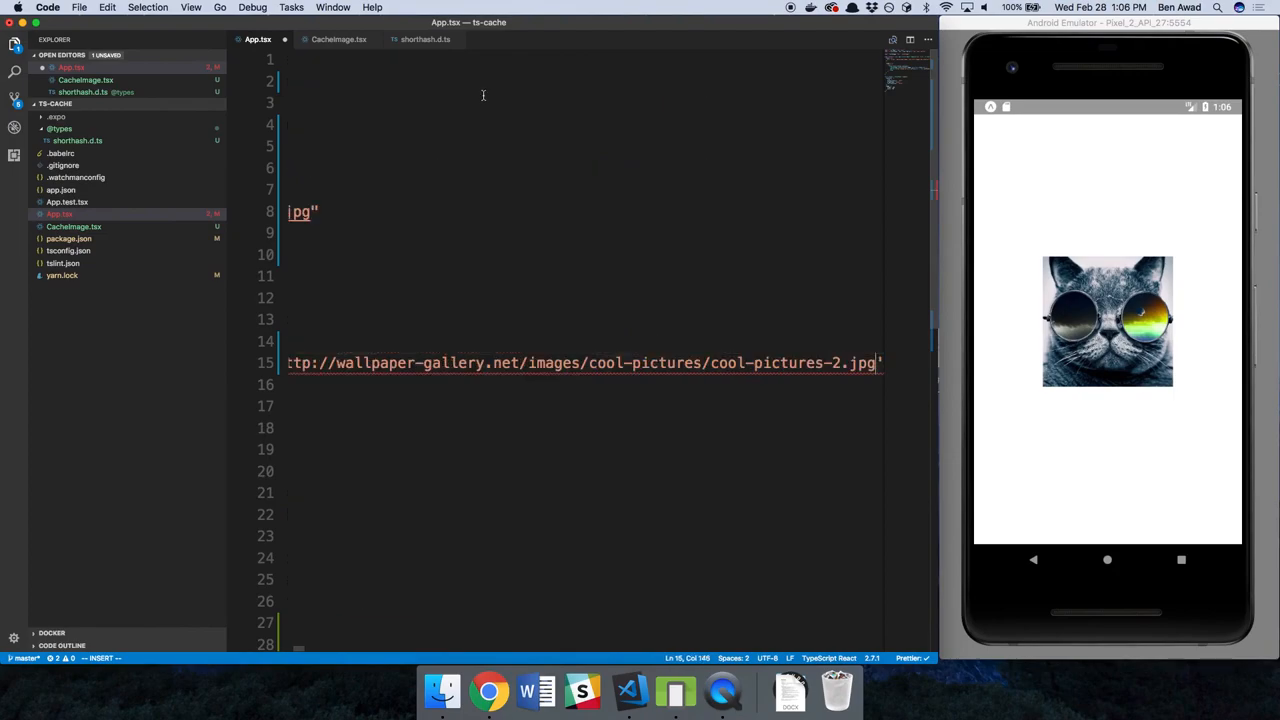
key("Escape")
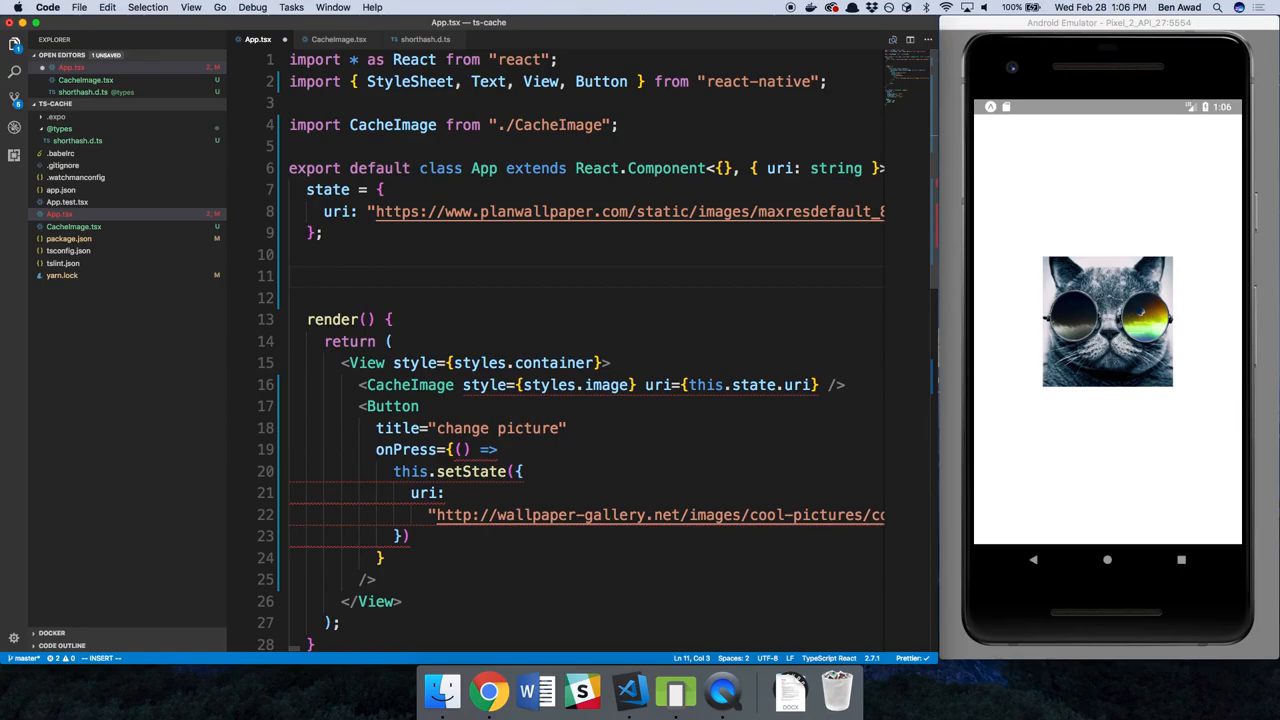
Set the change picture Button's onPress to this.onPress
type("onPress=")
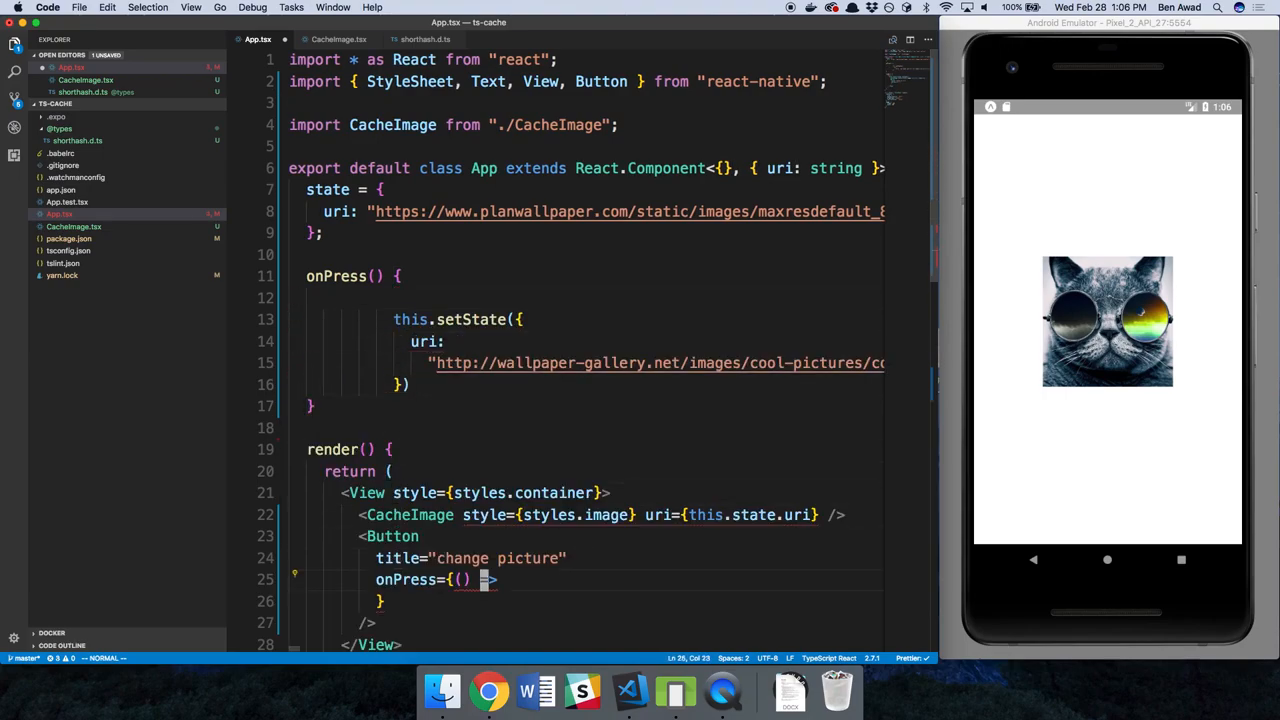
type("this.on")
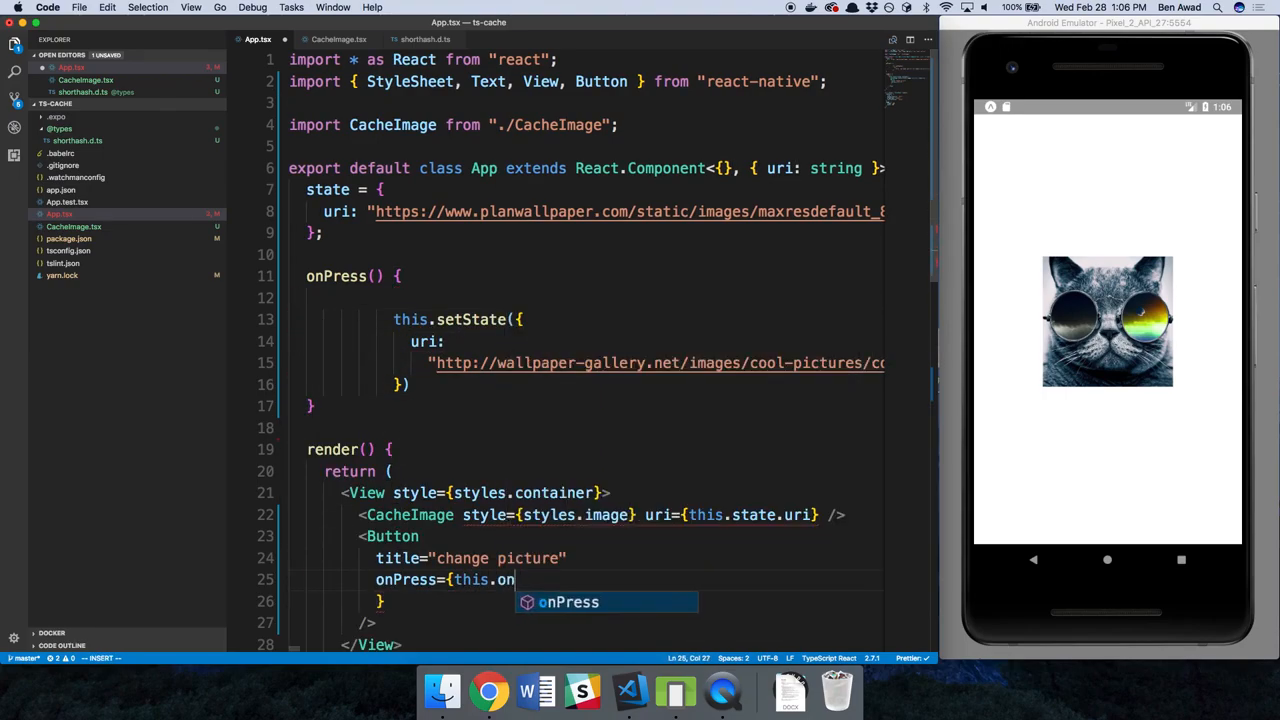
key("Escape")
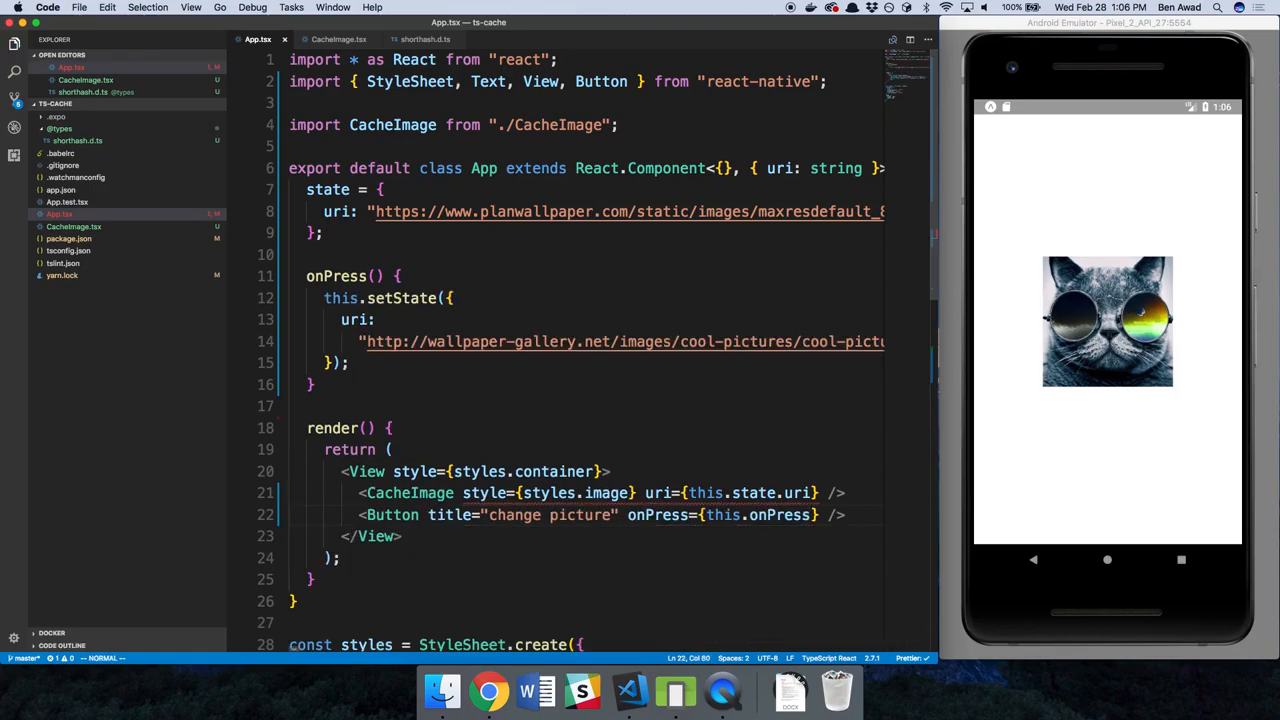
scroll("down", 3)
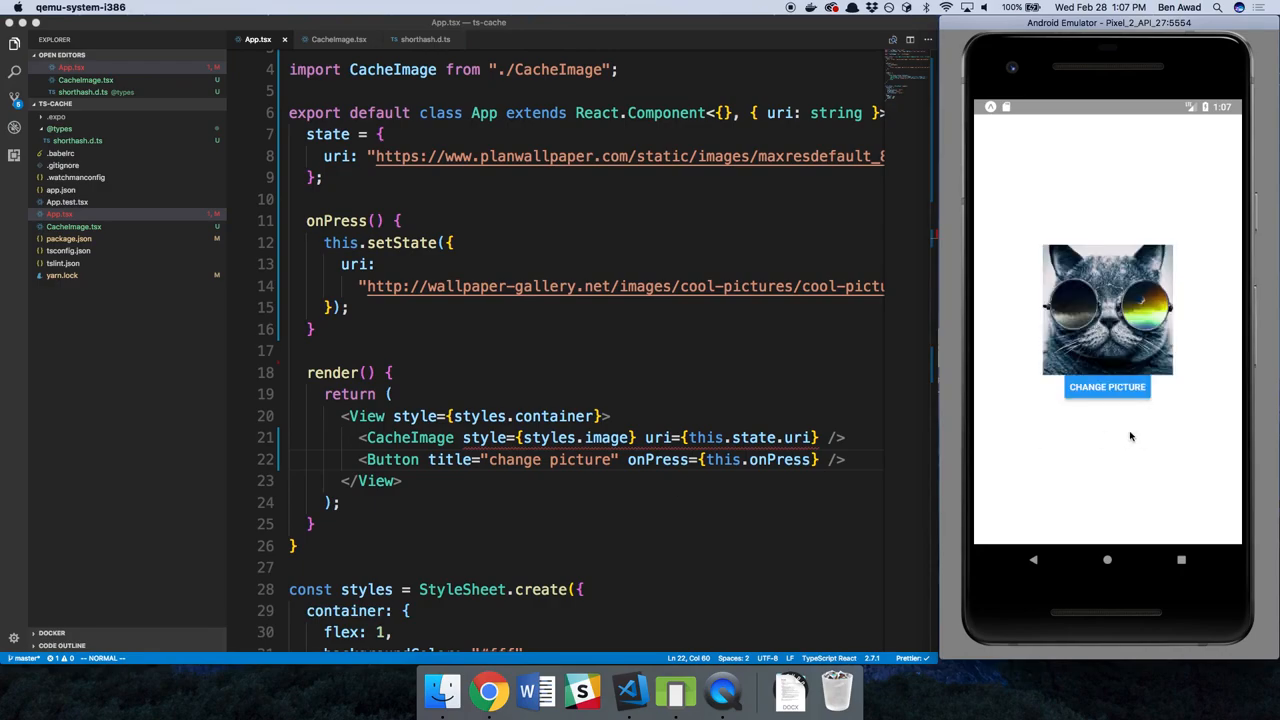
Test the picture swap in the emulator, mark the method async, and begin a constructor
left_click(1107, 387)
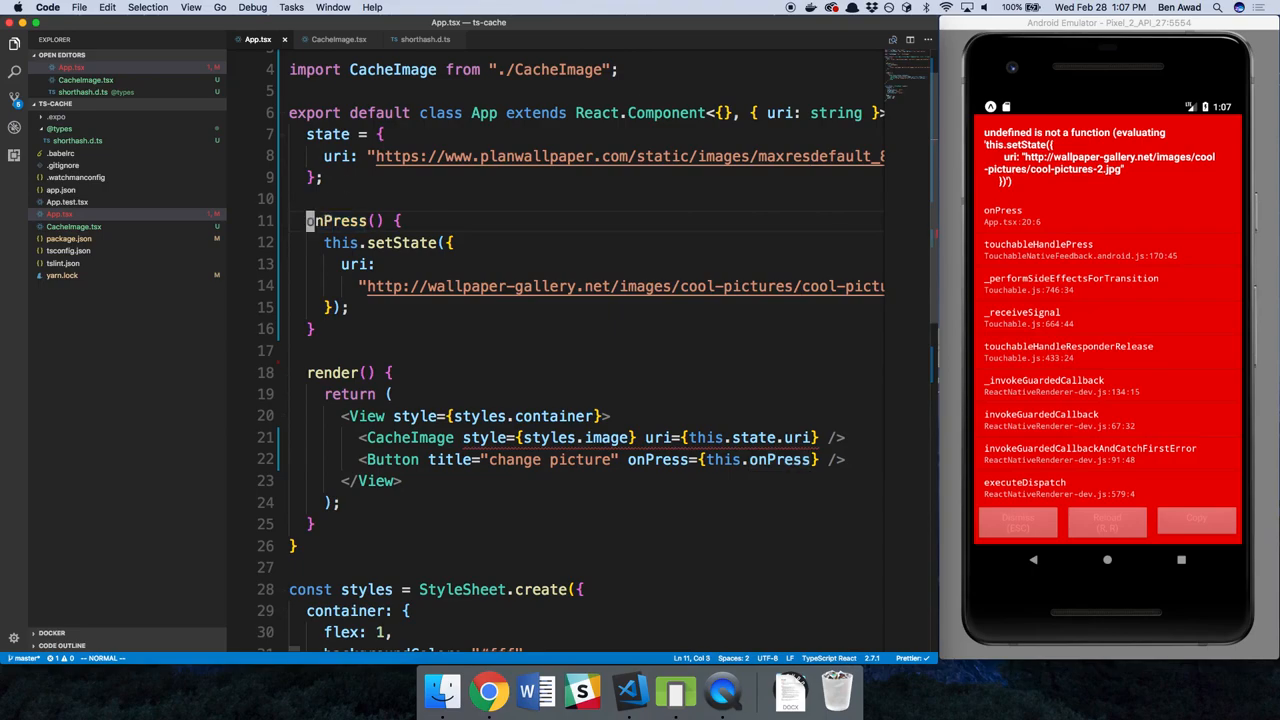
type("async")
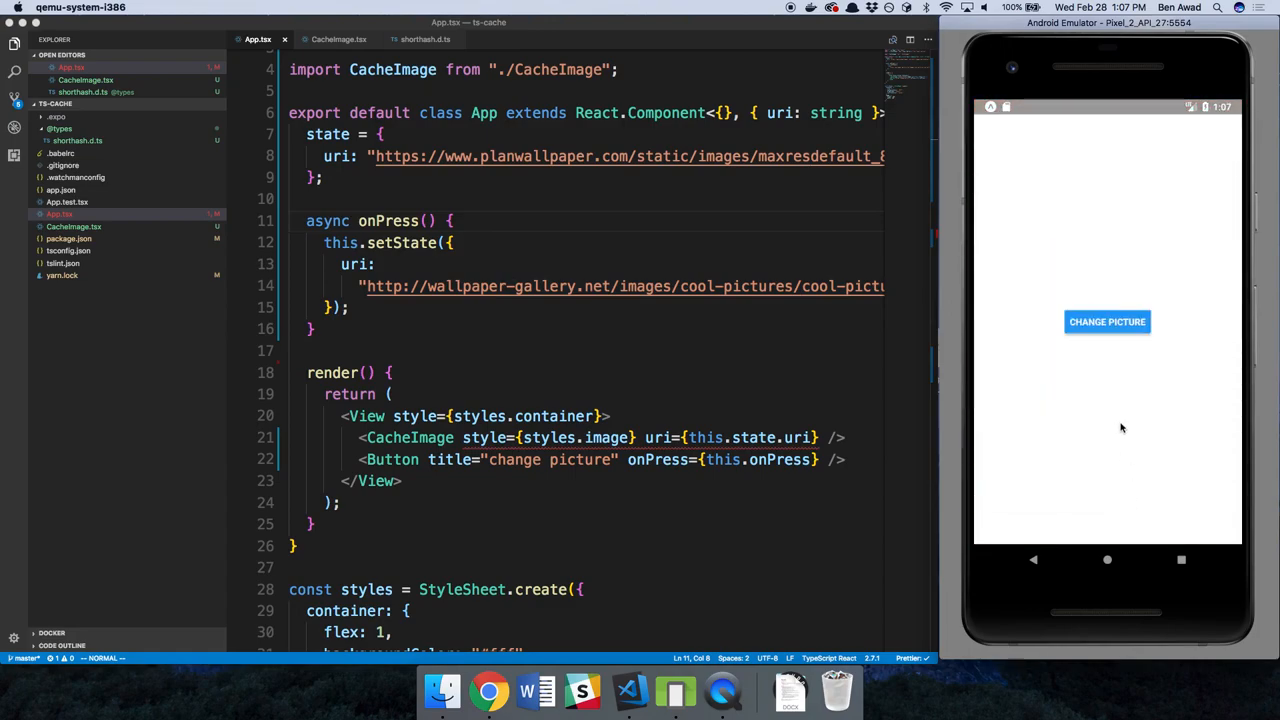
left_click(1107, 321)
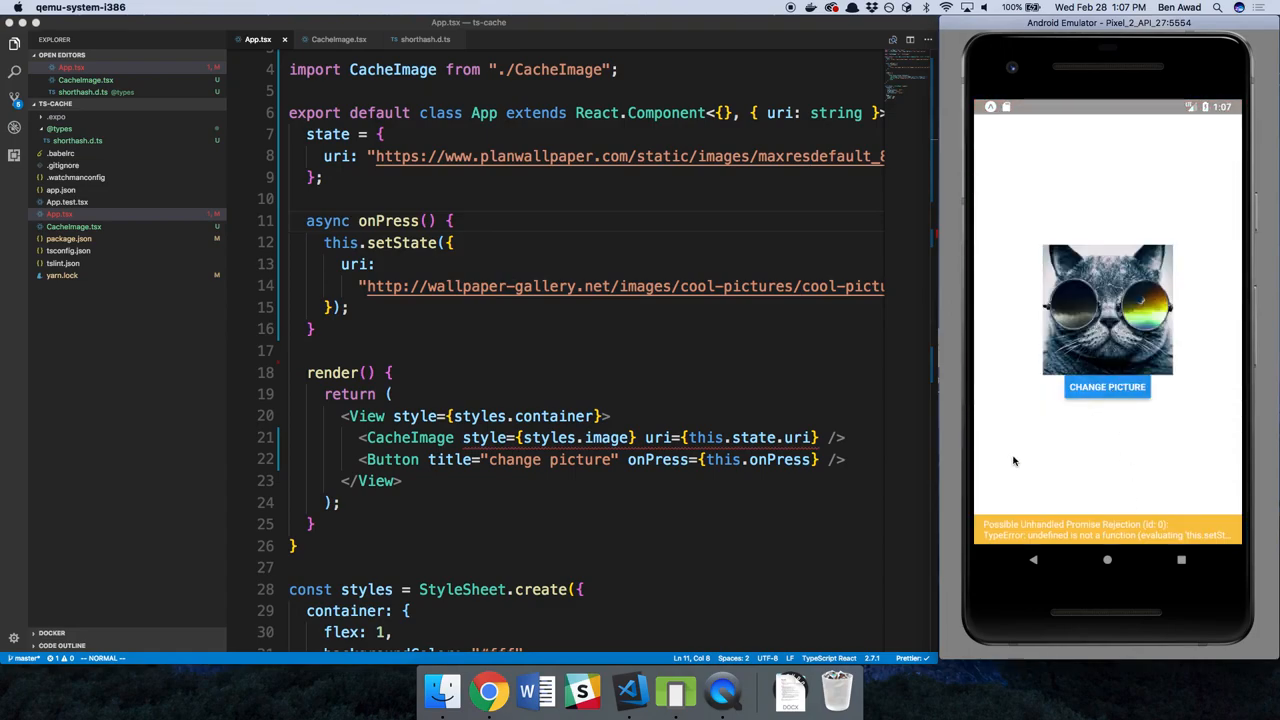
mouse_move(1120, 542)
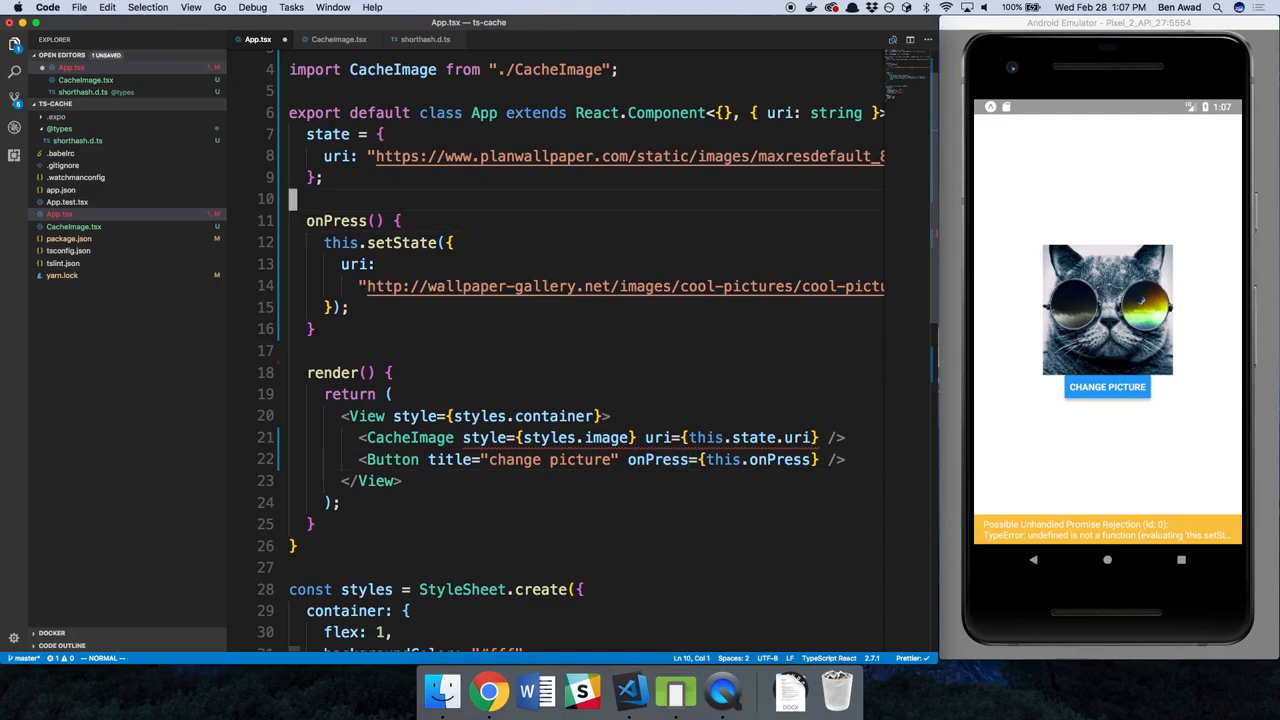
type("constructor(props) {")
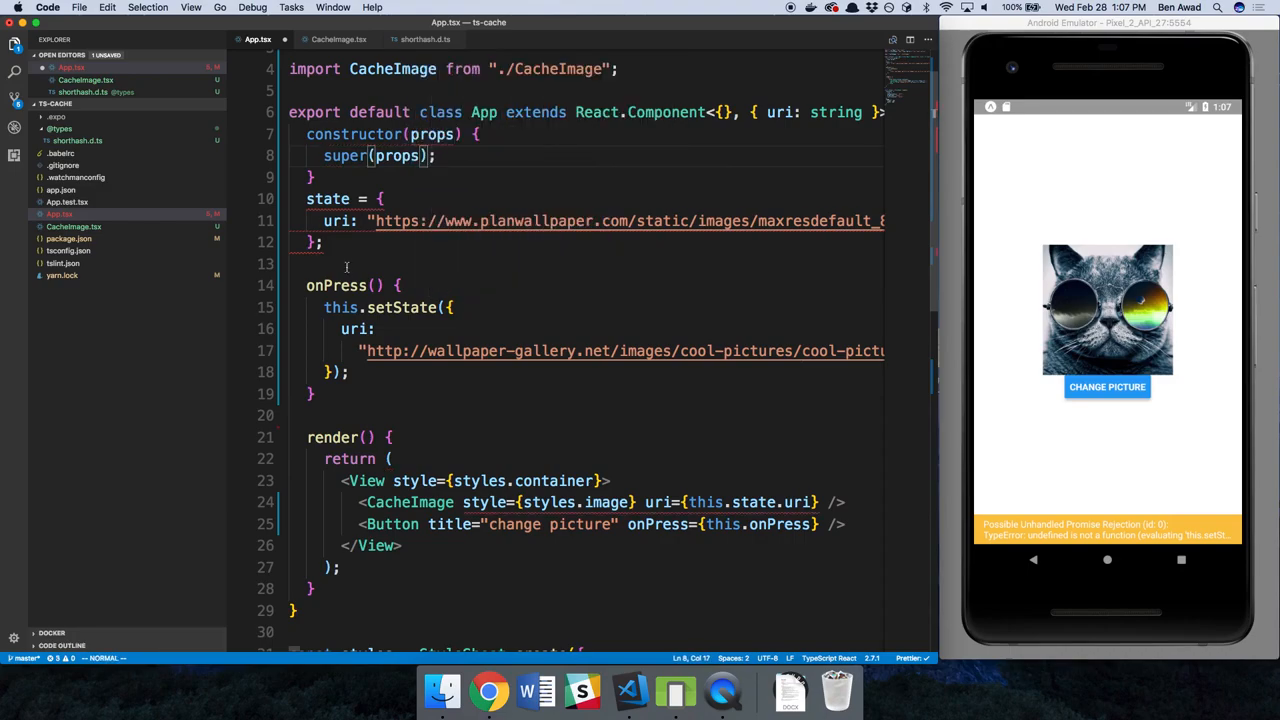
Compare CacheImage.tsx and App.tsx by switching between their tabs
left_click(338, 39)
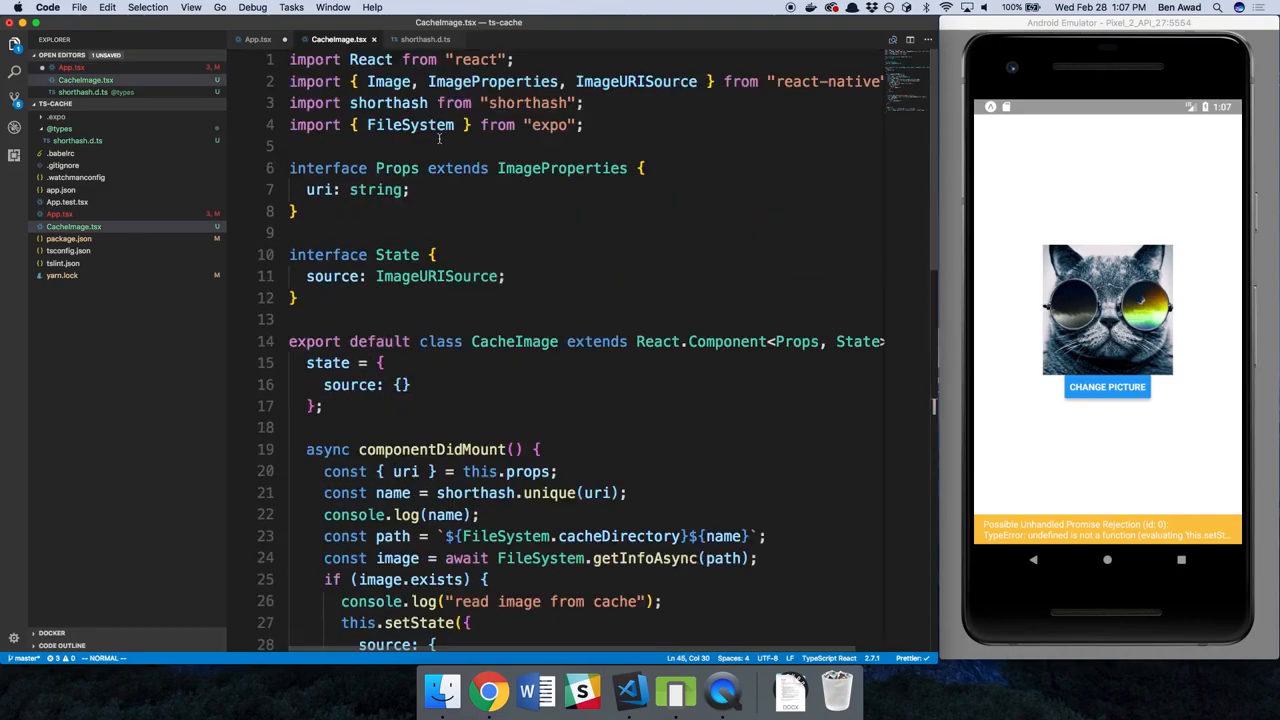
scroll("down", 3)
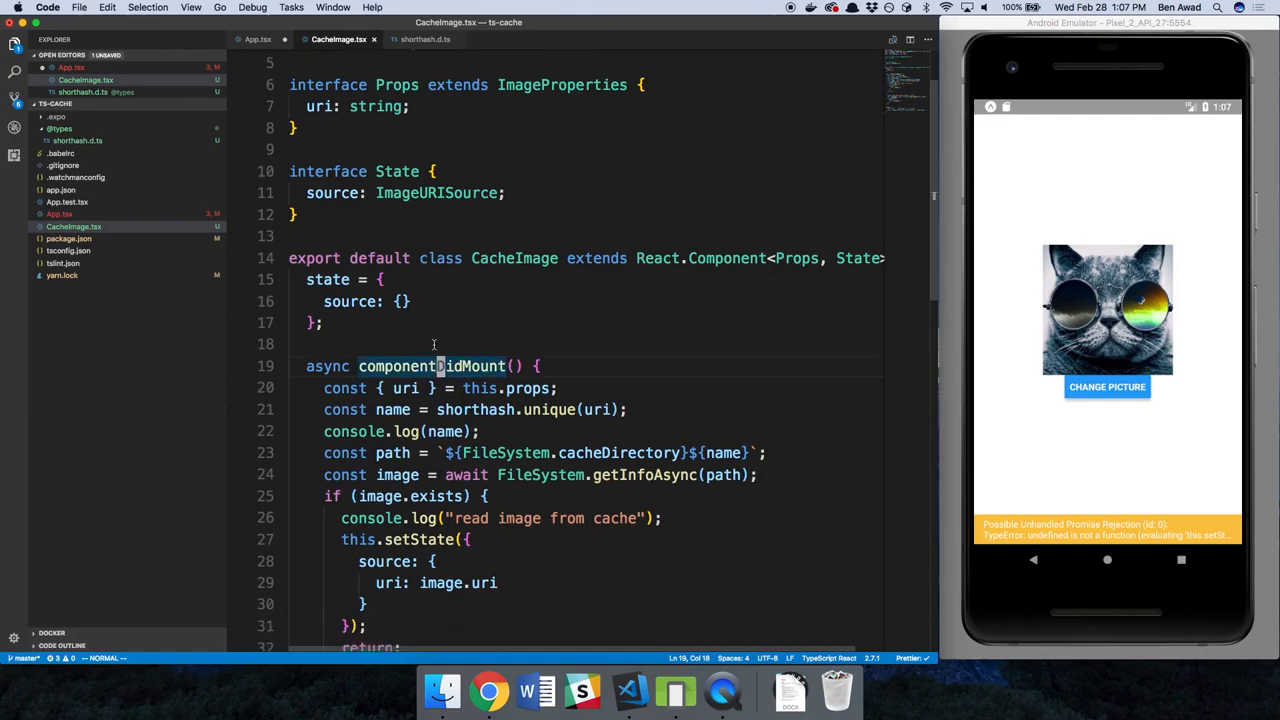
left_click(258, 39)
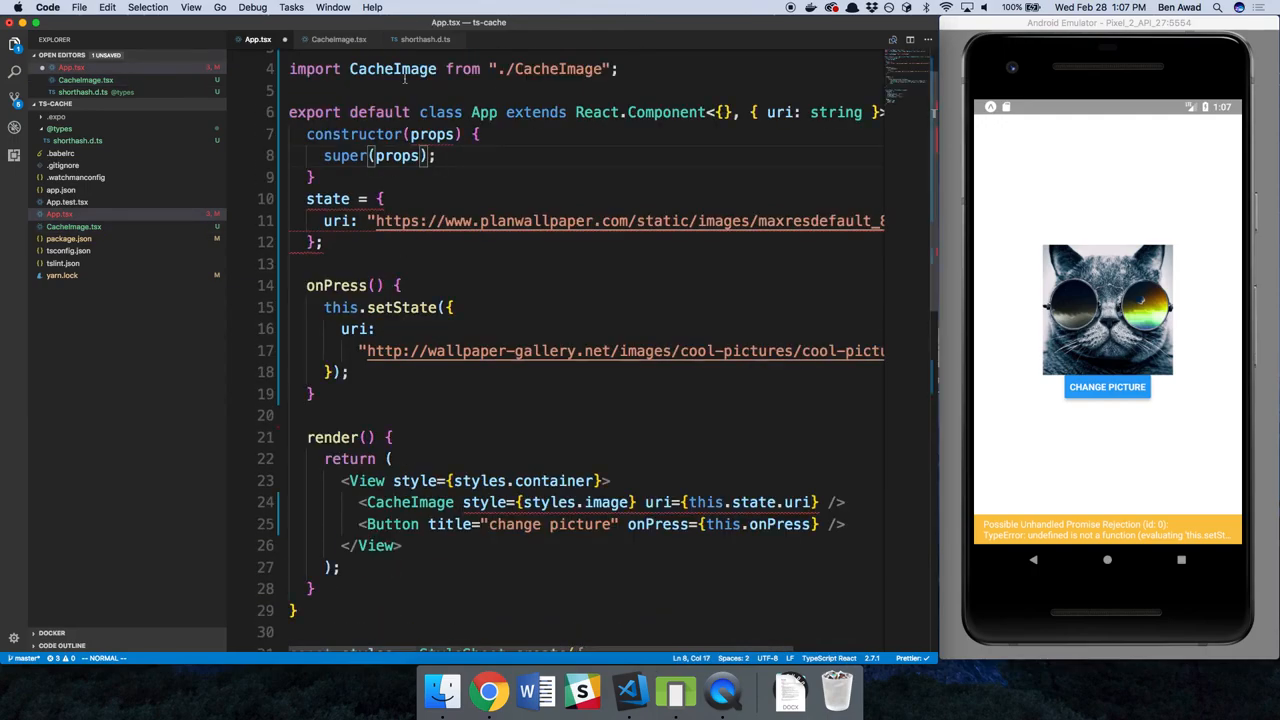
left_click(338, 39)
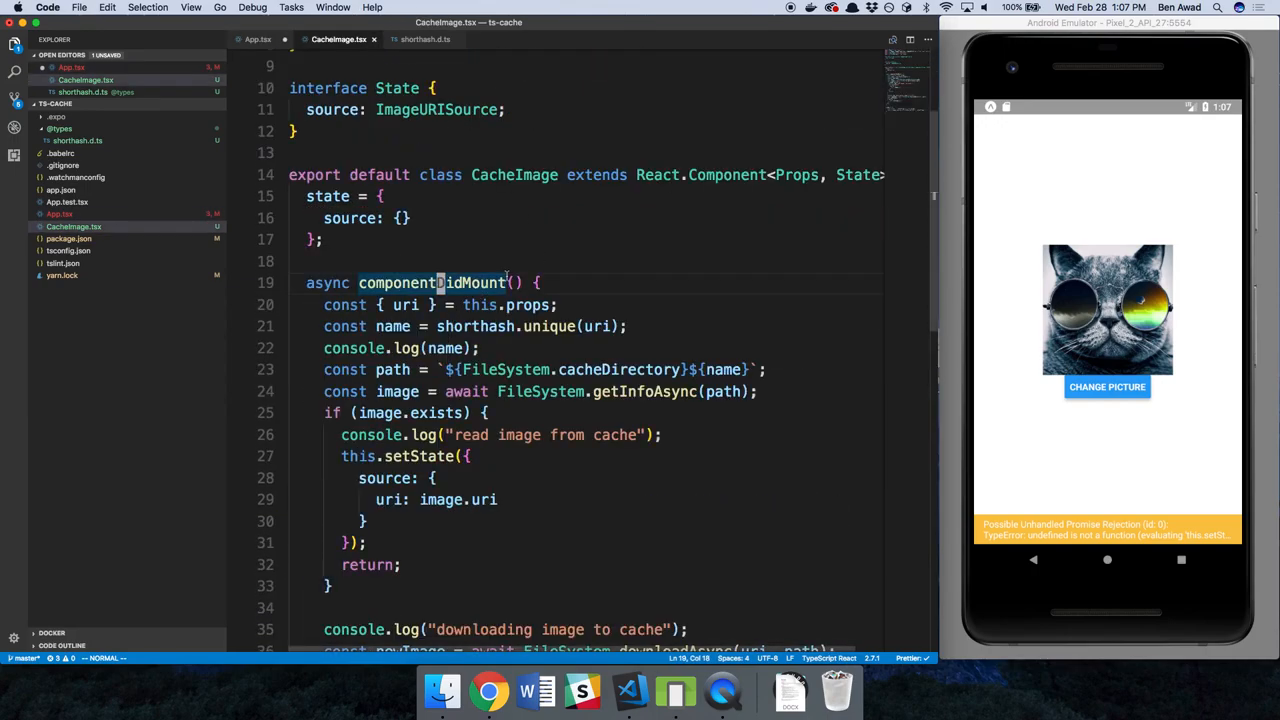
left_click(257, 39)
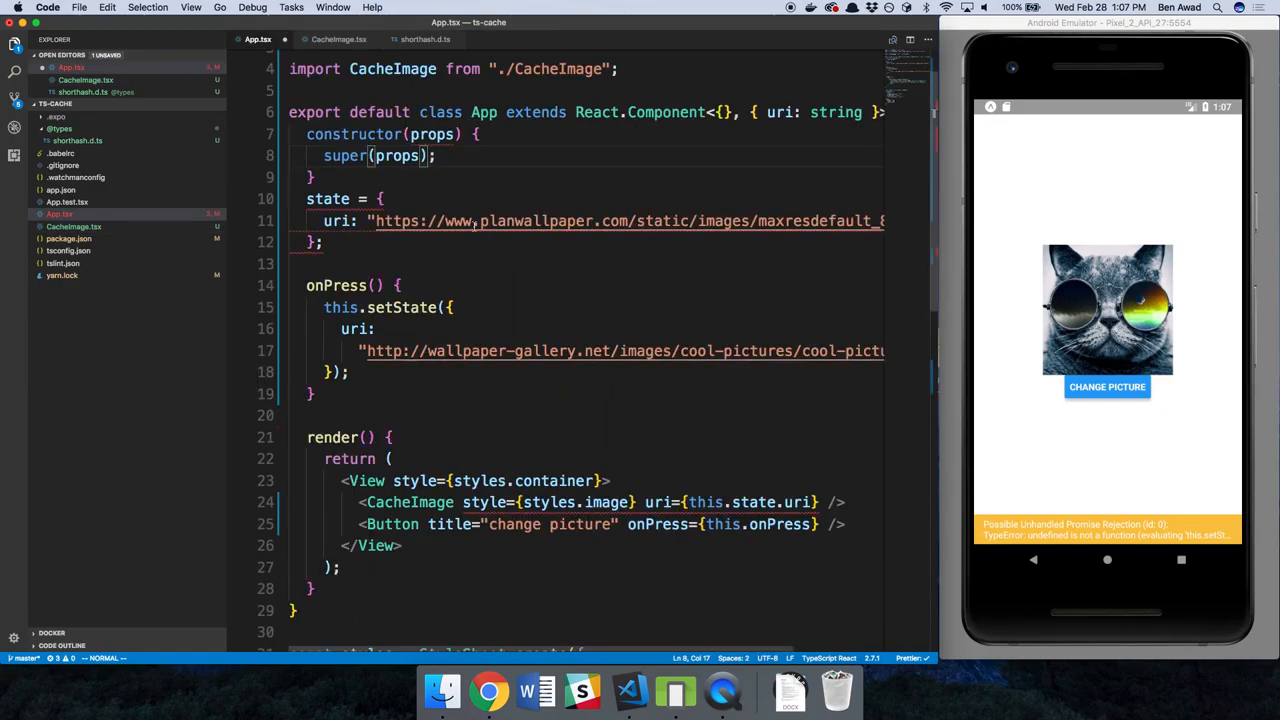
Finish the constructor setting this.state and binding this.onPress = this.onPress.bind(this)
type("this.")
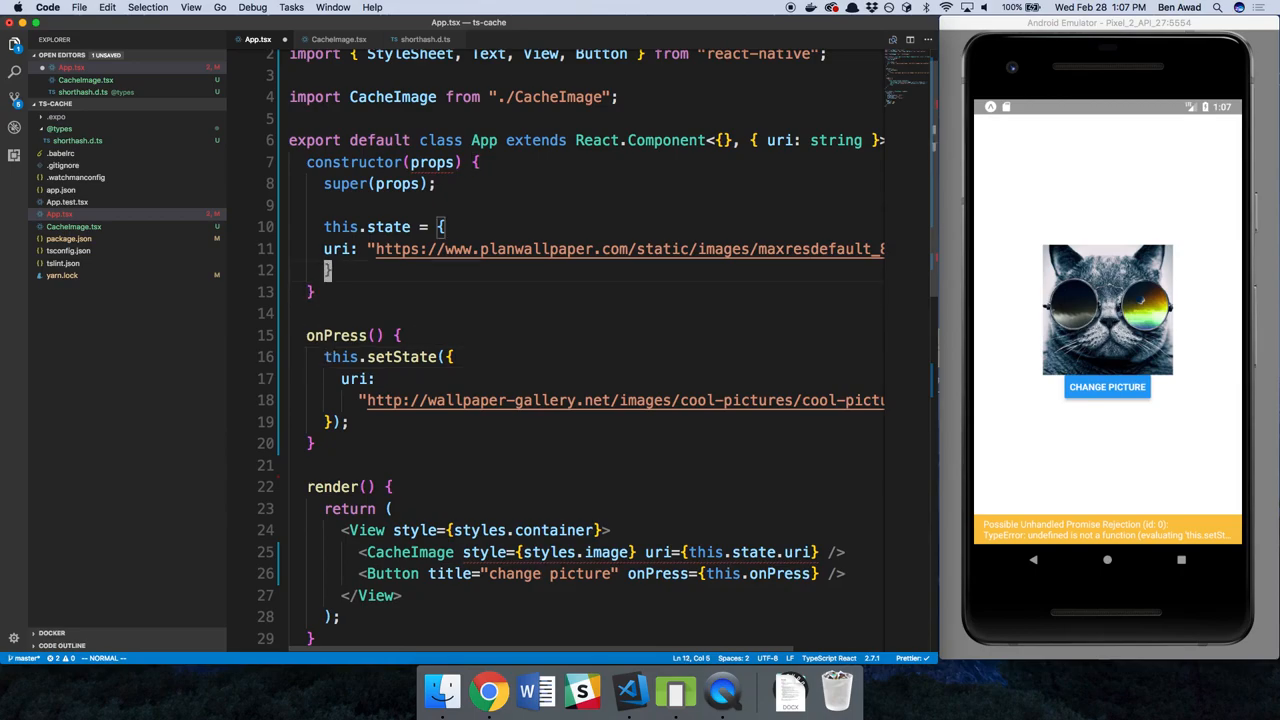
type("this.onPress =")
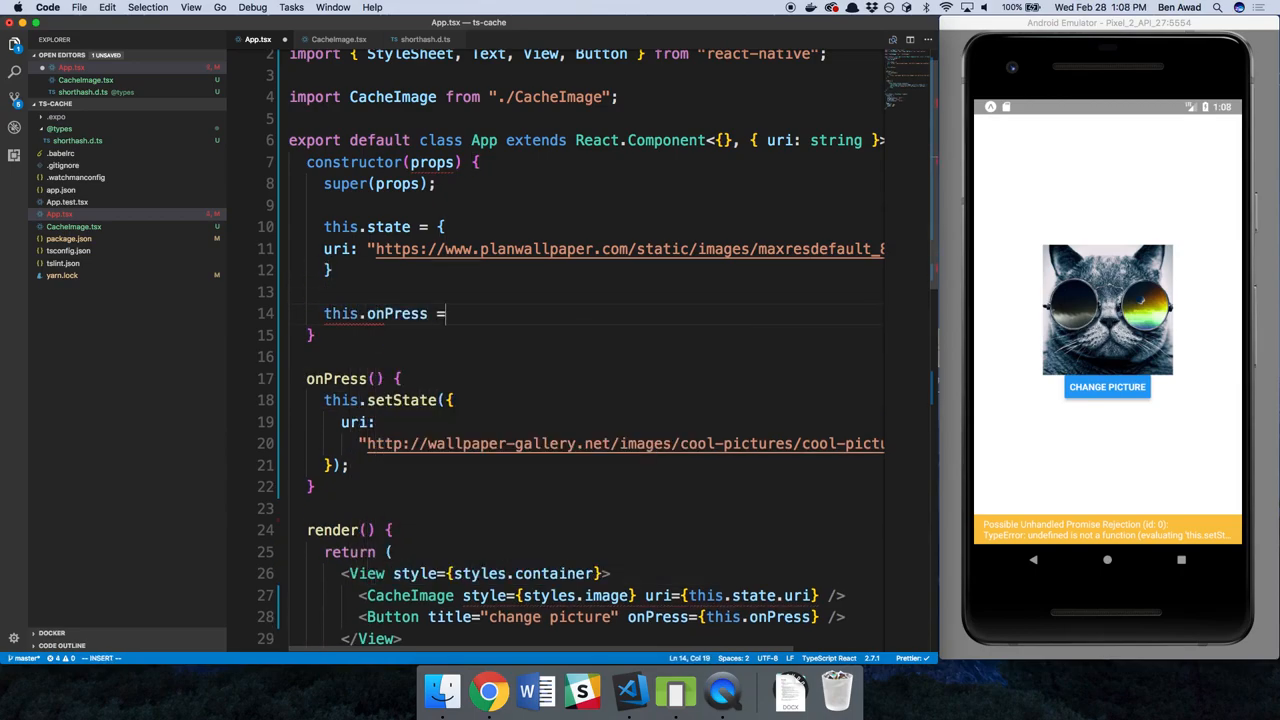
type("this.onPress.bind(this);")
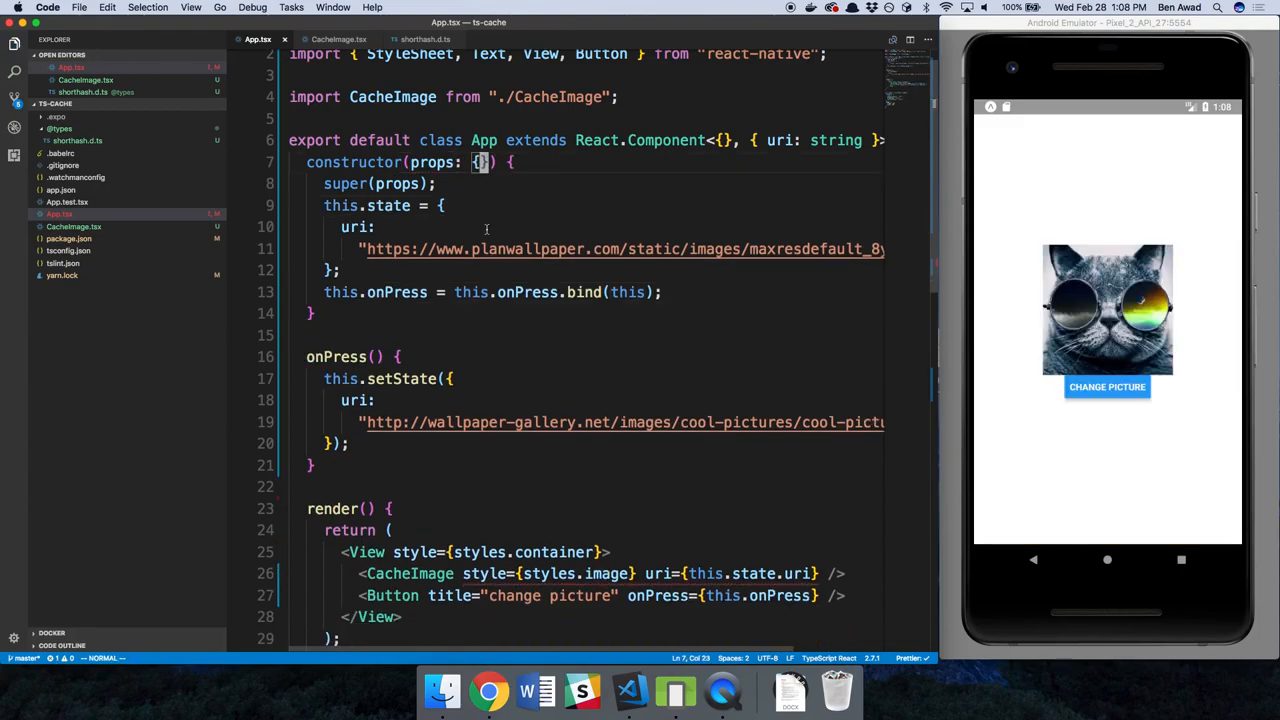
scroll("down", 3)
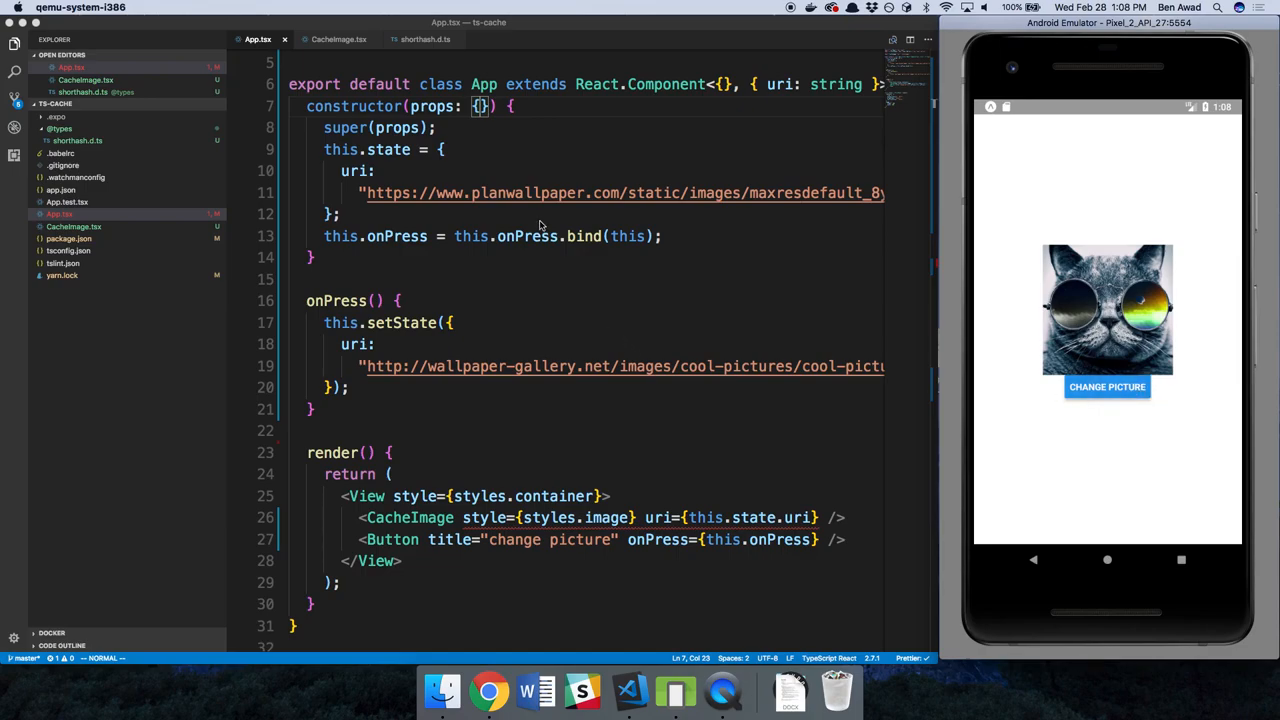
mouse_move(498, 366)
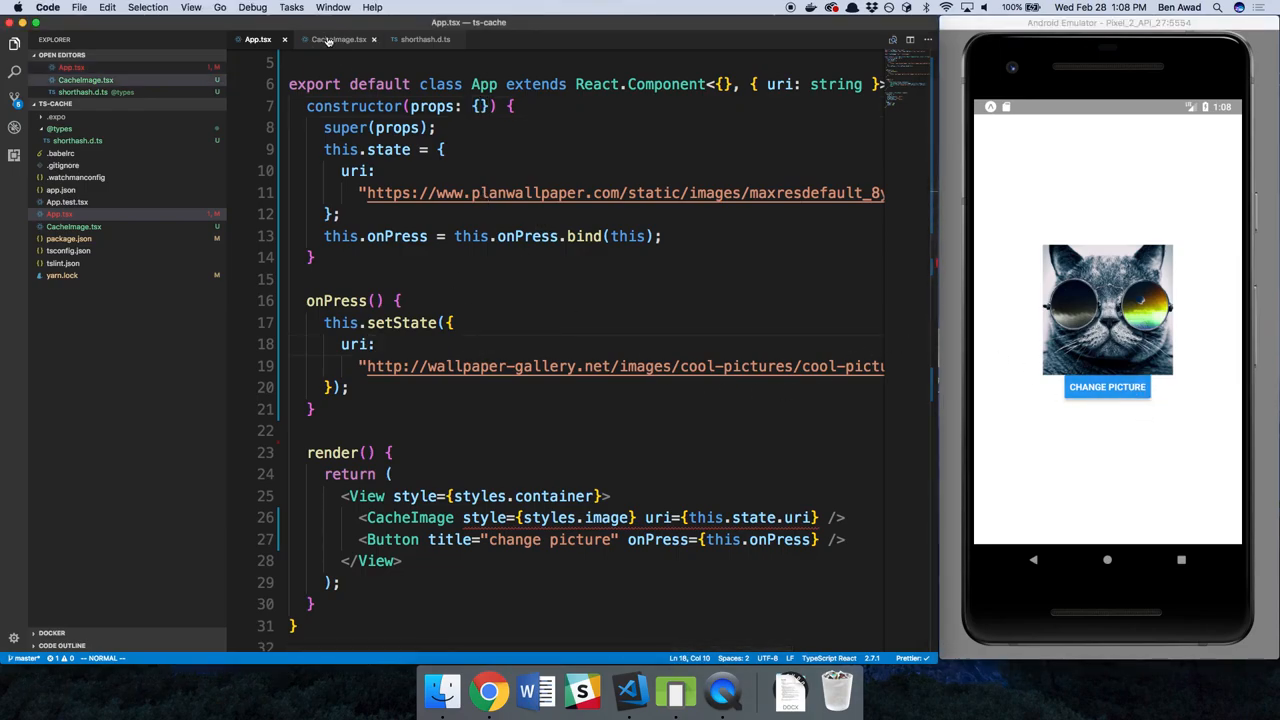
left_click(337, 39)
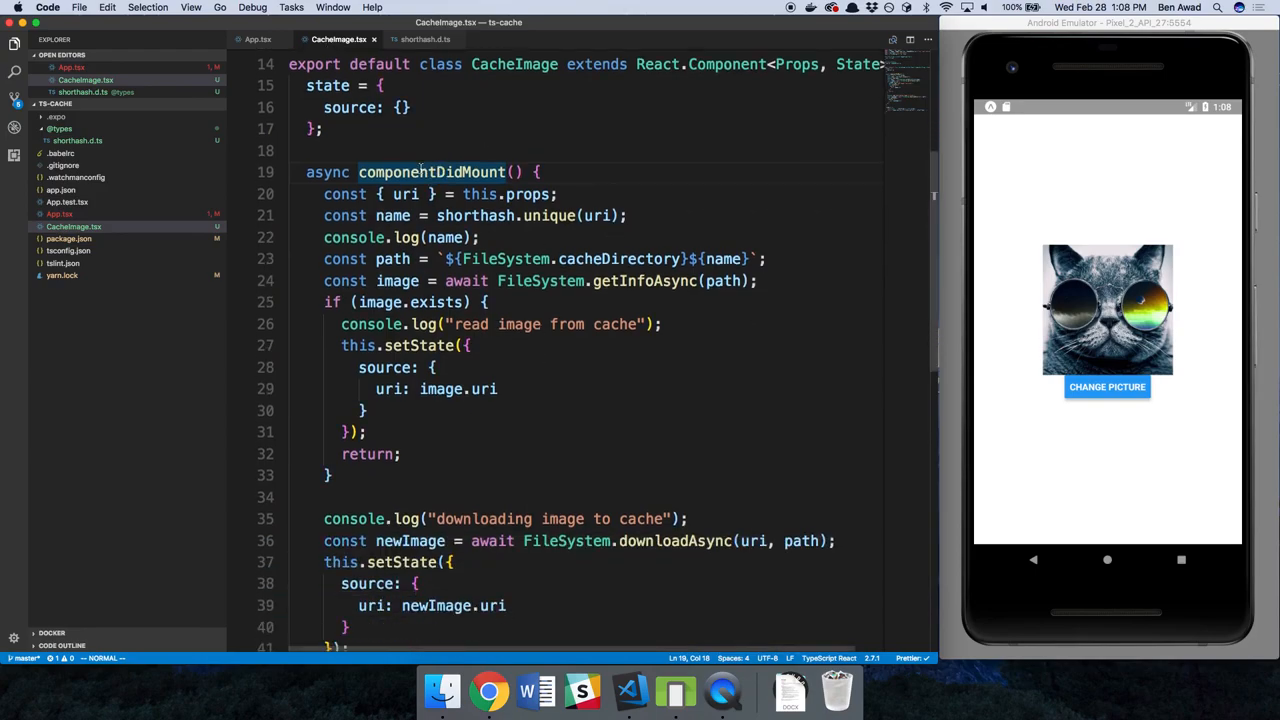
mouse_move(430, 171)
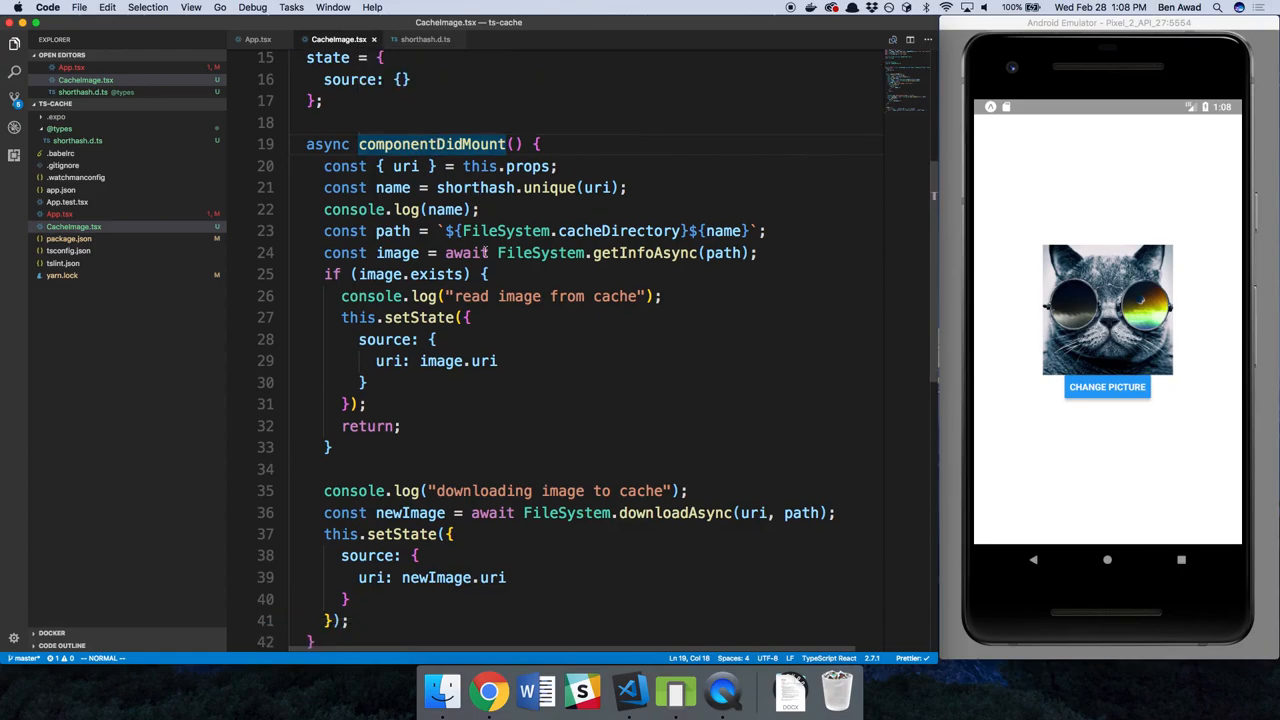
Make componentWillReceiveProps async and type its nextProps and props parameters as Props
scroll("up", 3)
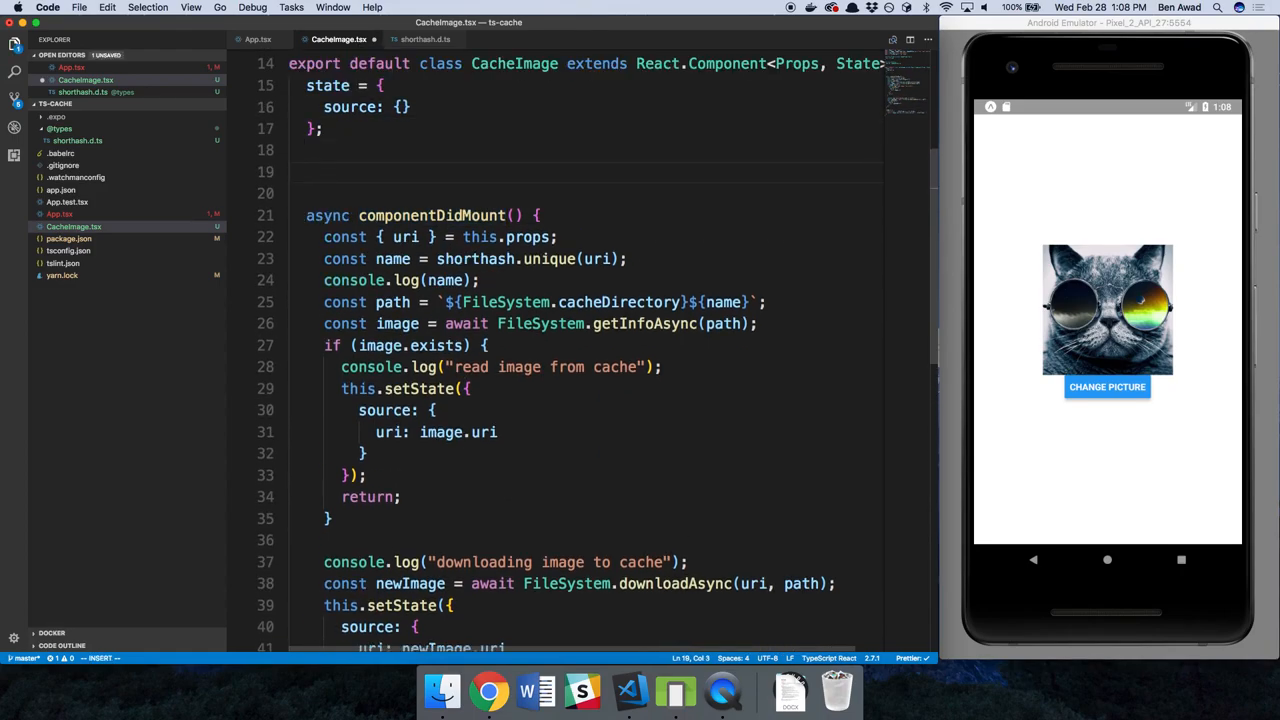
type("componentWillReceiveProps(")
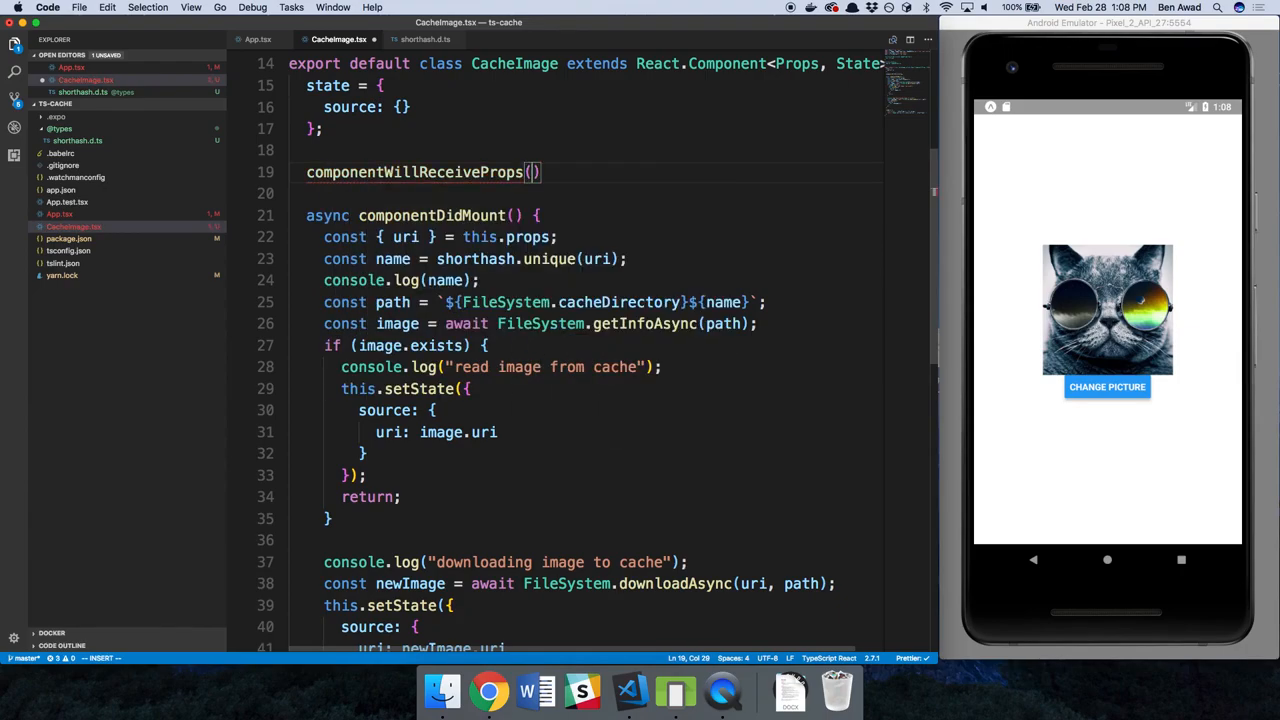
key("Escape")
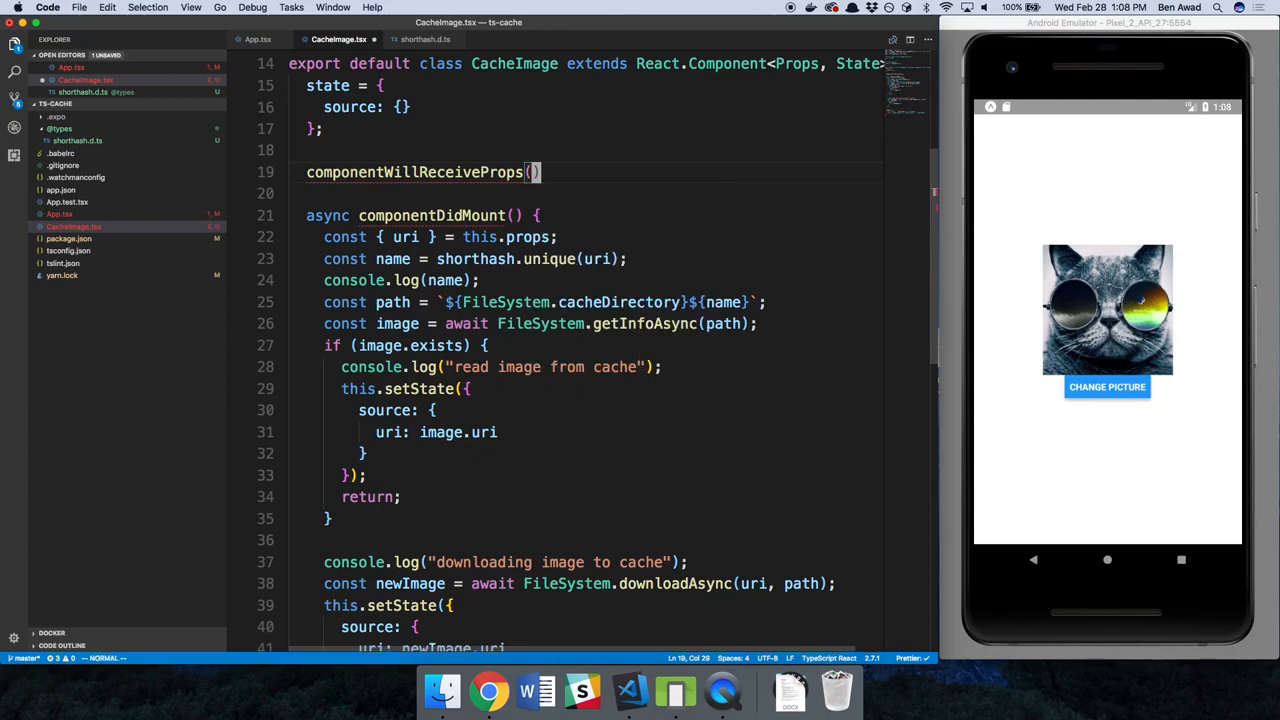
type("cu")
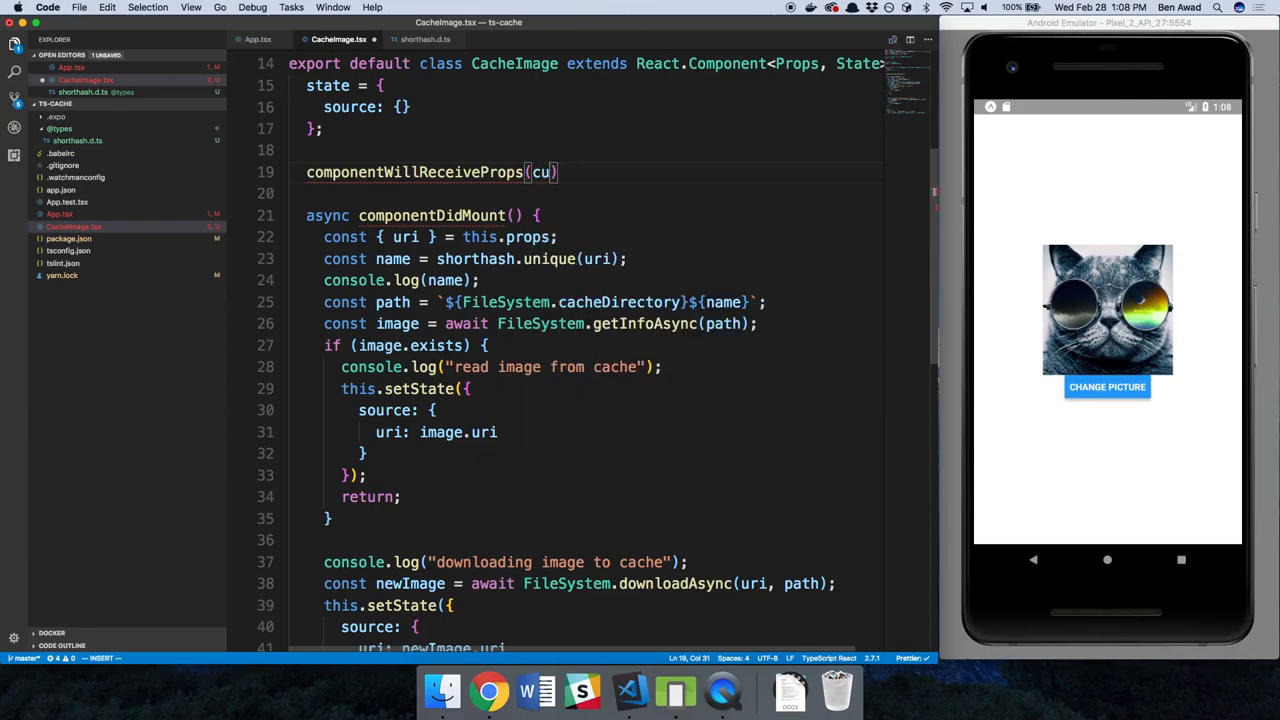
type("nextProps, props")
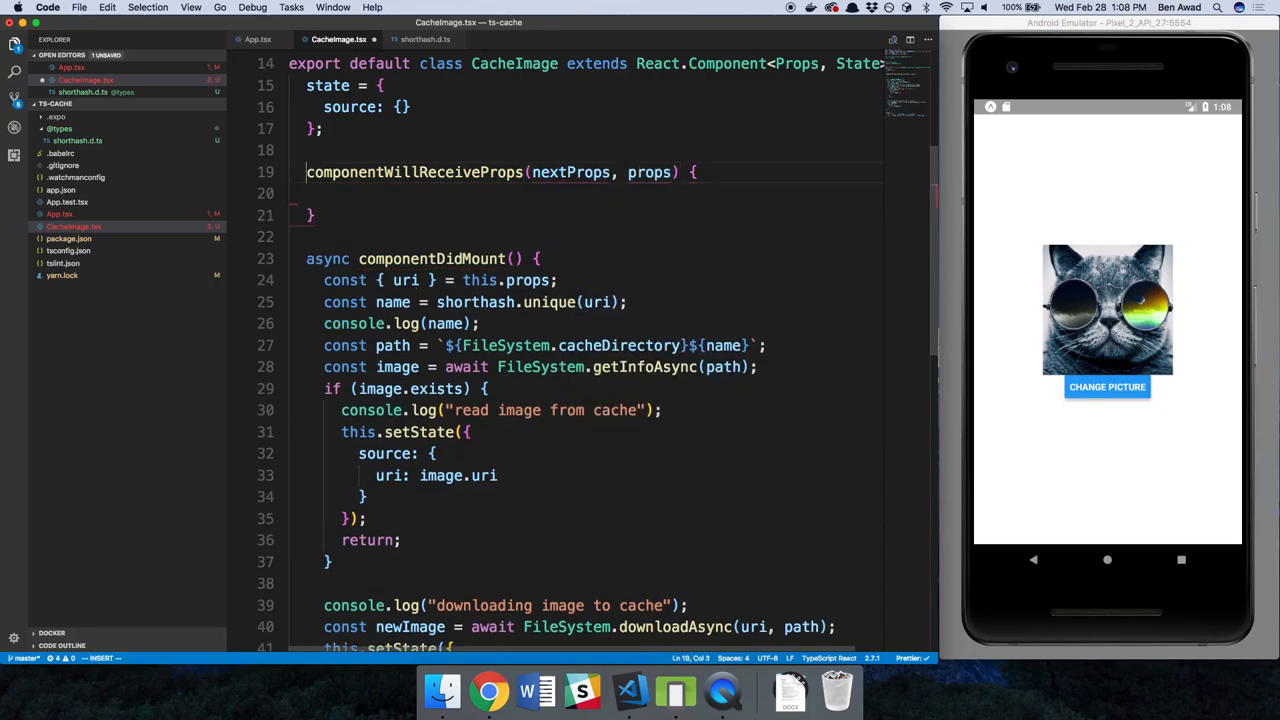
type("async")
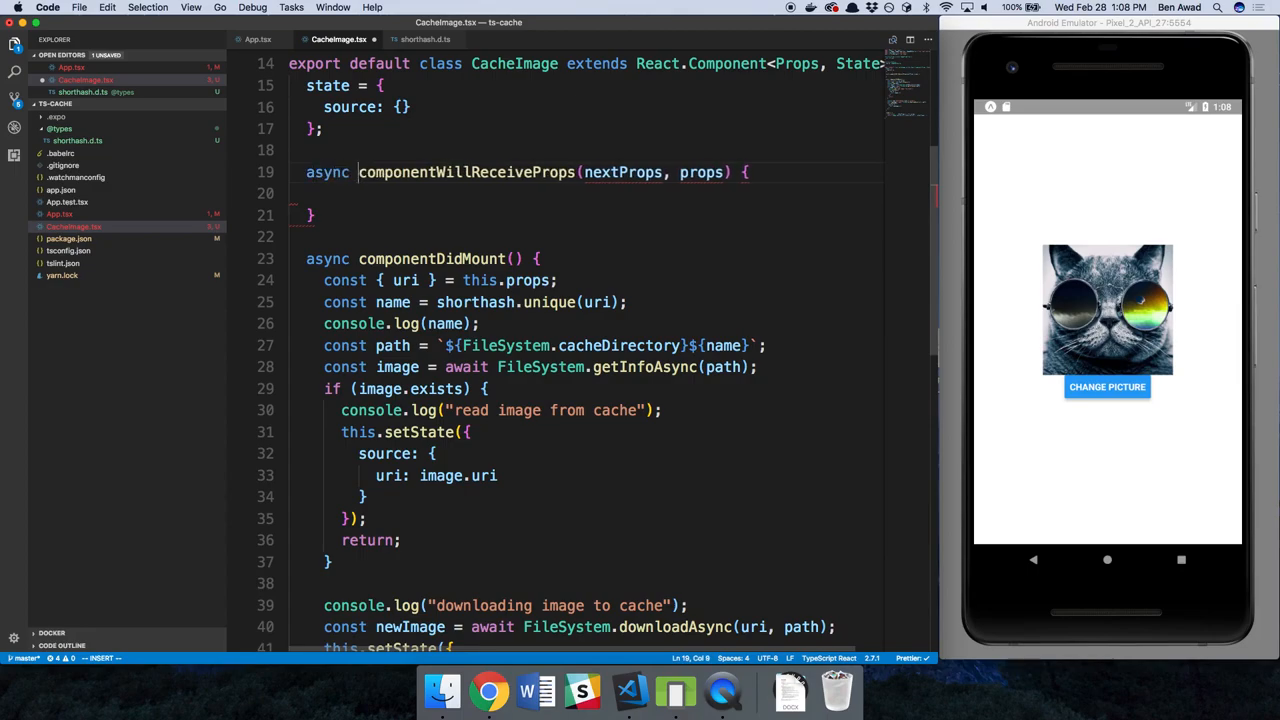
key("Escape")
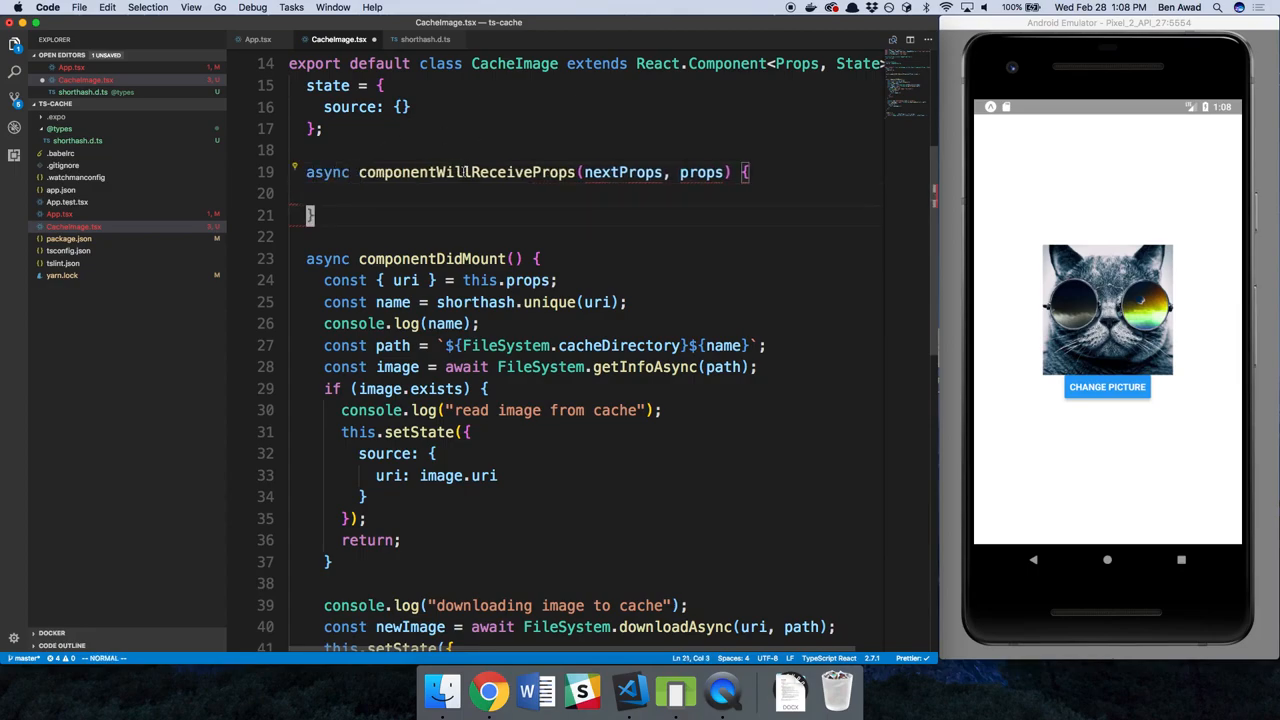
mouse_move(465, 172)
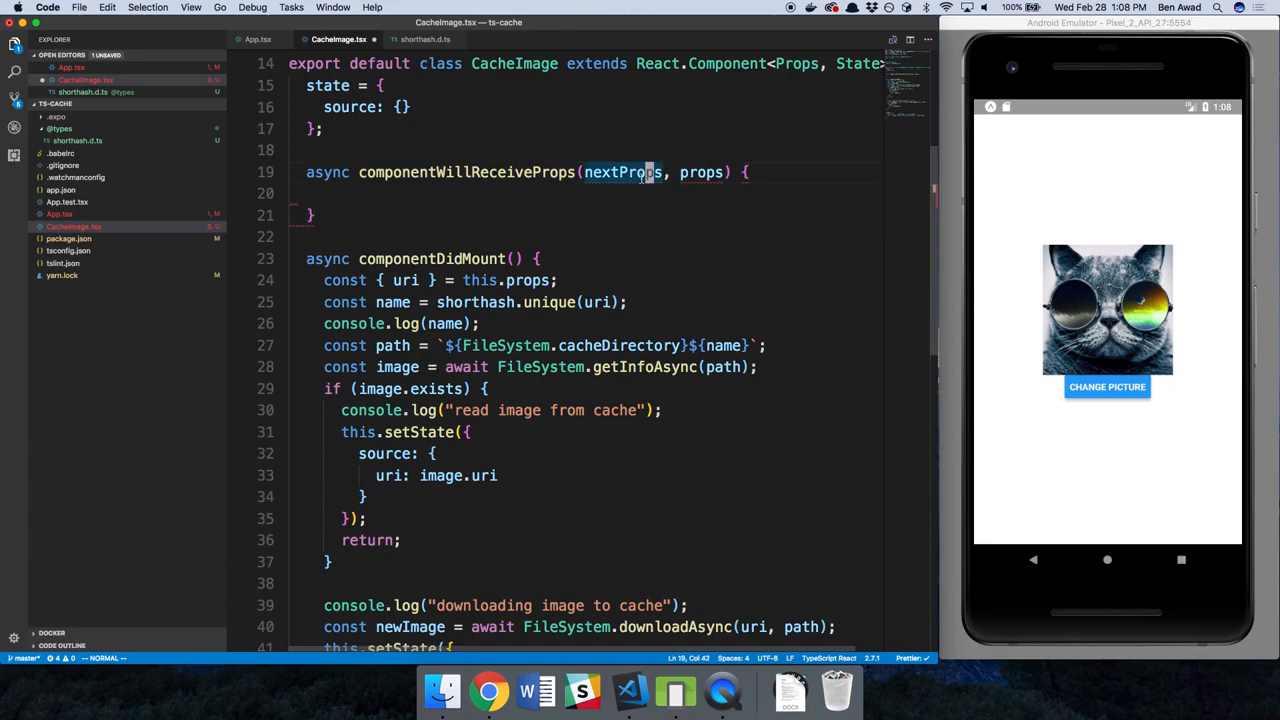
type(": Props")
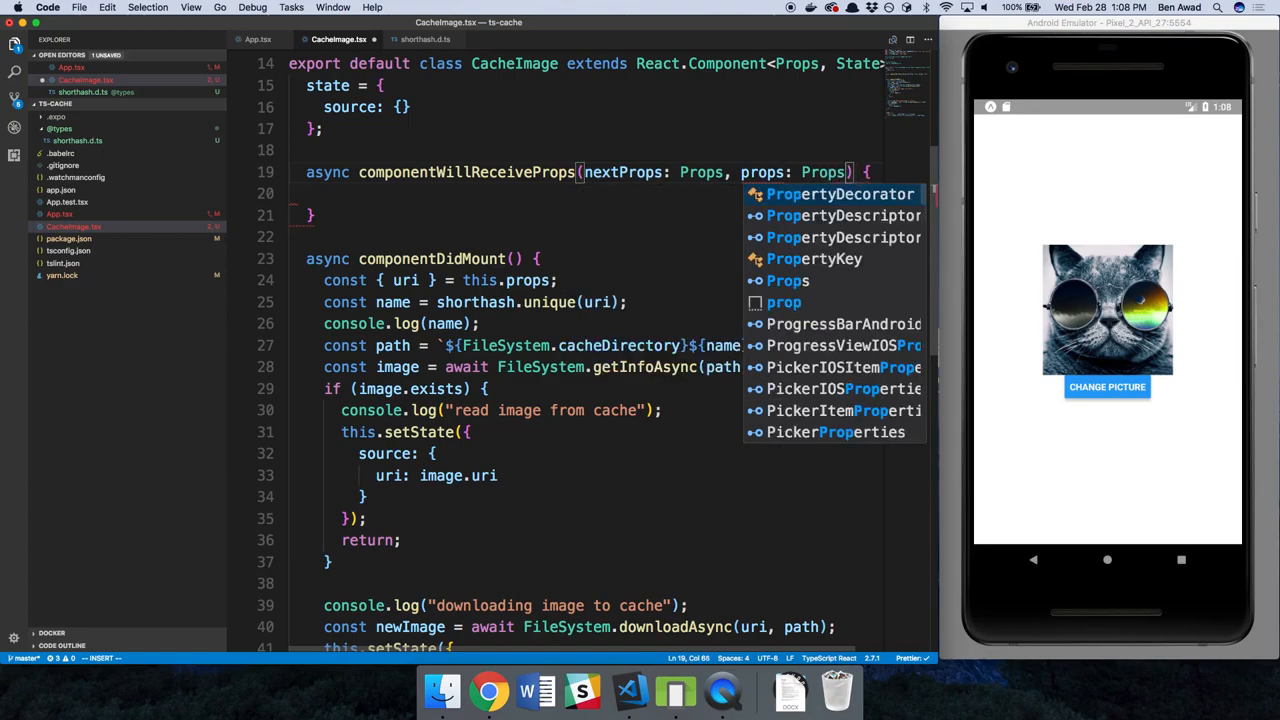
key("Escape")
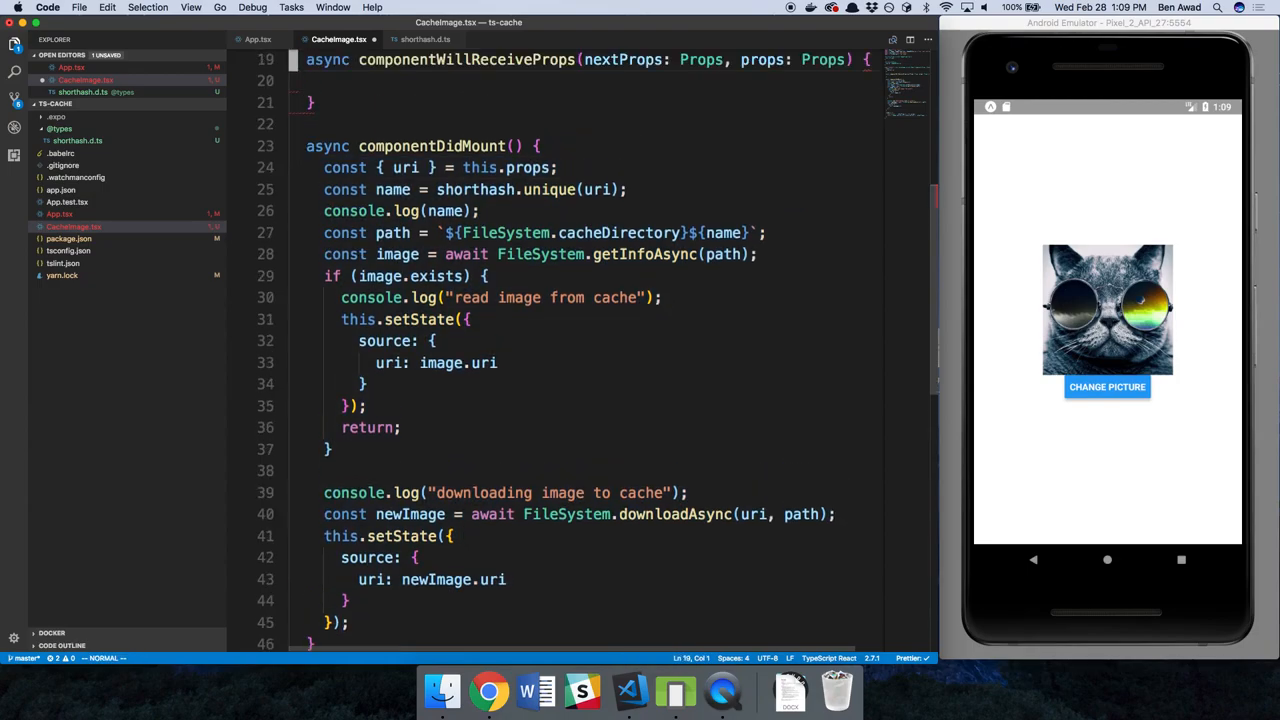
scroll("down", 3)
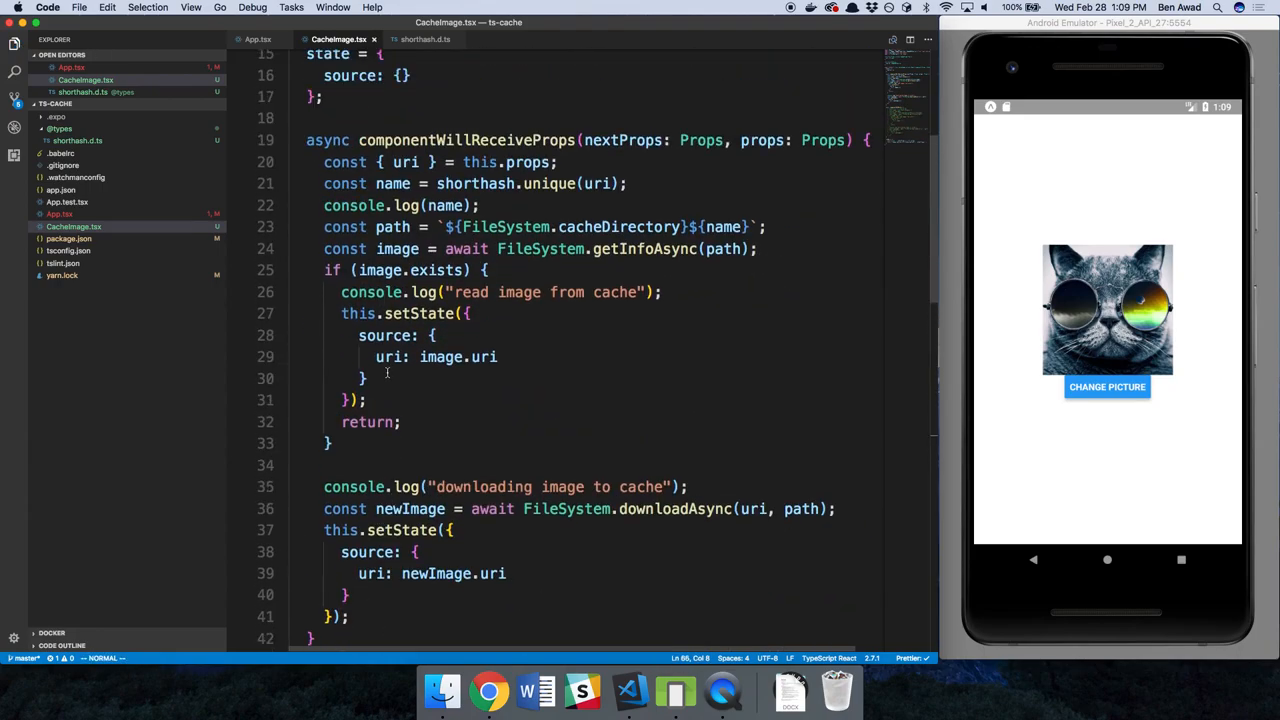
Add a guard in componentWillReceiveProps that returns when nextProps.uri equals props.uri
key("Return")
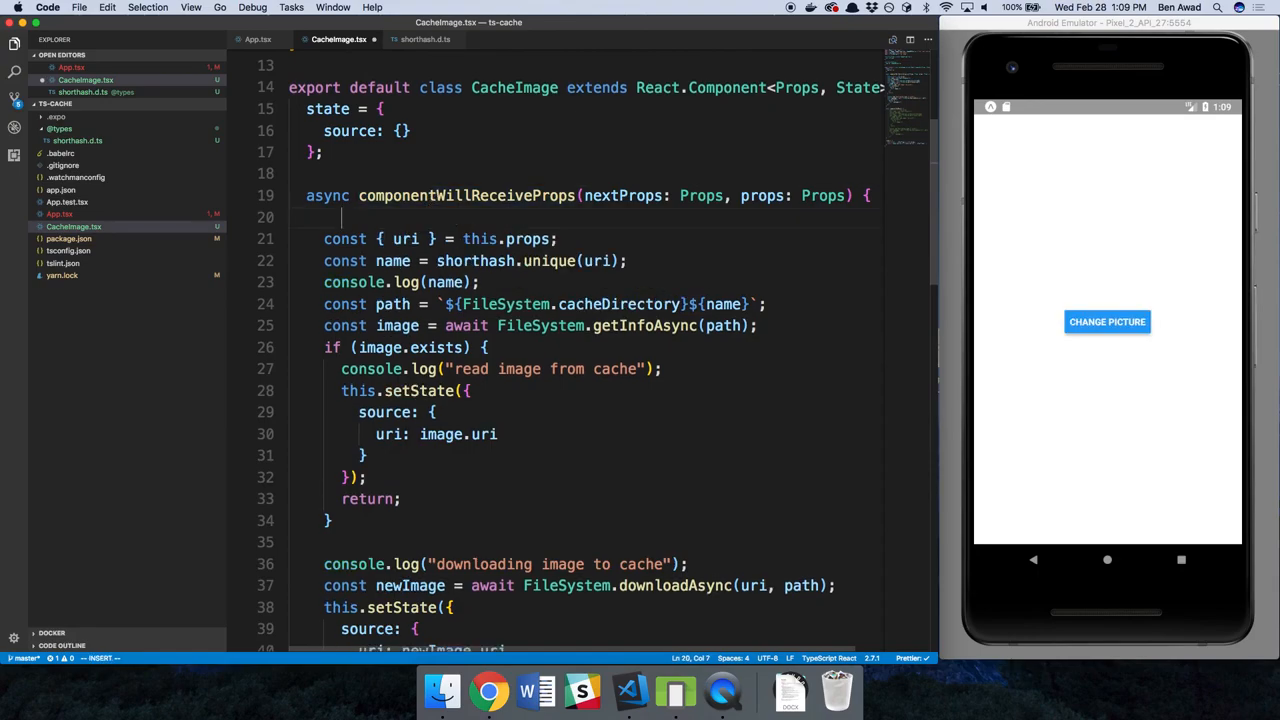
type("if ()")
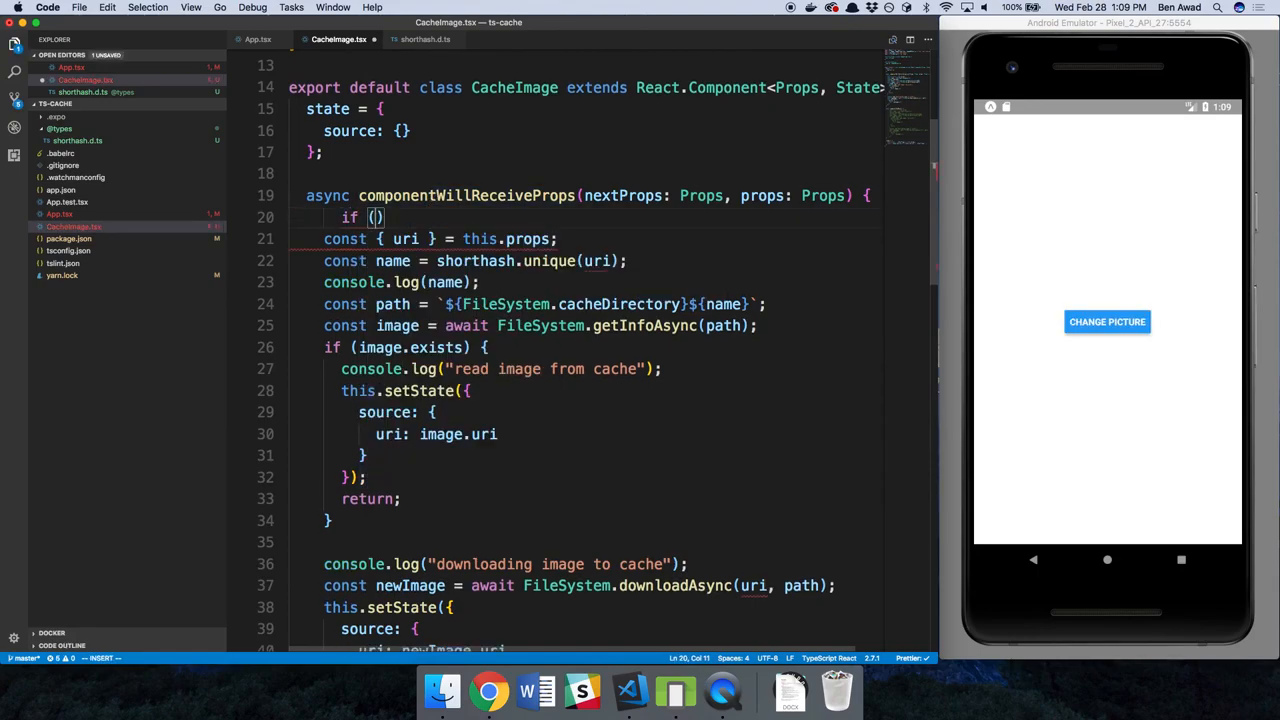
key("Escape")
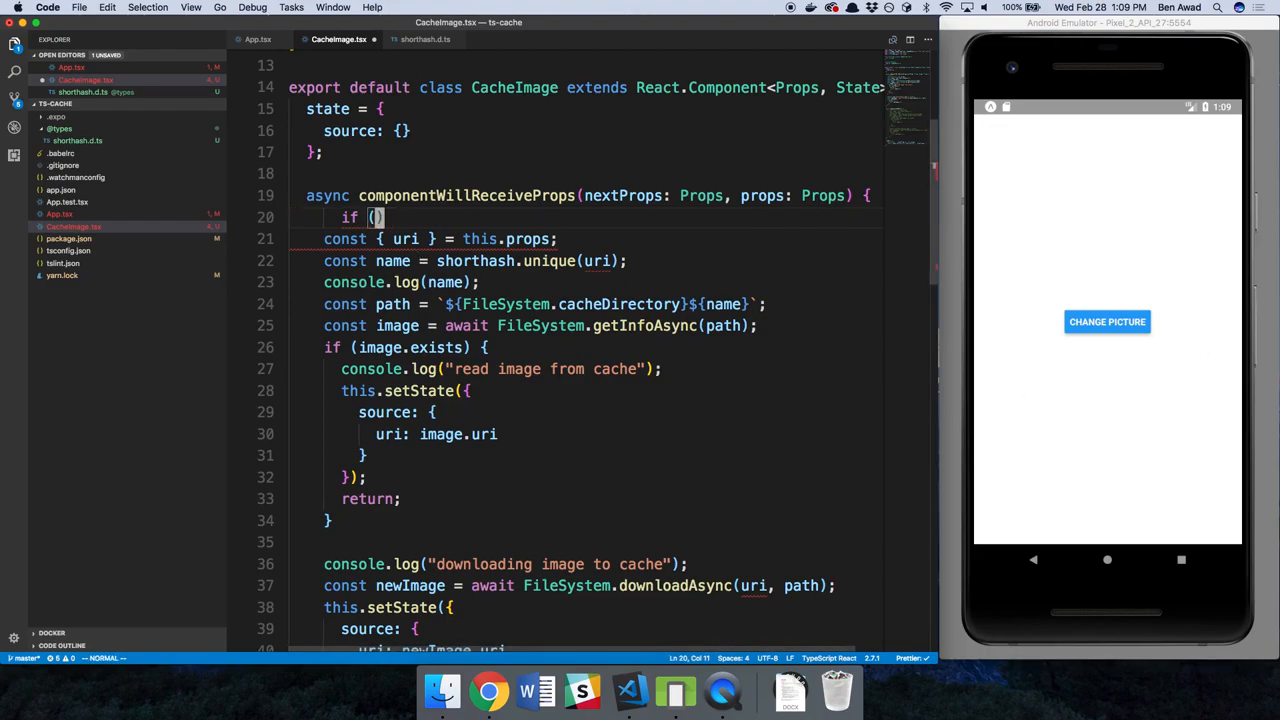
type("nextProps.uri")
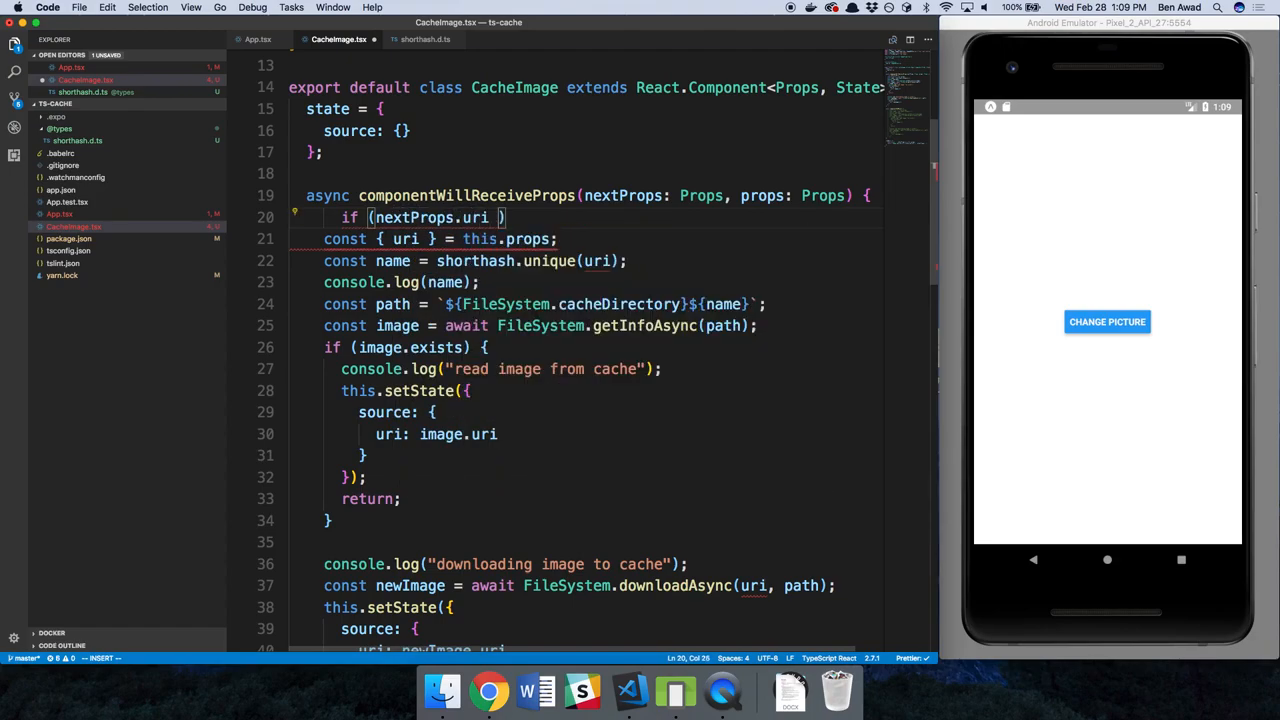
type("!== props.uri")
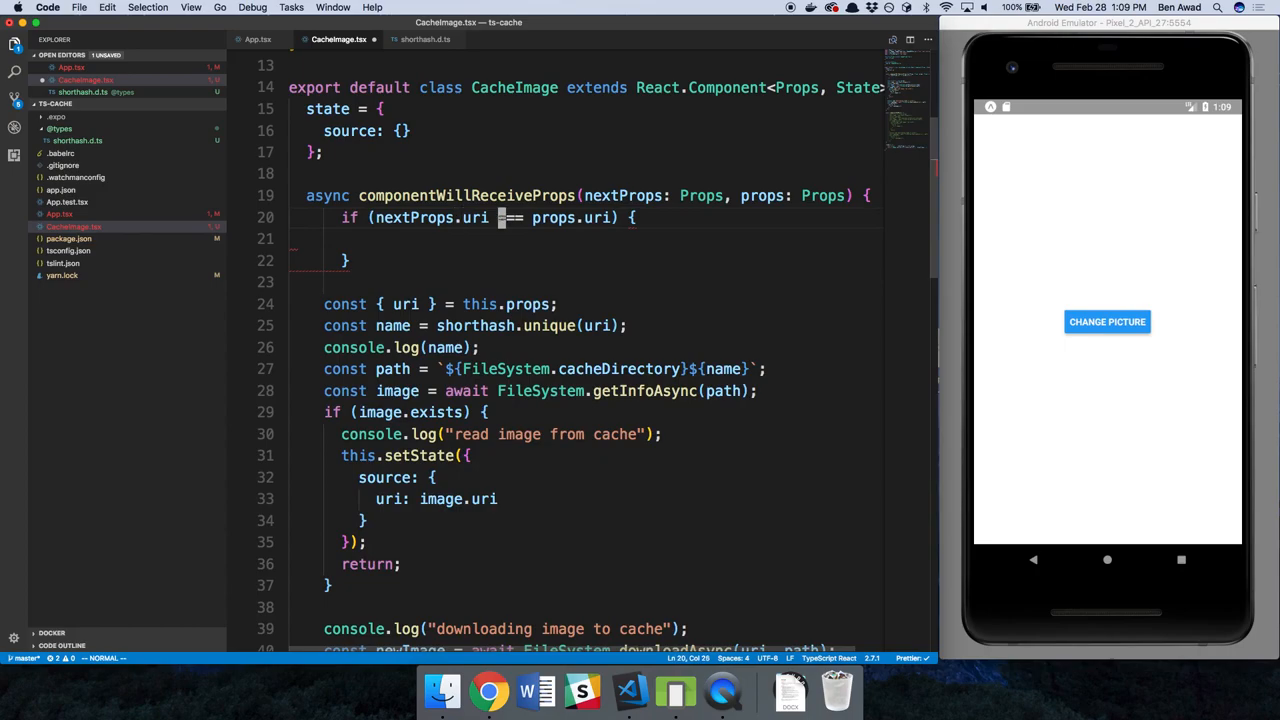
type("return;")
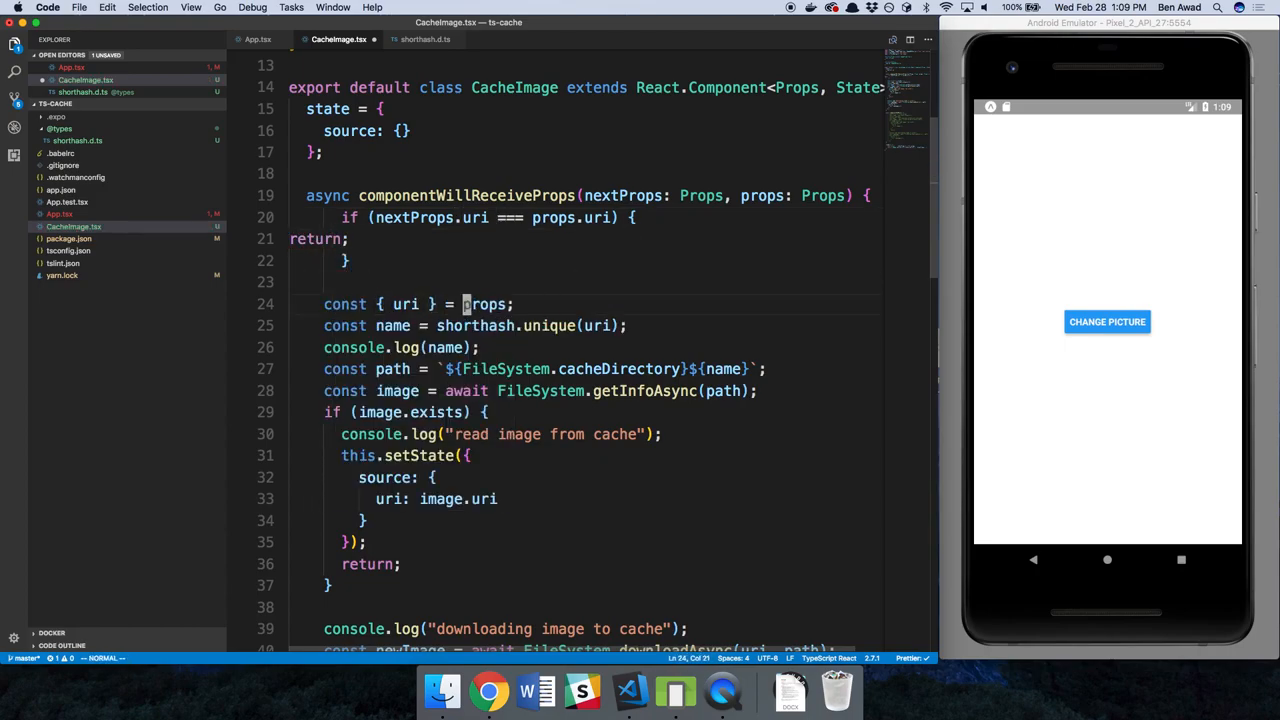
key("BackSpace")
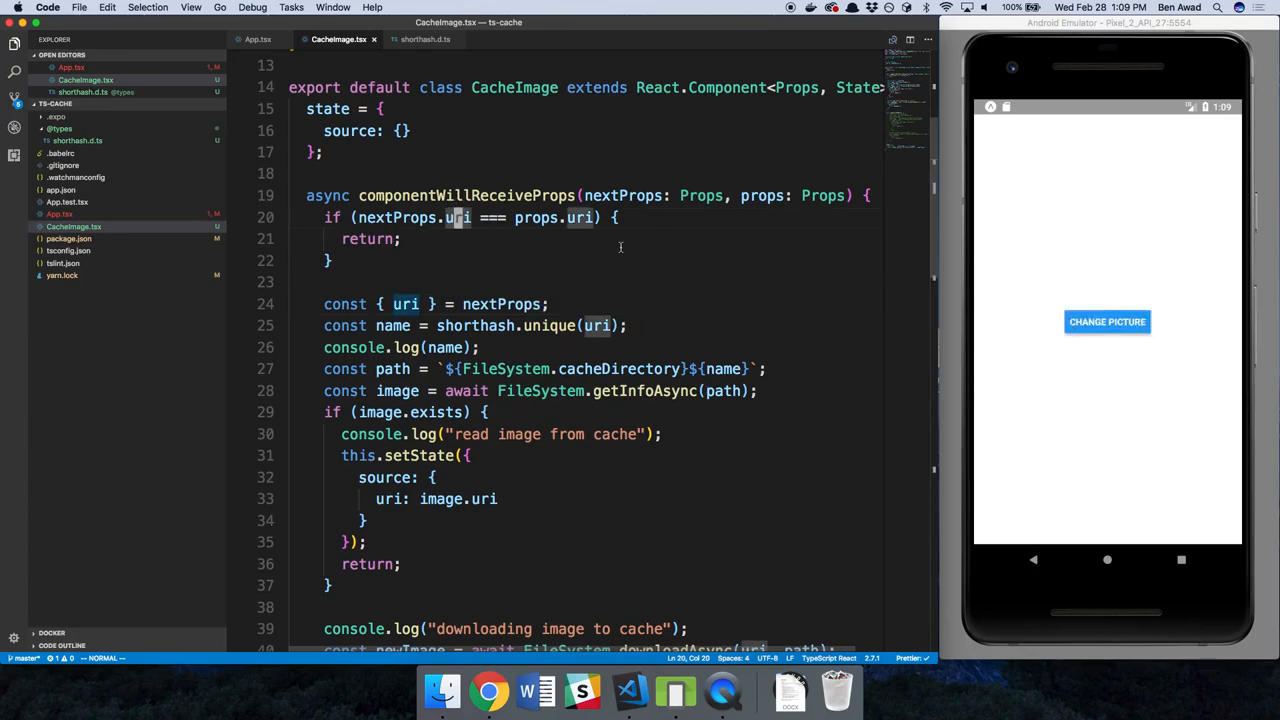
Log nextProps and props with console.log in componentWillReceiveProps
scroll("down", 3)
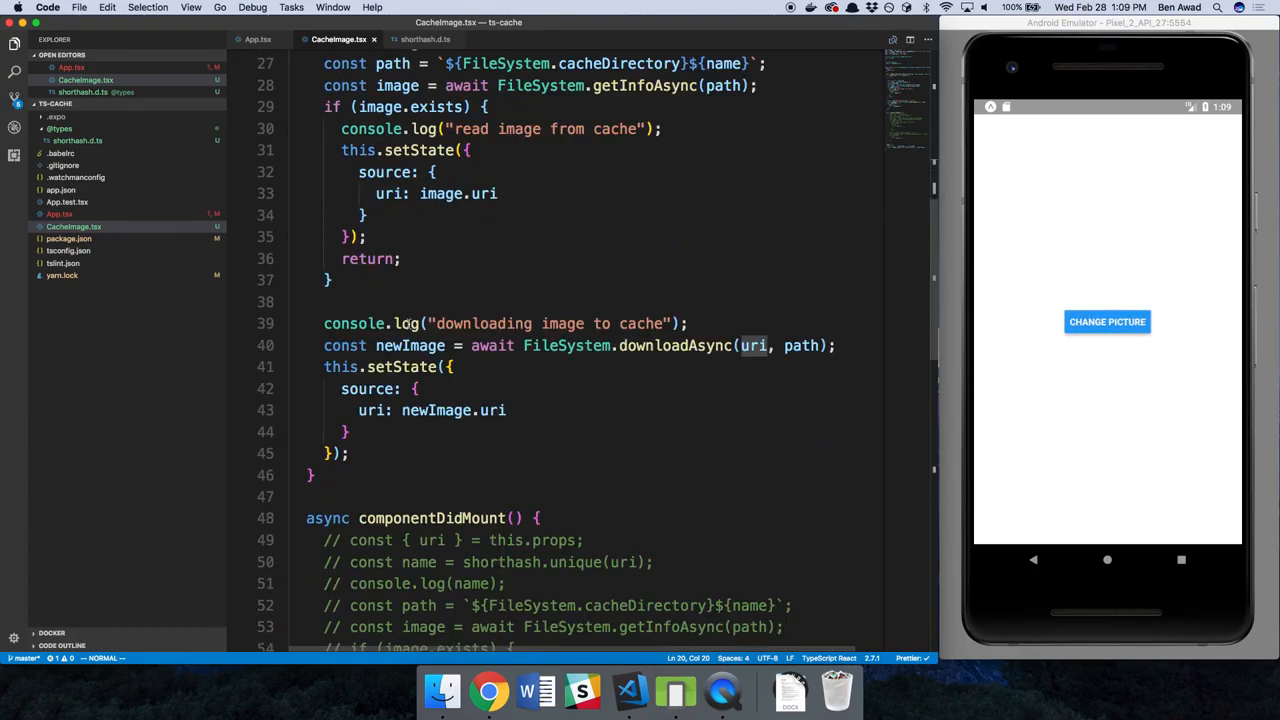
scroll("up", 3)
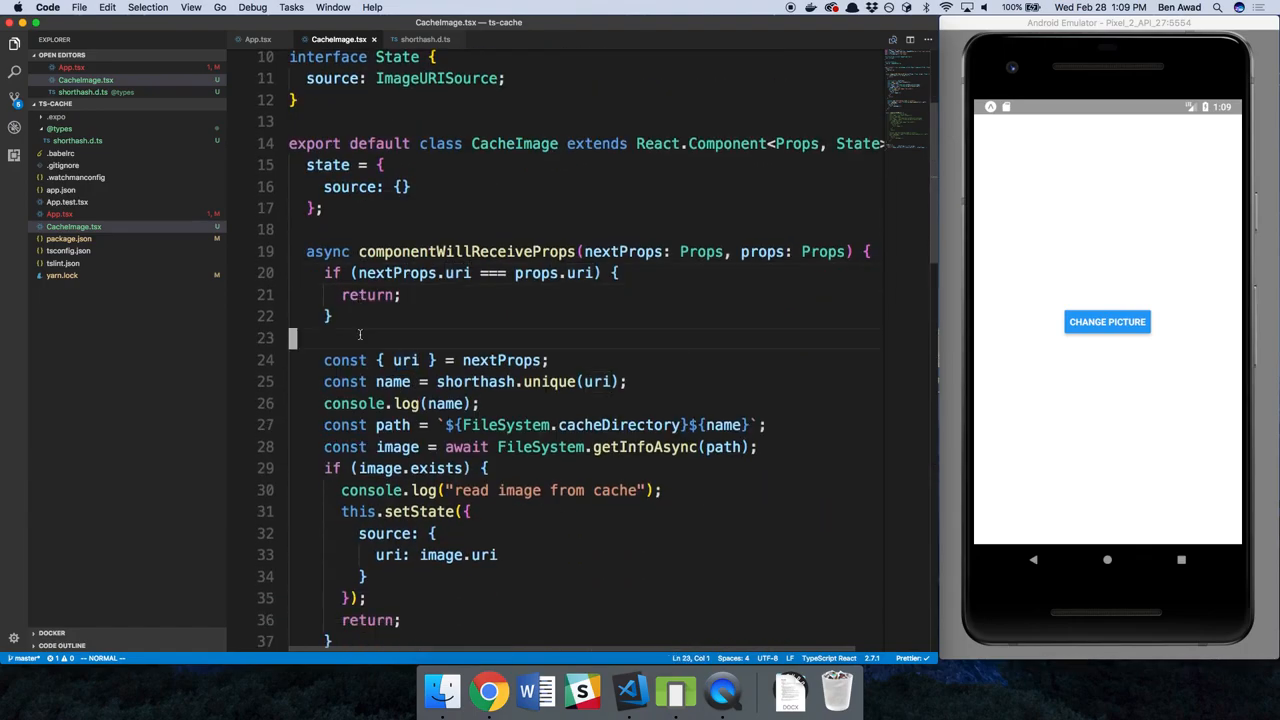
type("console.log(props);")
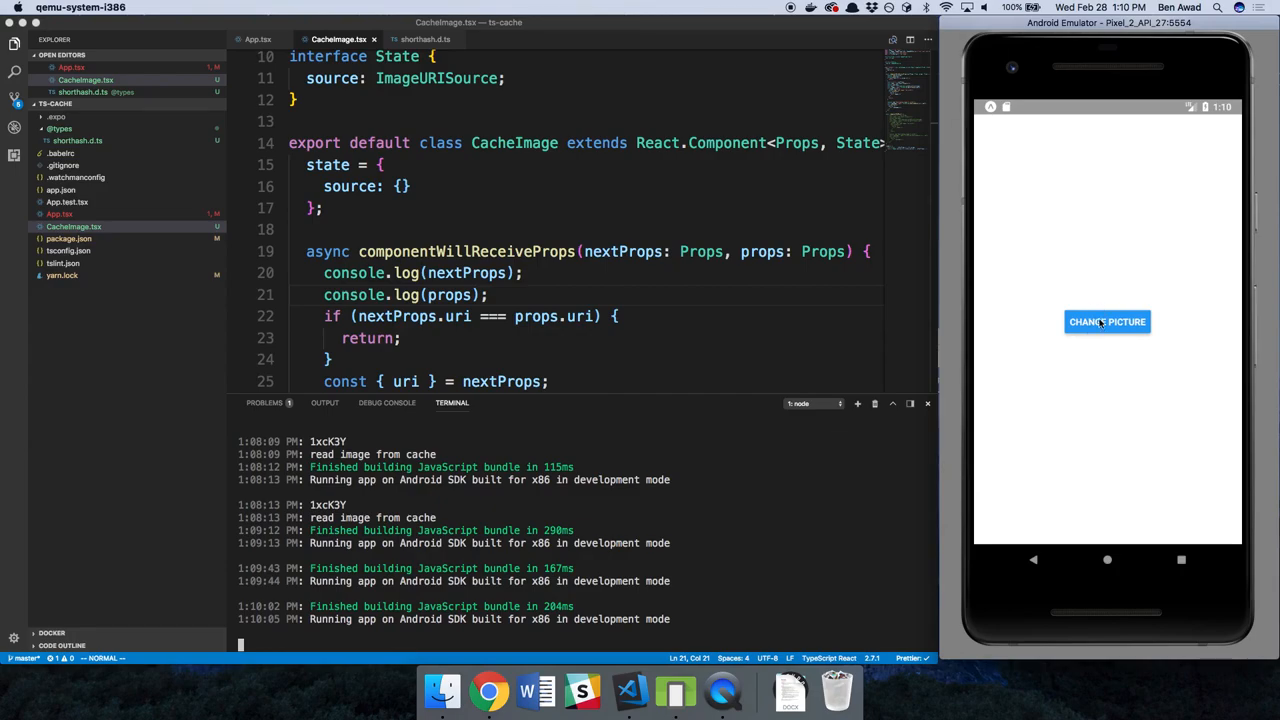
Tap Change Picture, reload the app, and confirm the cat picture swaps to the wolf
left_click(1107, 321)
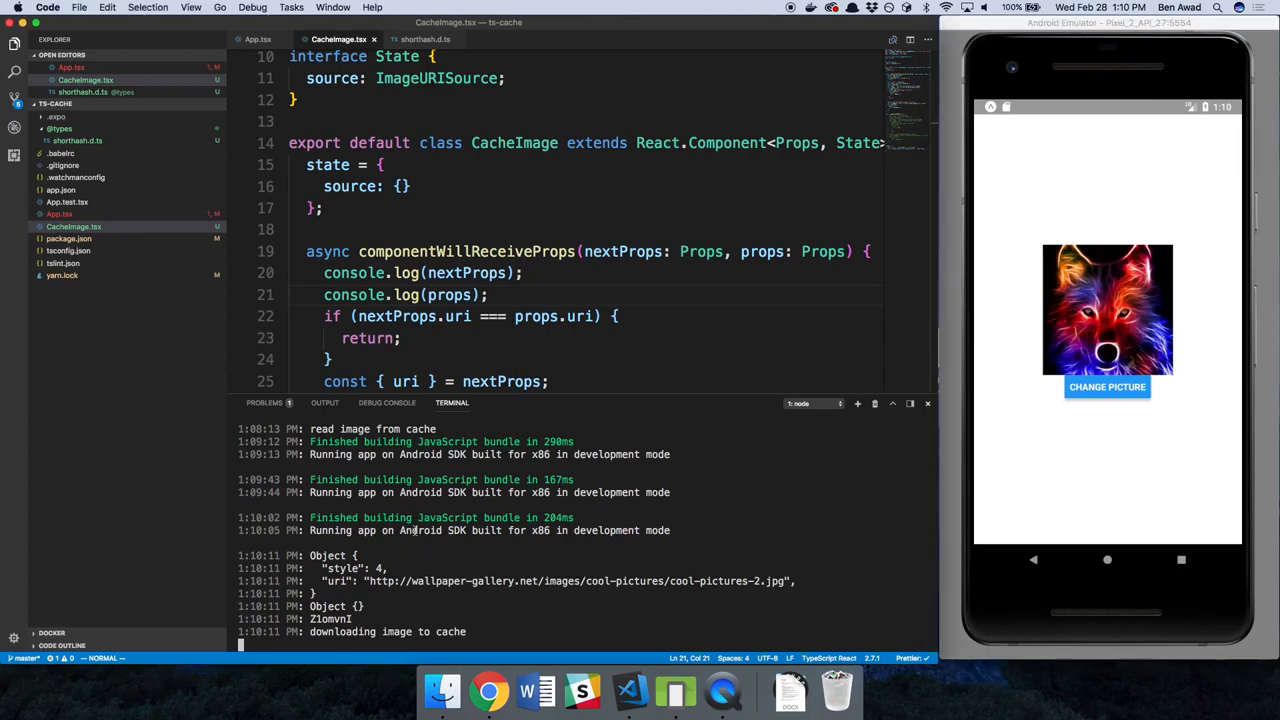
scroll("down", 3)
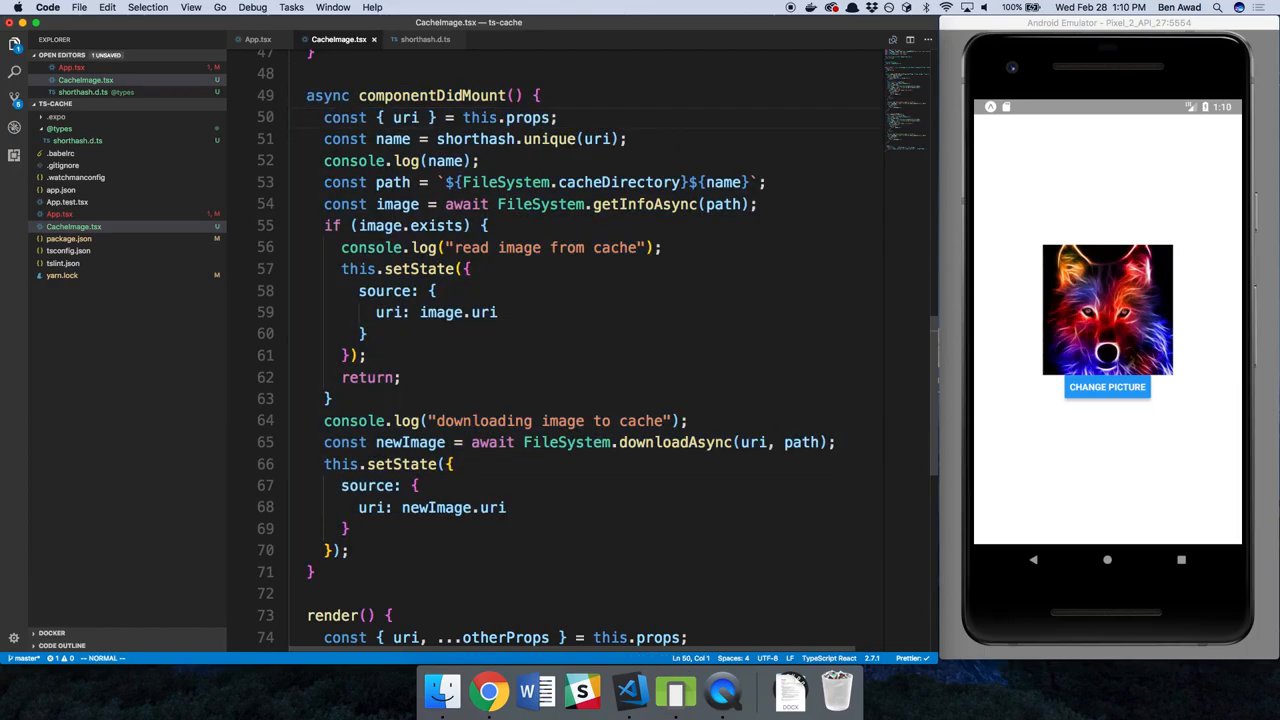
left_click(1107, 387)
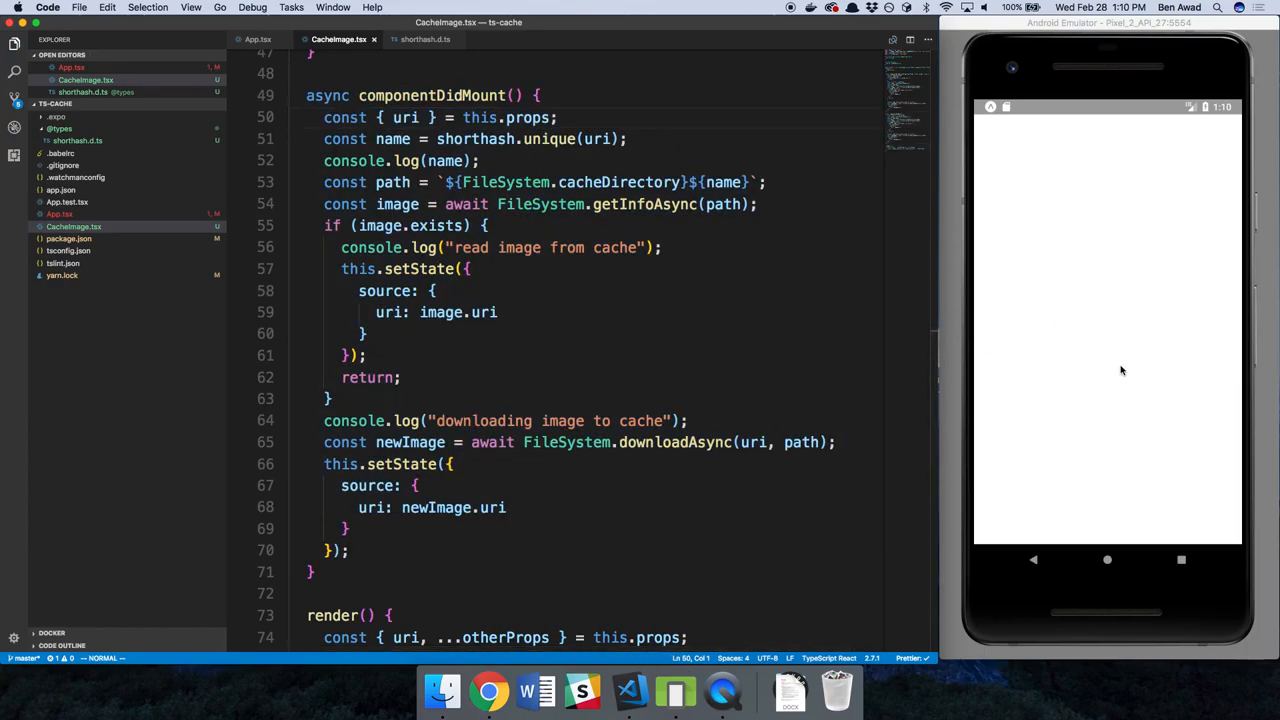
scroll("up", 3)
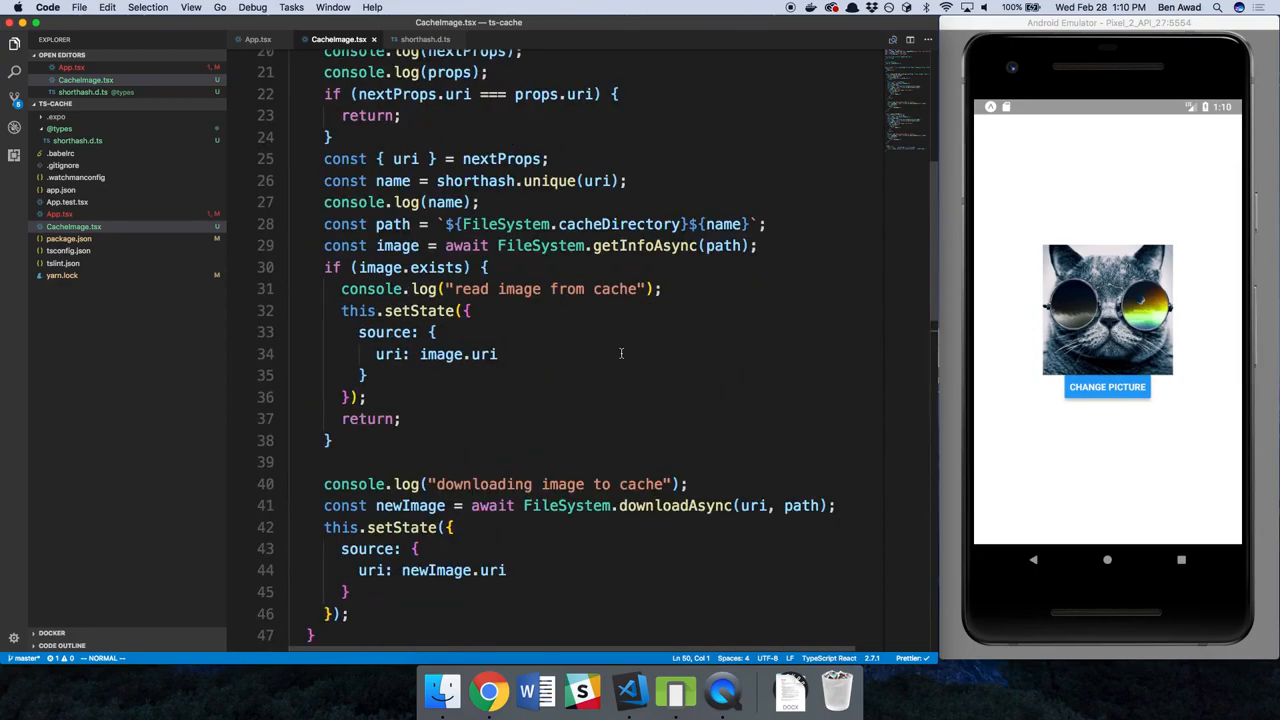
scroll("up", 3)
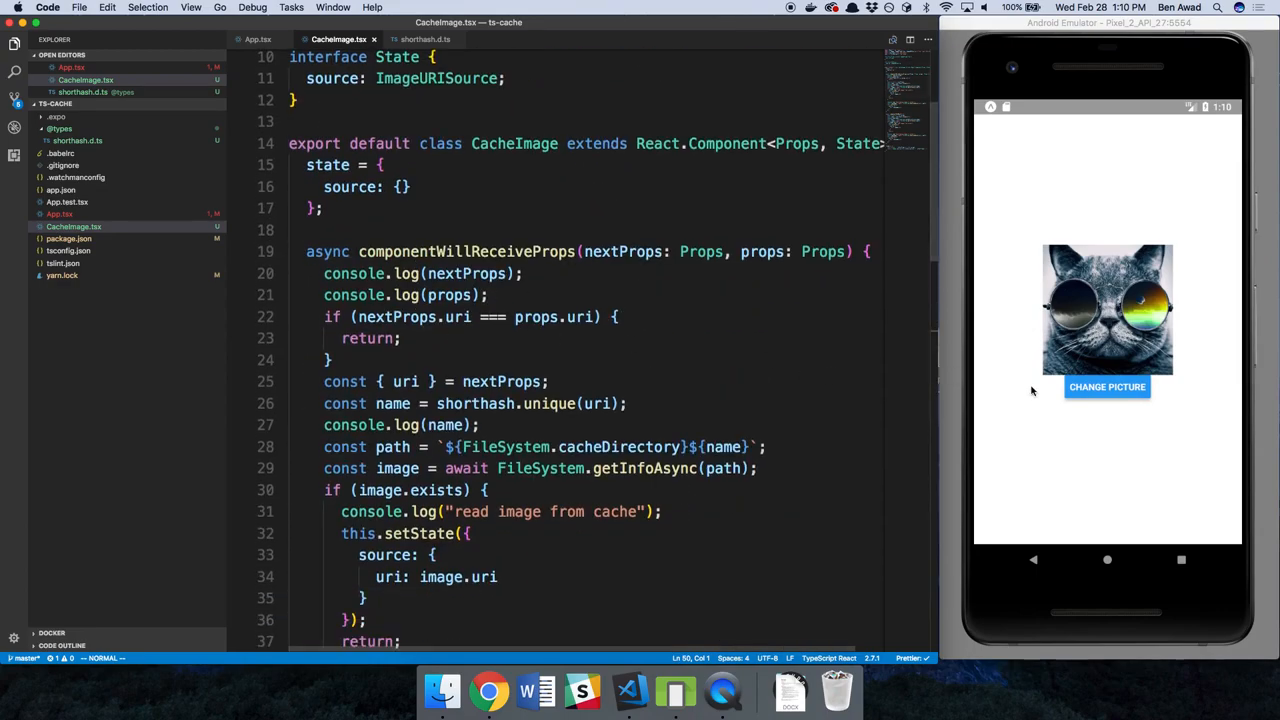
left_click(1107, 387)
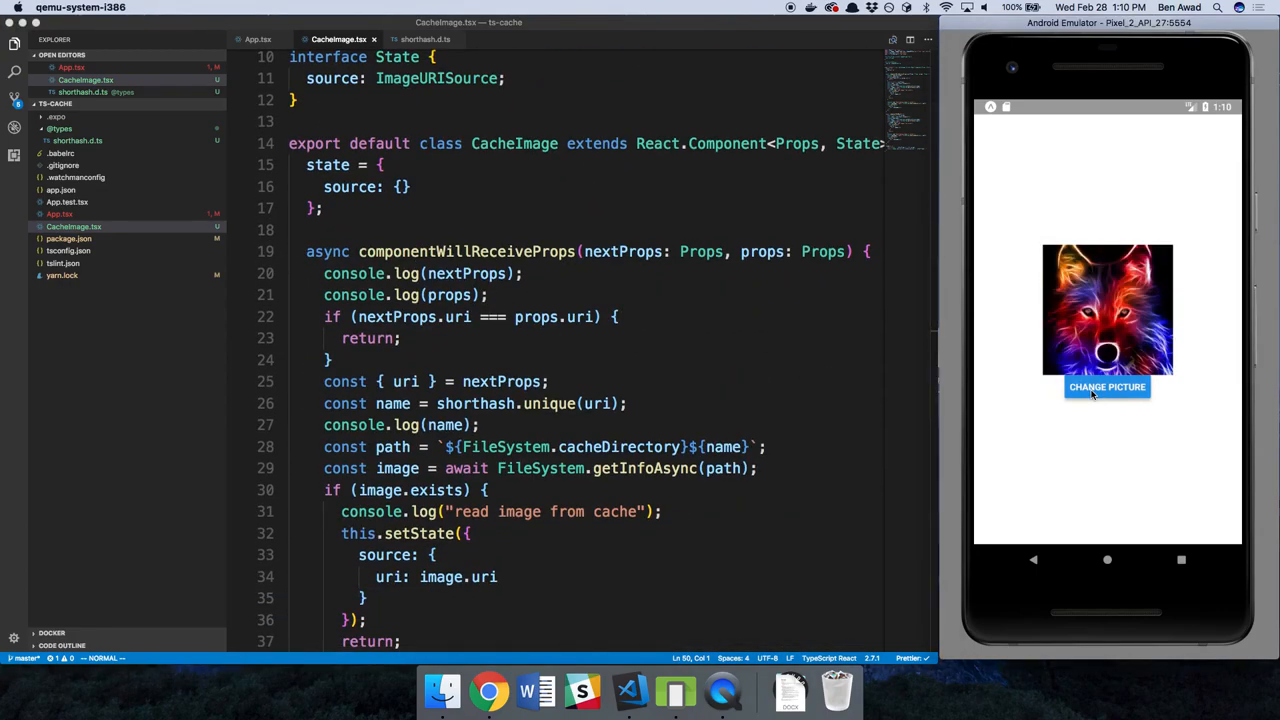
Return to CacheImage.tsx to clean up the debug logging in componentWillReceiveProps
left_click(371, 273)
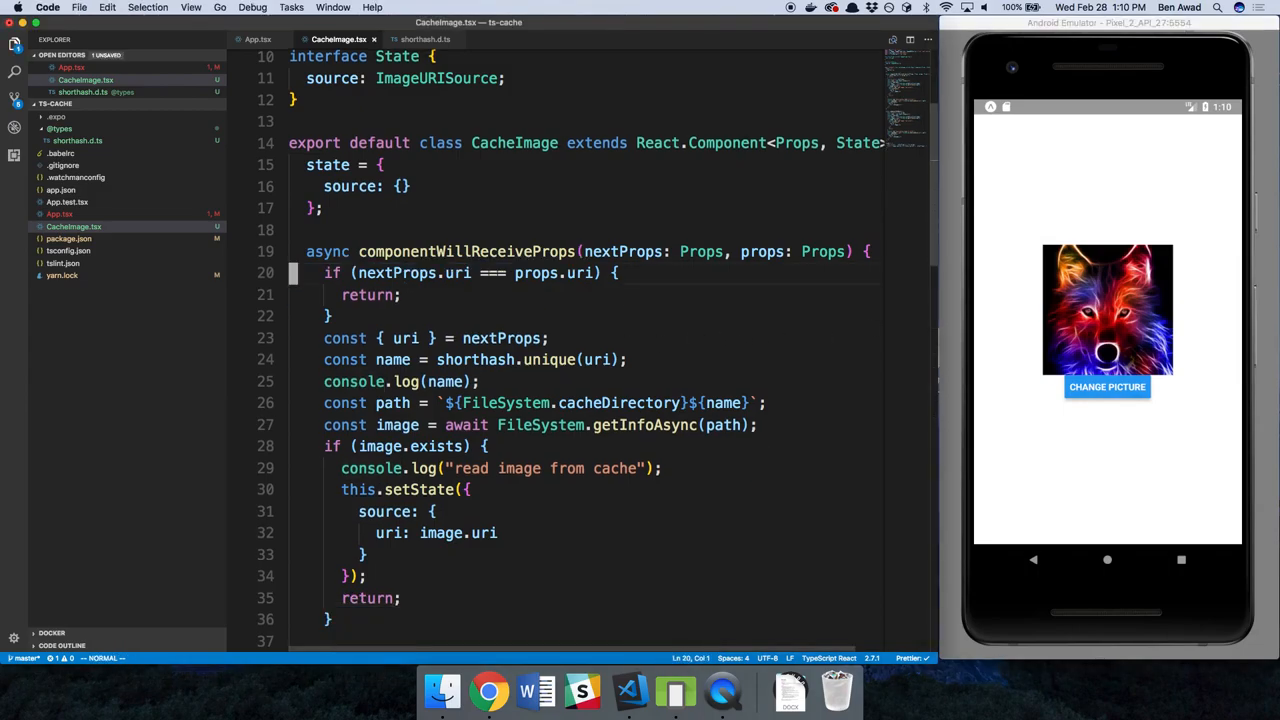
scroll("down", 3)
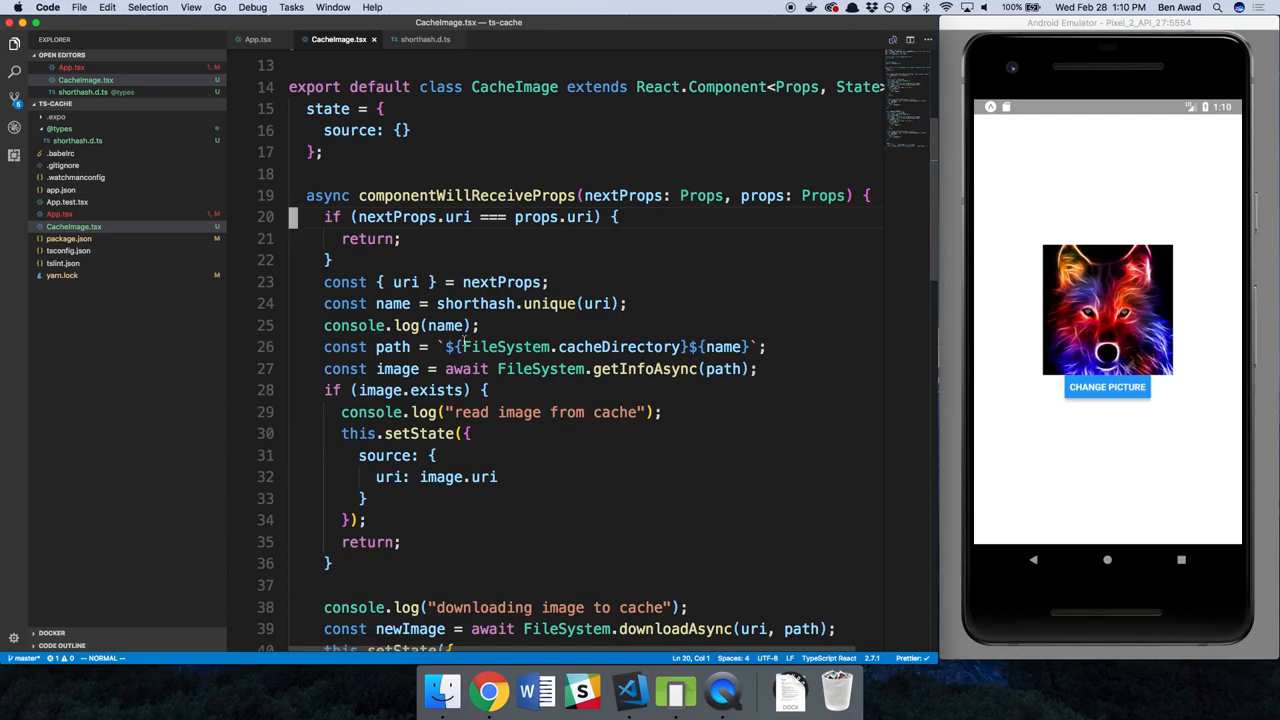
scroll("down", 3)
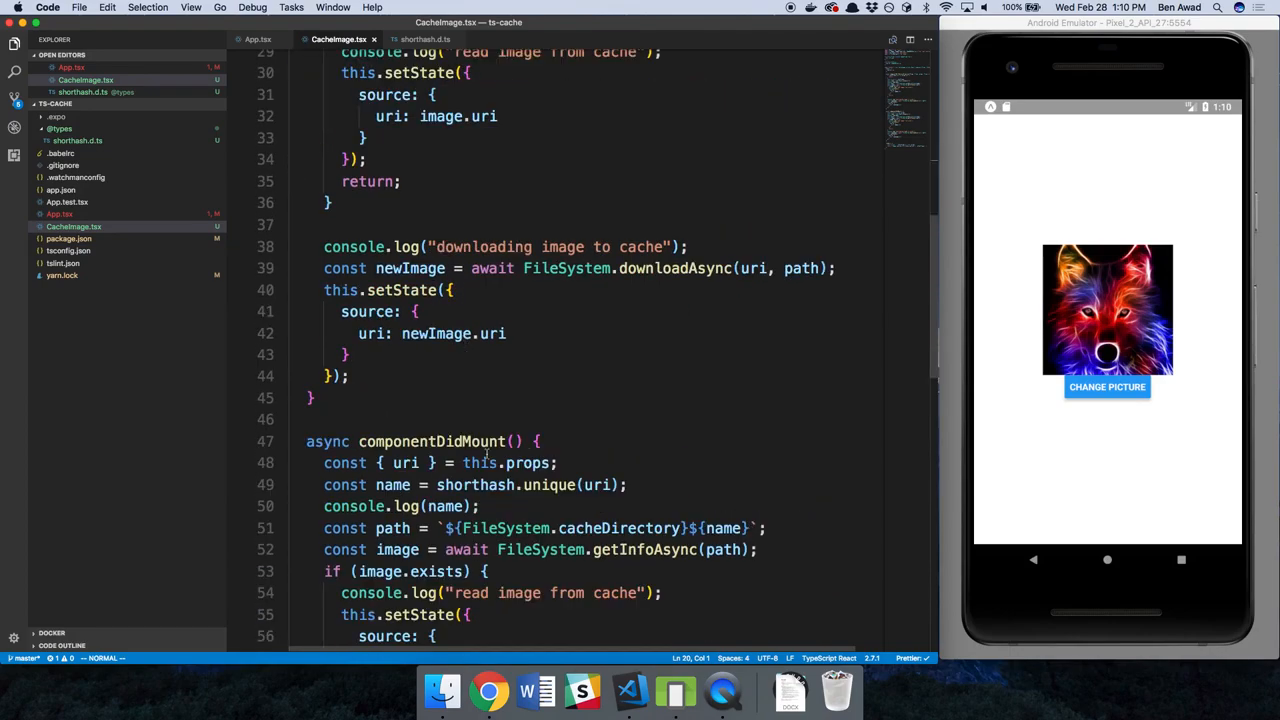
scroll("up", 3)
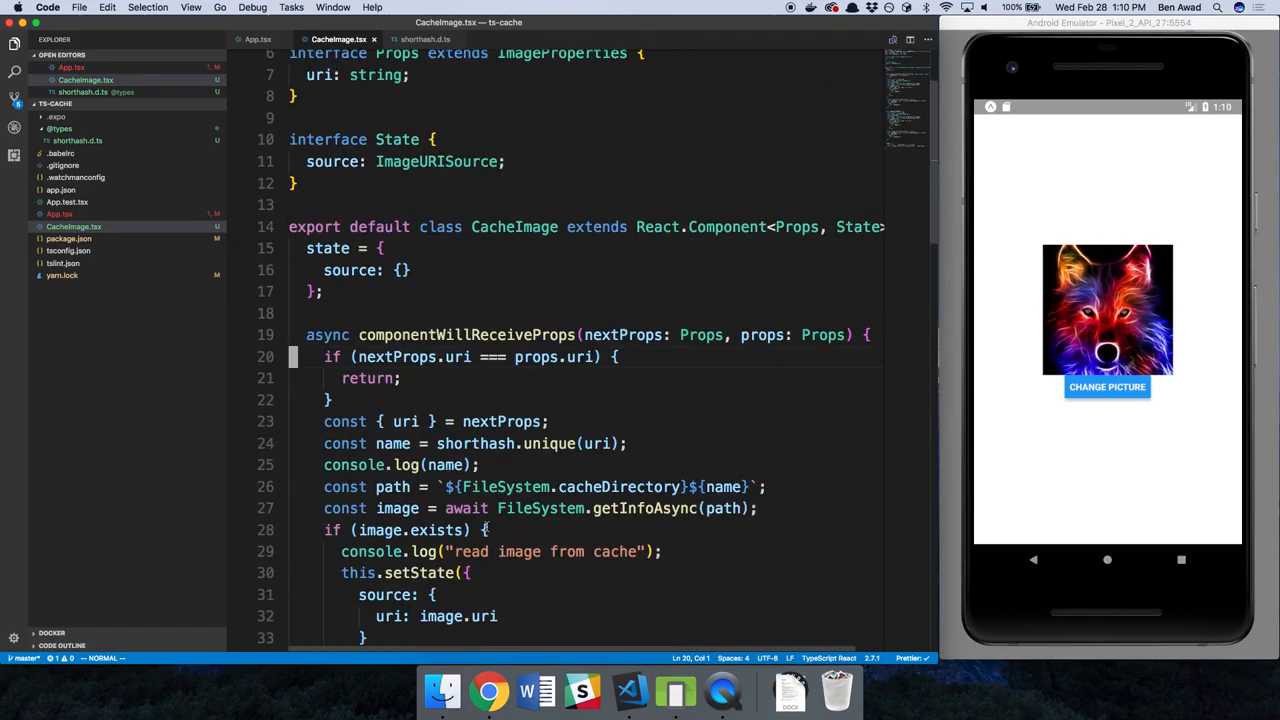
scroll("down", 3)
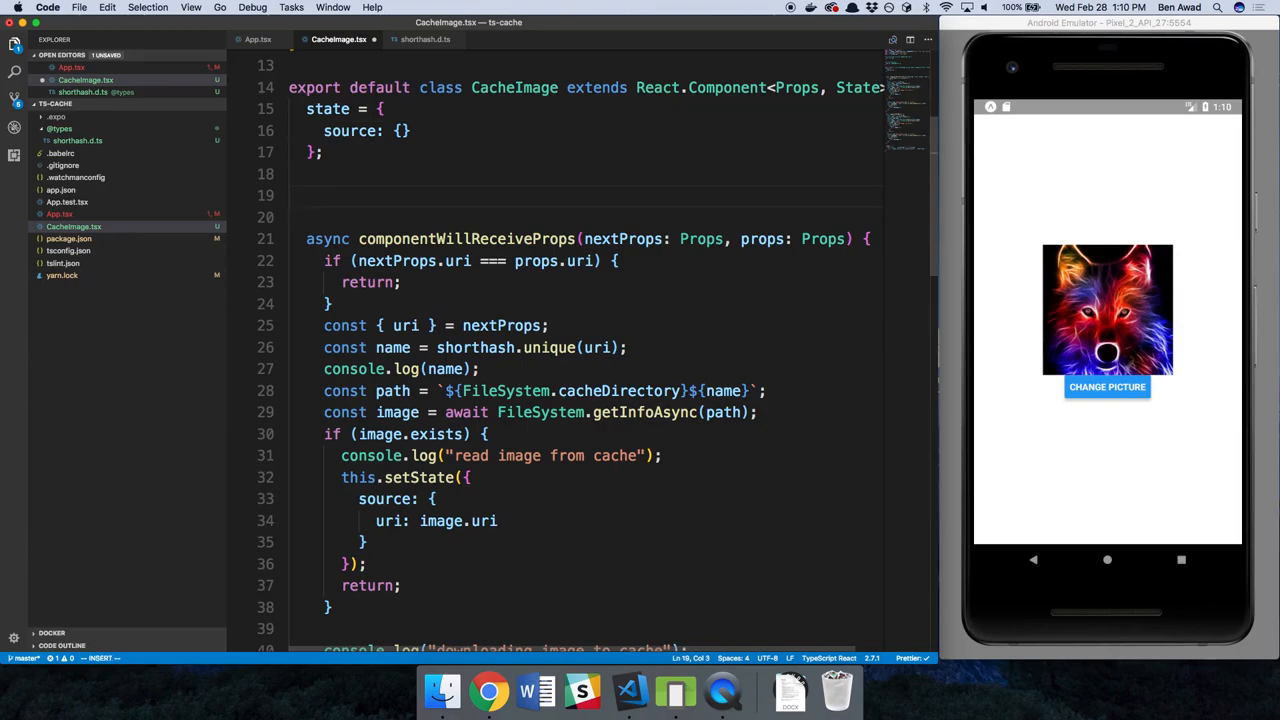
Create async downloadImage(uri) holding the shorthash, cache-check and downloadAsync logic
type("downloadImage")
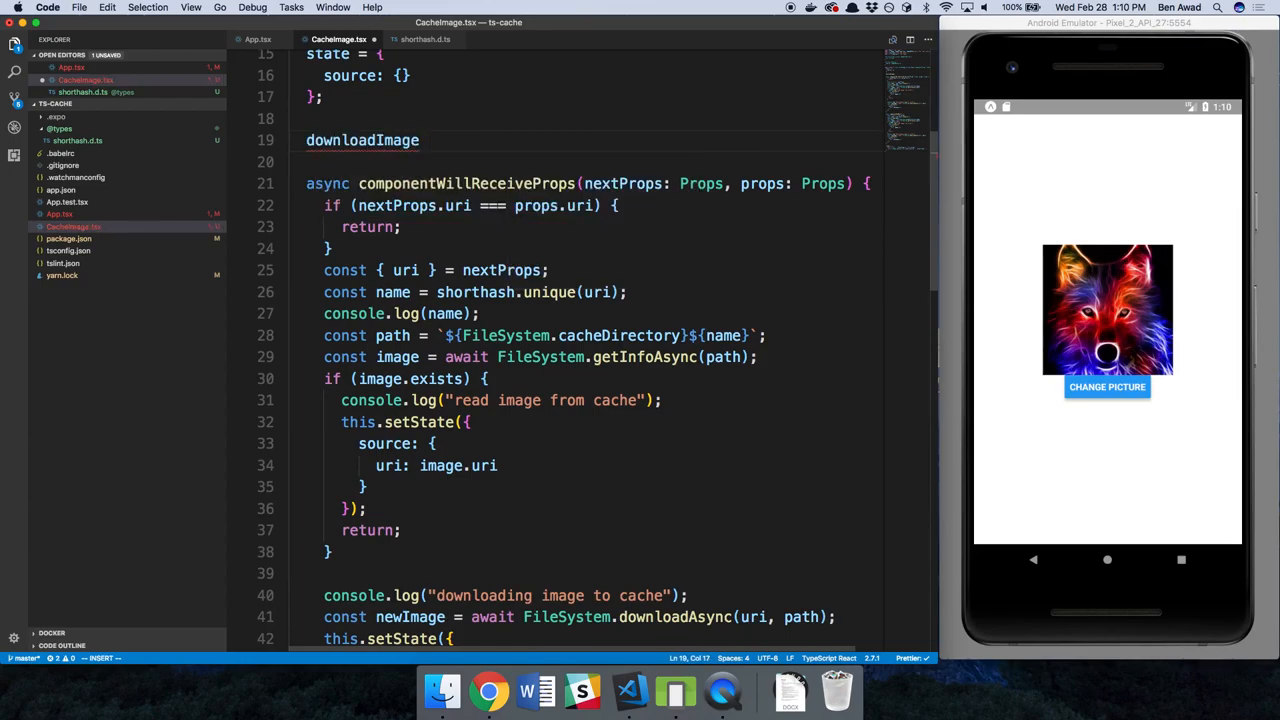
type("() {}")
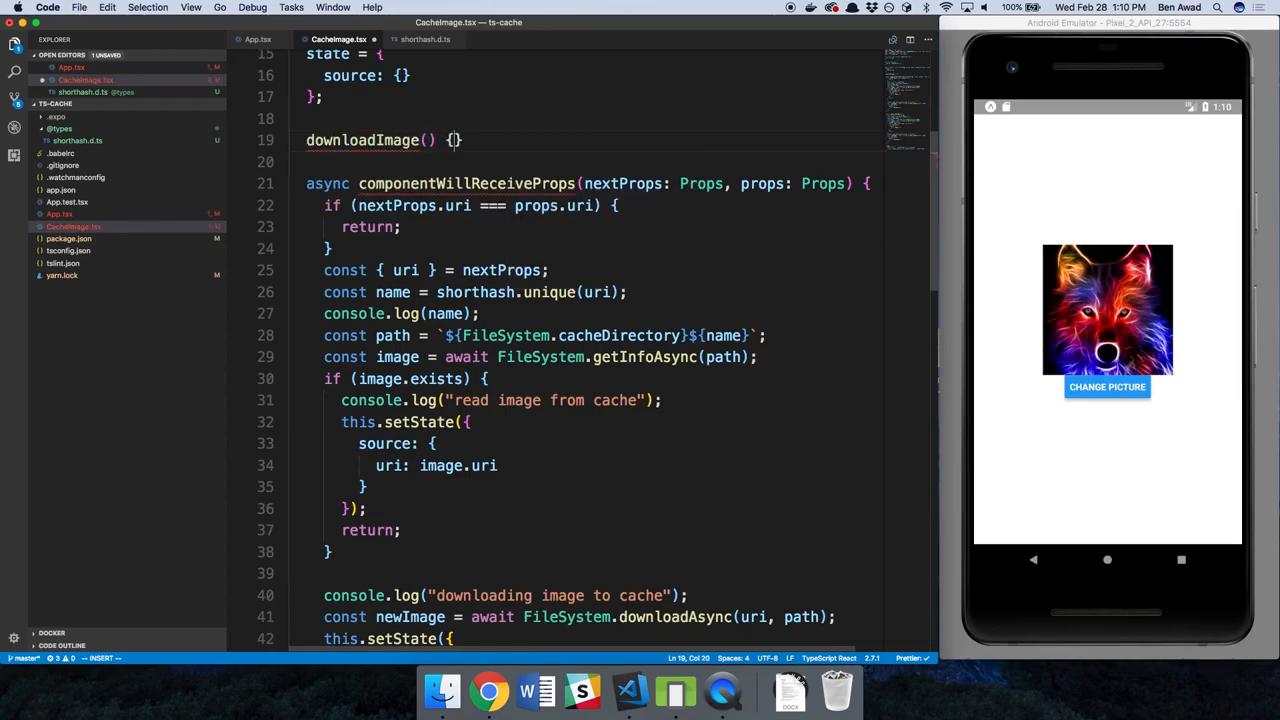
key("Return")
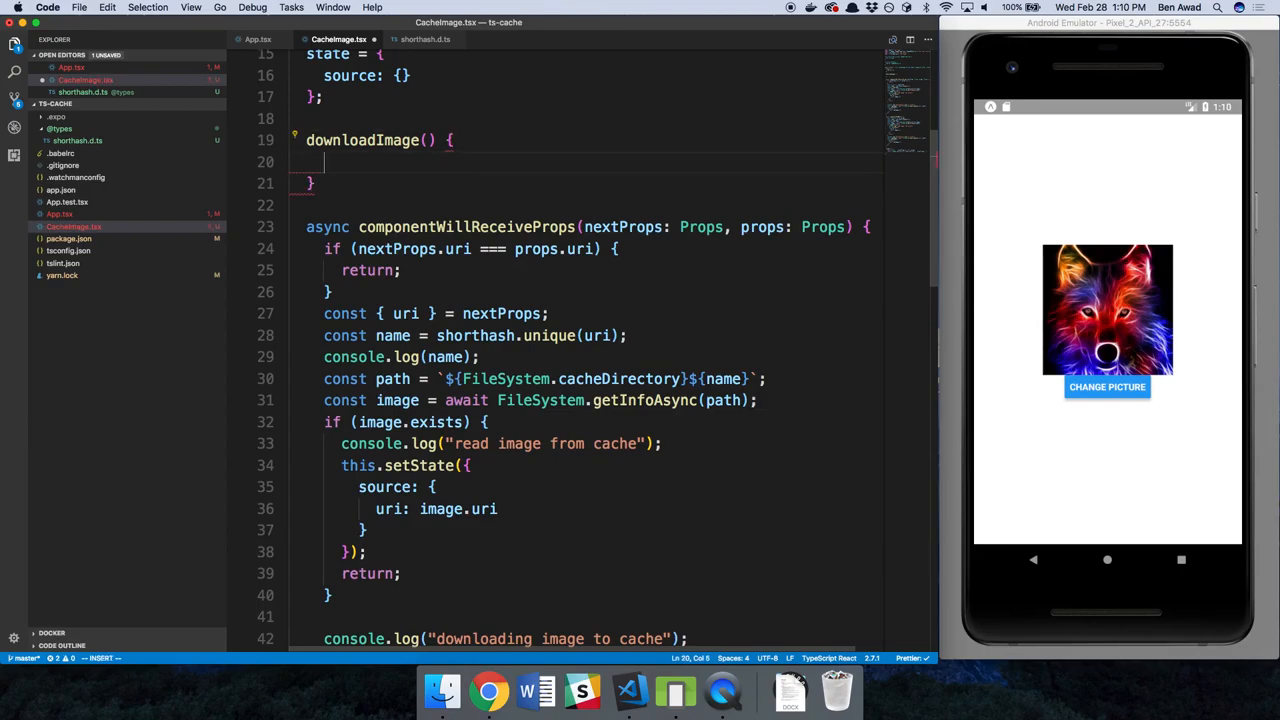
scroll("down", 3)
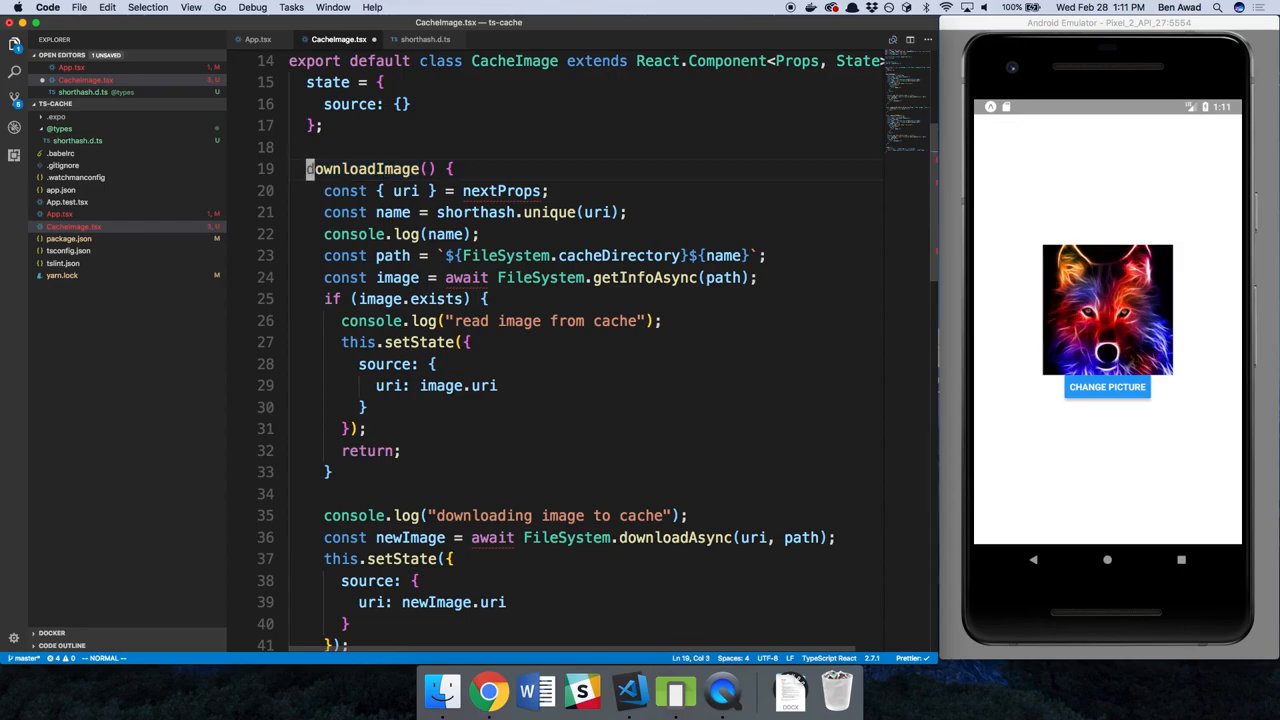
type("async")
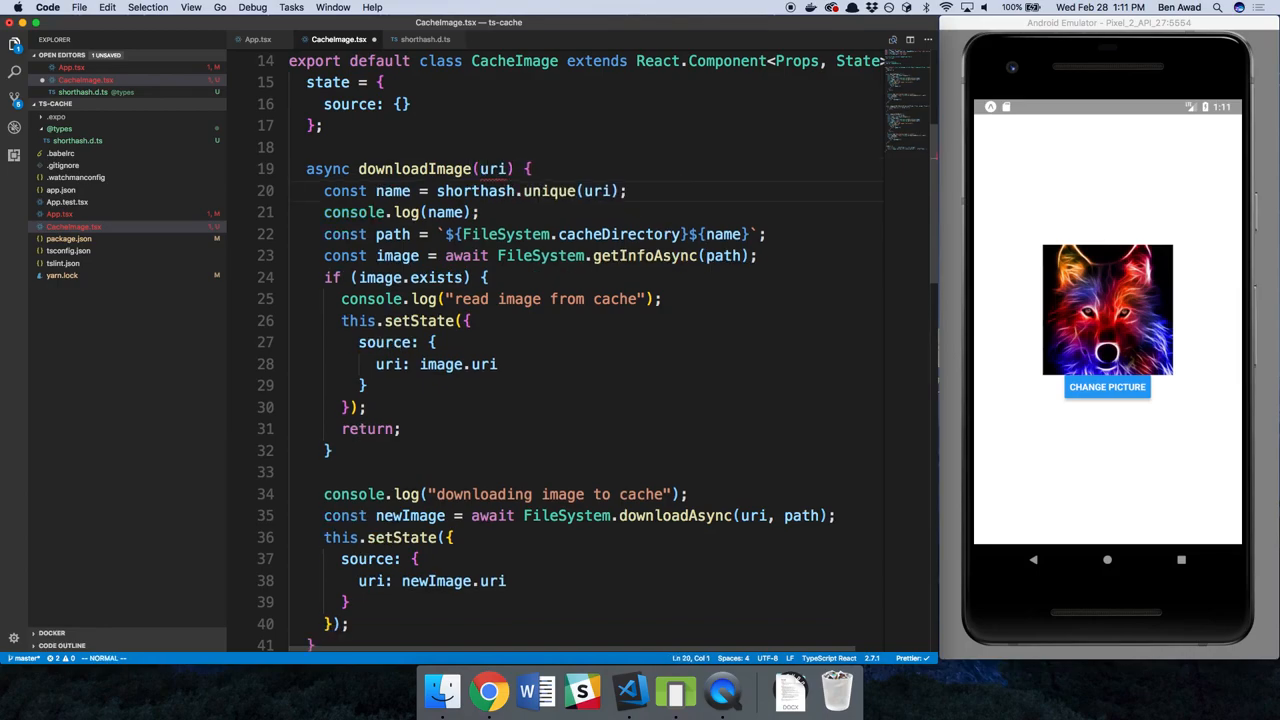
scroll("up", 3)
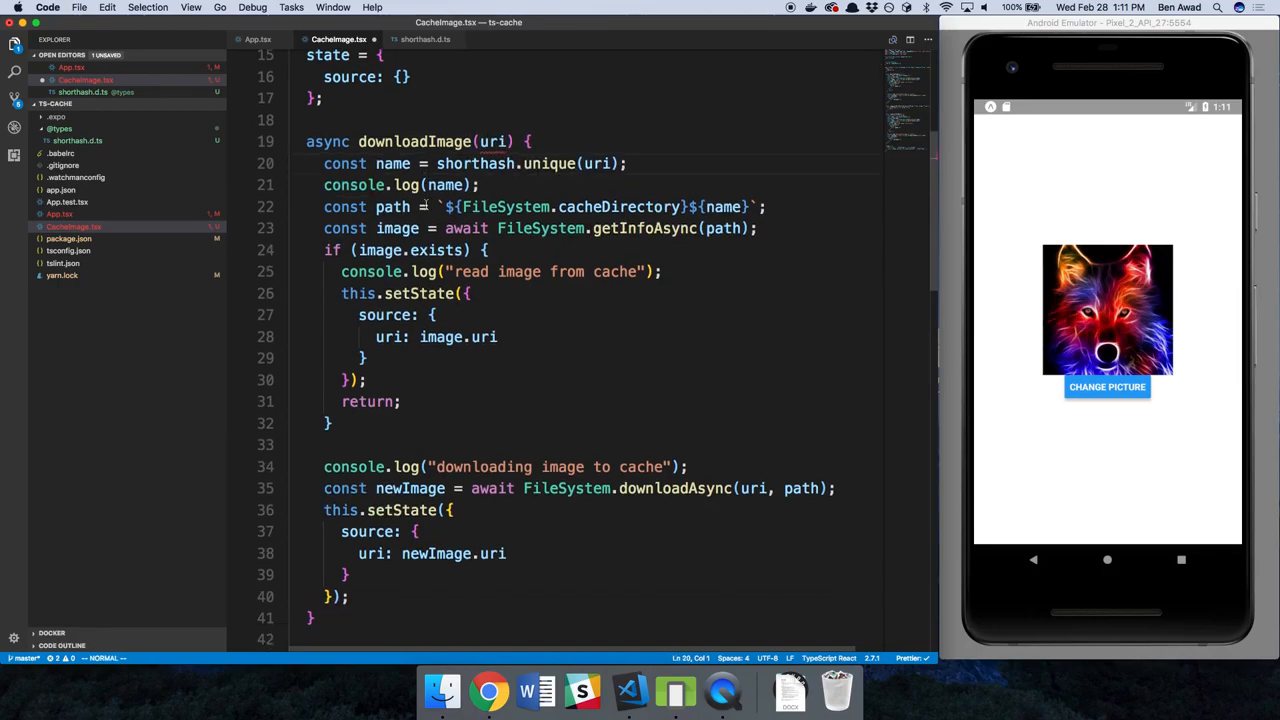
scroll("down", 3)
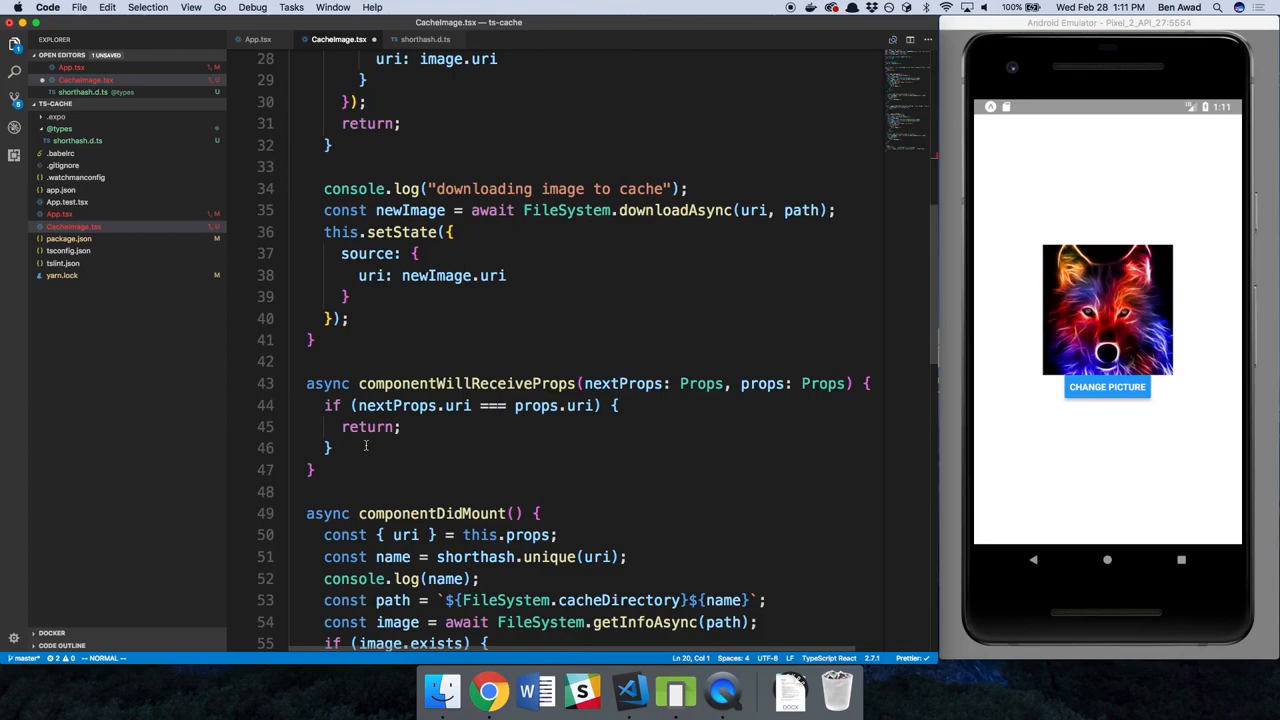
Call this.downloadImage(nextProps.uri) in componentWillReceiveProps and this.downloadImage(this.props.uri) in componentDidMount
type("this.downloadImage(nextProps.uri);")
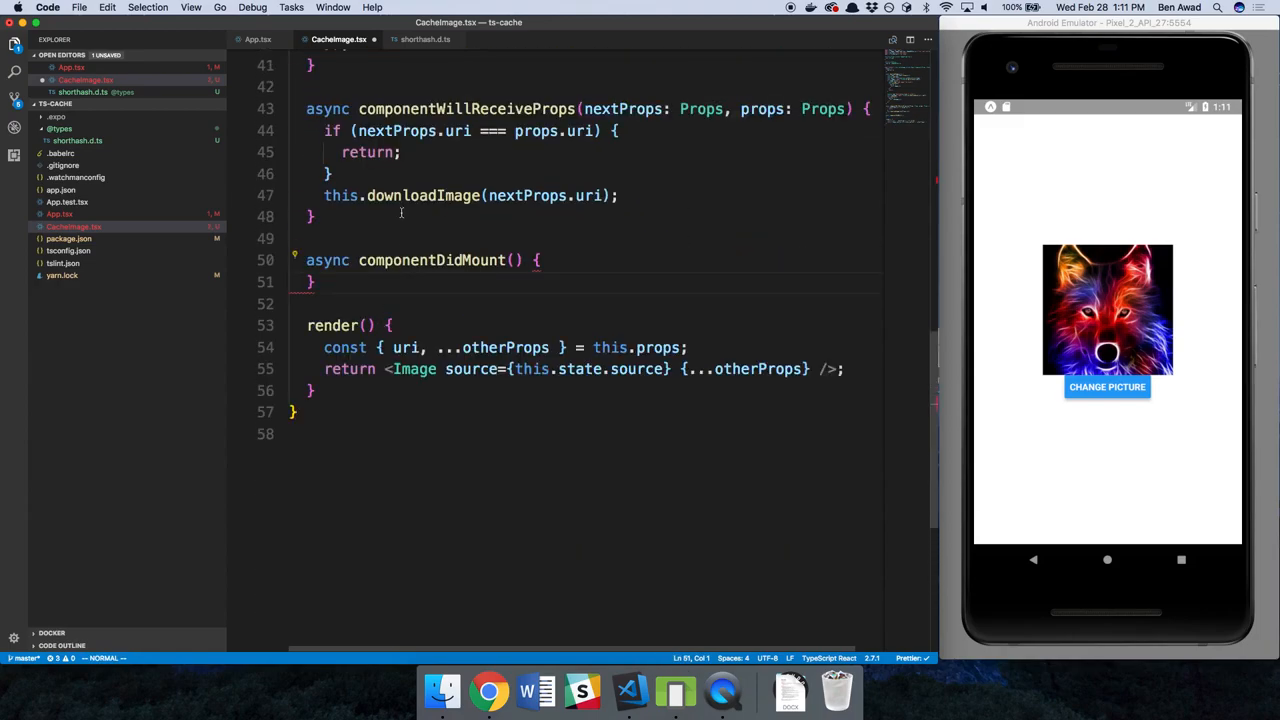
type("this.downloadImage(nextProps.uri);")
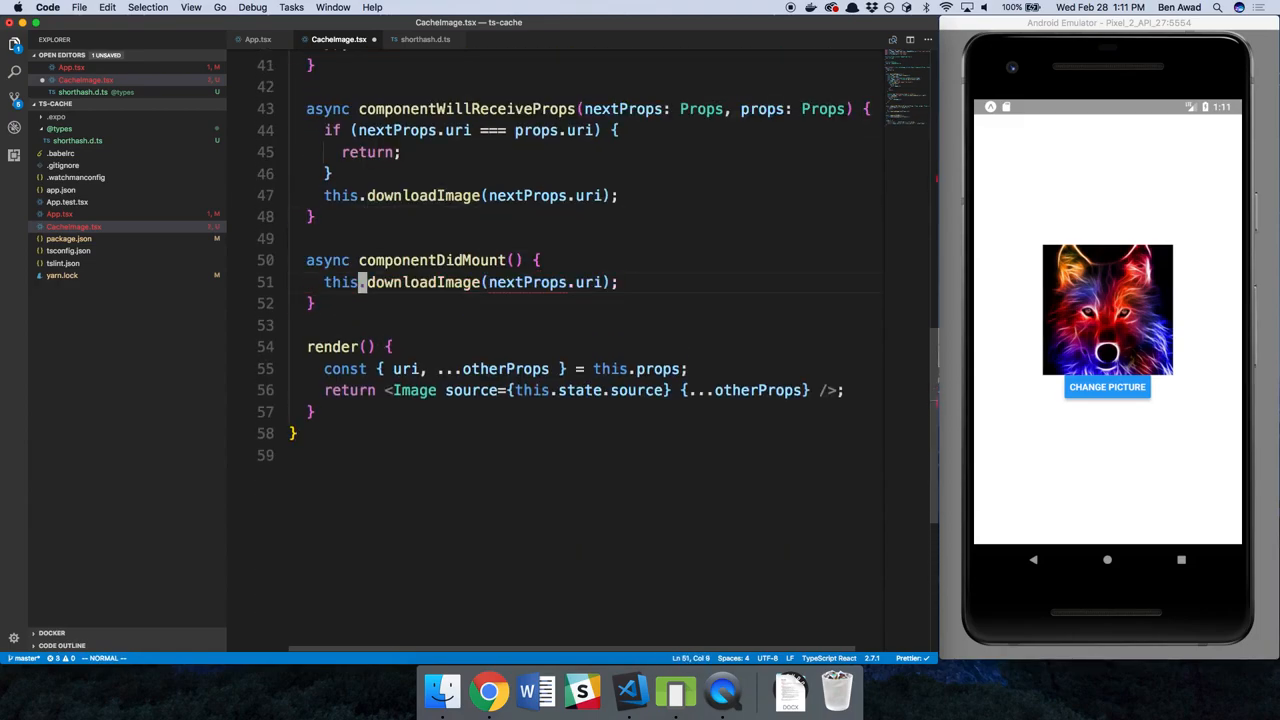
left_click(570, 282)
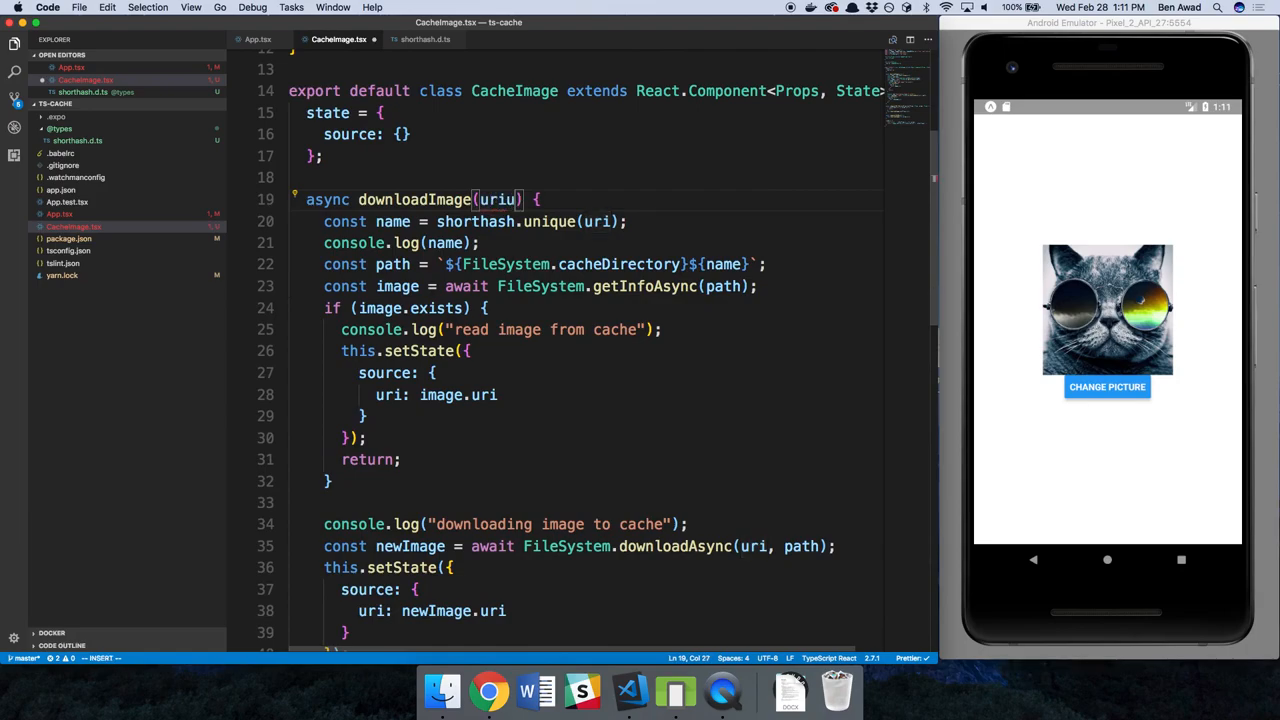
type(": str")
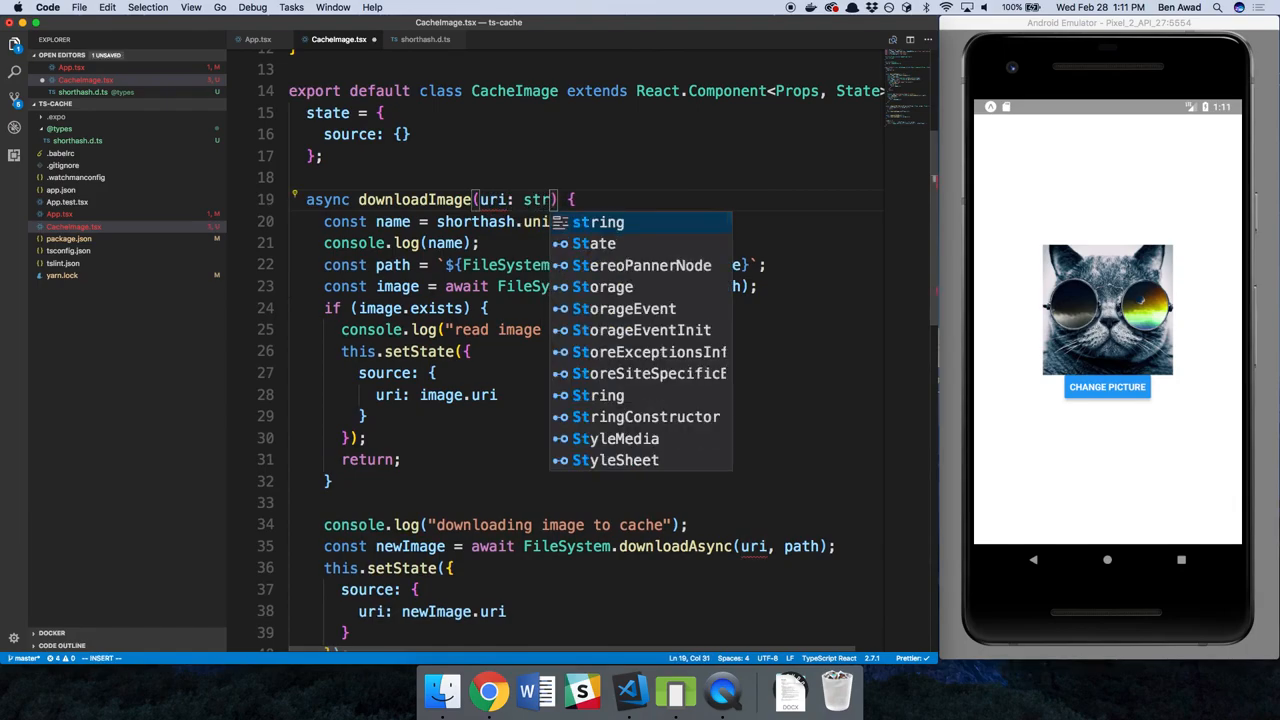
Finish typing downloadImage's uri parameter as string
key("Escape")
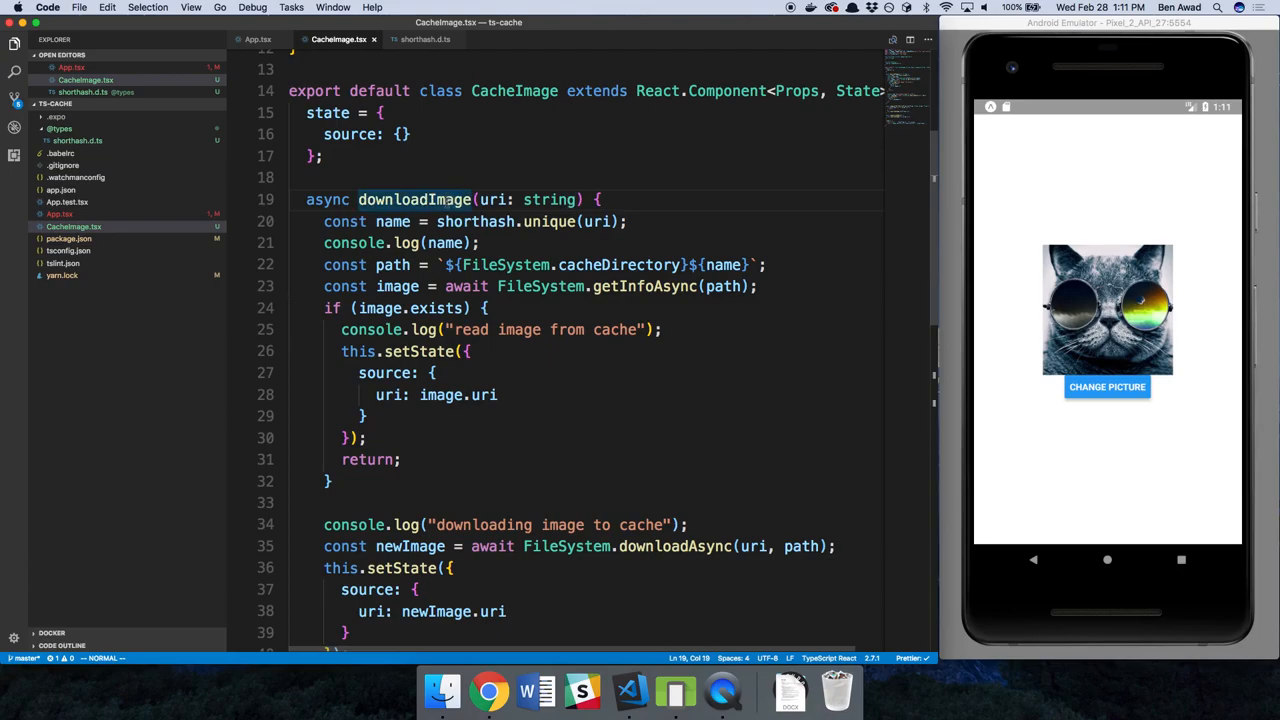
scroll("up", 3)
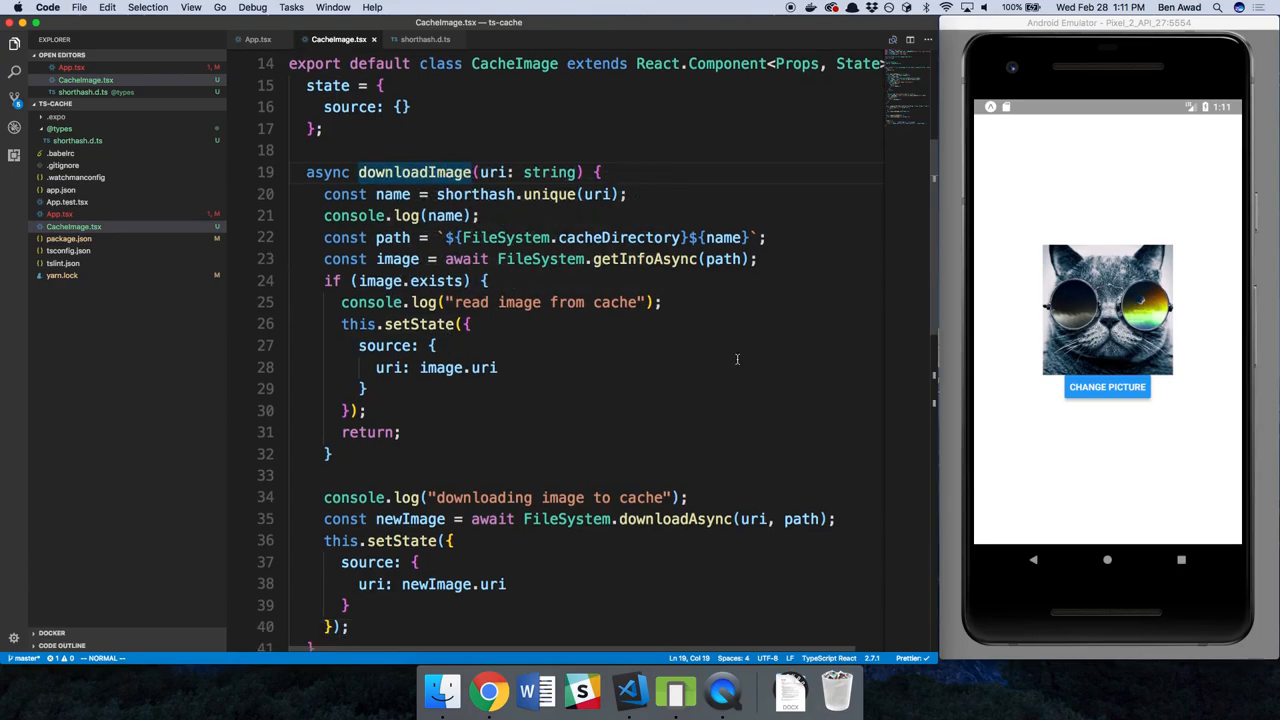
scroll("down", 3)
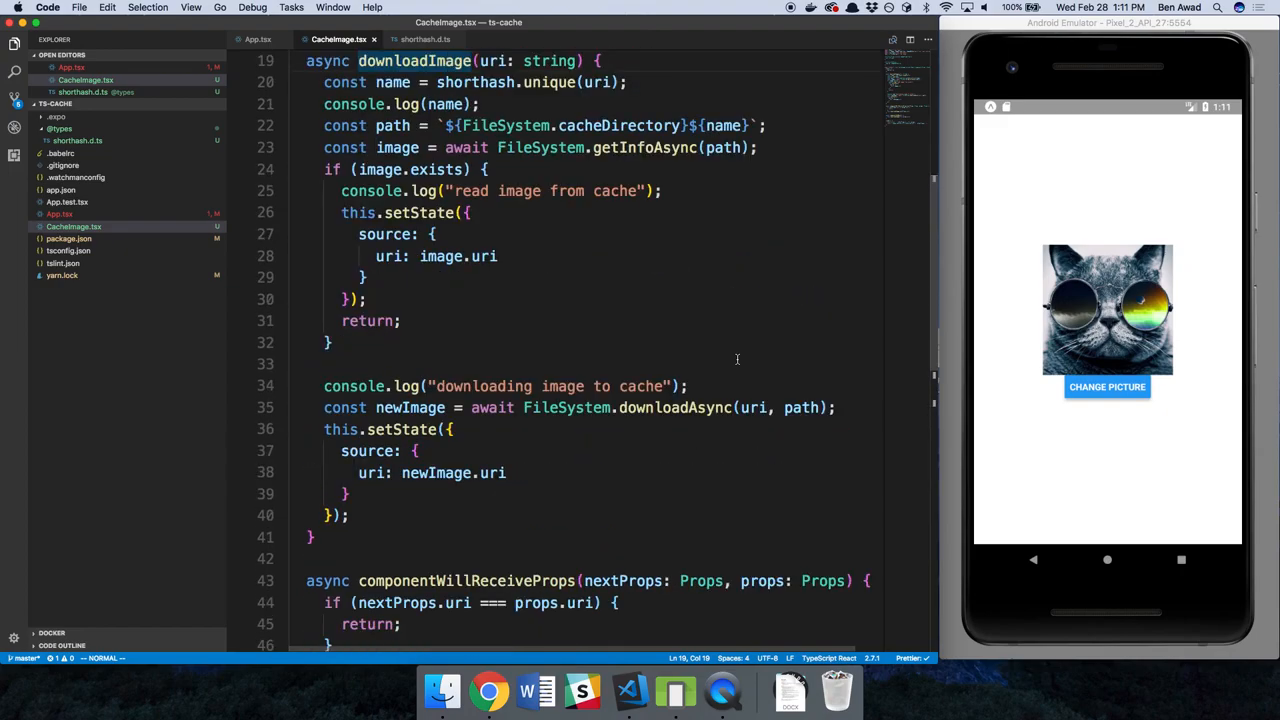
Press Change Picture to confirm the wolf appears, then switch back to App.tsx
left_click(1107, 387)
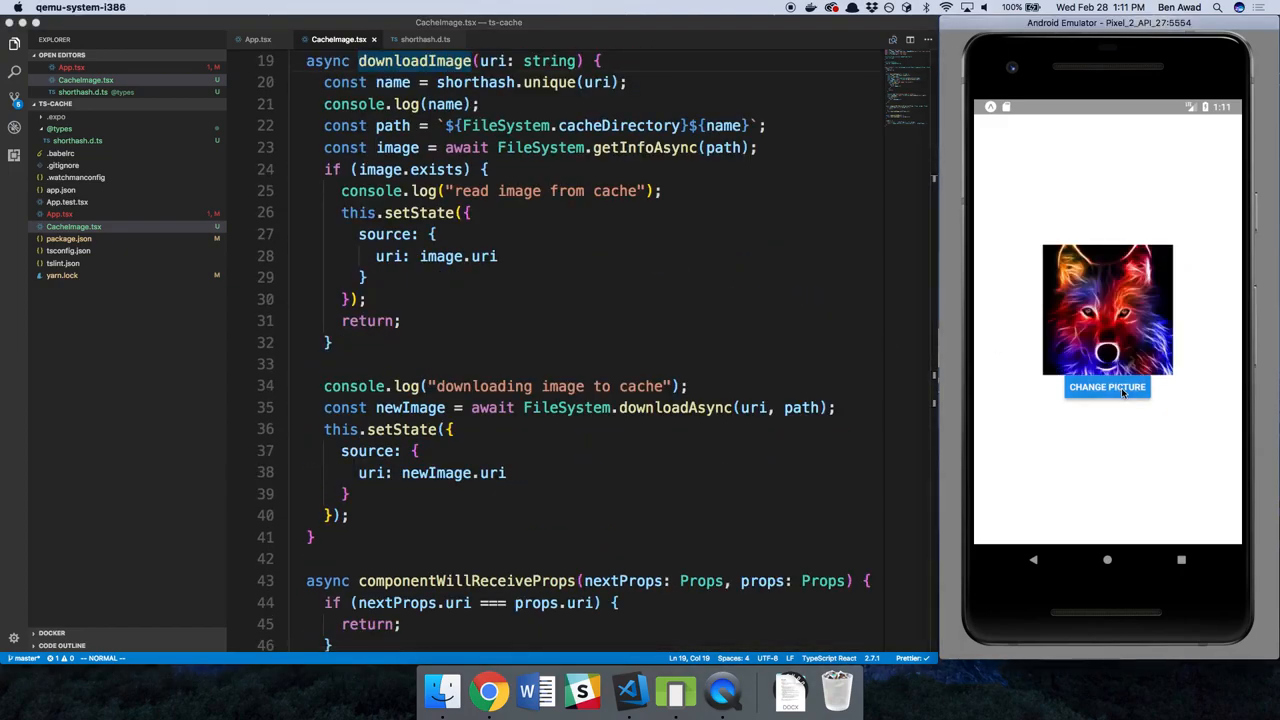
scroll("up", 3)
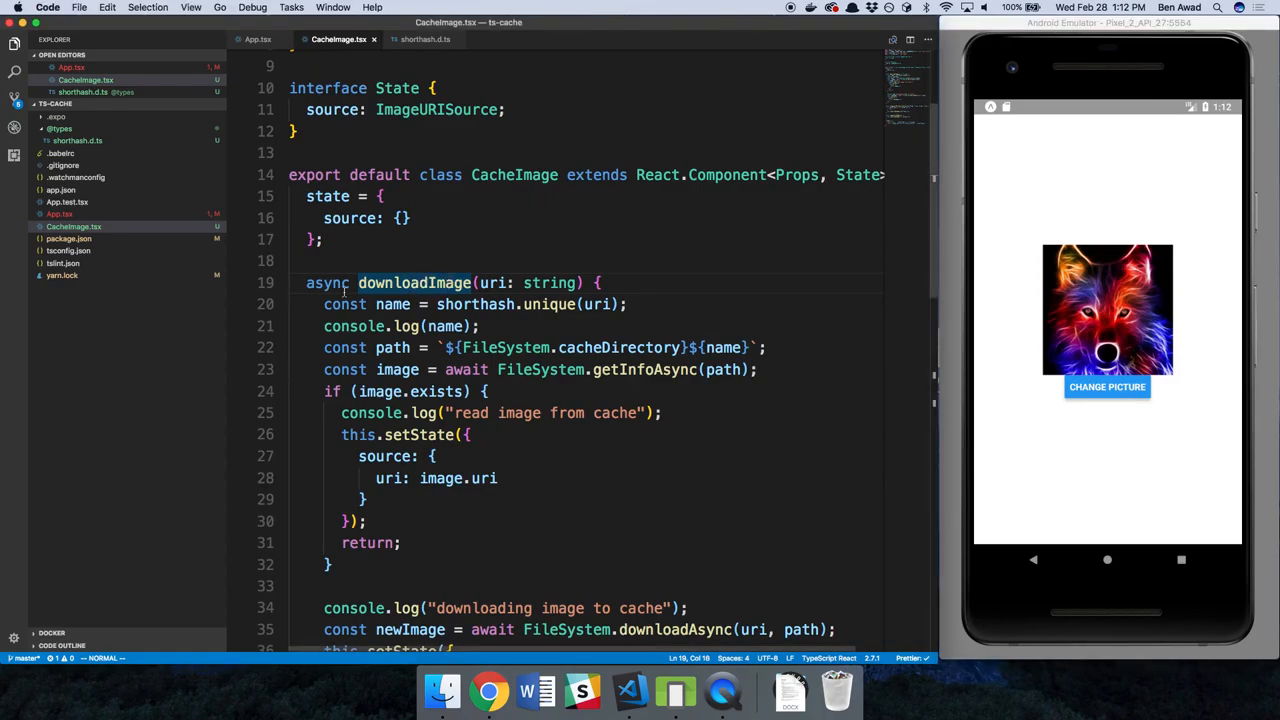
scroll("down", 3)
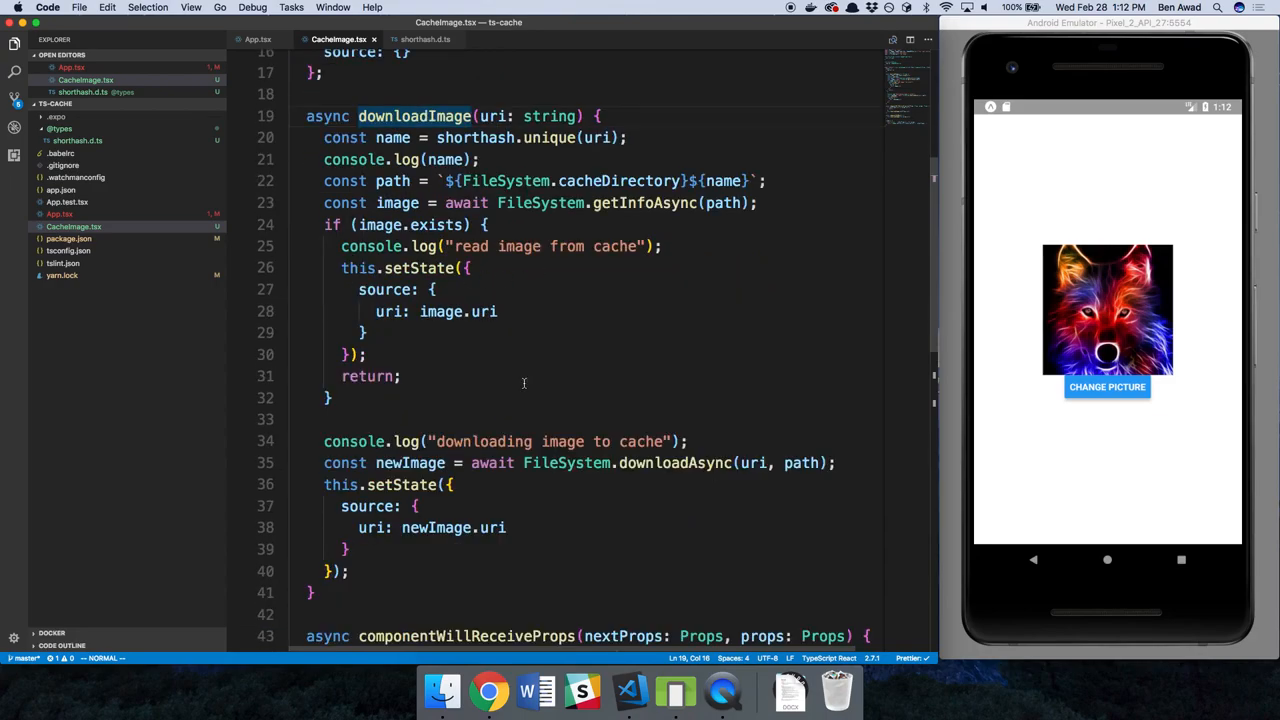
scroll("down", 3)
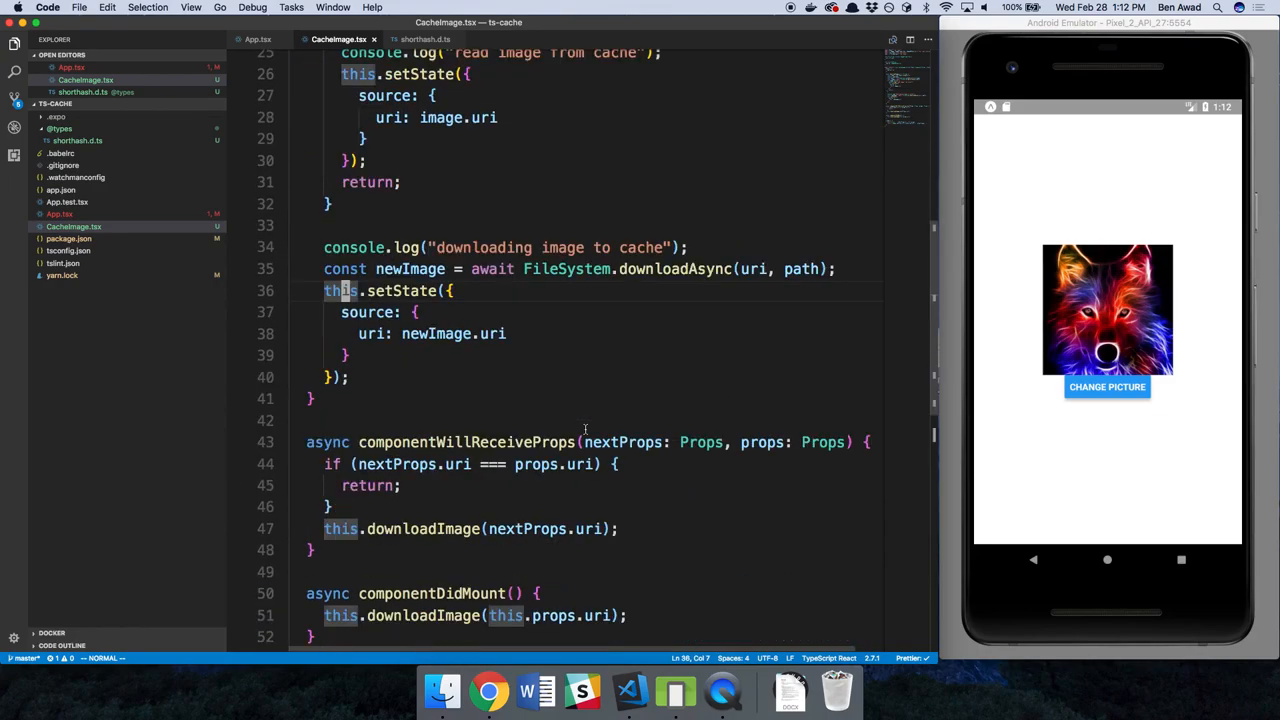
scroll("down", 3)
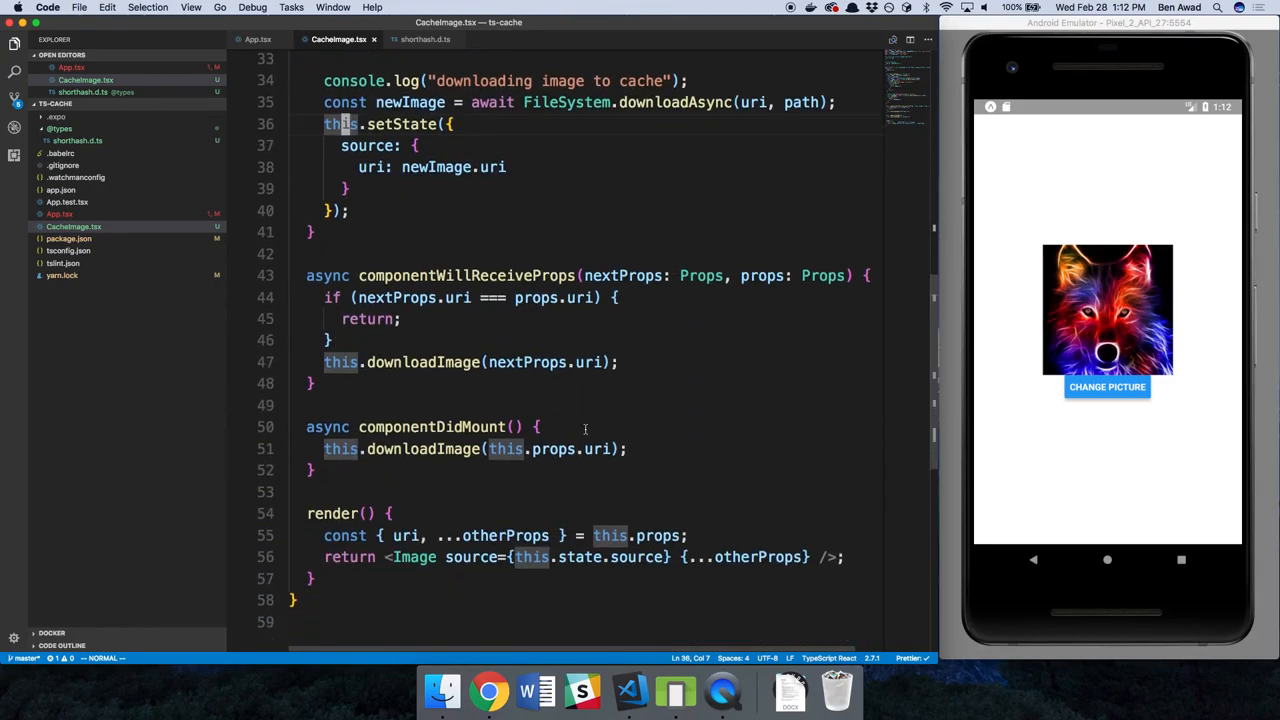
left_click(456, 427)
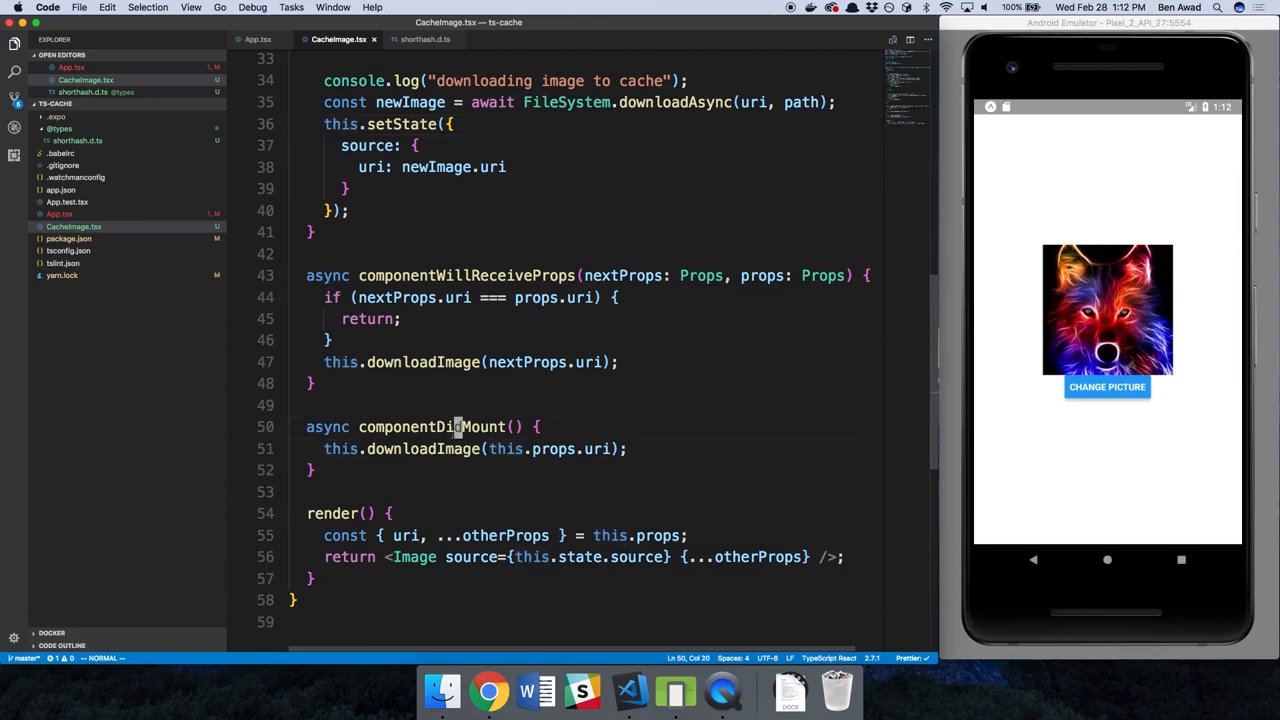
scroll("up", 3)
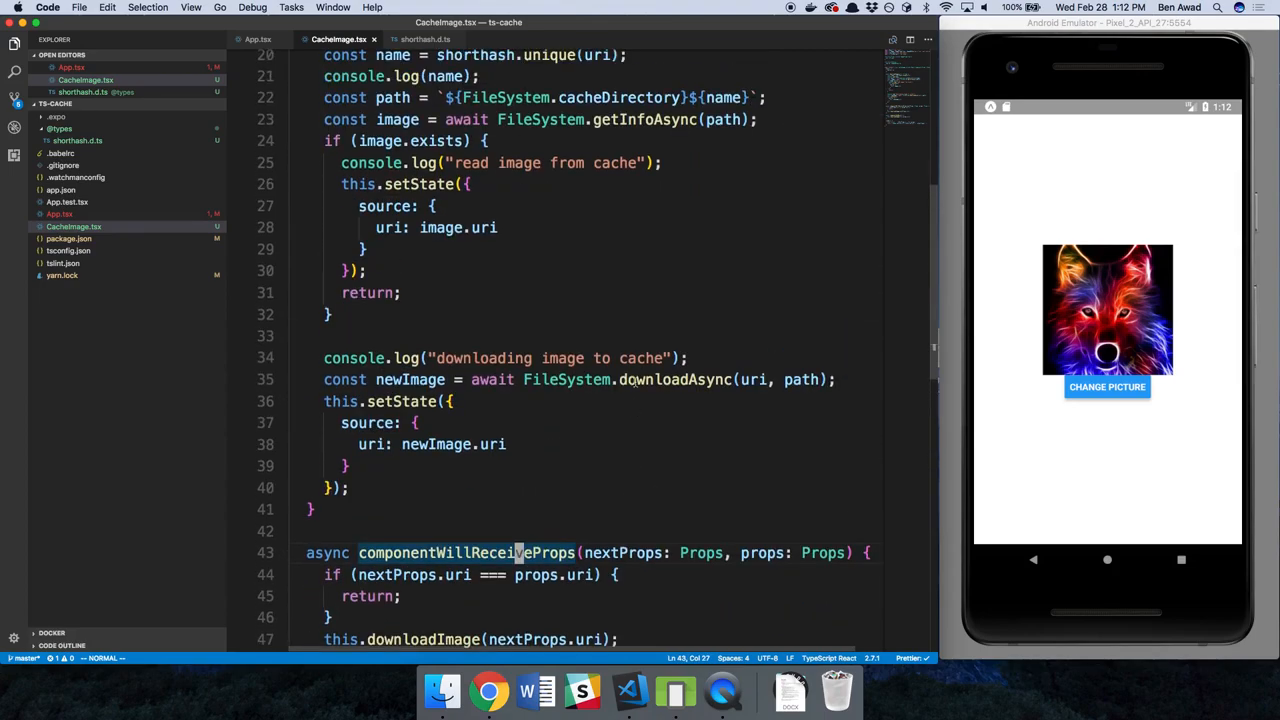
scroll("up", 3)
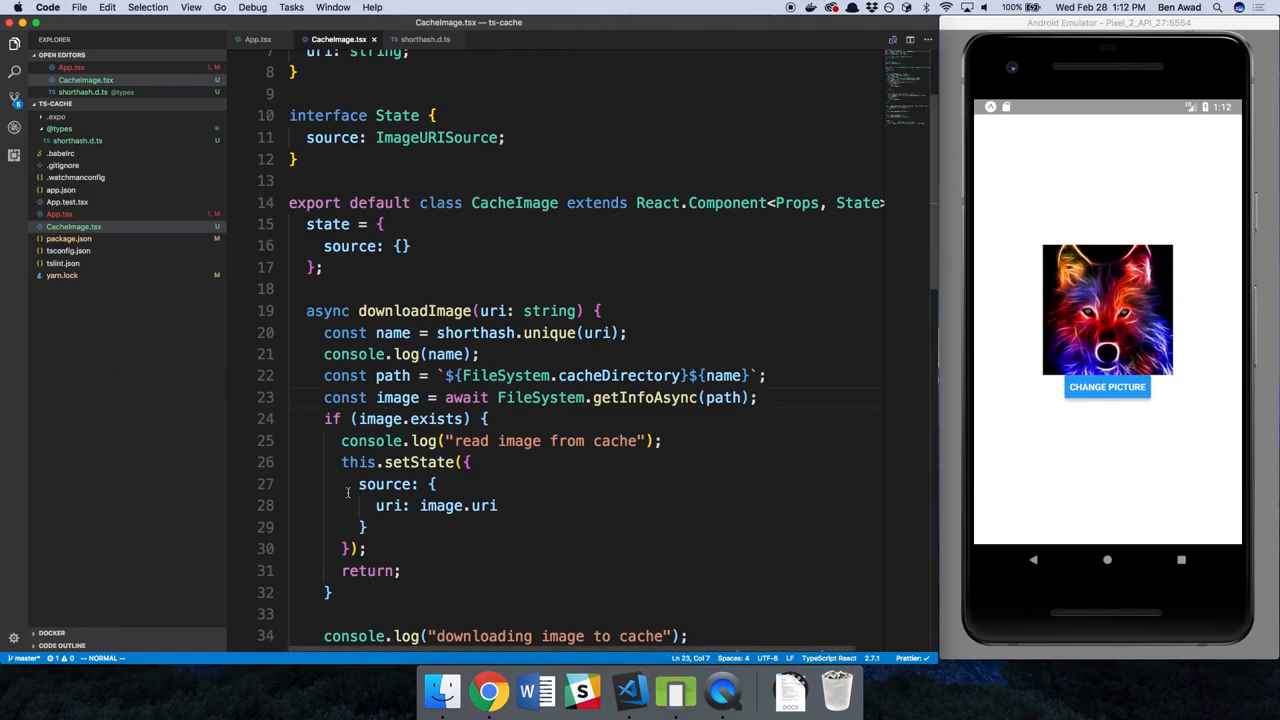
scroll("up", 3)
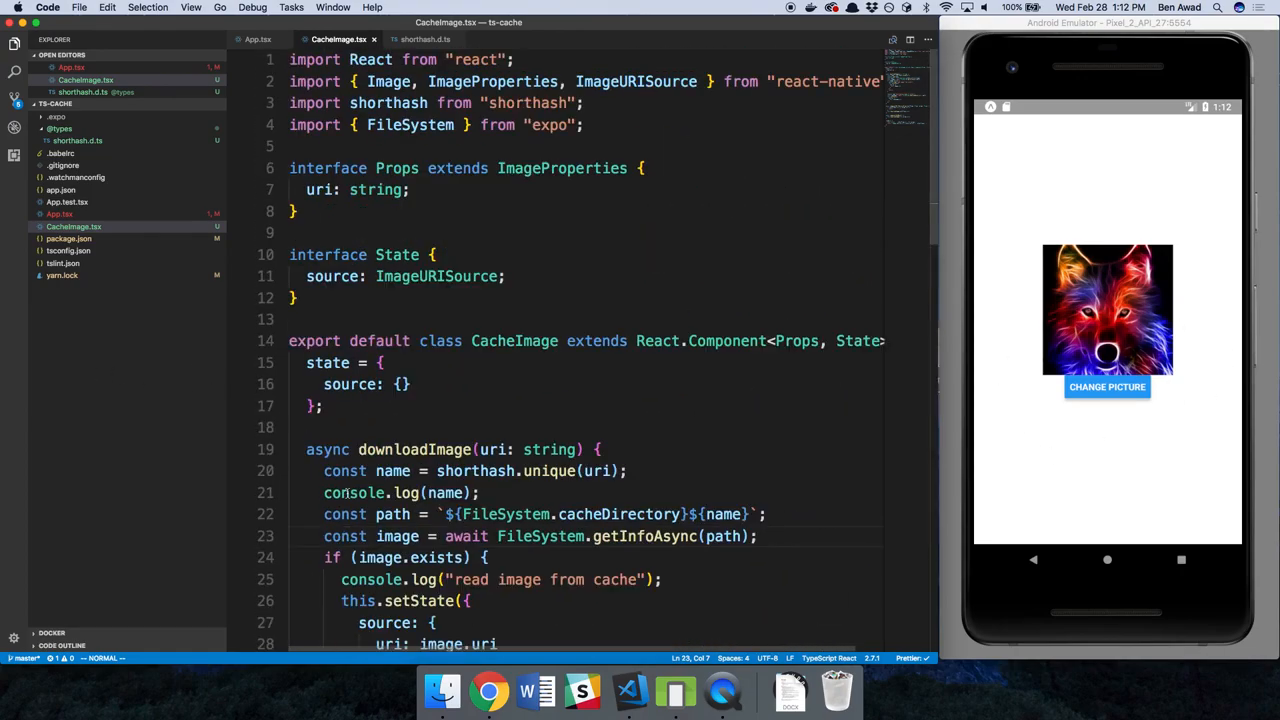
left_click(257, 39)
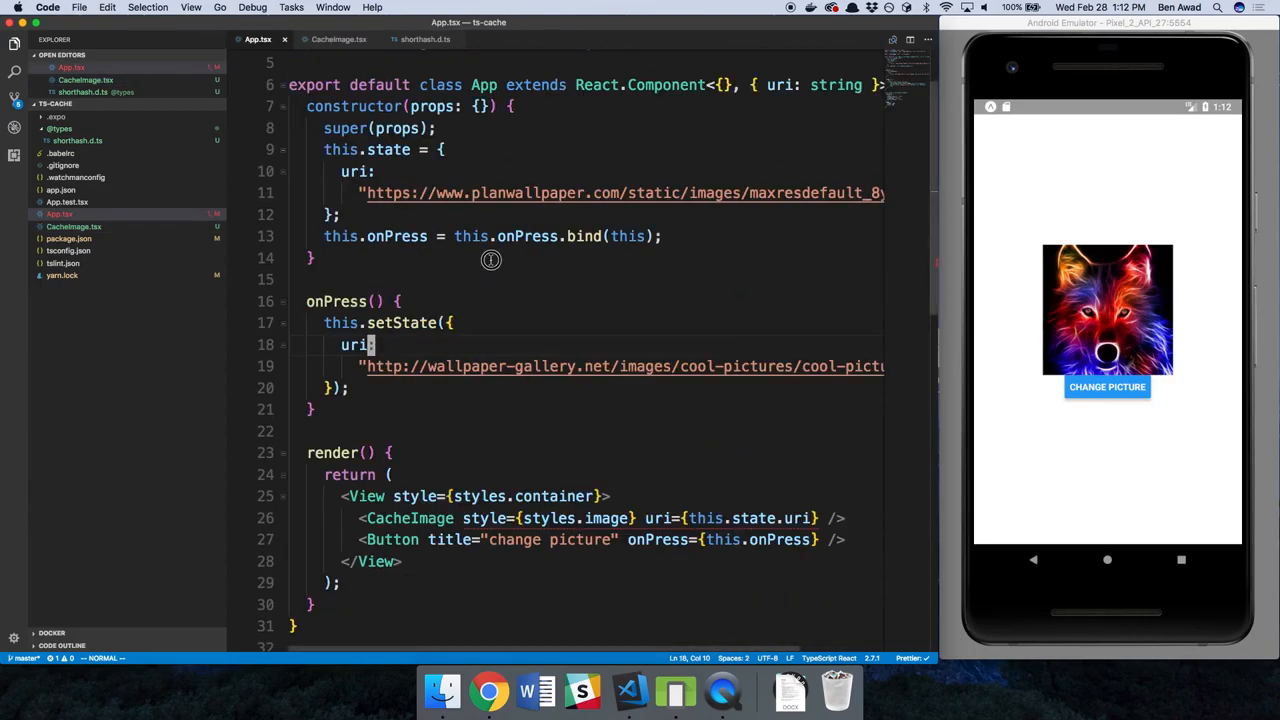
scroll("down", 3)
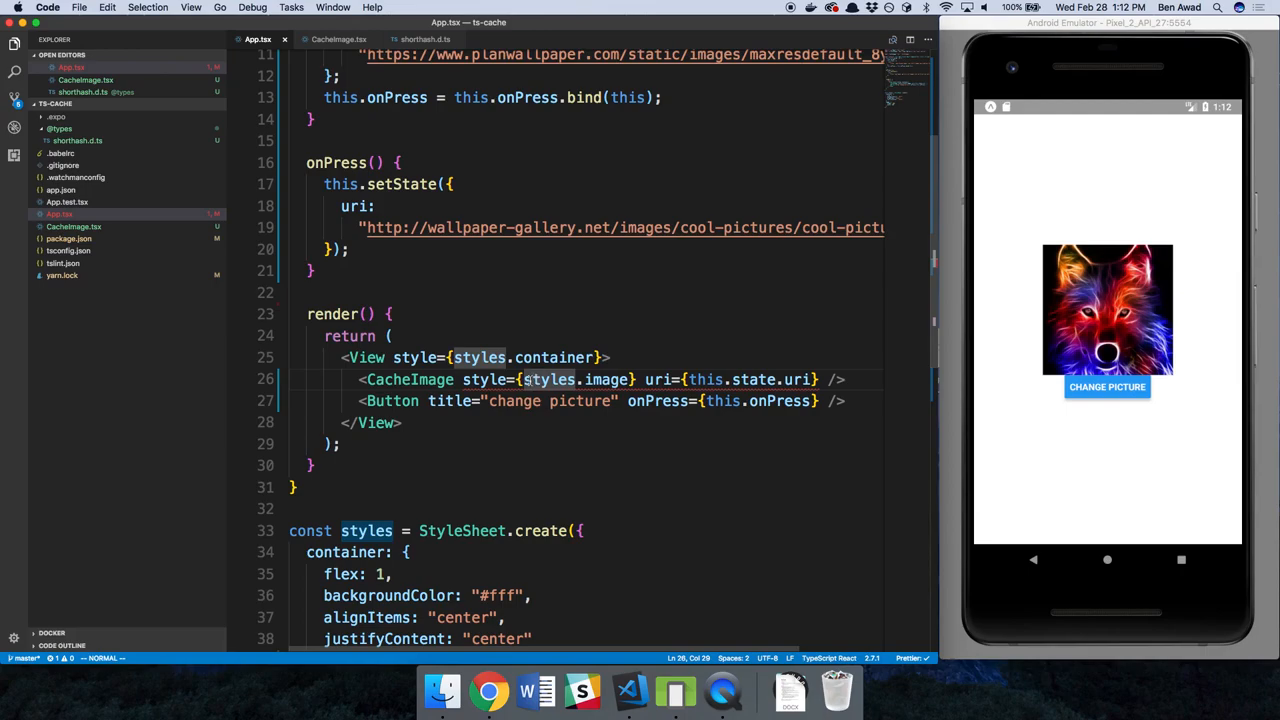
mouse_move(992, 447)
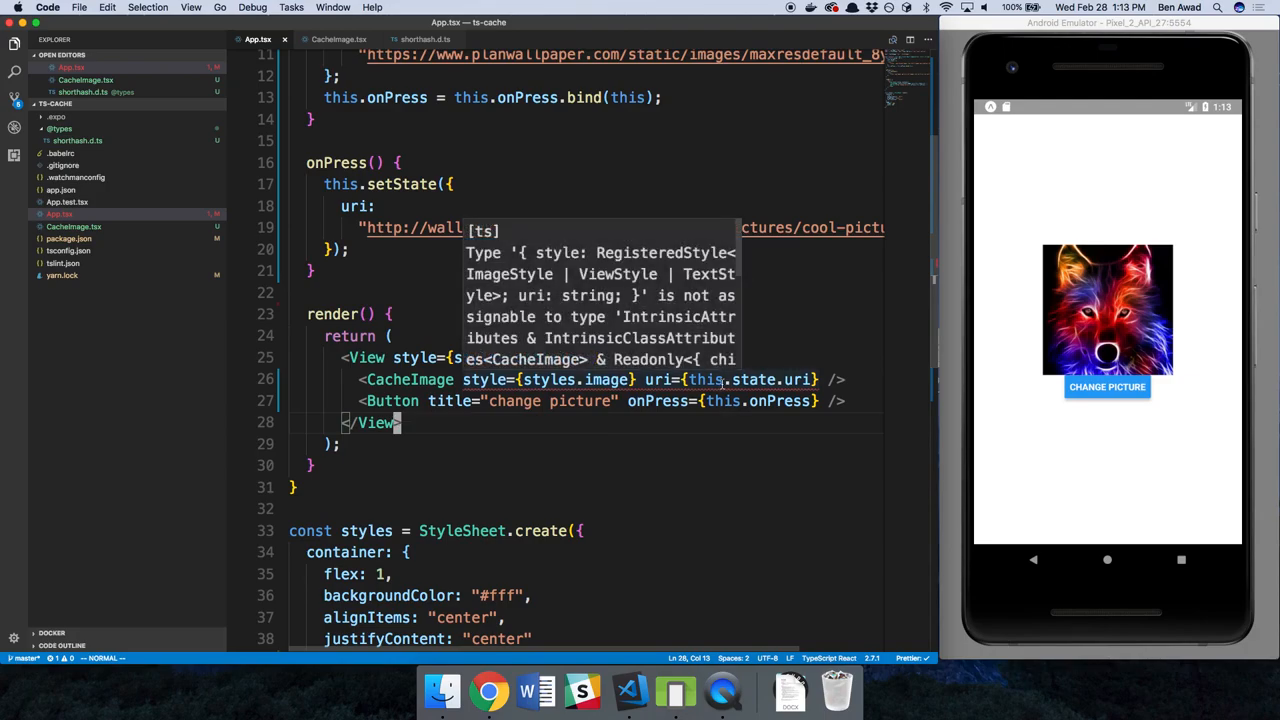
scroll("up", 3)
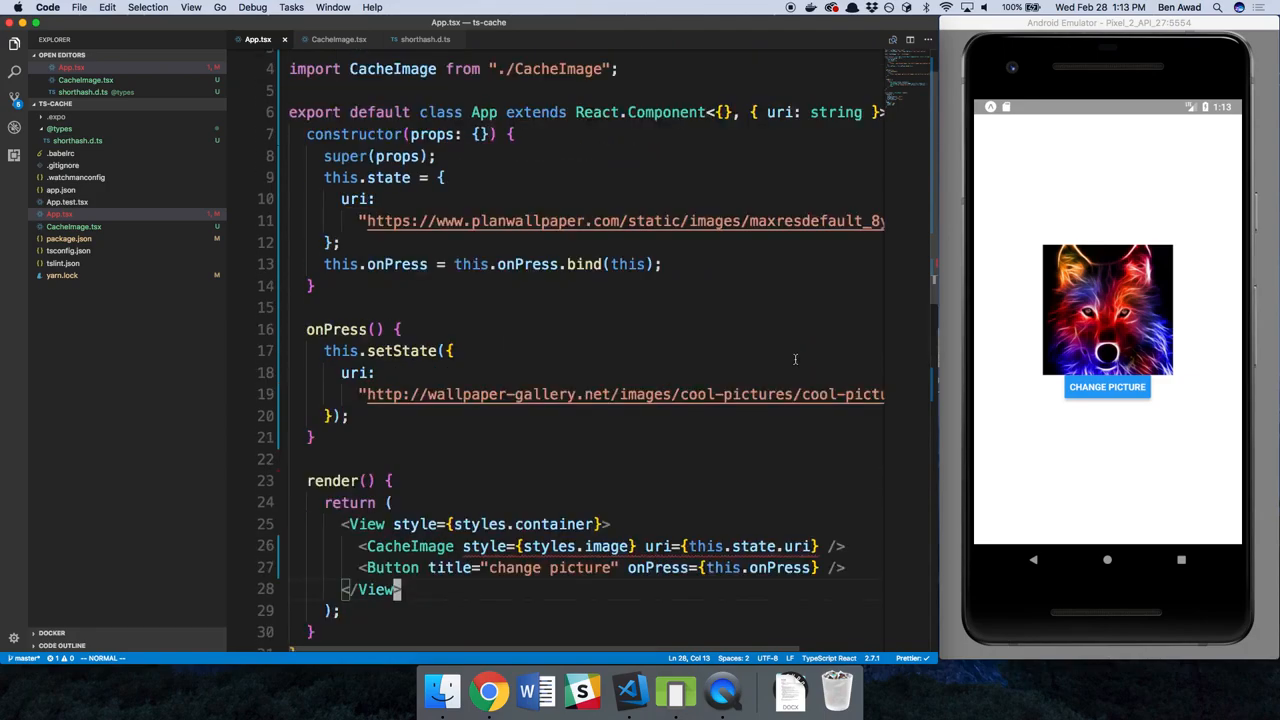
scroll("down", 3)
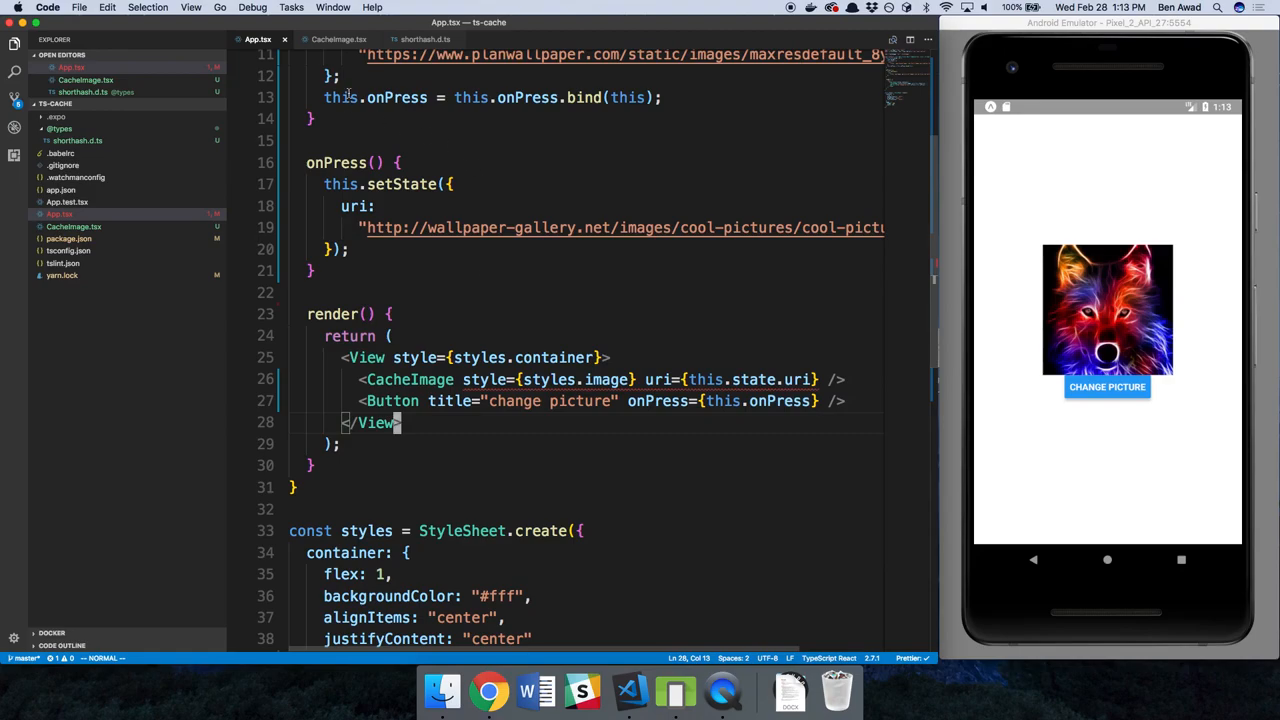
left_click(340, 39)
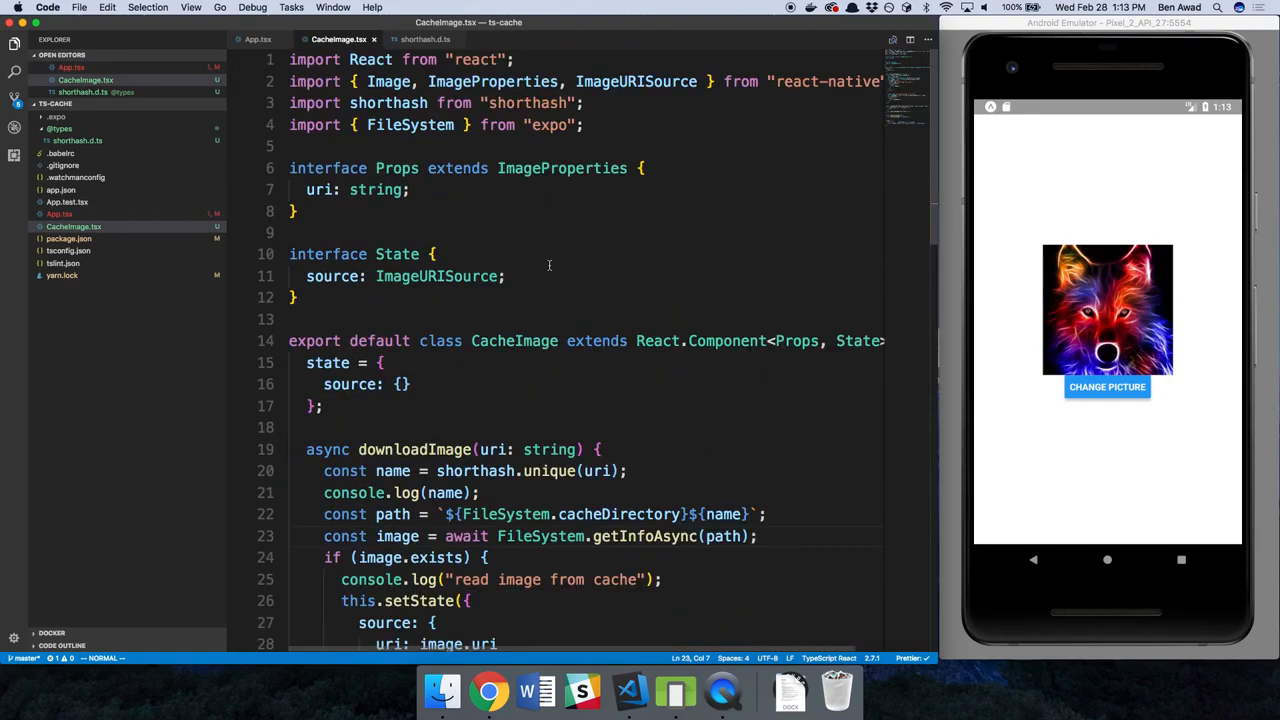
left_click(562, 168)
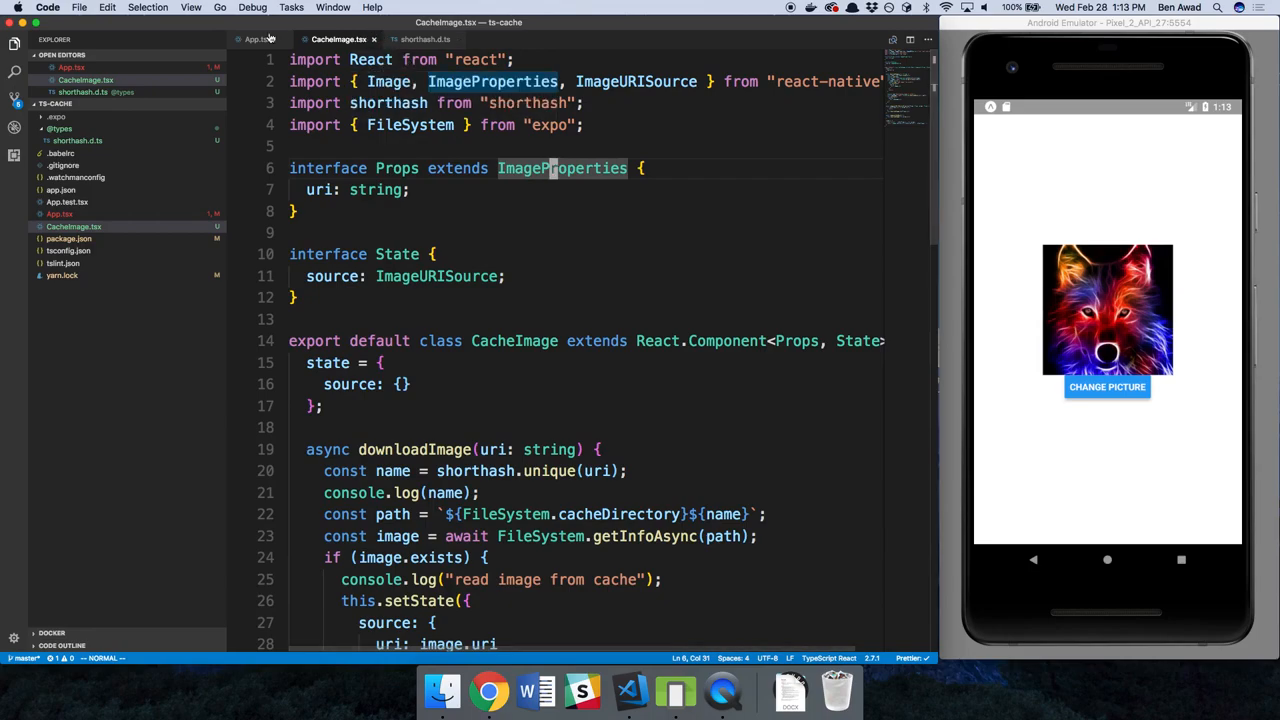
left_click(258, 39)
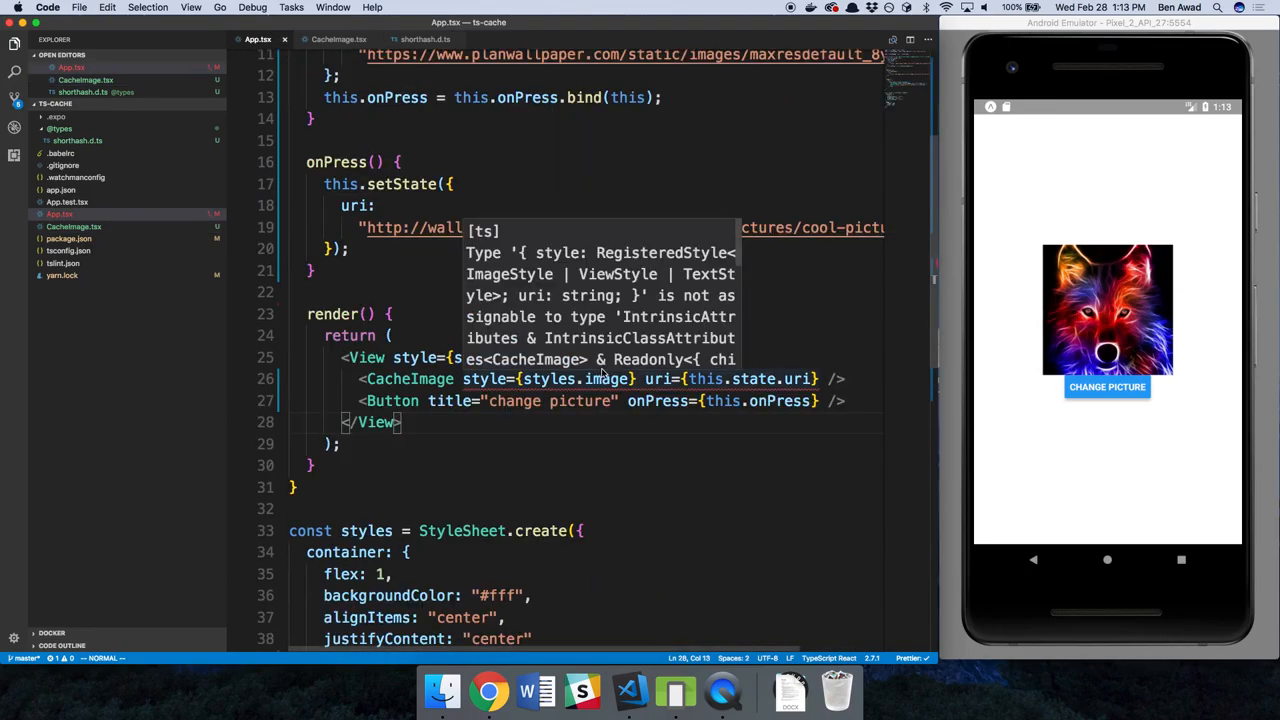